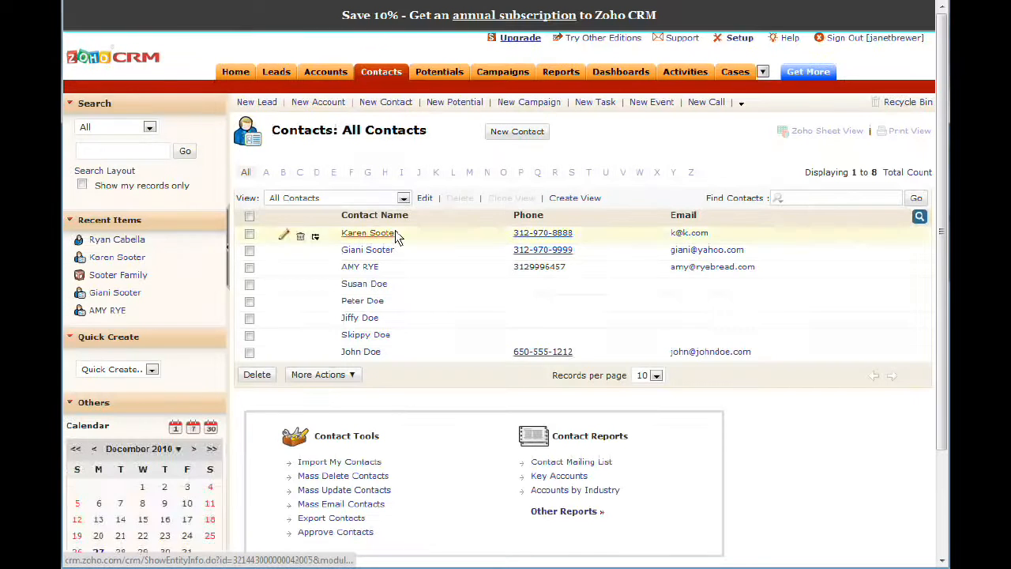
mouse_move(285, 237)
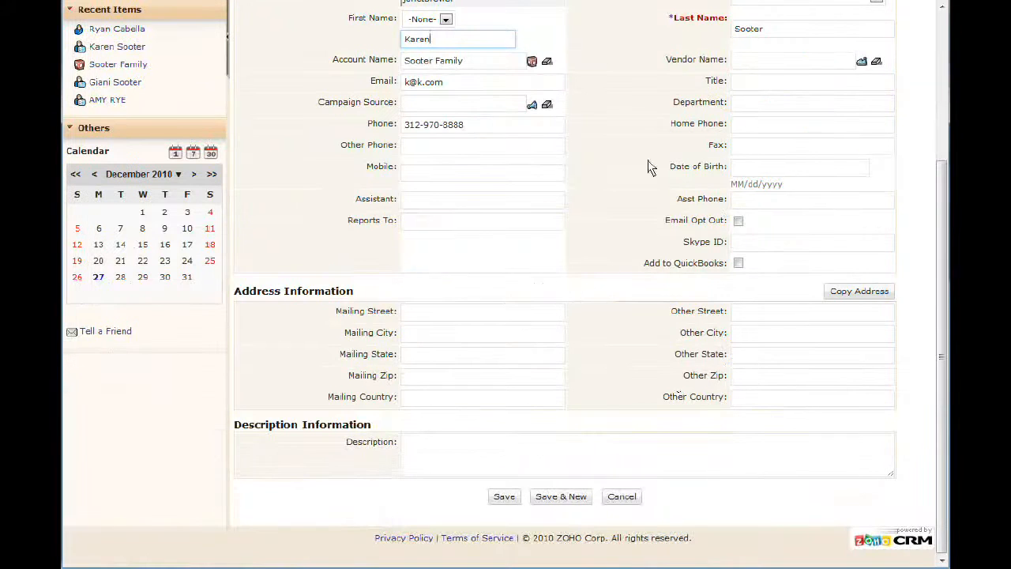
scroll(up, 3)
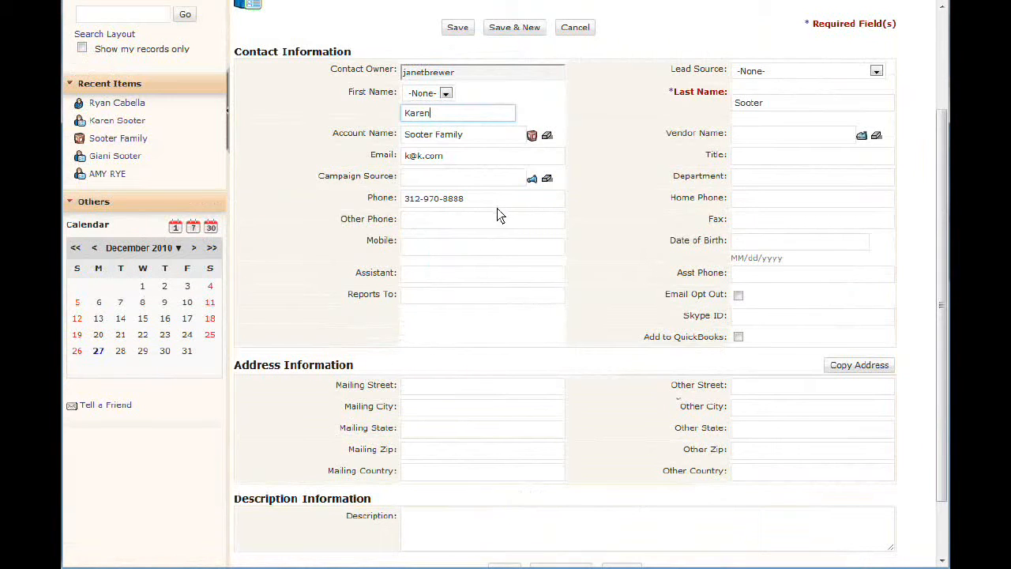
scroll(up, 3)
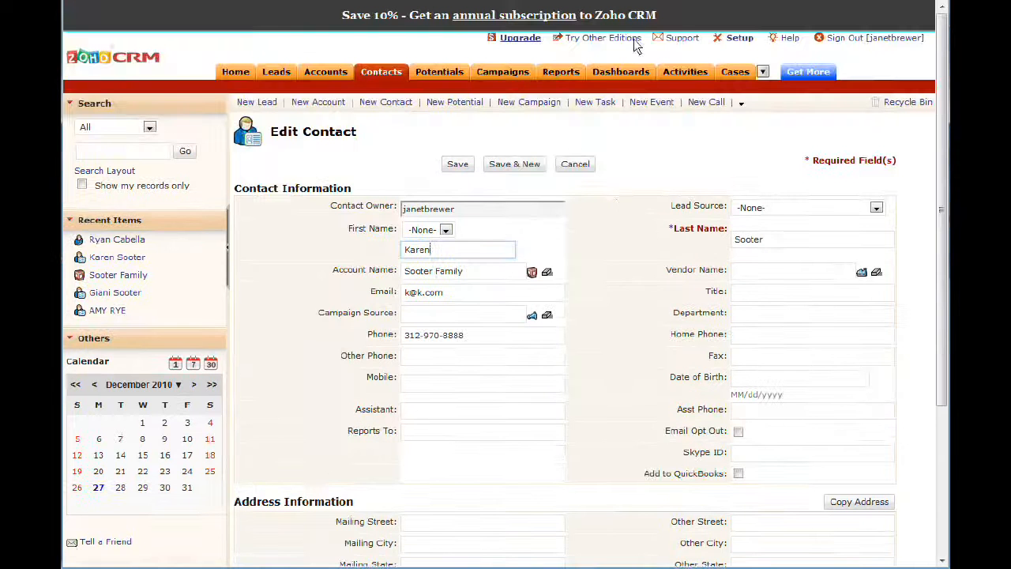
- Switch the Dashboards view to the Case and Solution Dashboards
click(559, 72)
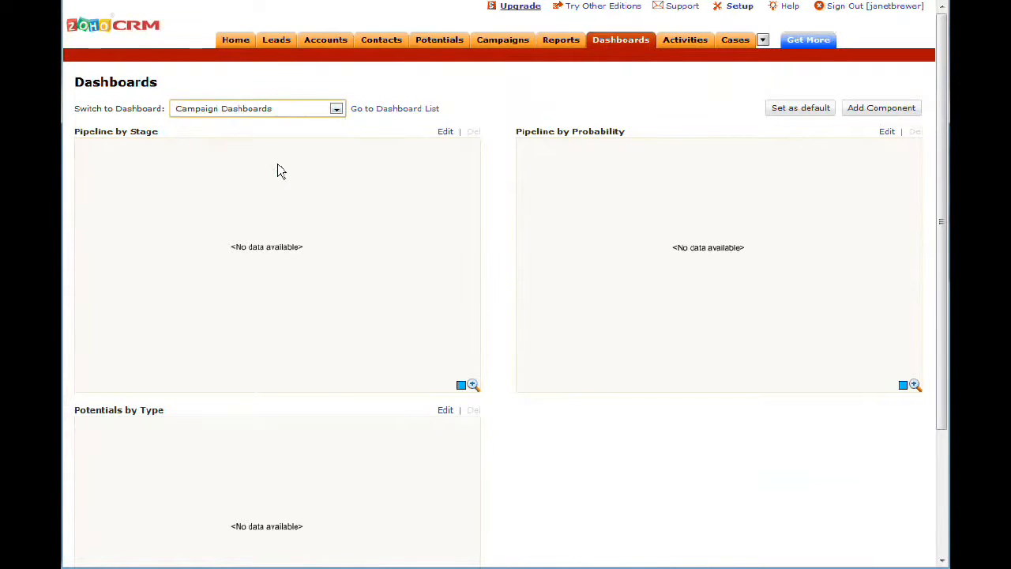
click(334, 107)
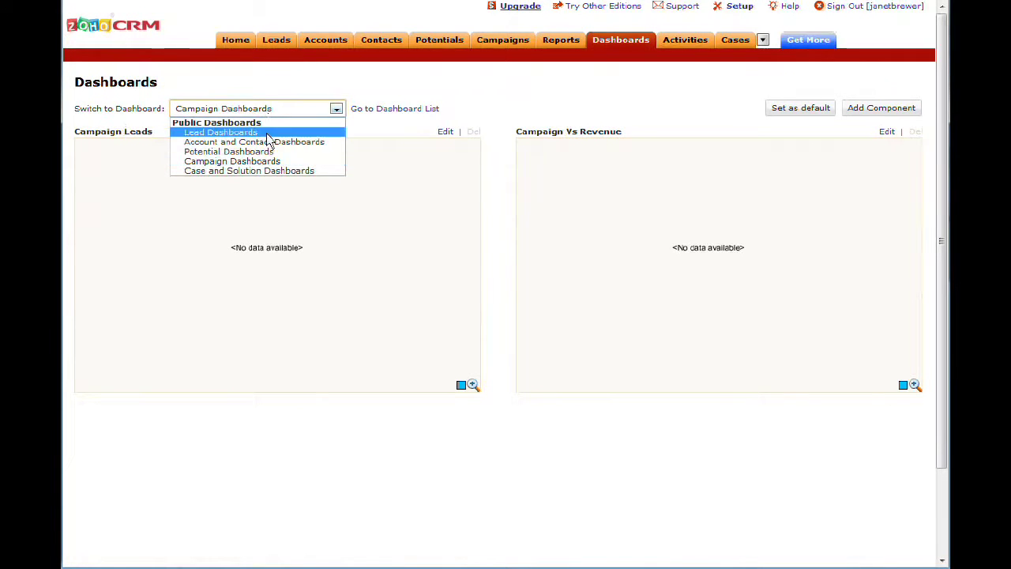
click(249, 170)
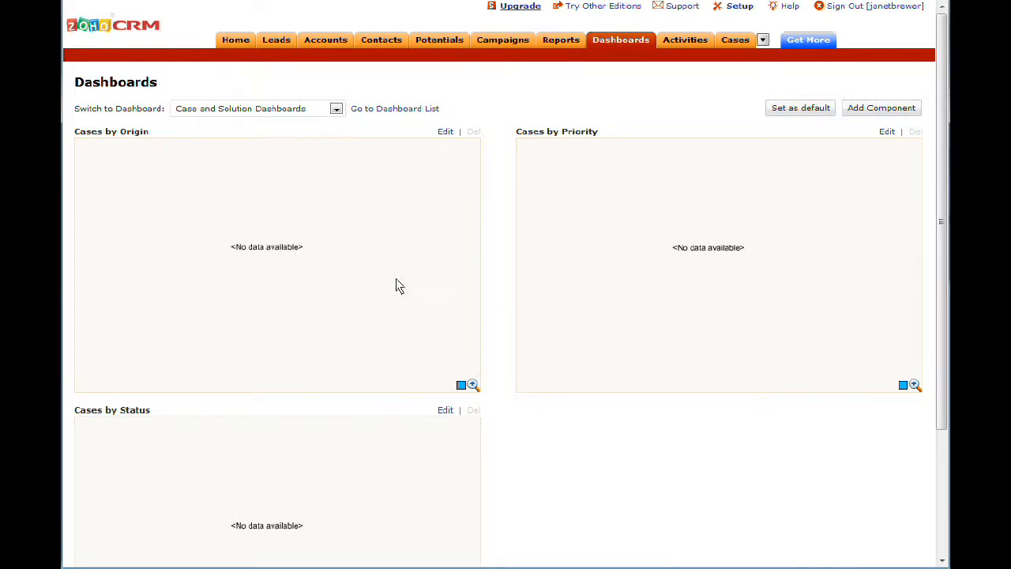
mouse_move(391, 221)
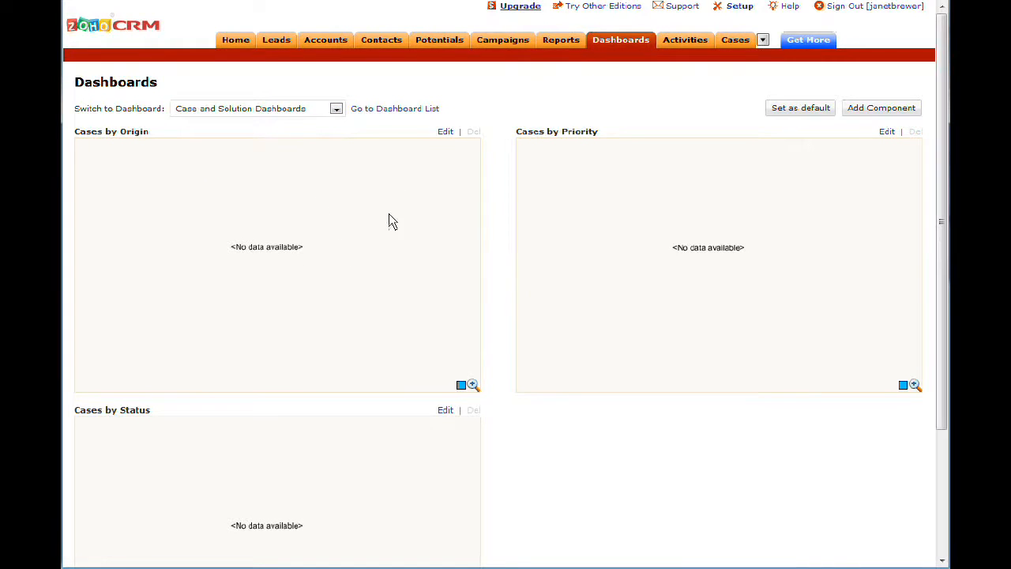
mouse_move(646, 101)
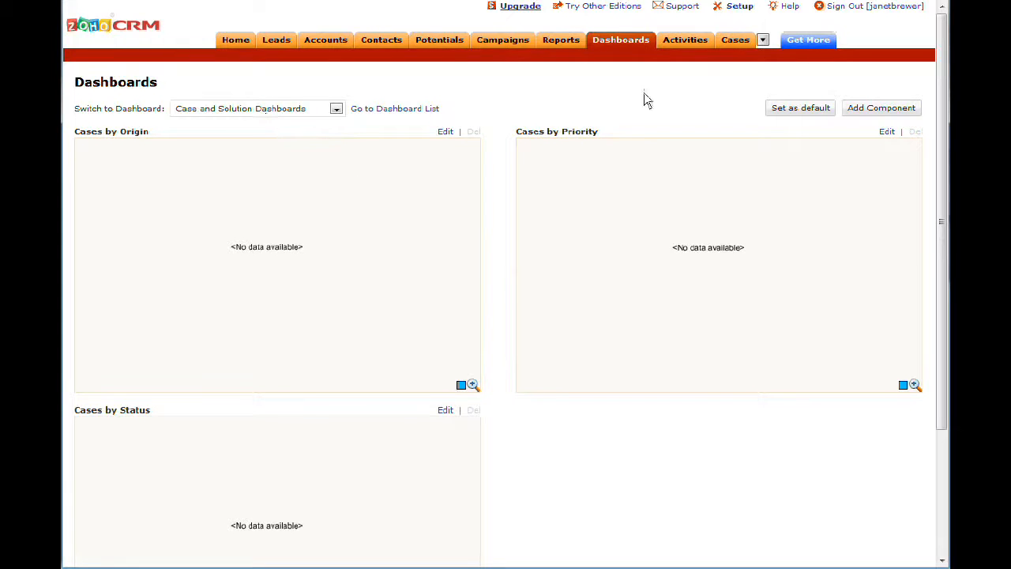
mouse_move(685, 41)
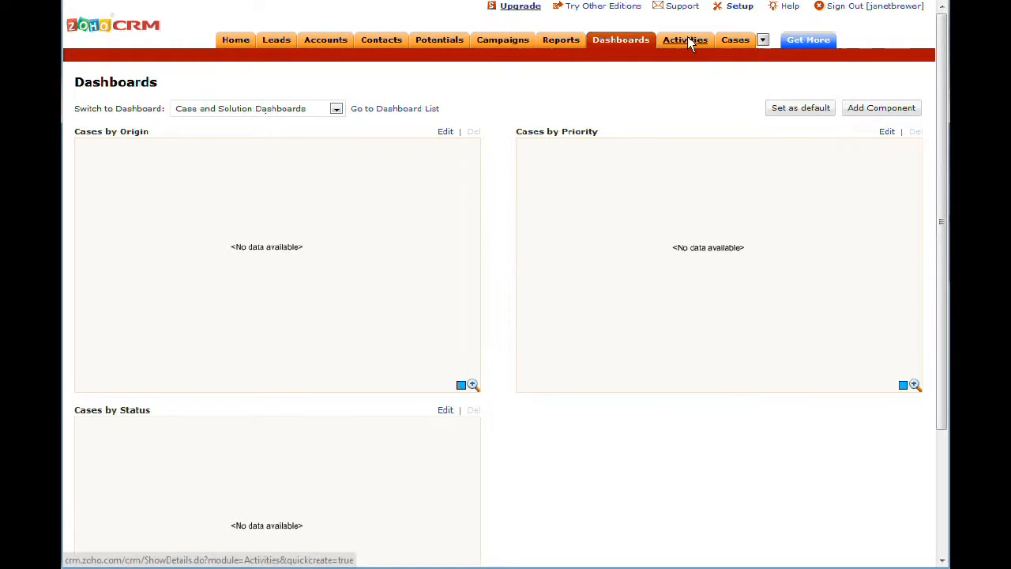
- Go to the Activities module showing the empty All Activities list
click(686, 39)
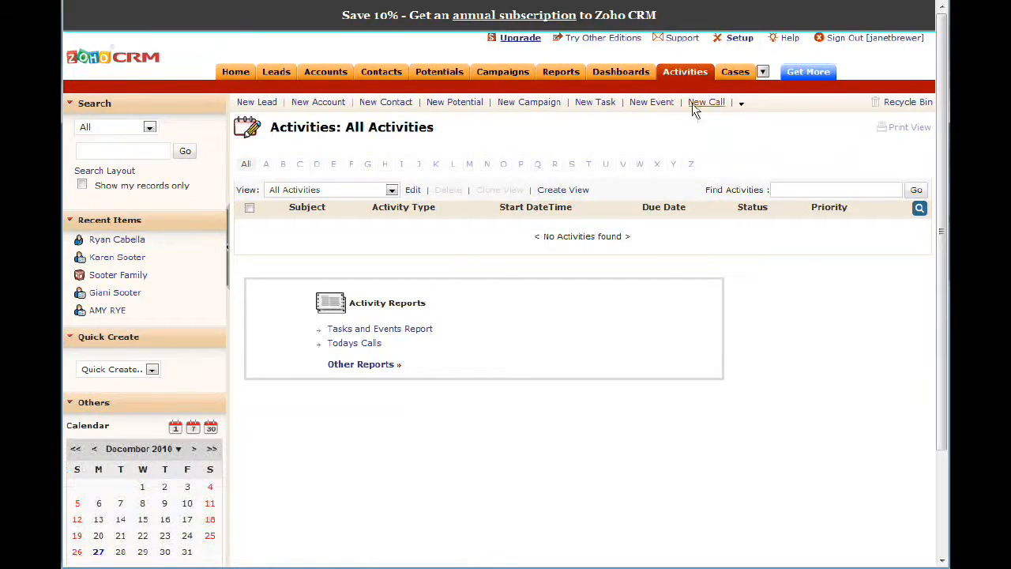
mouse_move(706, 101)
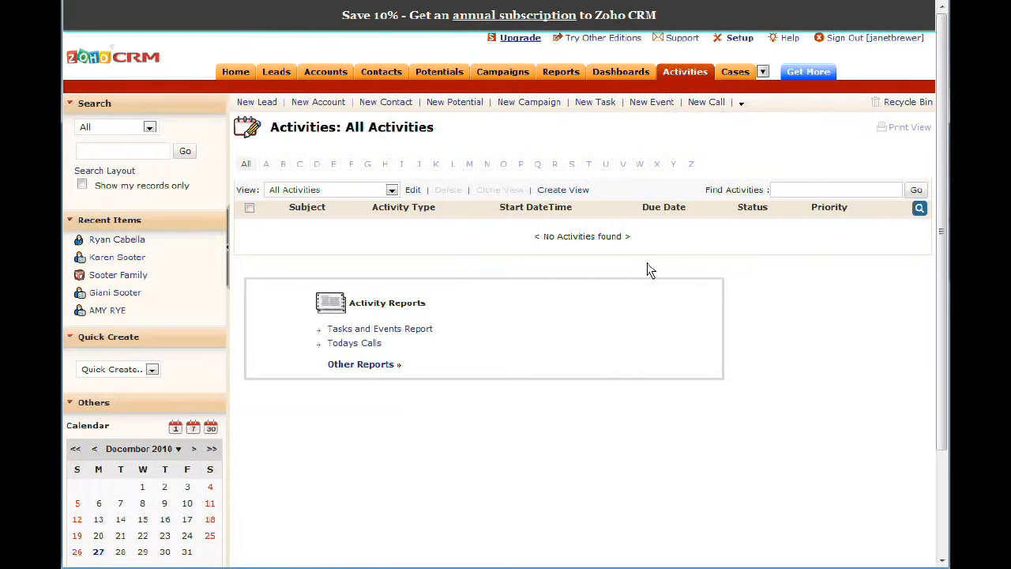
mouse_move(817, 410)
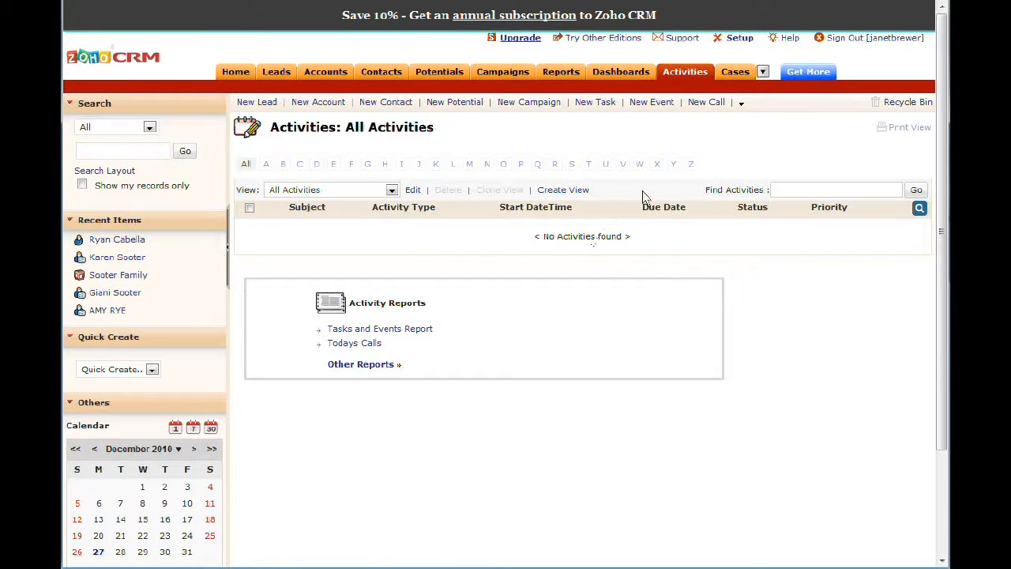
mouse_move(704, 101)
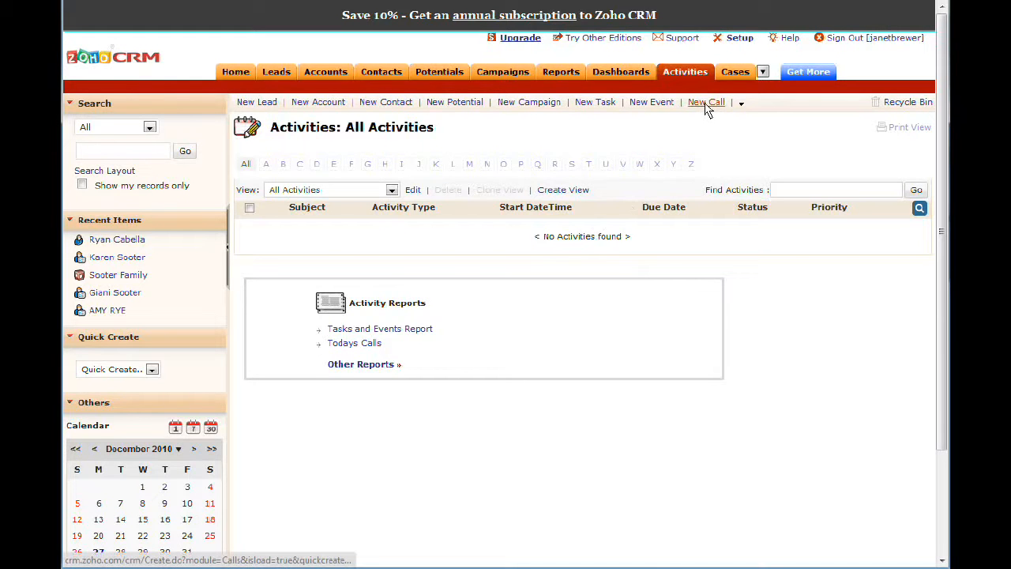
- Start a new call from the quick-create bar and bring up the blank Log a Call form
click(706, 101)
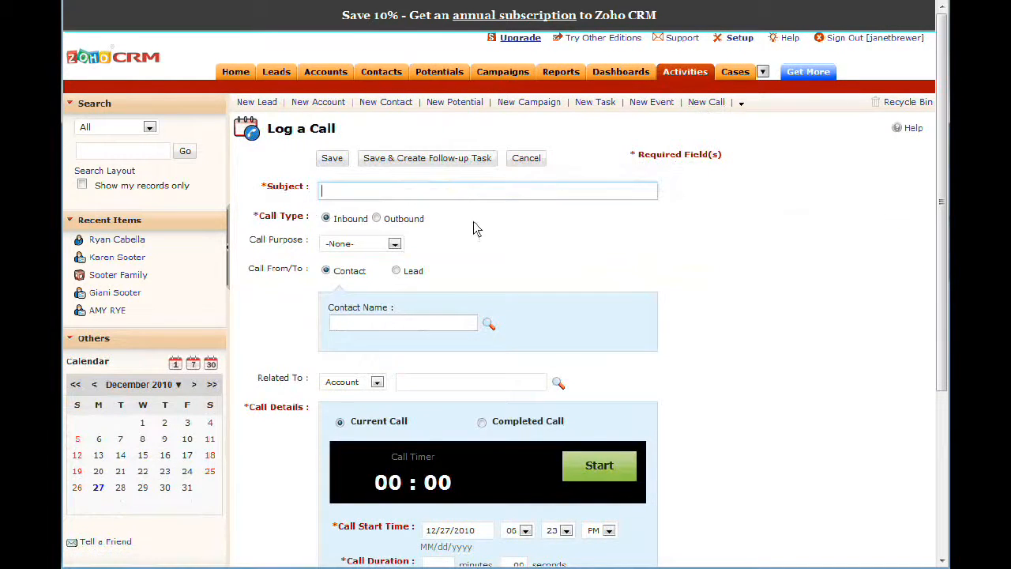
mouse_move(527, 251)
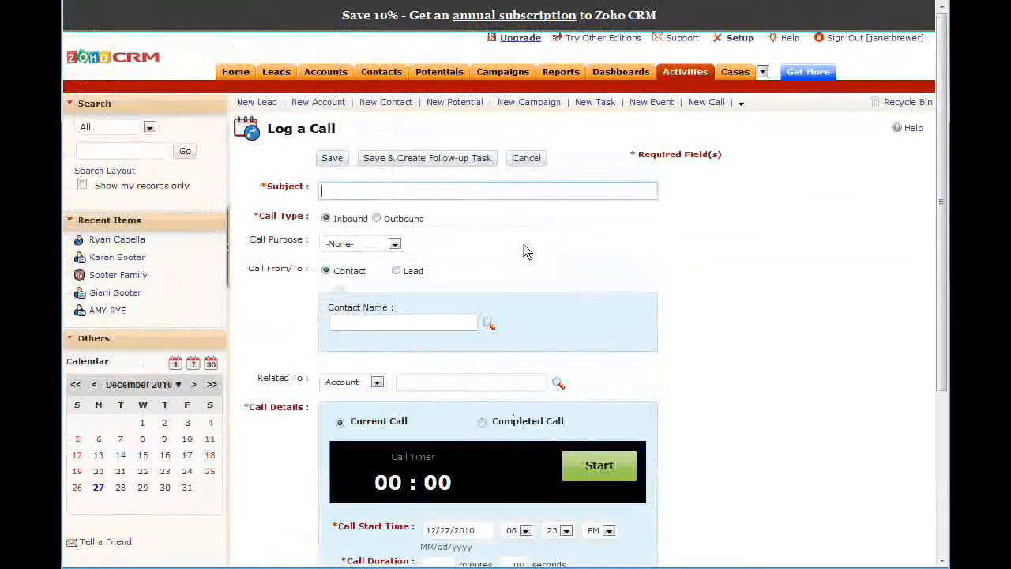
scroll(down, 3)
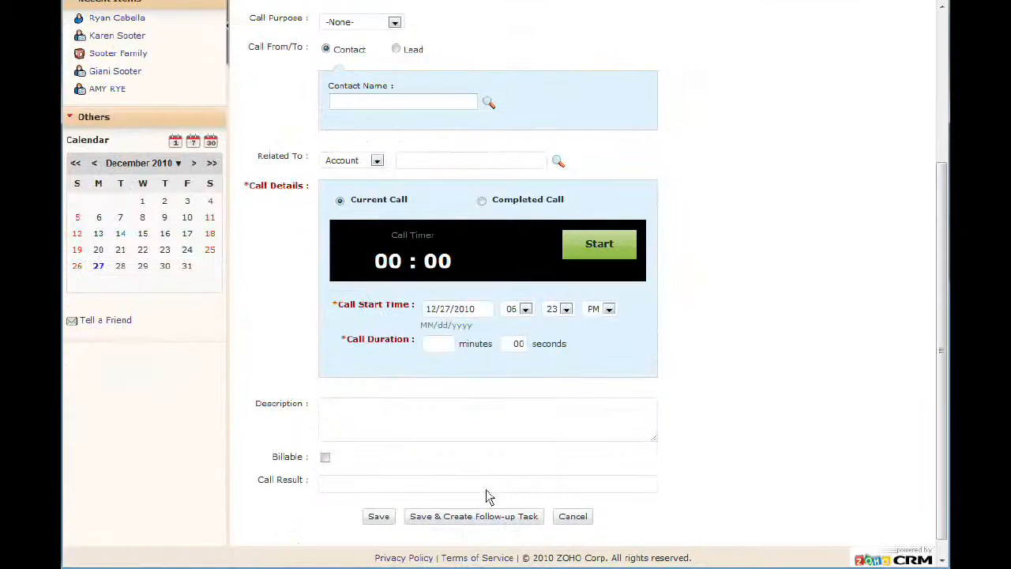
scroll(up, 3)
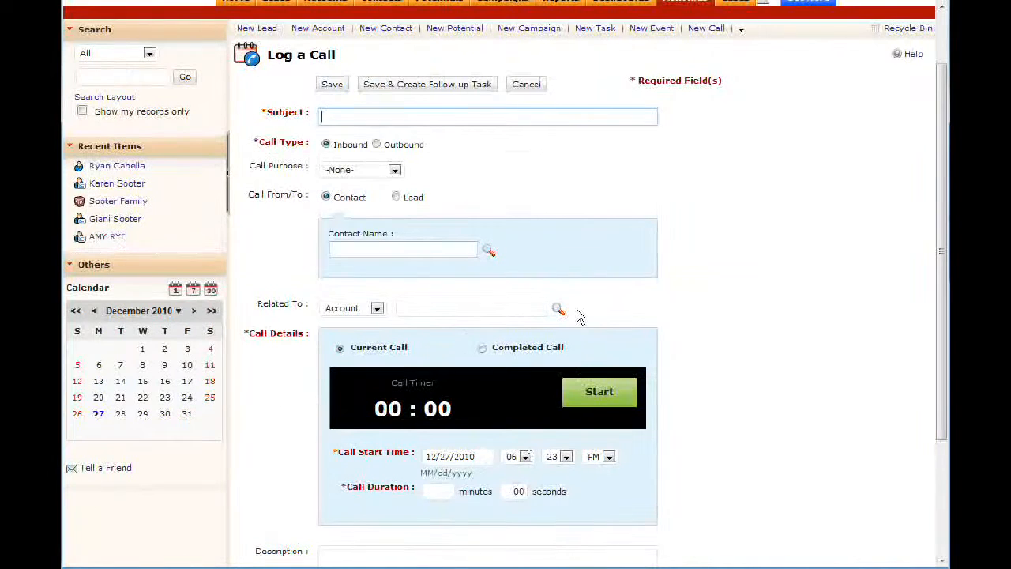
mouse_move(730, 293)
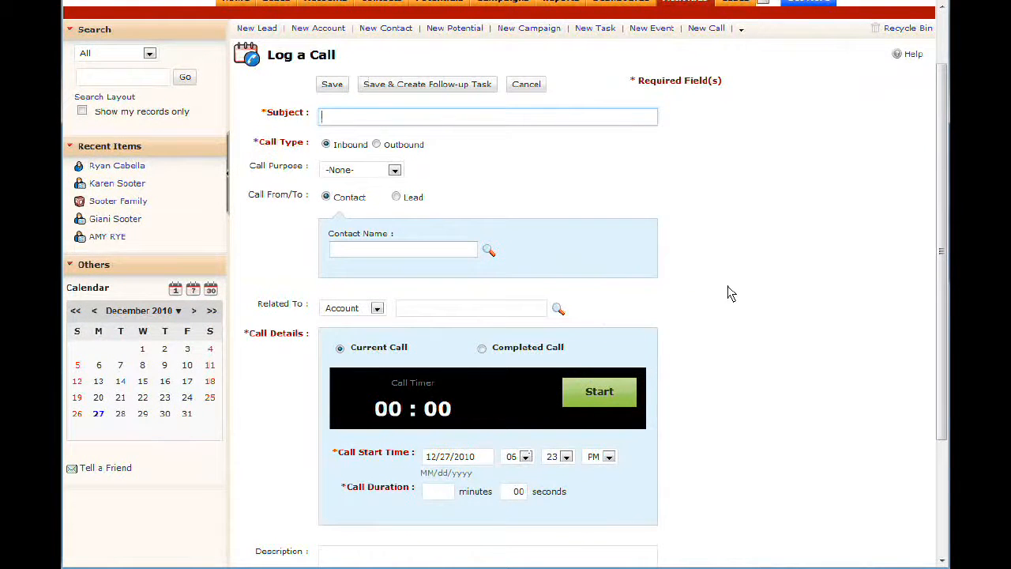
mouse_move(734, 306)
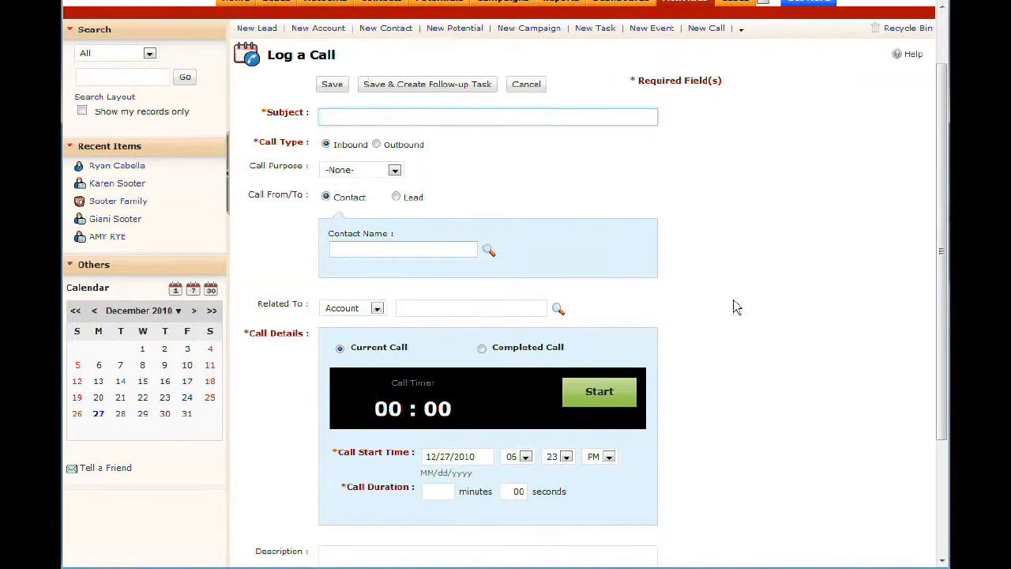
mouse_move(755, 325)
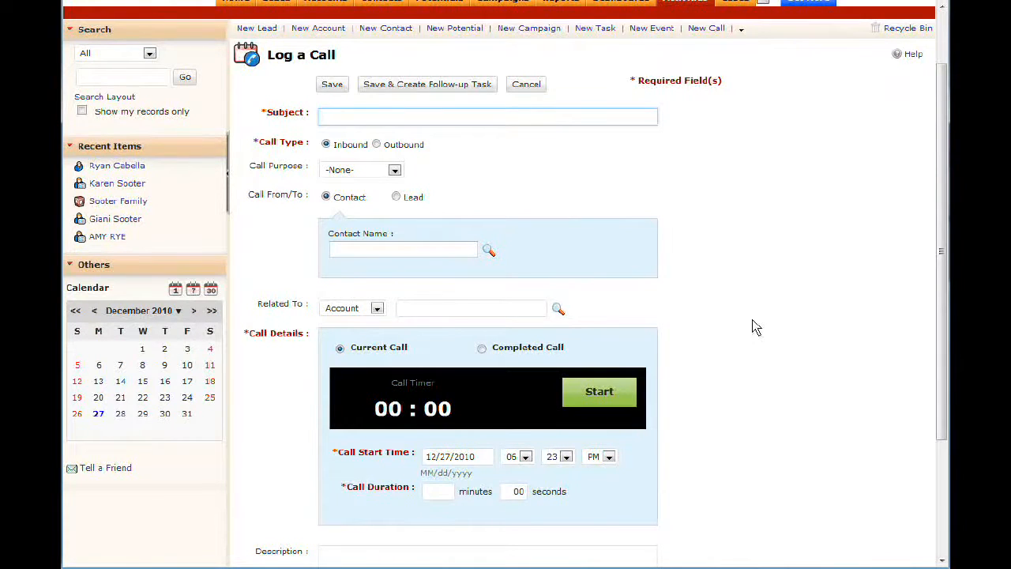
mouse_move(660, 240)
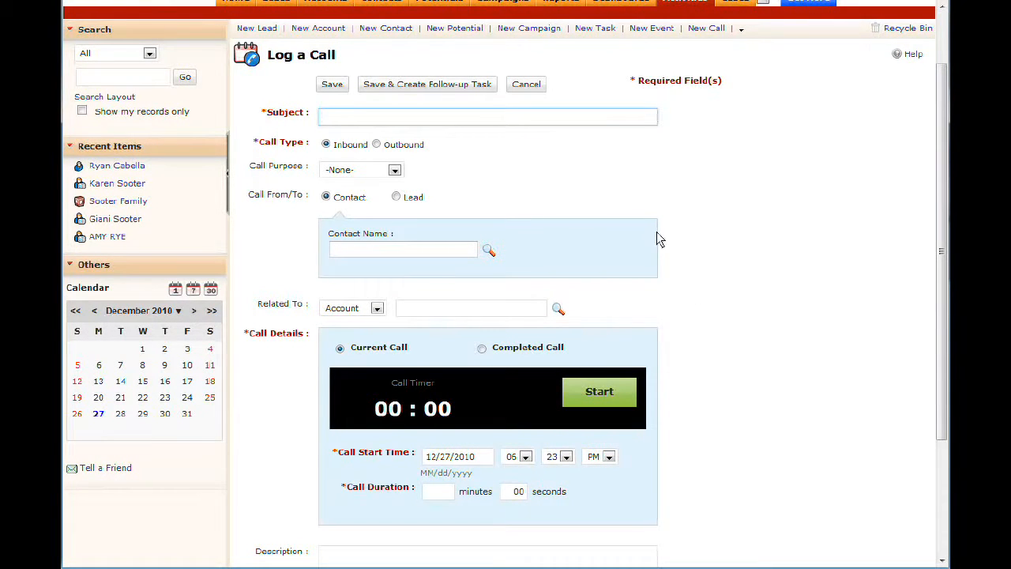
mouse_move(761, 327)
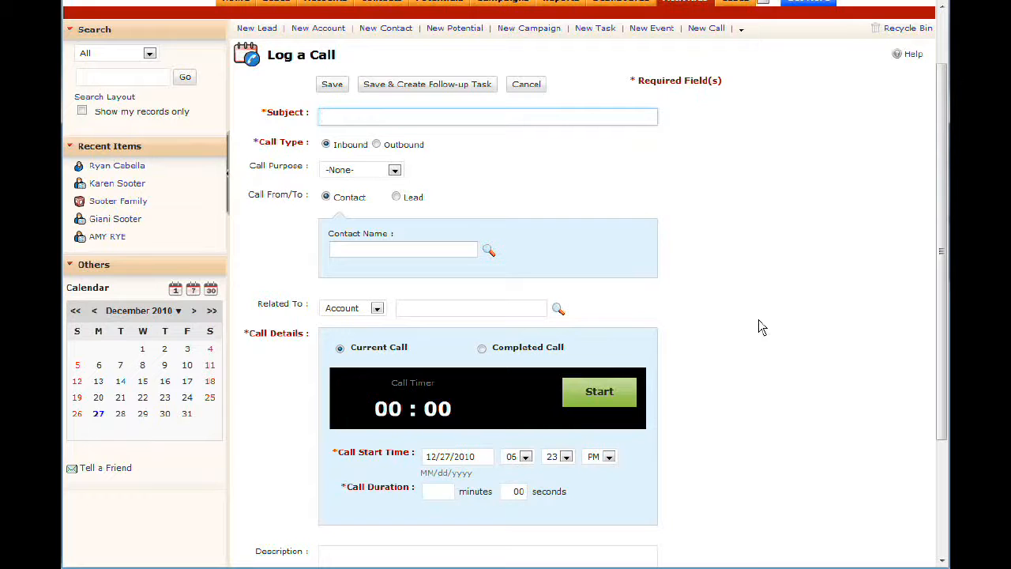
scroll(down, 3)
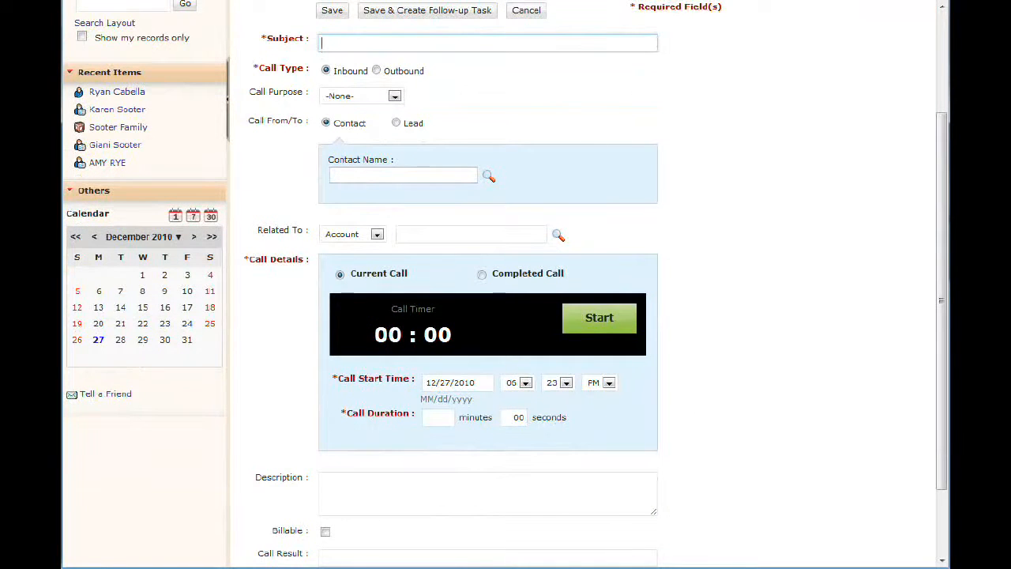
mouse_move(698, 358)
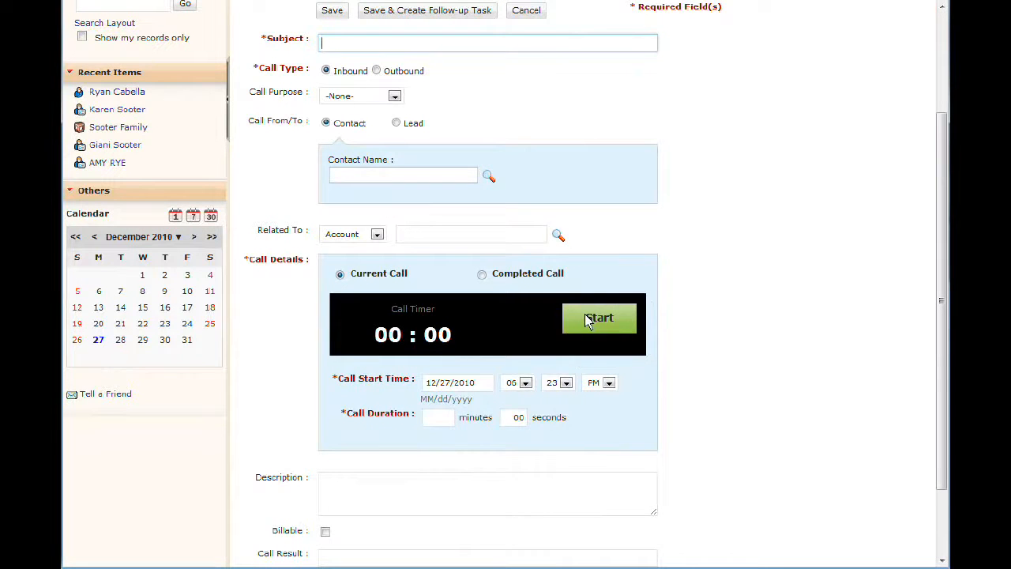
mouse_move(584, 331)
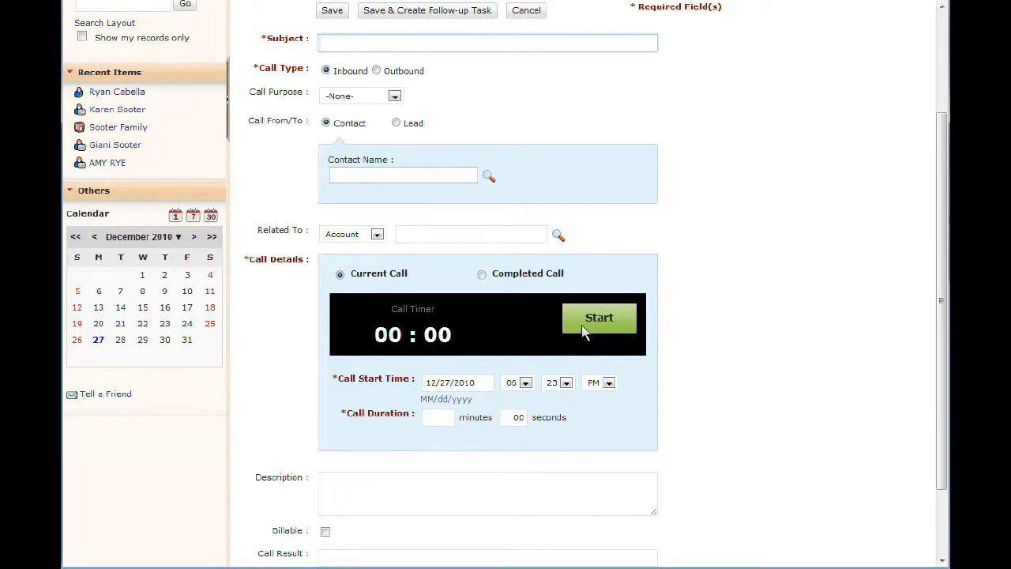
scroll(down, 3)
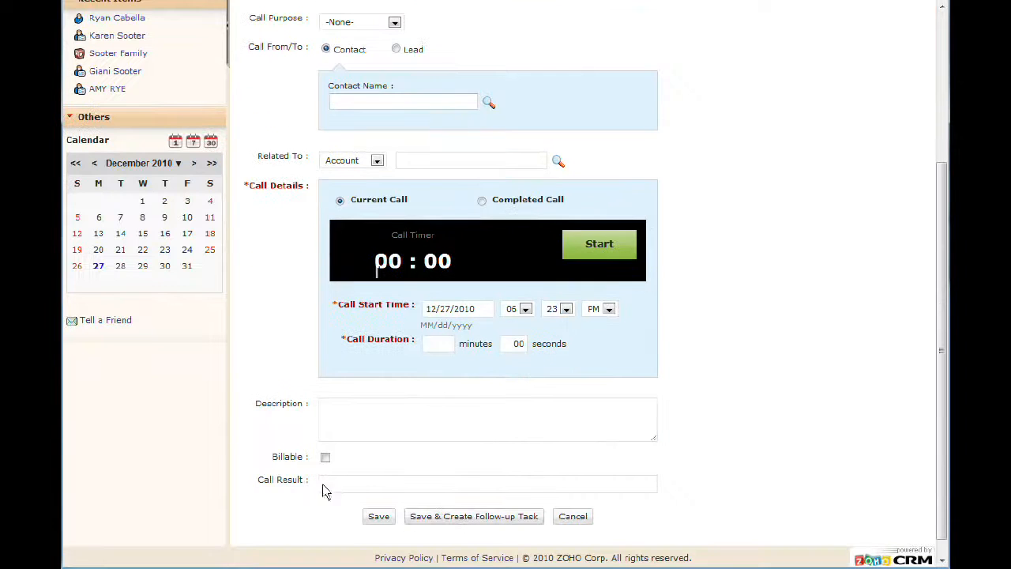
scroll(up, 3)
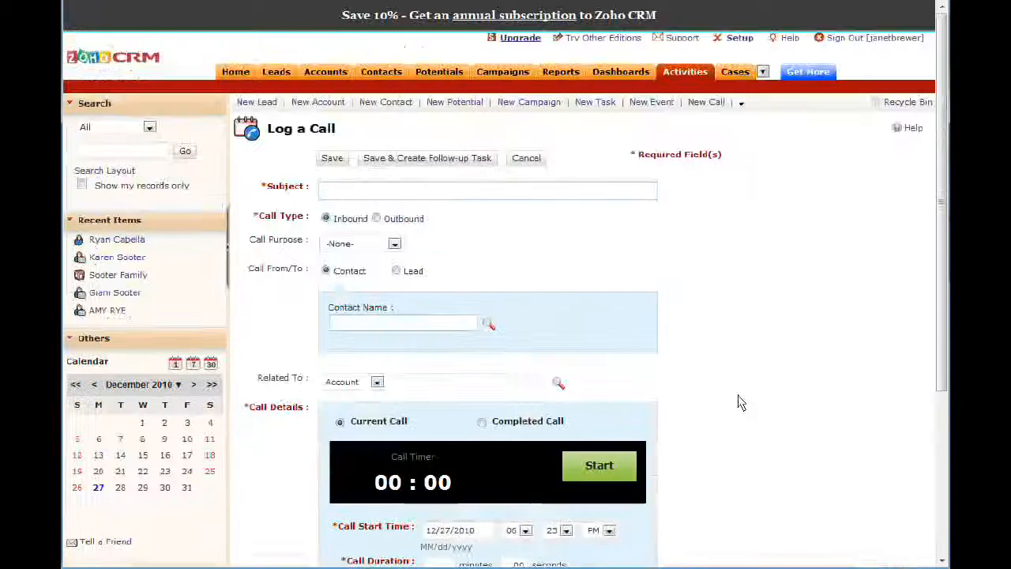
mouse_move(749, 395)
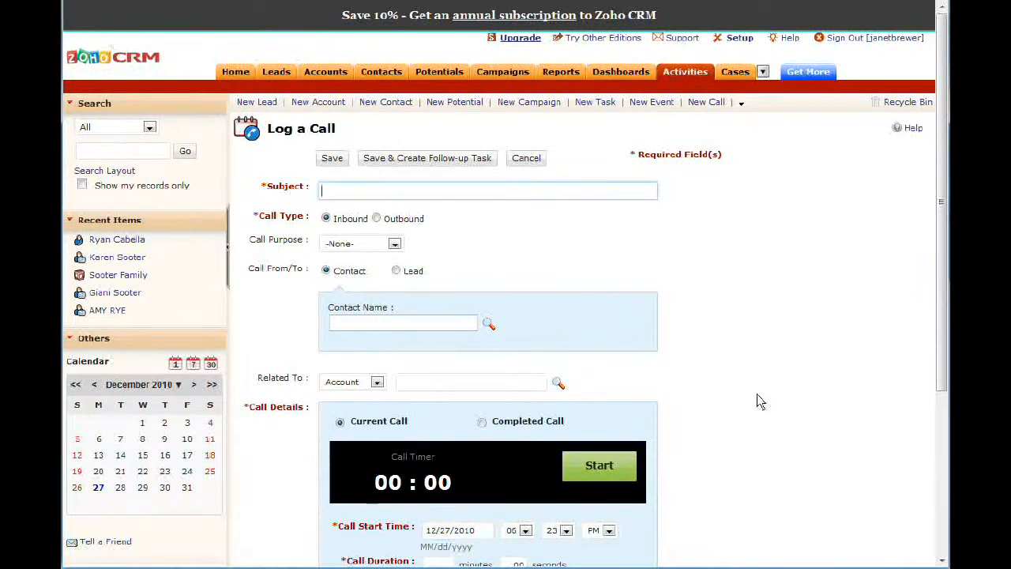
mouse_move(507, 489)
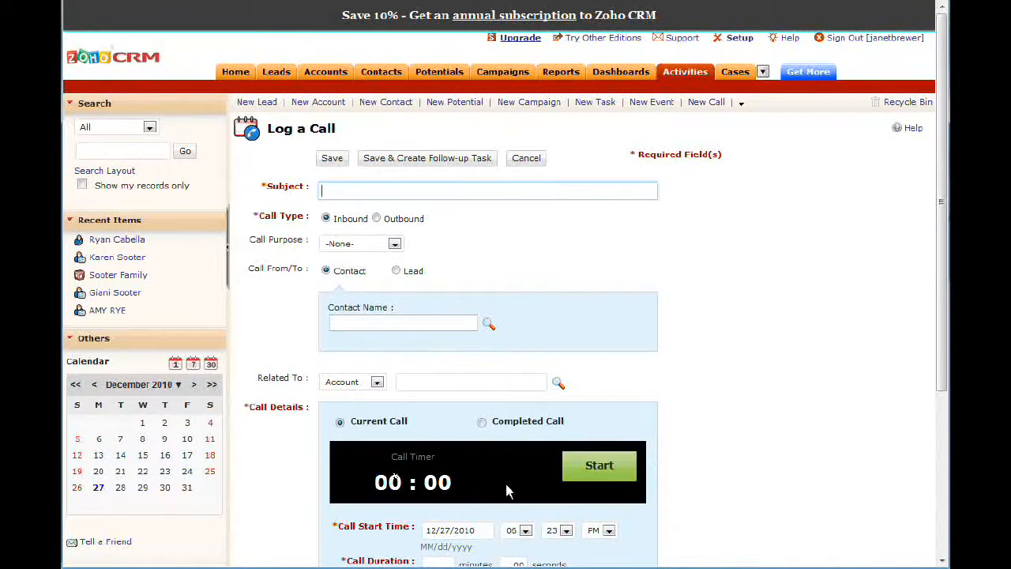
mouse_move(498, 341)
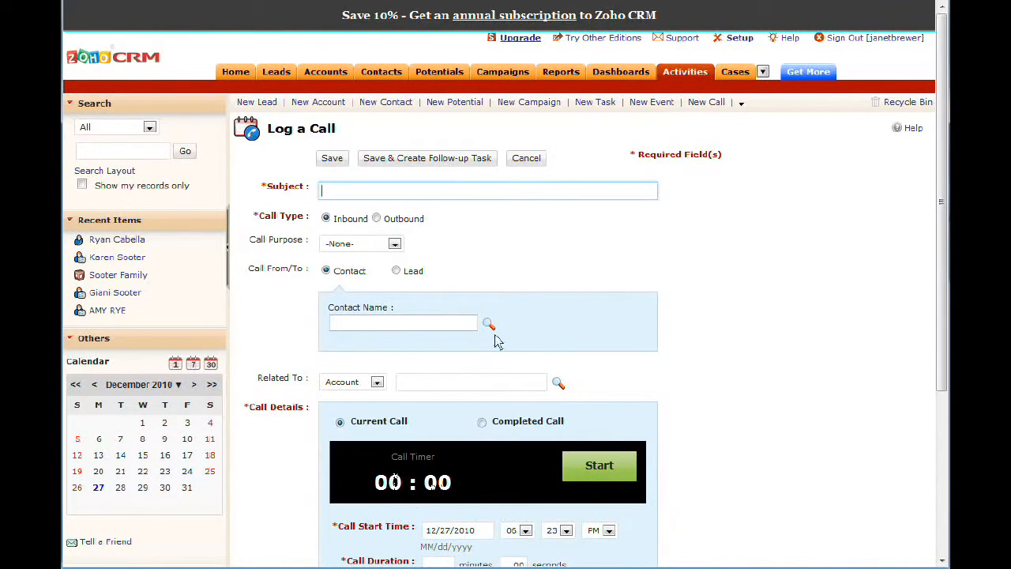
mouse_move(711, 335)
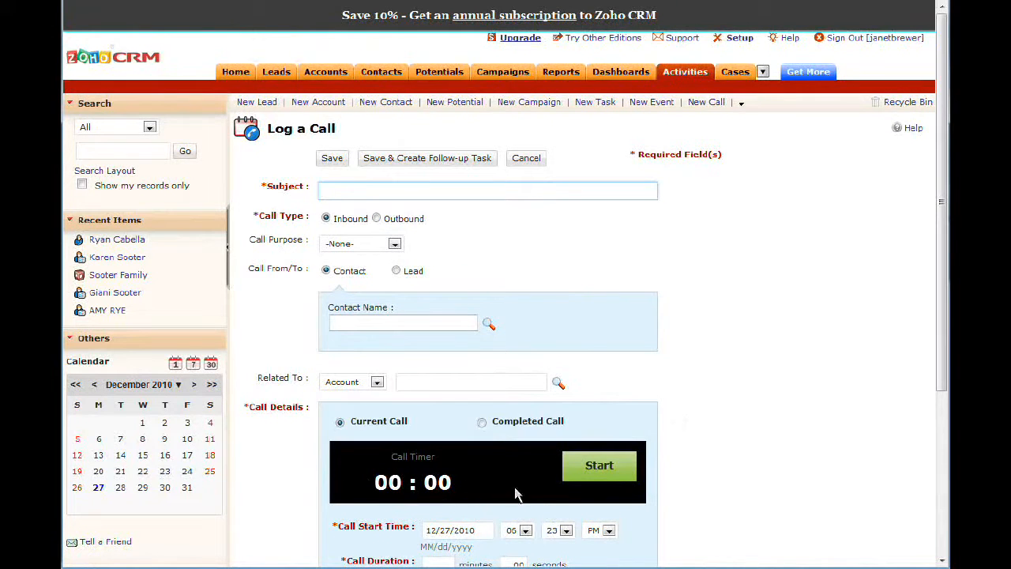
mouse_move(527, 489)
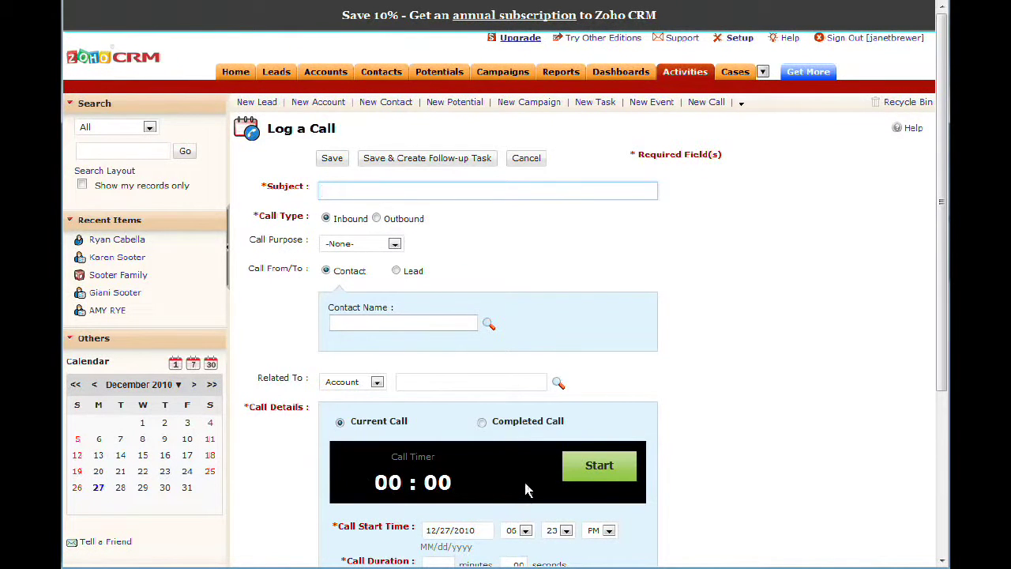
mouse_move(616, 291)
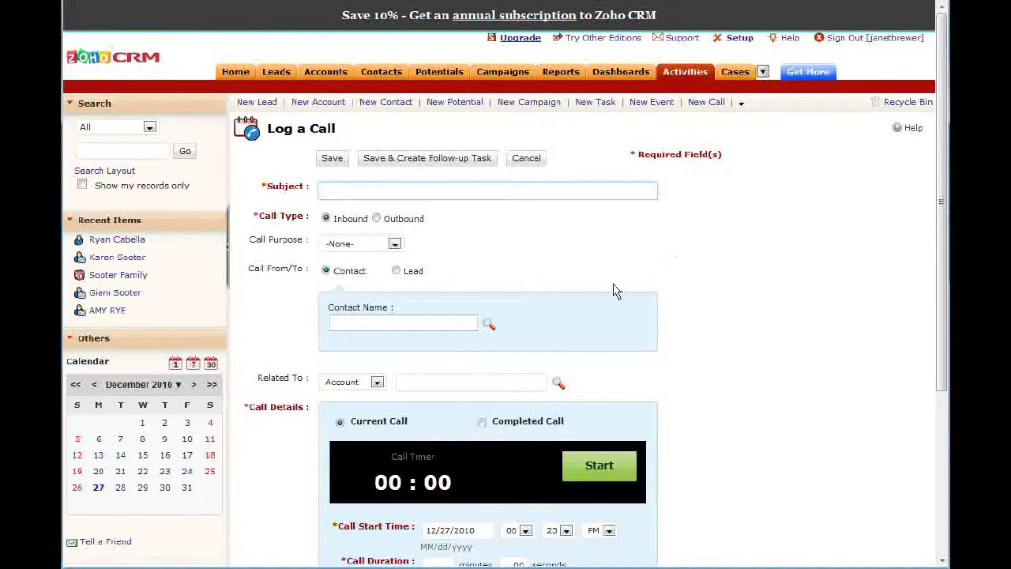
mouse_move(704, 101)
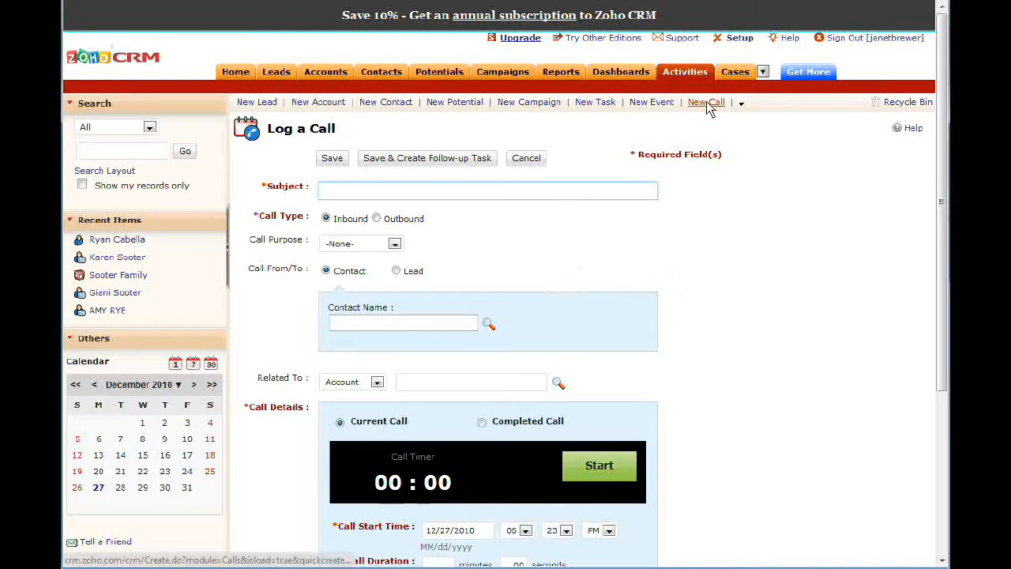
click(486, 189)
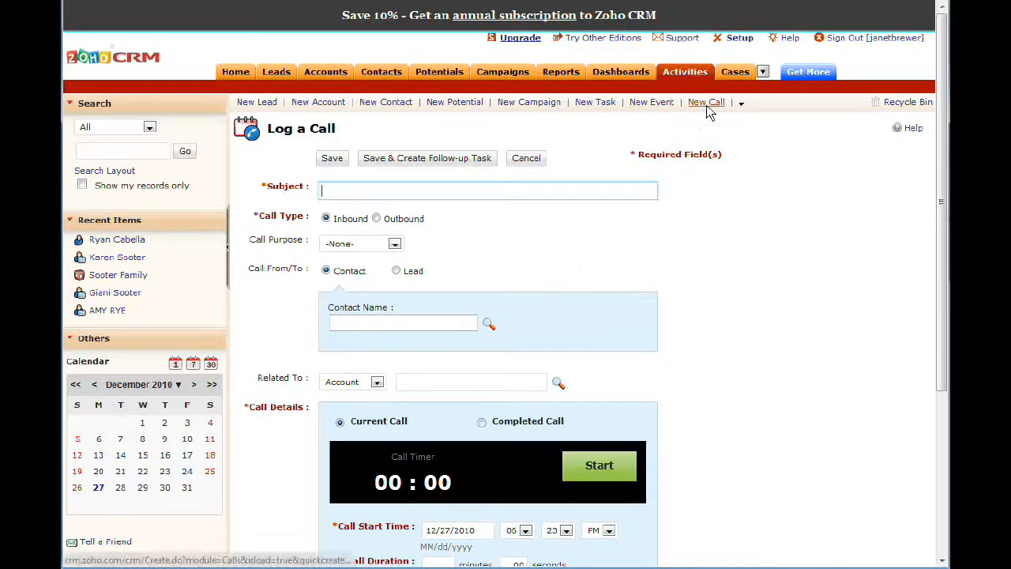
mouse_move(667, 231)
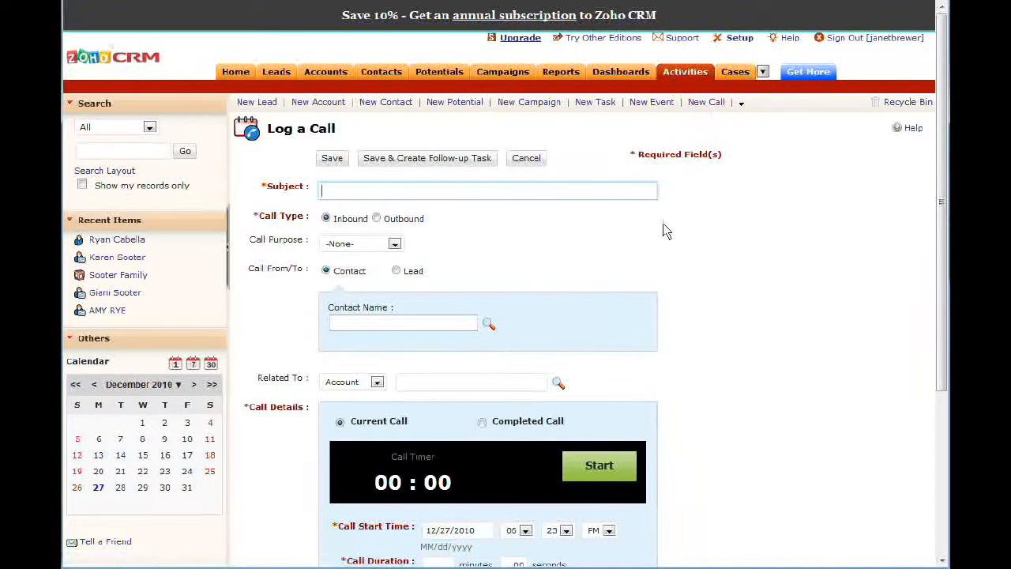
mouse_move(725, 237)
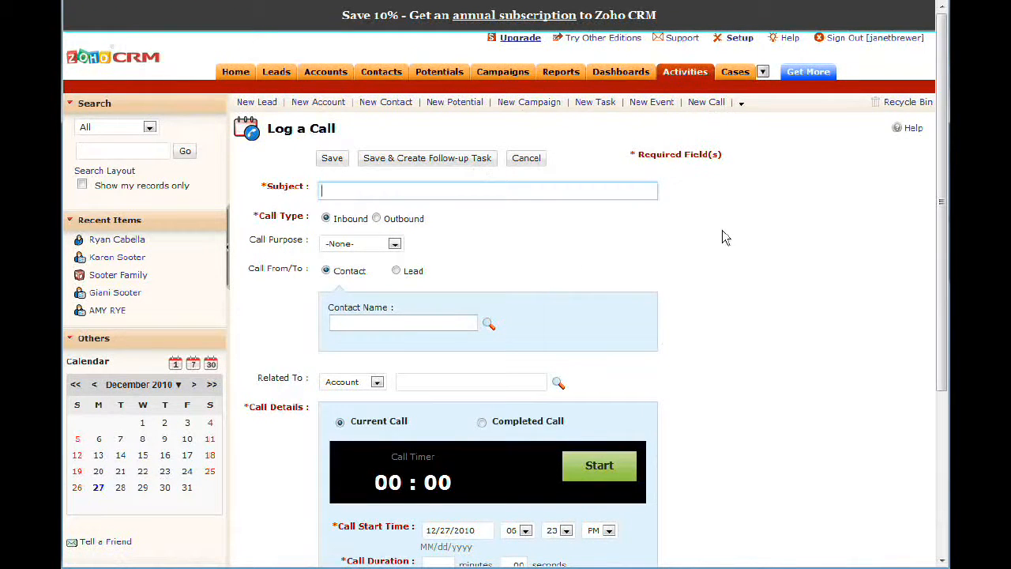
mouse_move(729, 240)
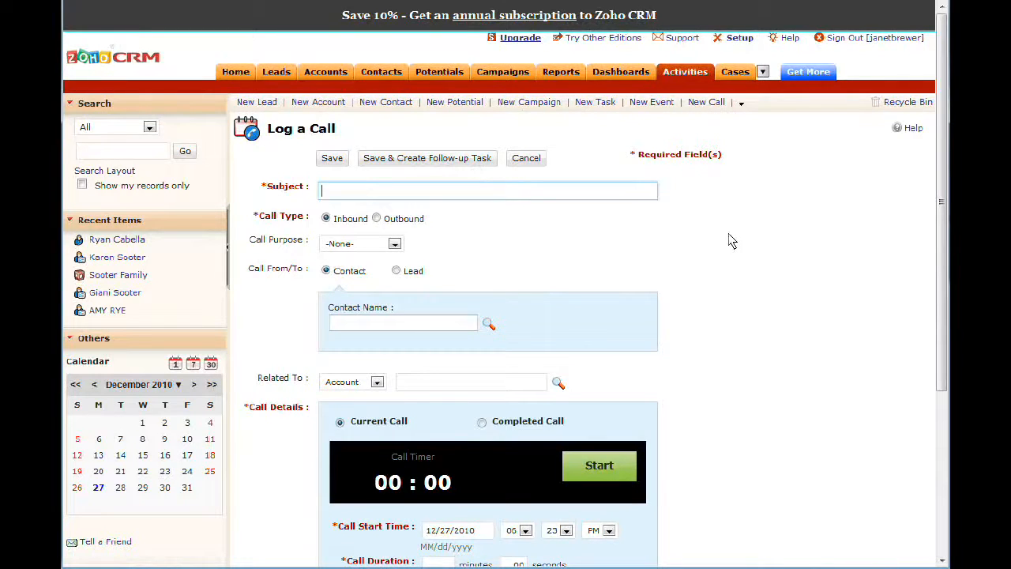
mouse_move(654, 224)
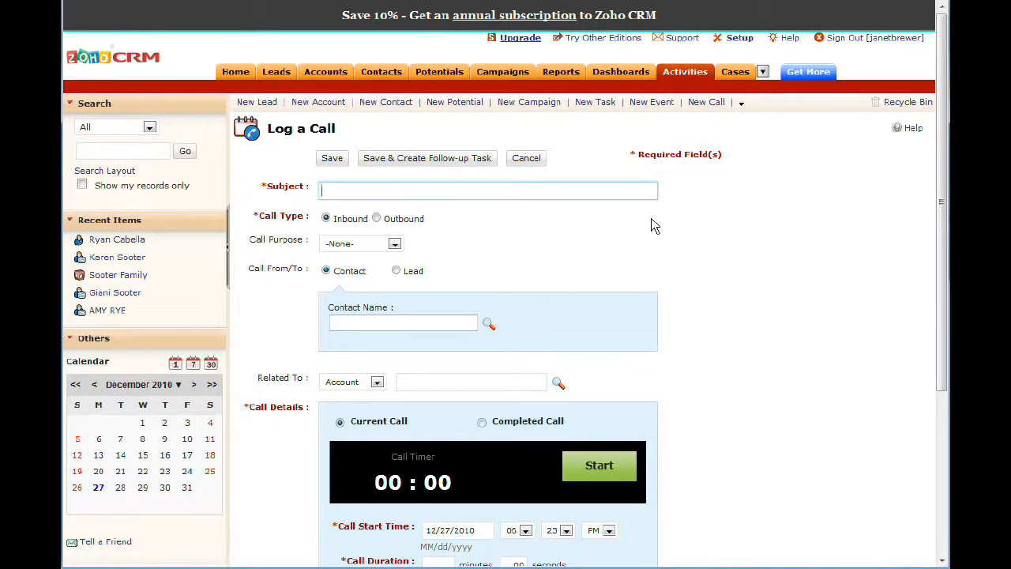
mouse_move(651, 101)
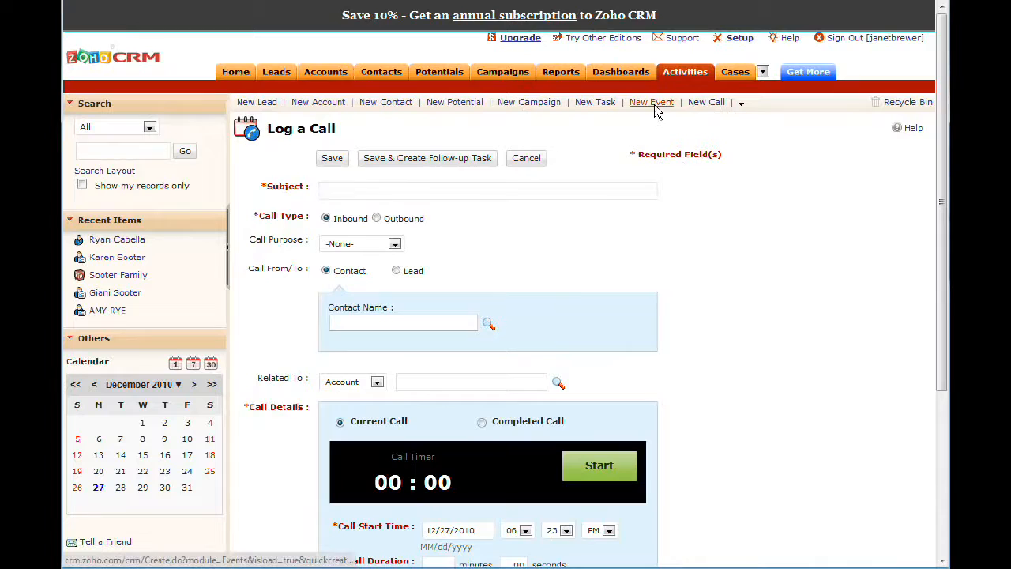
- Start a new event from the quick-create bar, showing the blank Create Event form
click(651, 101)
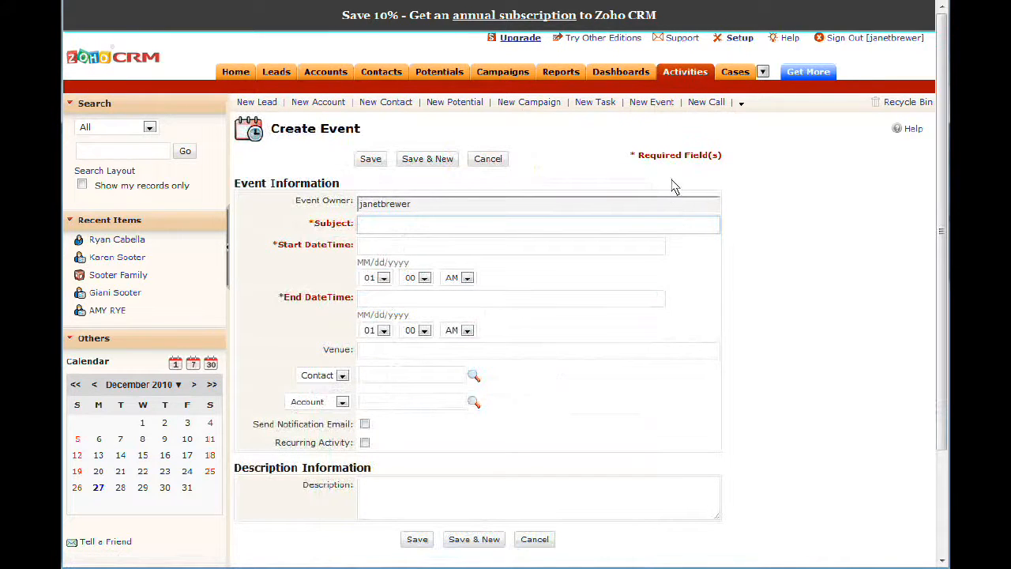
click(537, 224)
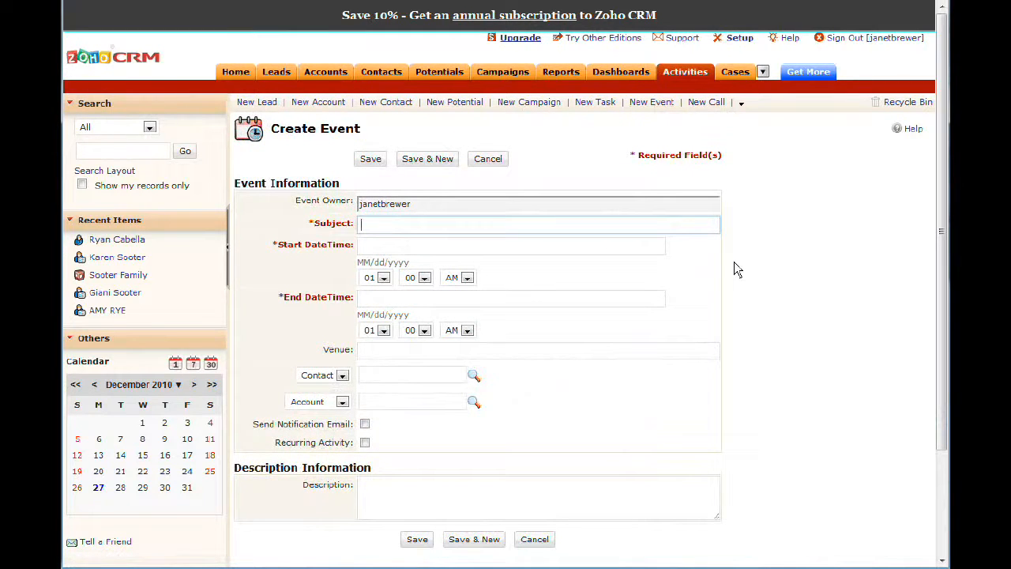
mouse_move(723, 180)
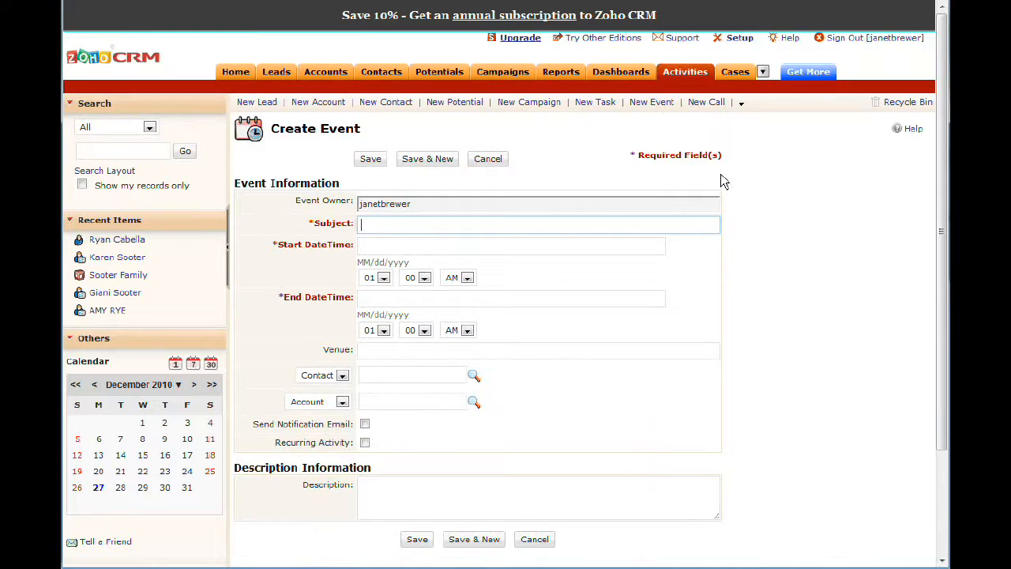
mouse_move(624, 161)
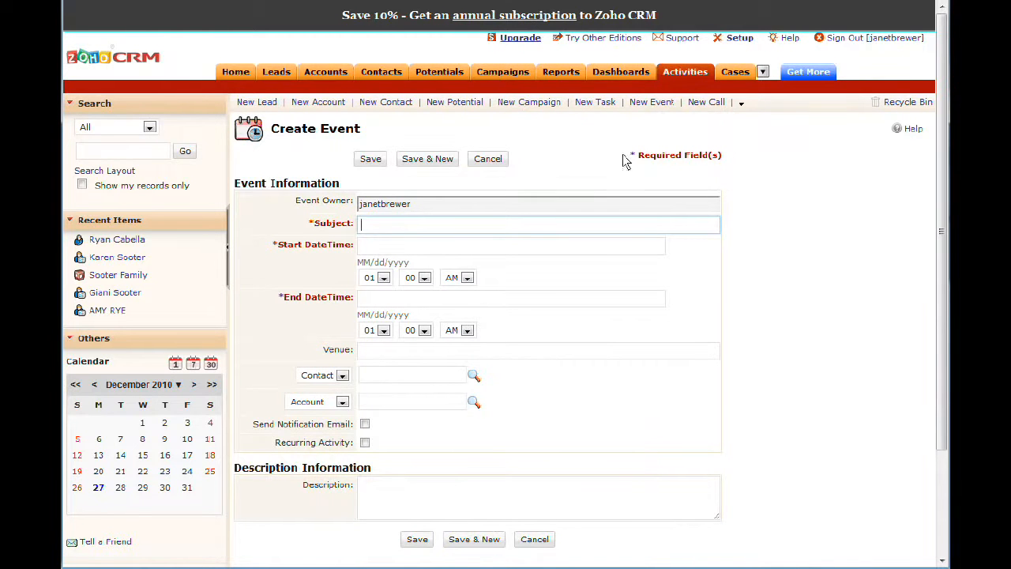
mouse_move(703, 221)
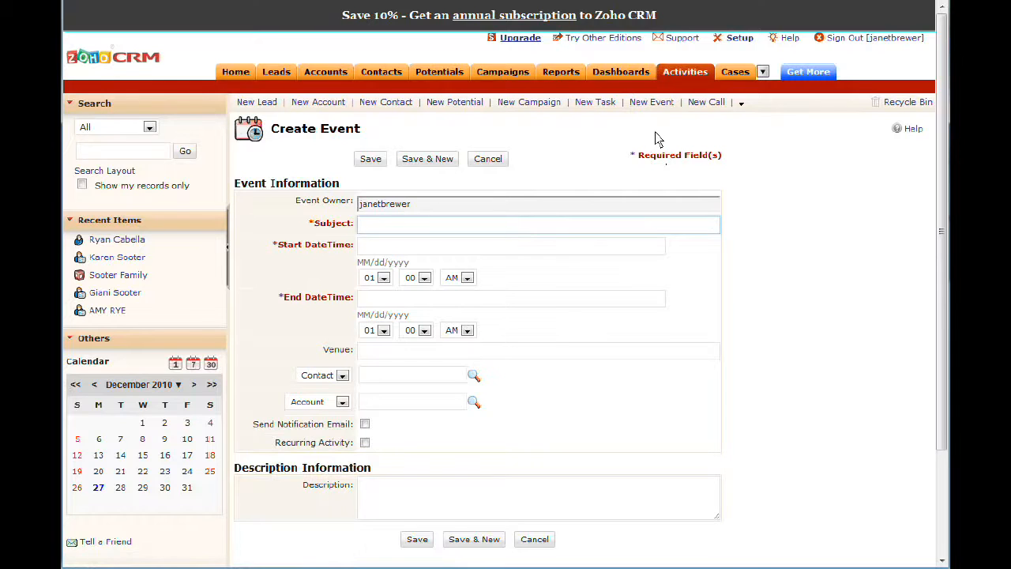
mouse_move(646, 165)
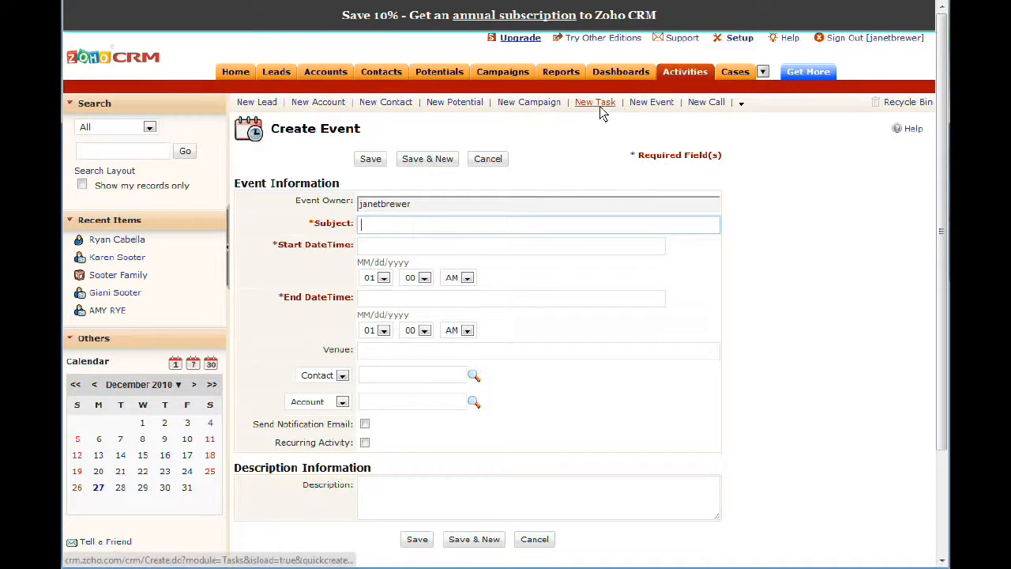
mouse_move(606, 107)
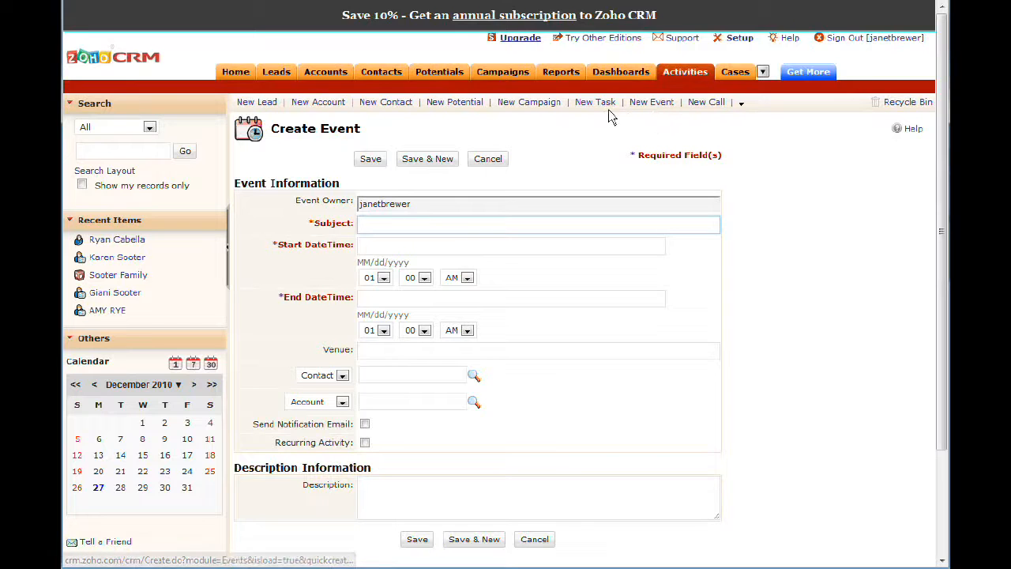
click(594, 101)
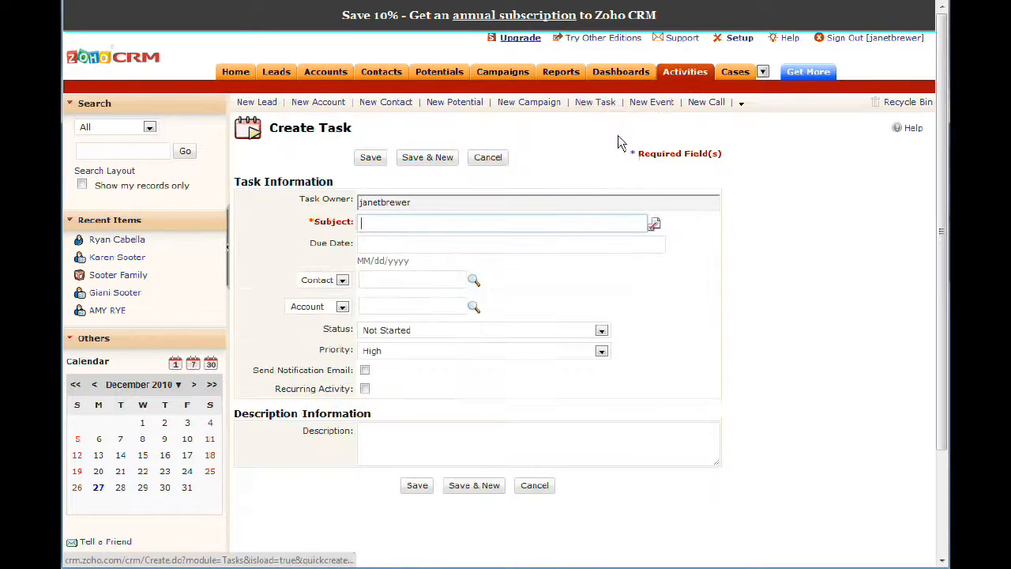
mouse_move(505, 261)
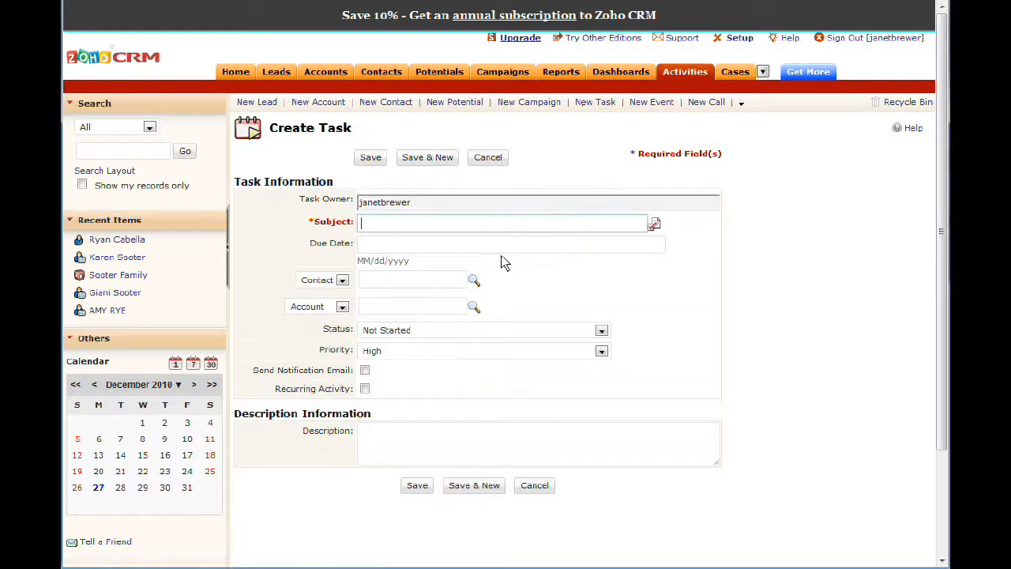
mouse_move(436, 262)
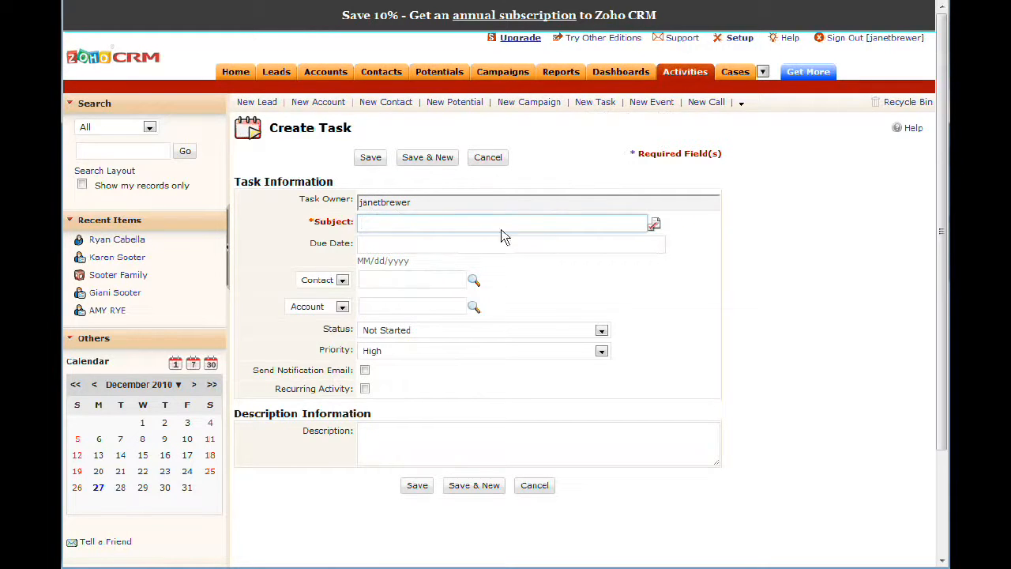
mouse_move(587, 142)
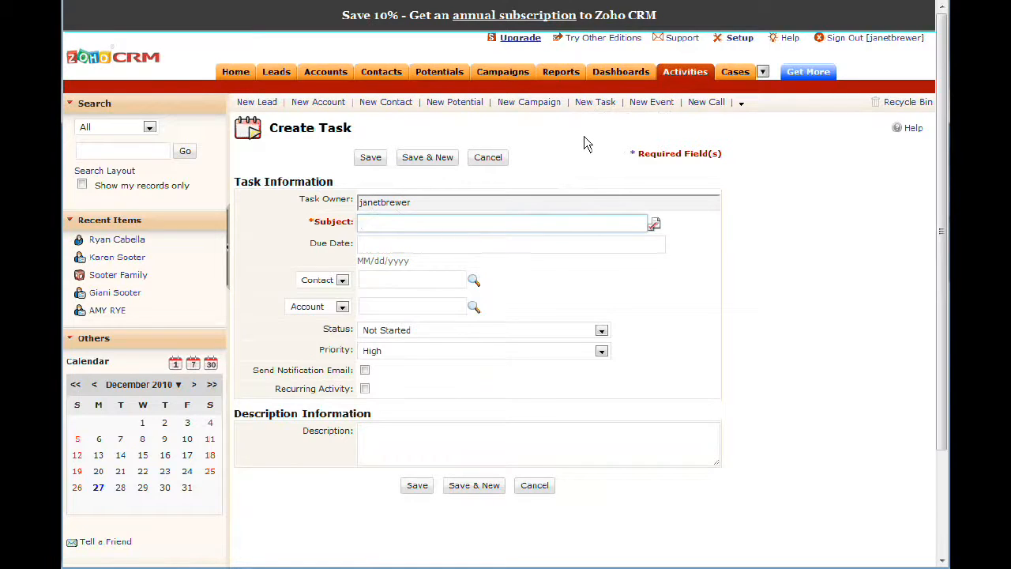
mouse_move(641, 173)
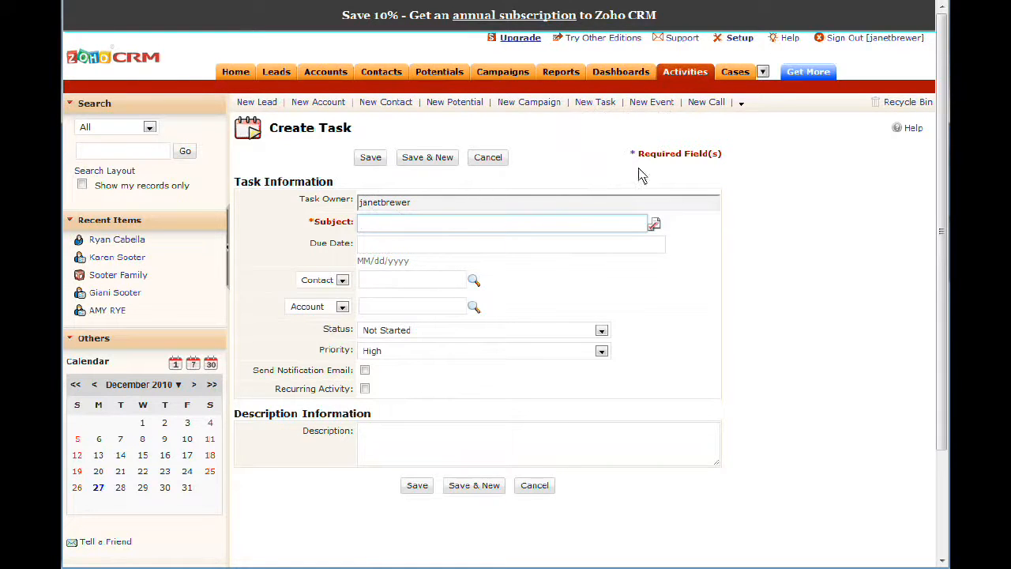
mouse_move(682, 165)
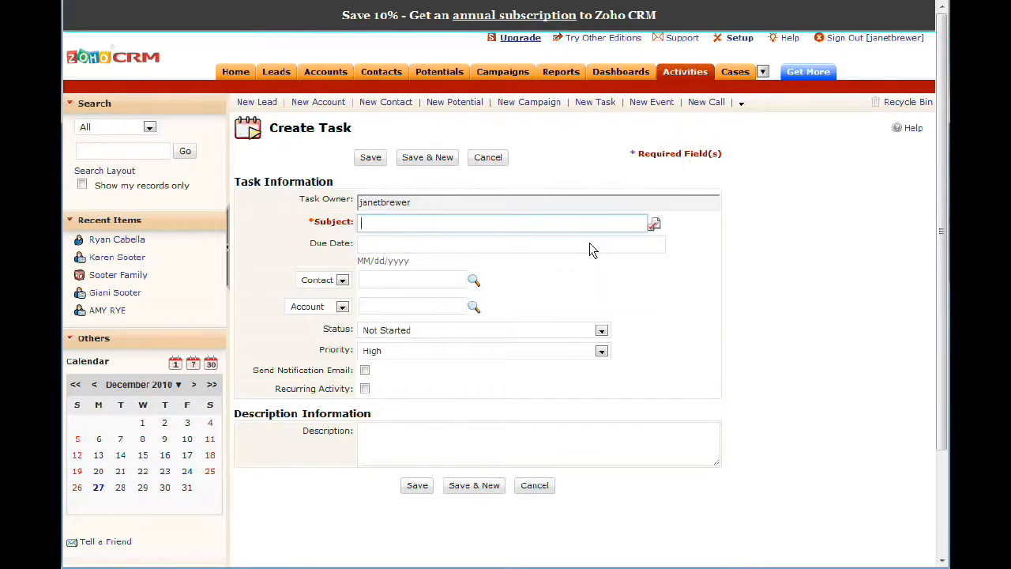
mouse_move(666, 161)
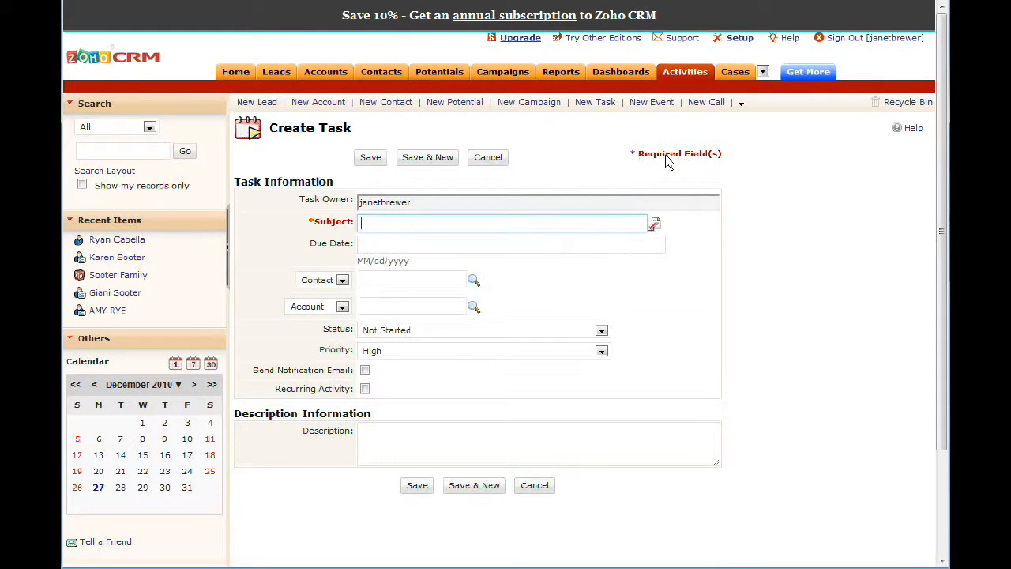
mouse_move(631, 168)
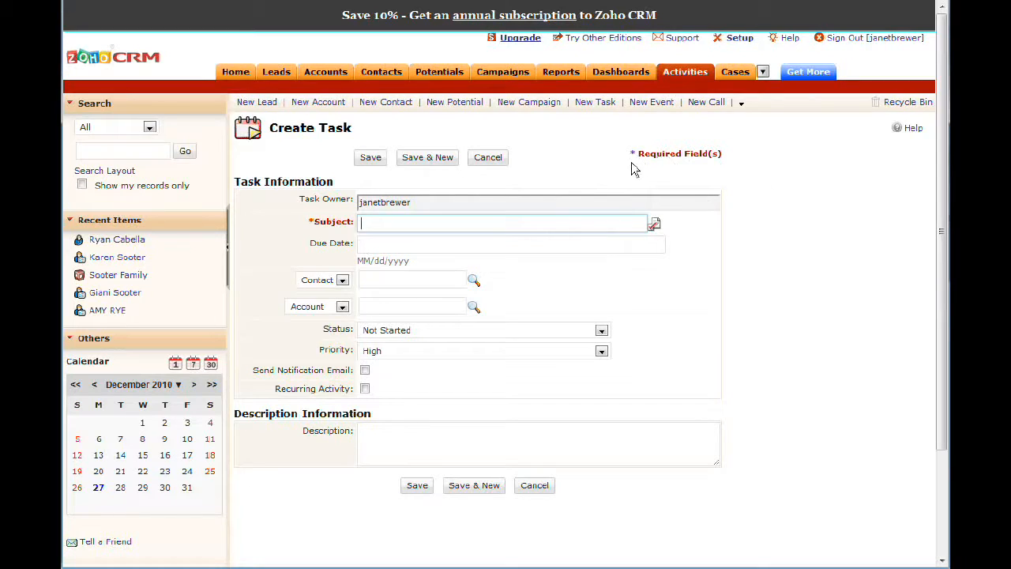
mouse_move(704, 221)
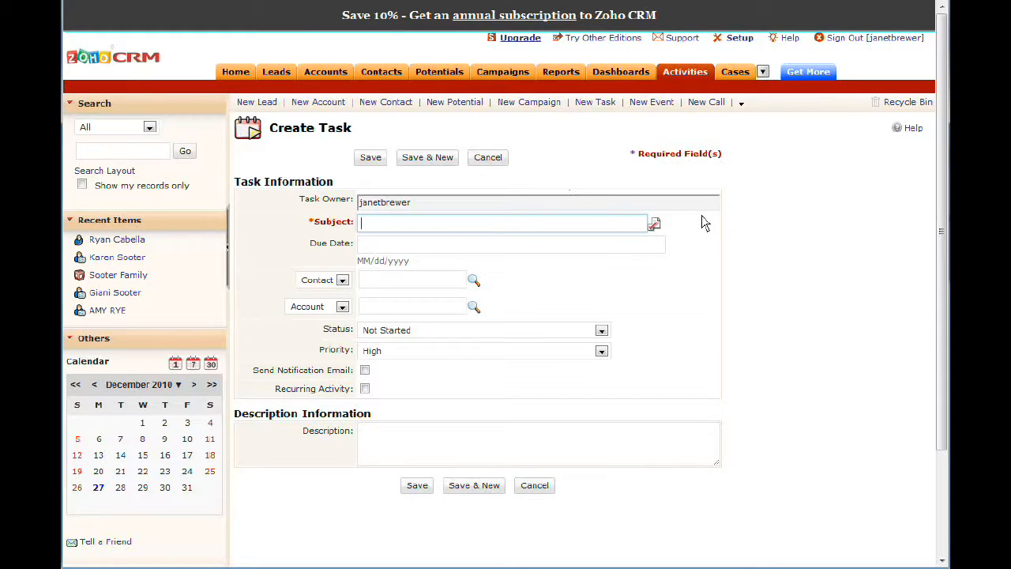
mouse_move(698, 196)
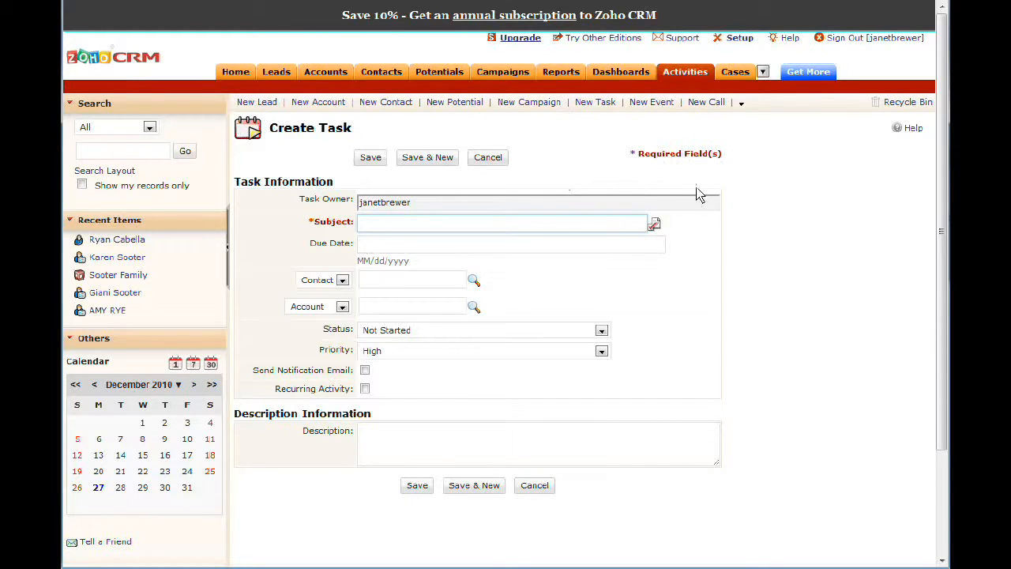
mouse_move(595, 168)
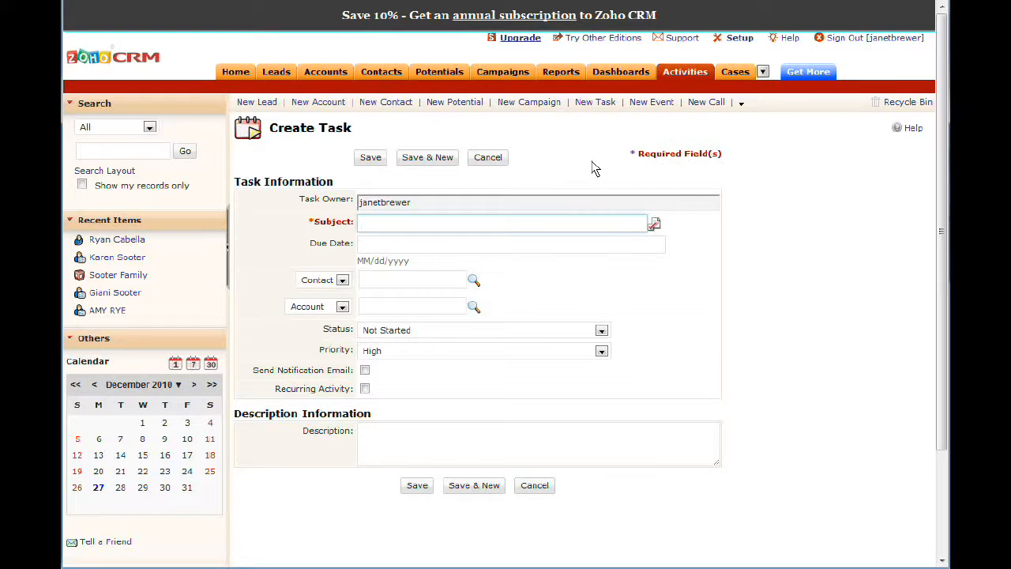
mouse_move(601, 220)
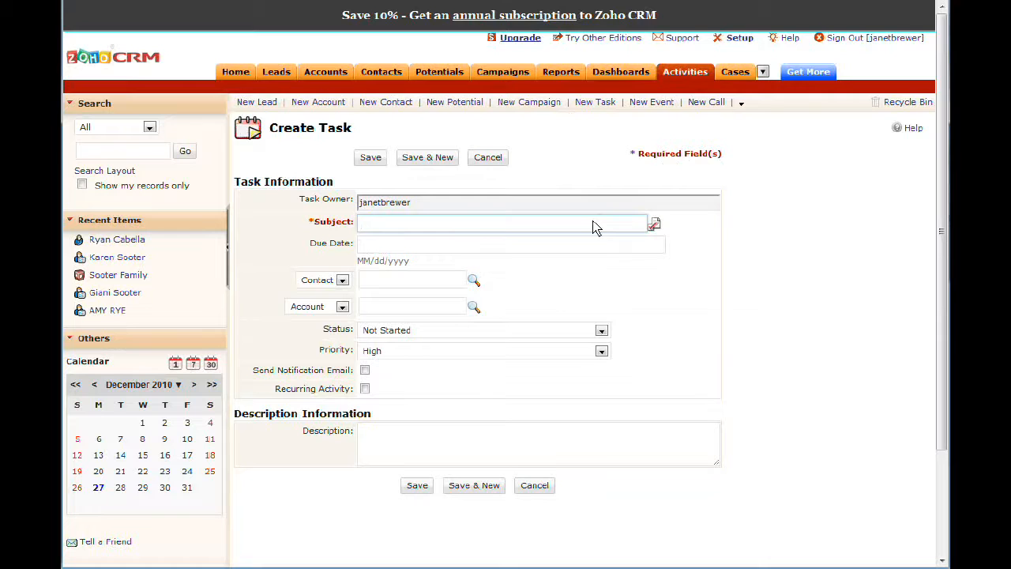
mouse_move(601, 231)
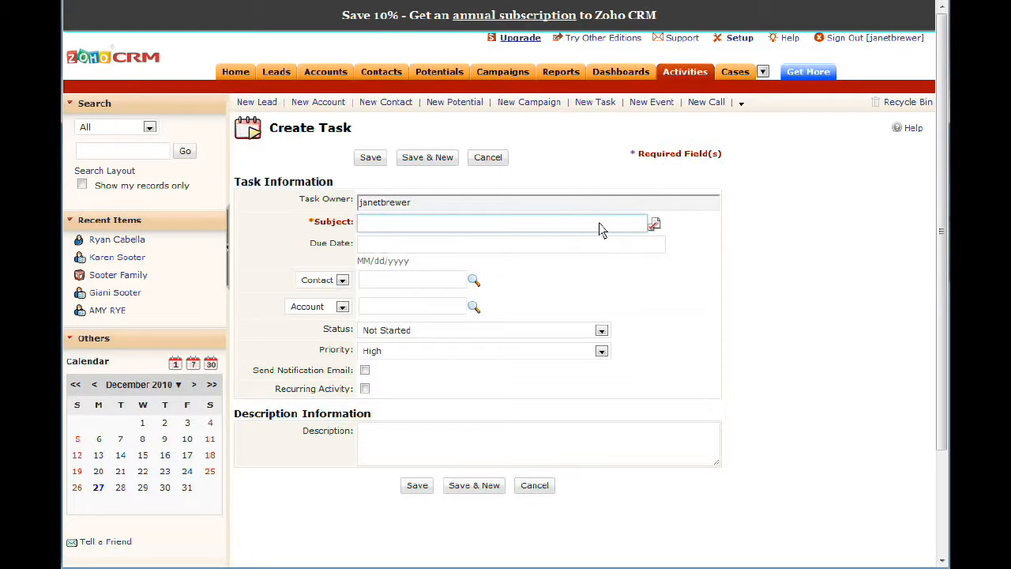
click(502, 223)
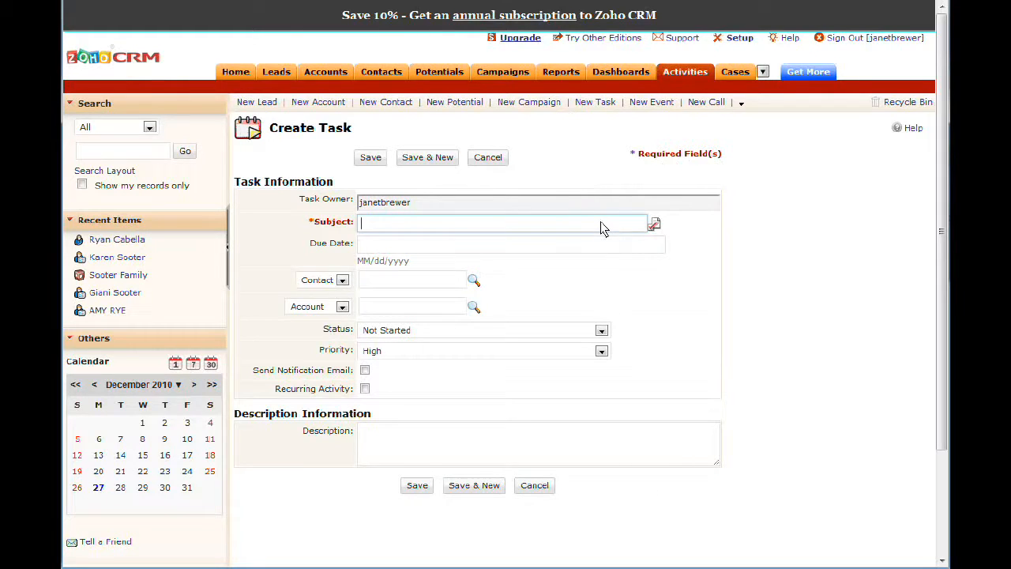
mouse_move(561, 167)
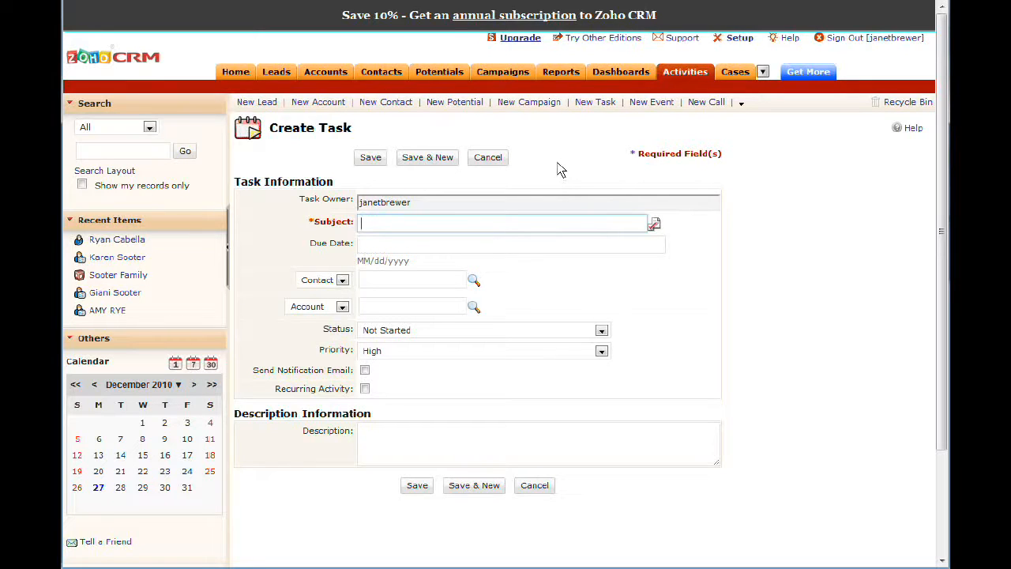
mouse_move(610, 211)
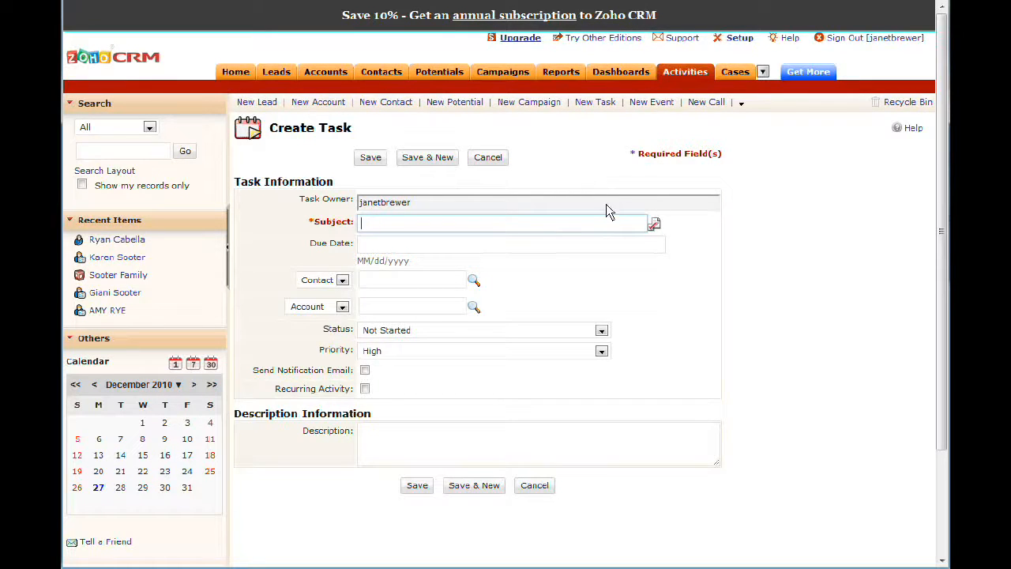
mouse_move(654, 224)
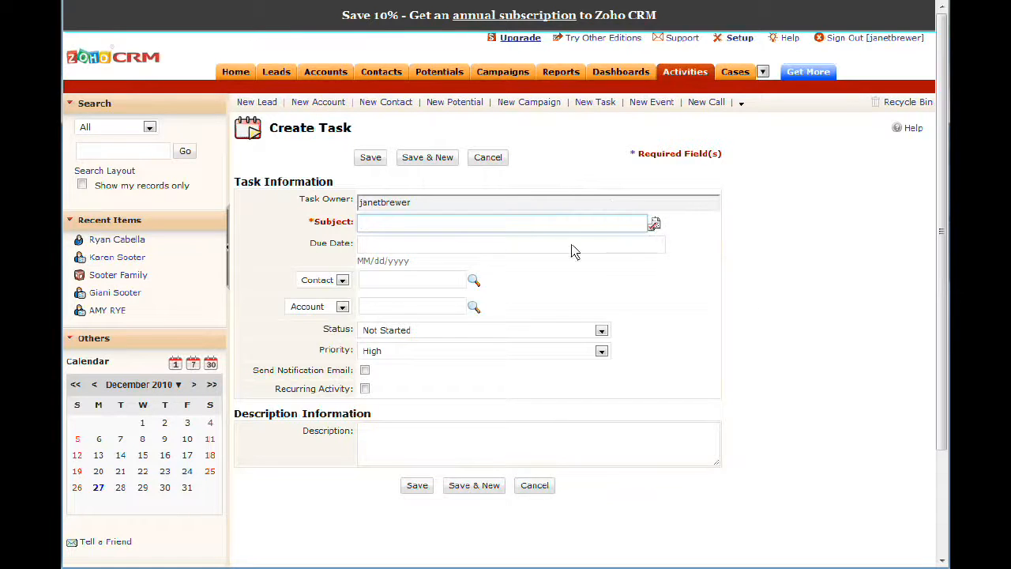
mouse_move(583, 228)
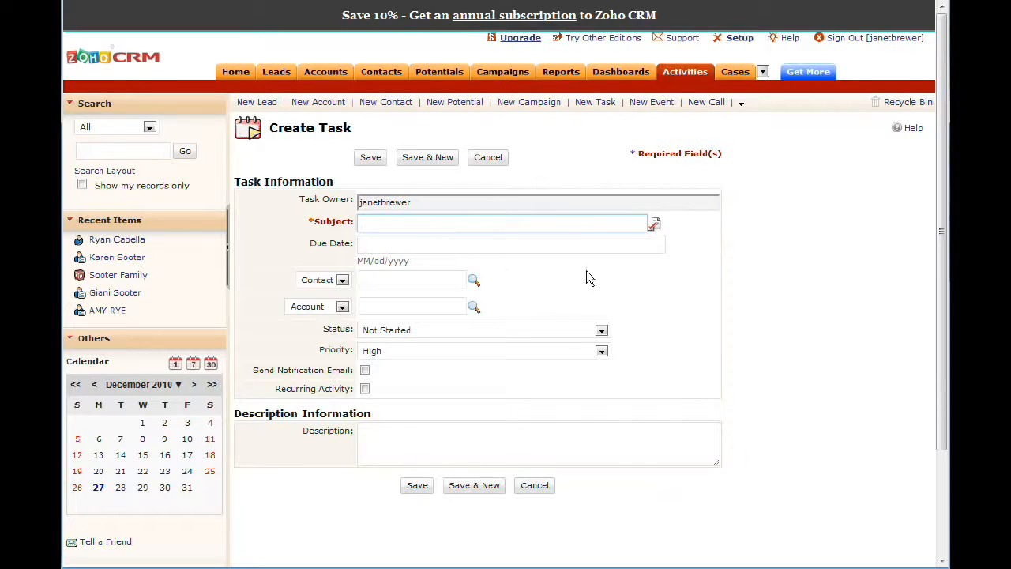
mouse_move(575, 202)
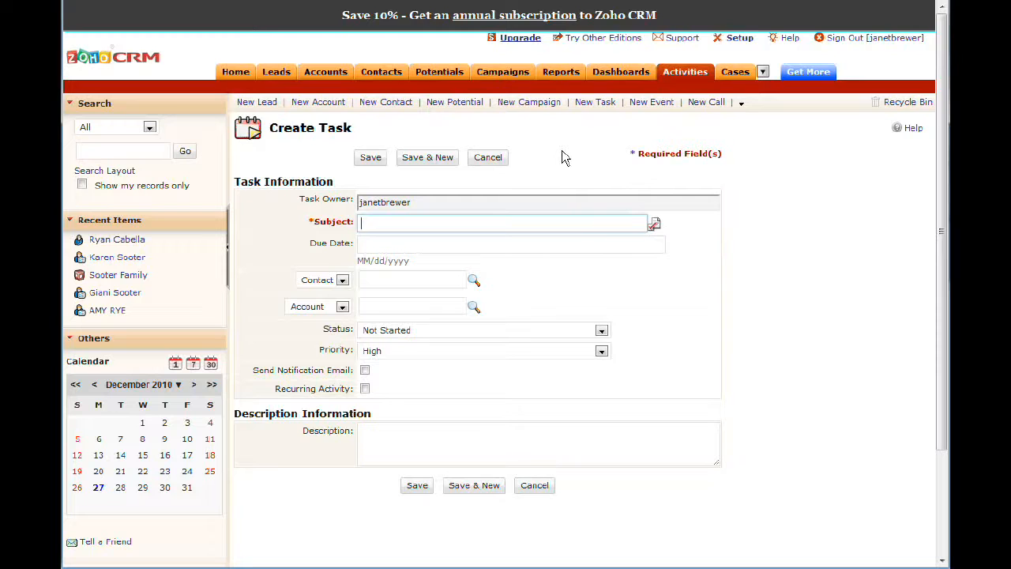
mouse_move(585, 175)
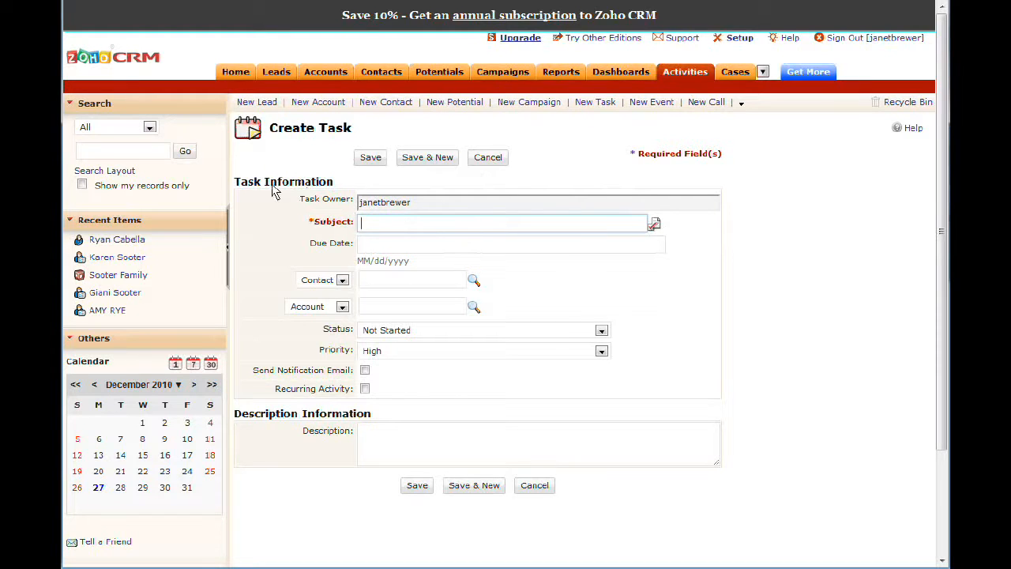
mouse_move(553, 174)
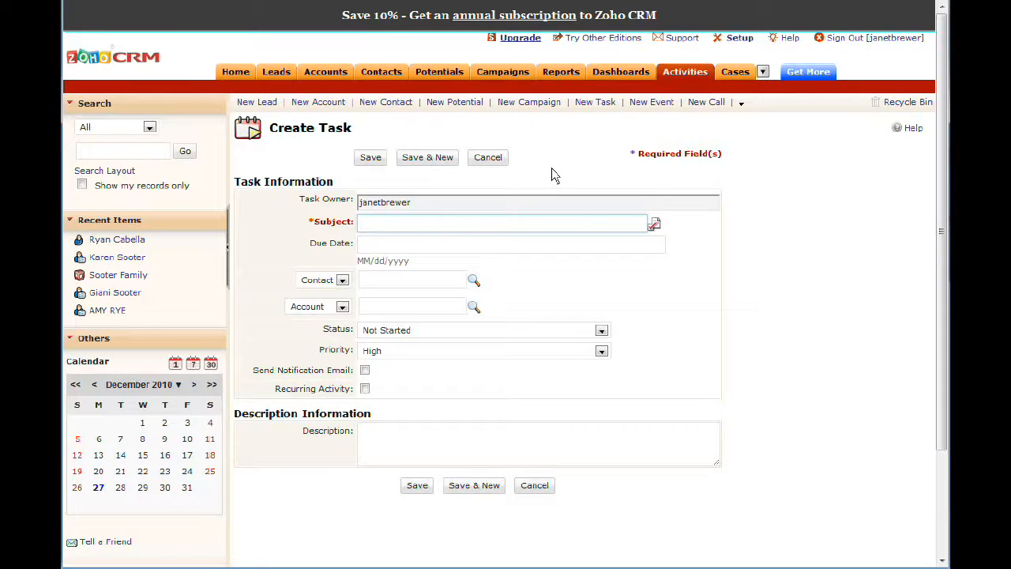
mouse_move(583, 171)
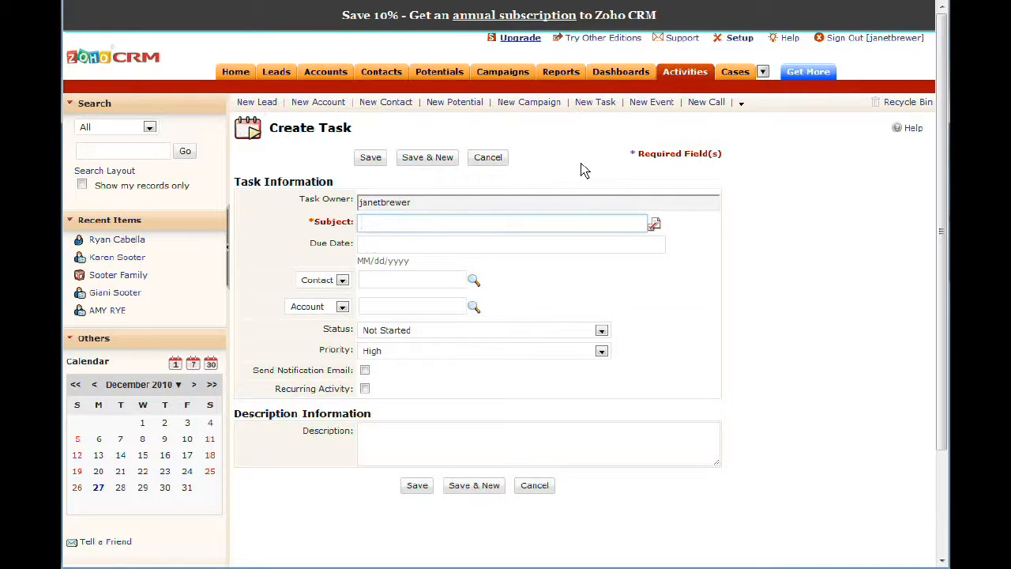
mouse_move(474, 254)
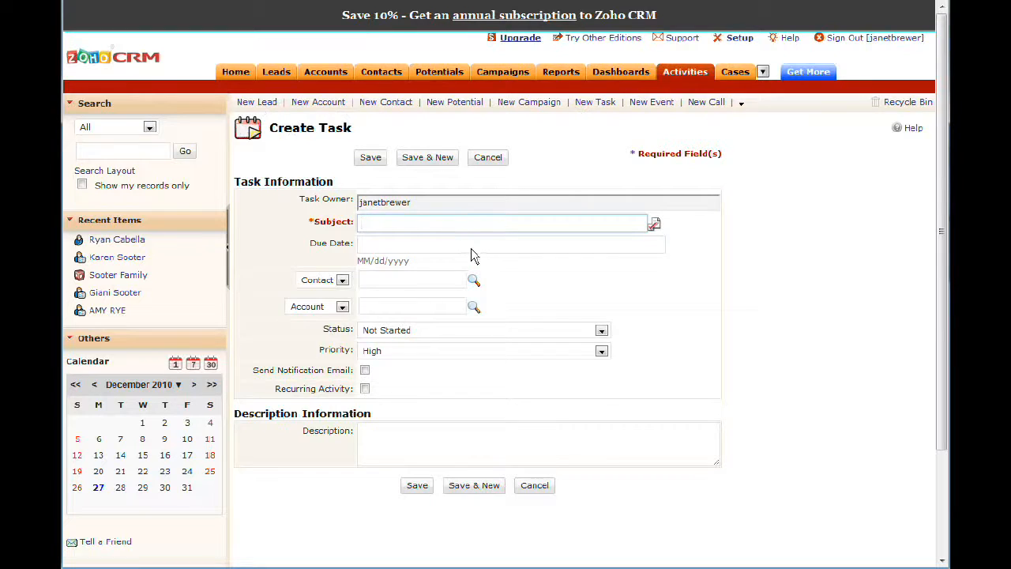
click(502, 223)
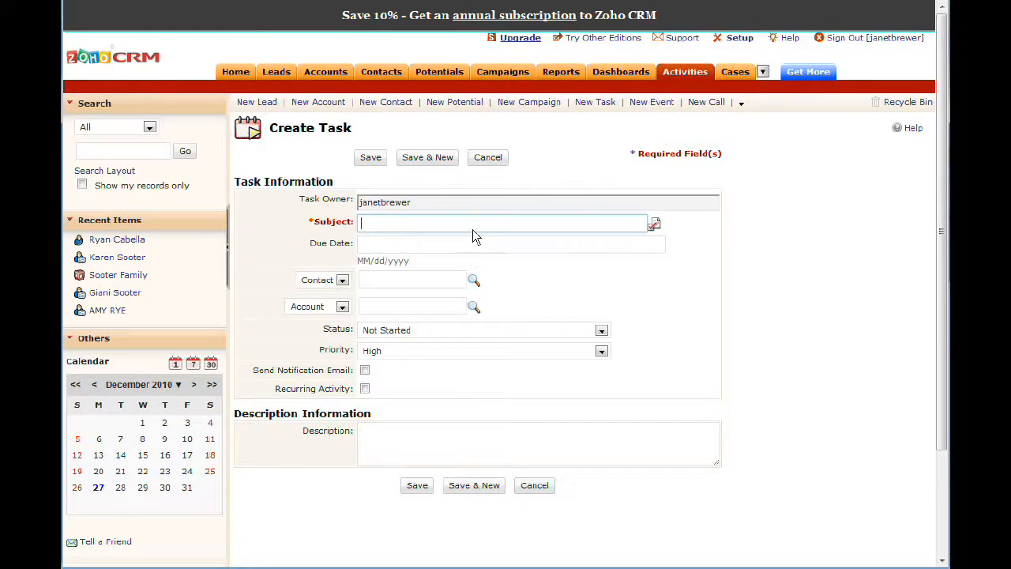
mouse_move(587, 193)
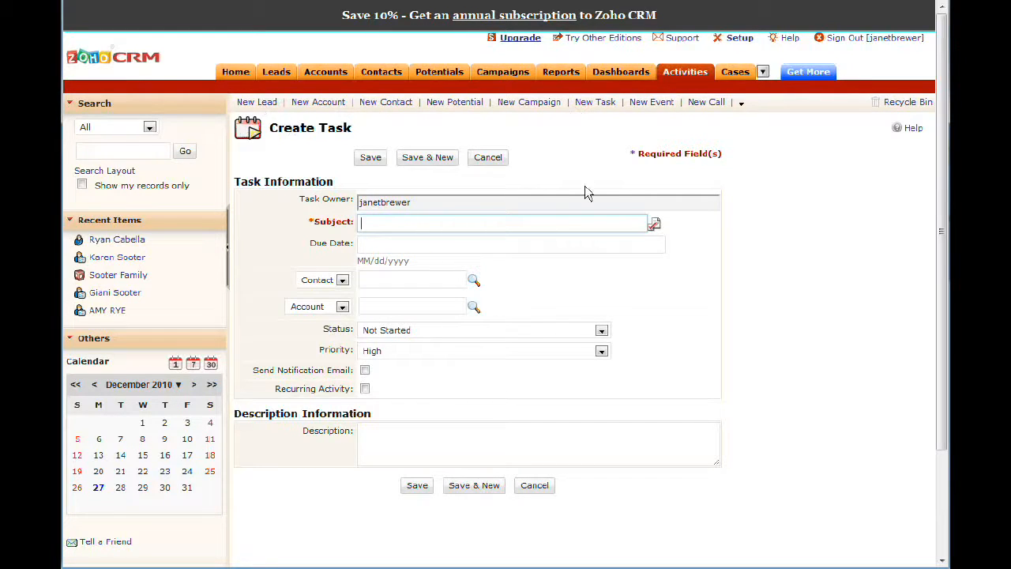
mouse_move(583, 180)
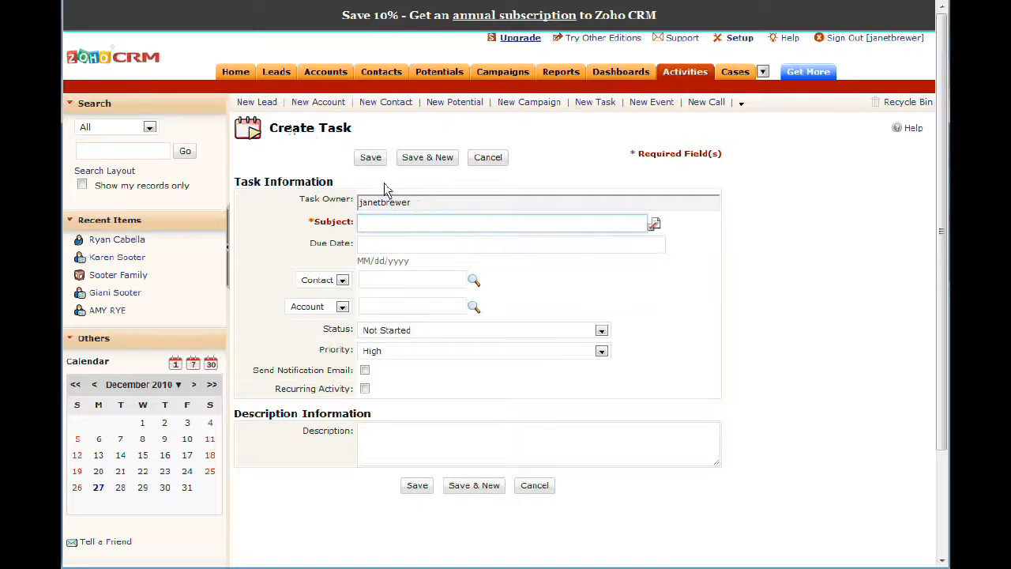
mouse_move(603, 172)
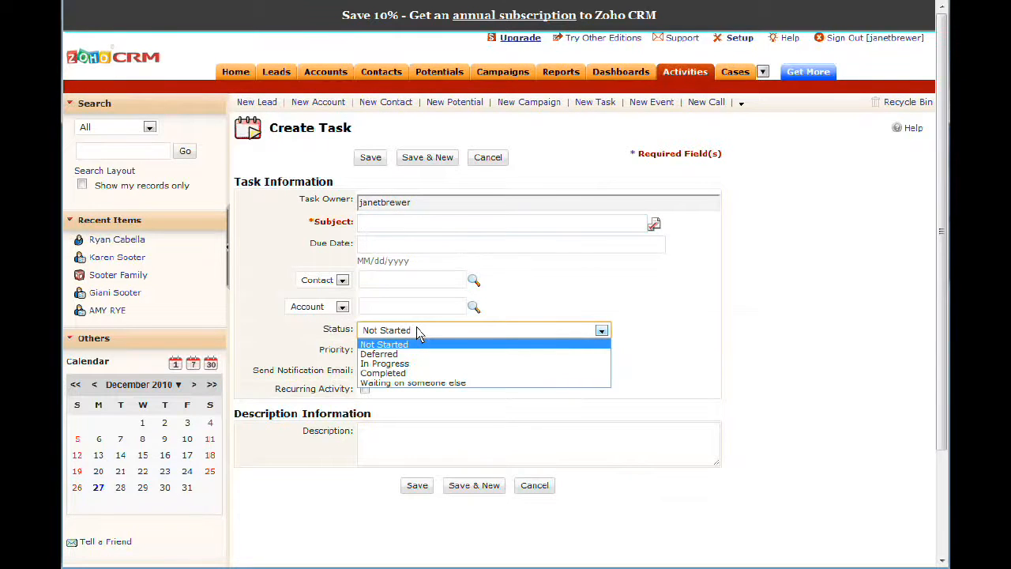
mouse_move(414, 373)
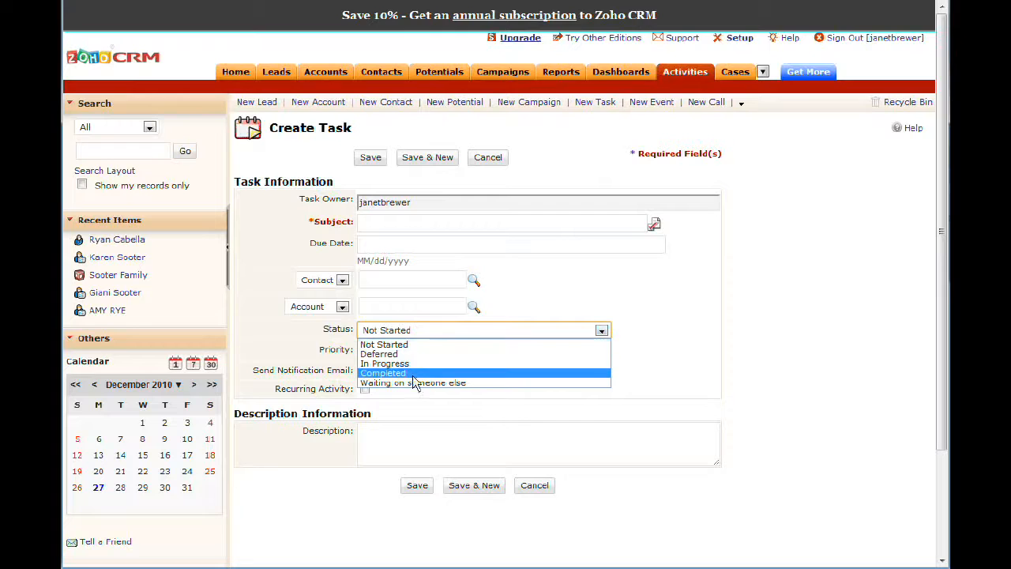
mouse_move(385, 363)
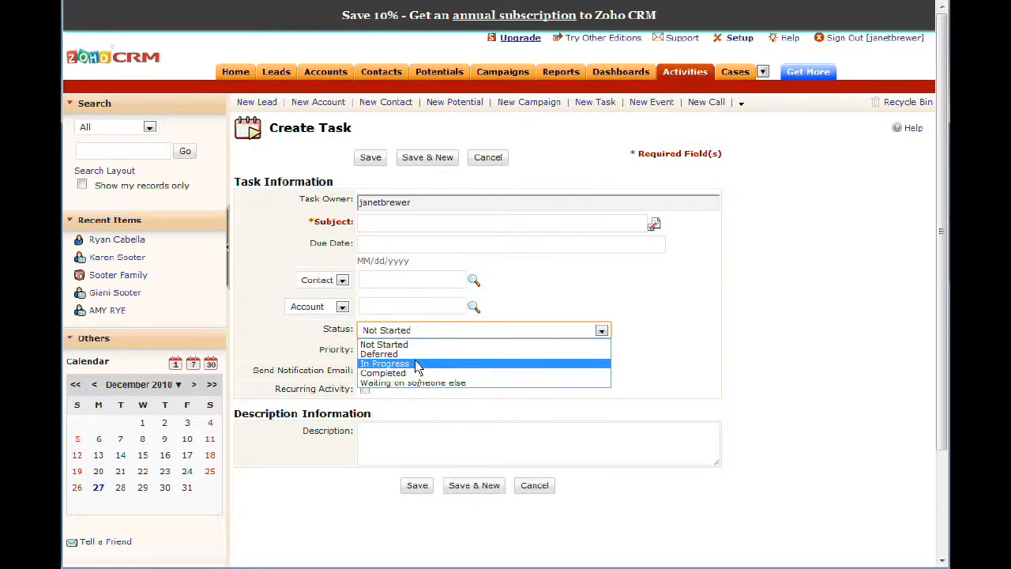
mouse_move(518, 376)
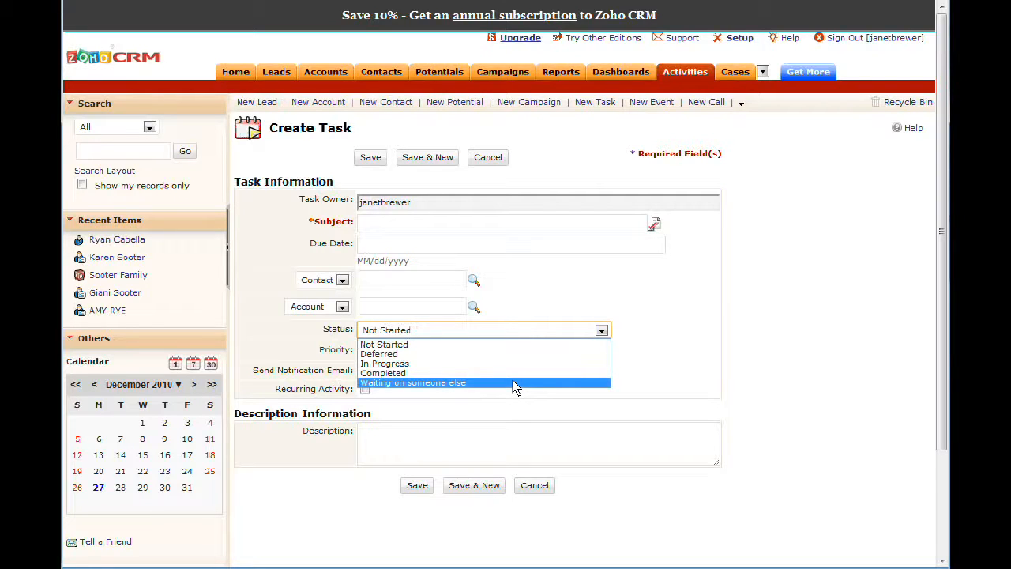
mouse_move(505, 345)
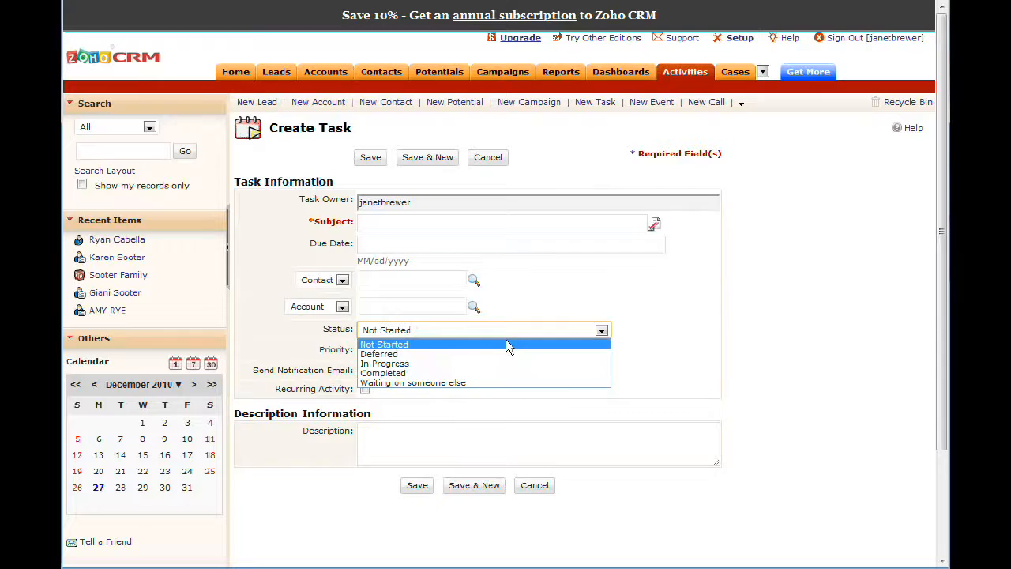
mouse_move(695, 286)
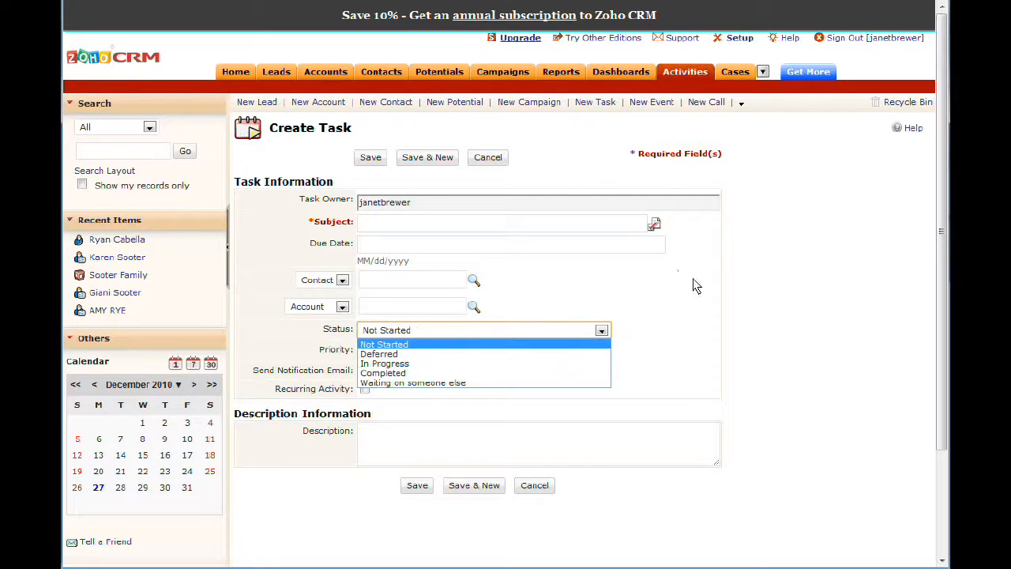
click(601, 350)
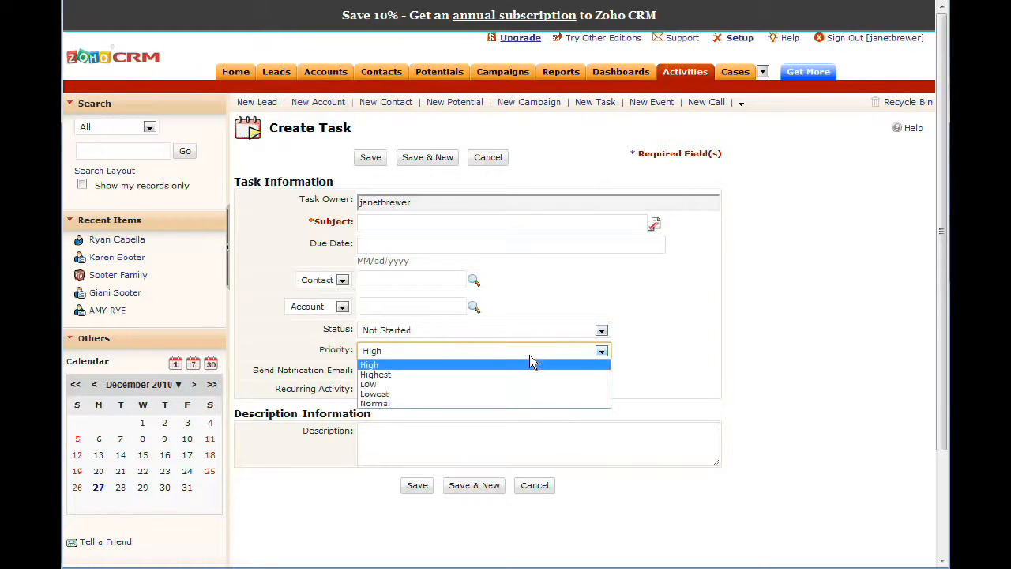
mouse_move(707, 313)
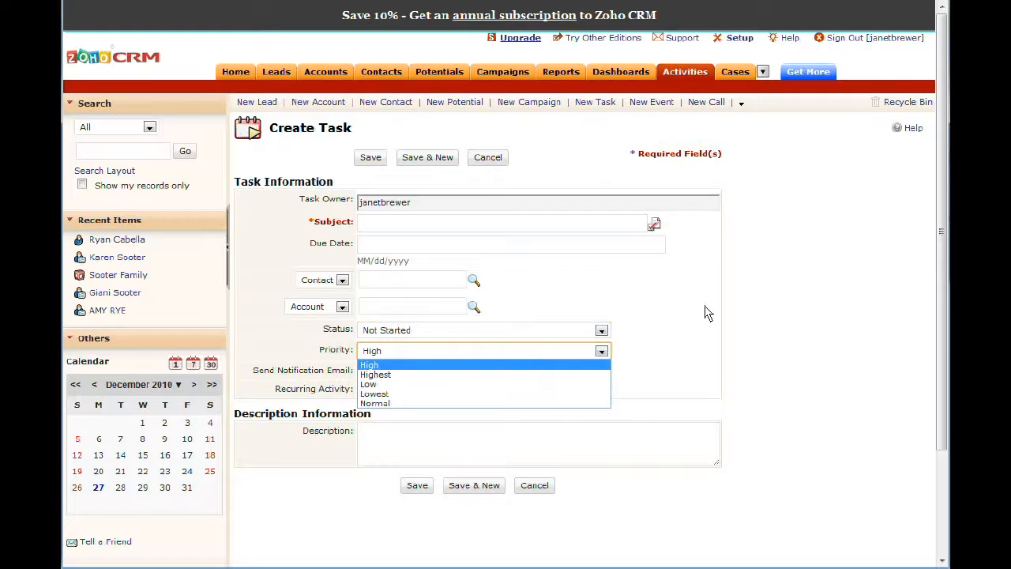
click(370, 364)
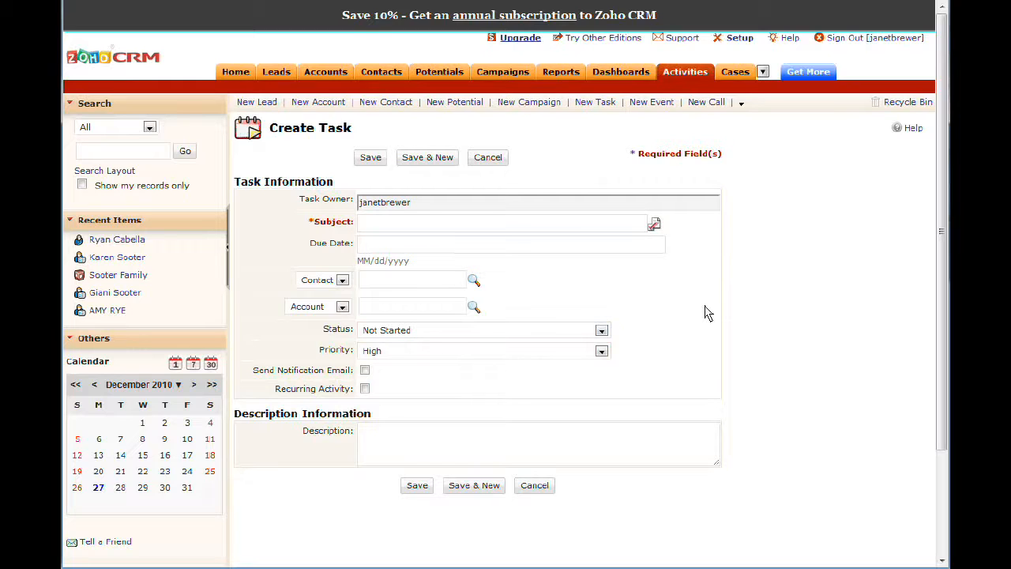
mouse_move(549, 82)
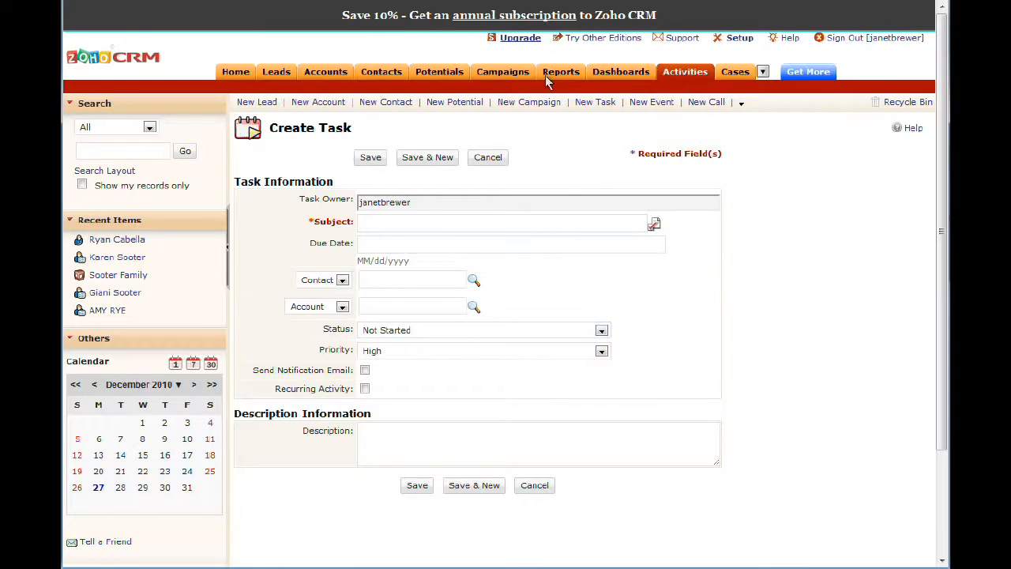
mouse_move(640, 175)
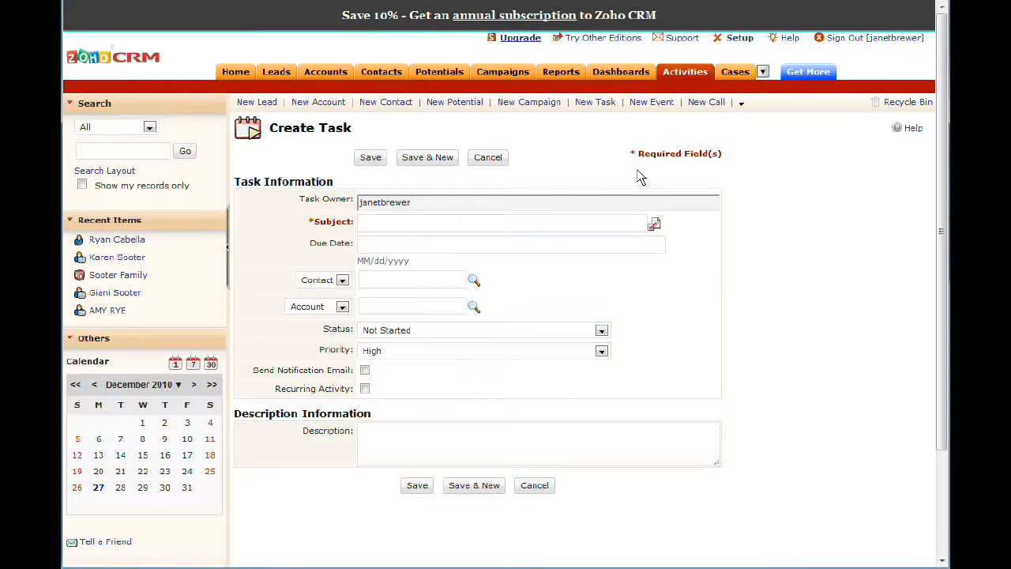
mouse_move(626, 169)
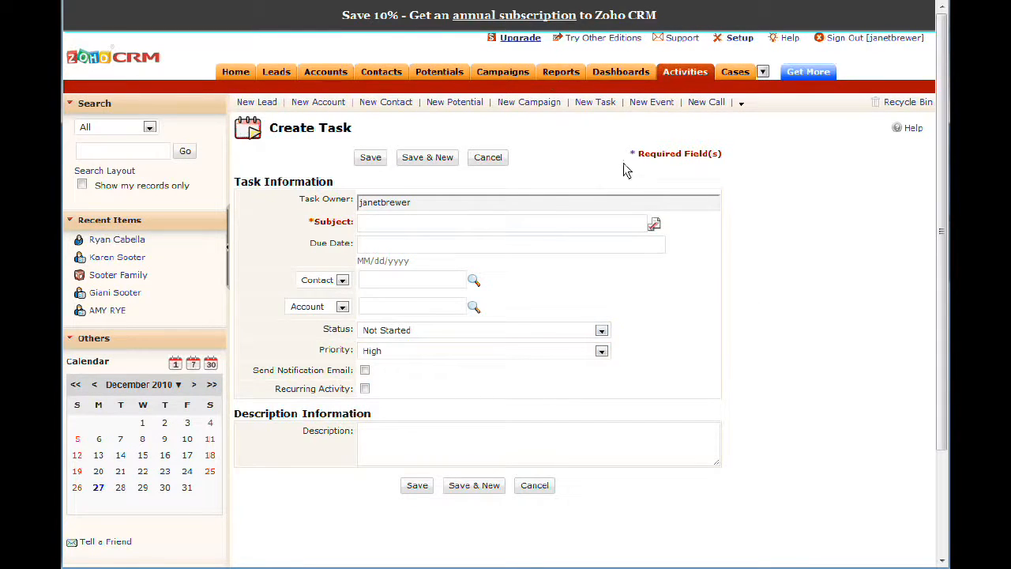
mouse_move(809, 180)
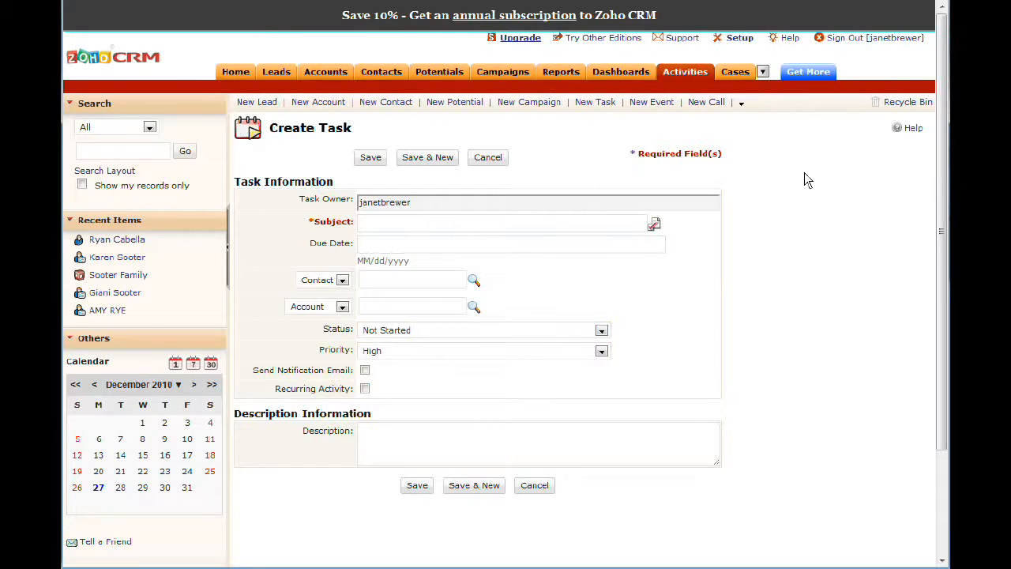
mouse_move(784, 190)
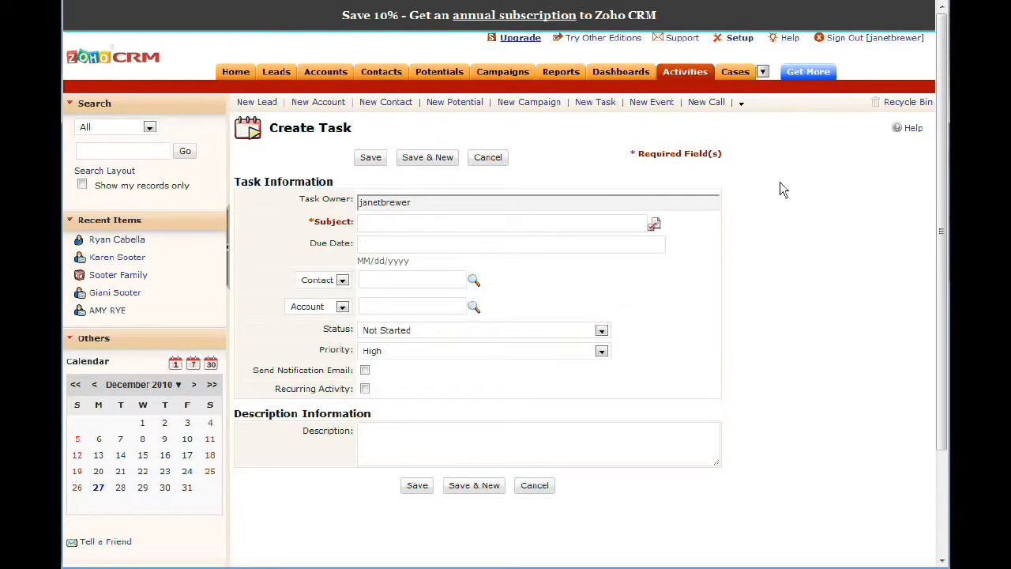
mouse_move(801, 161)
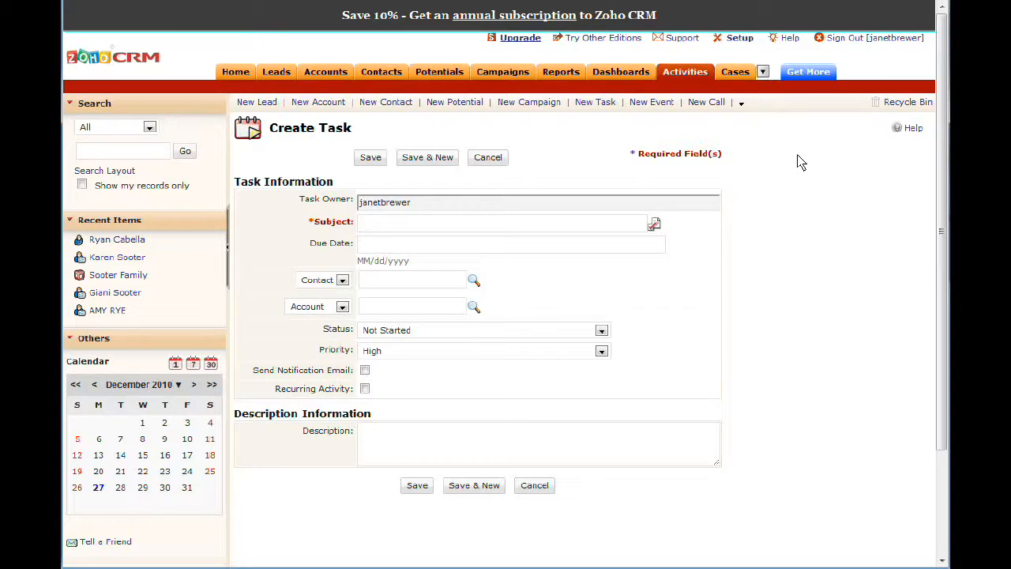
mouse_move(799, 188)
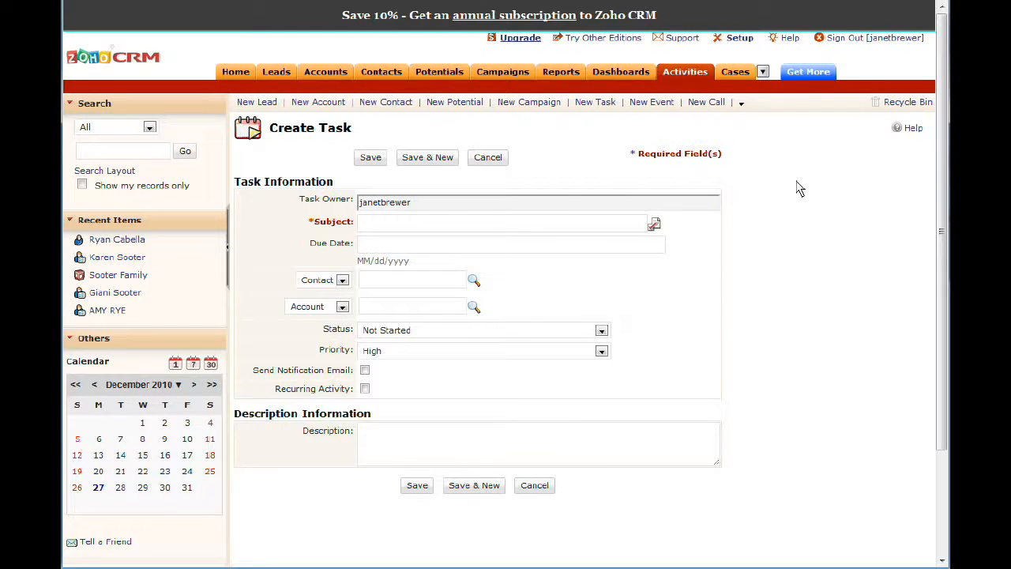
mouse_move(638, 146)
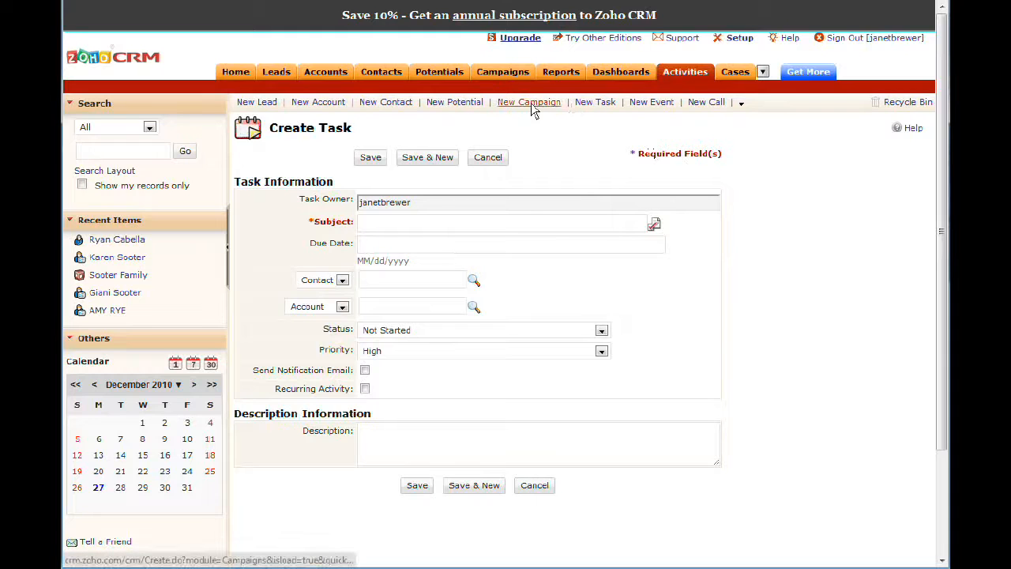
- Leave the unsaved task and start a new campaign, showing the blank Create Campaign form
click(530, 101)
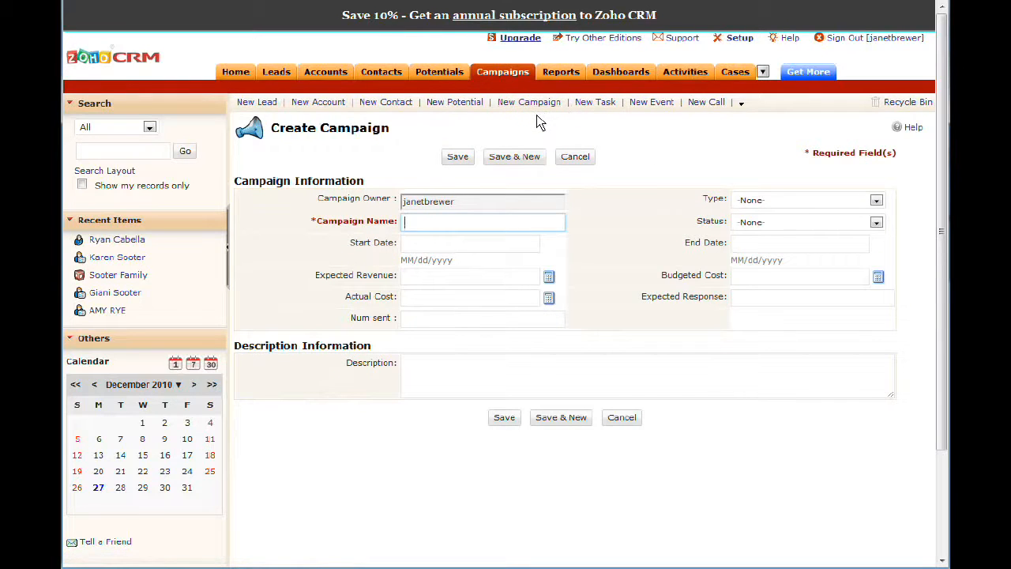
mouse_move(455, 101)
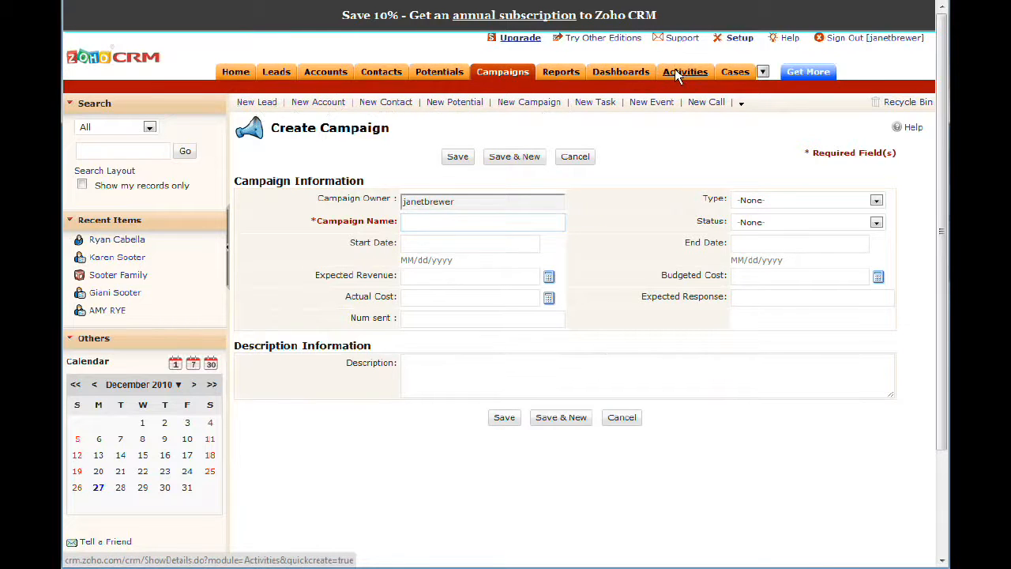
- Return to All Activities and expand the New Call arrow to list New Case and New Solution
click(686, 73)
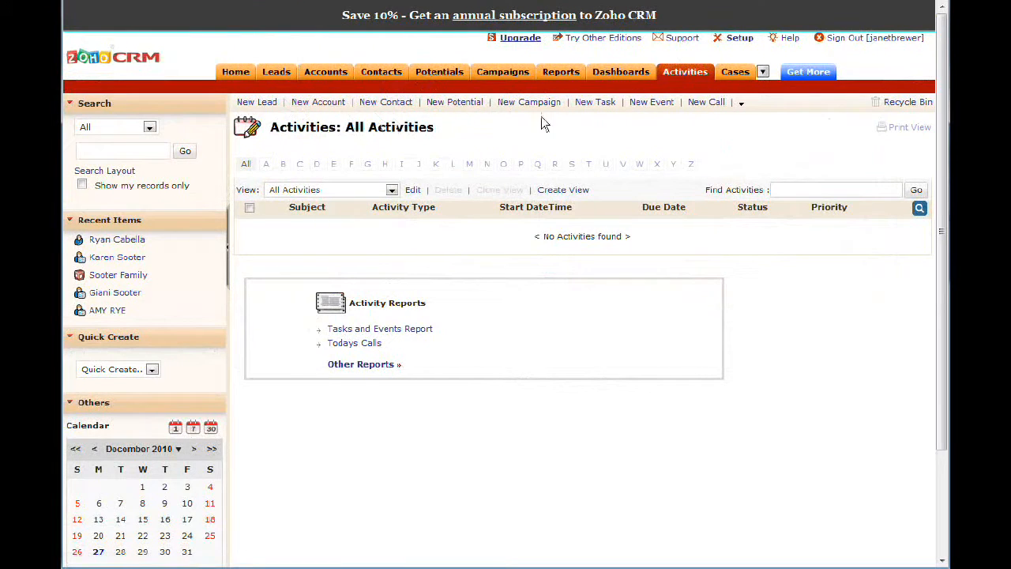
mouse_move(698, 114)
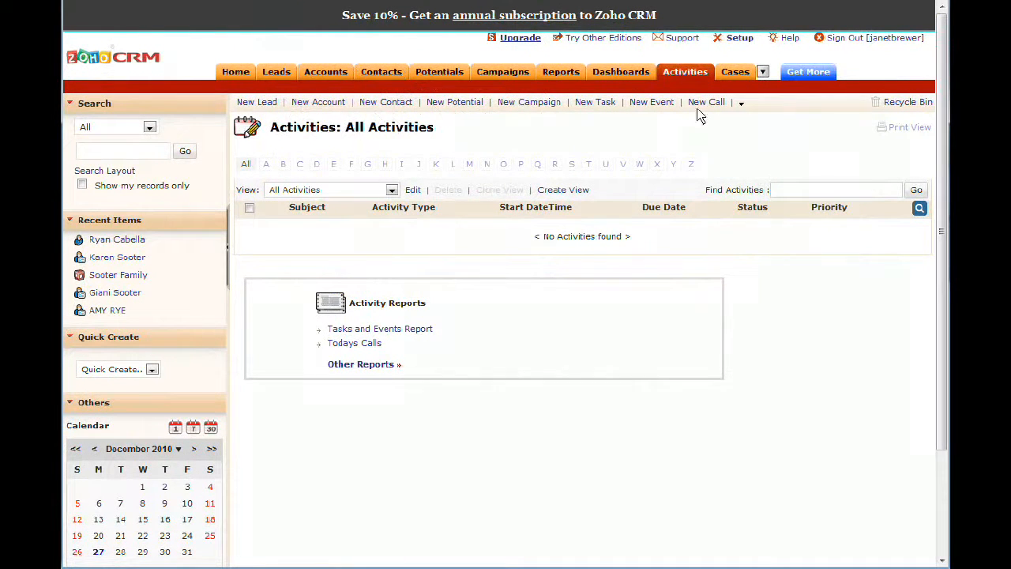
click(739, 101)
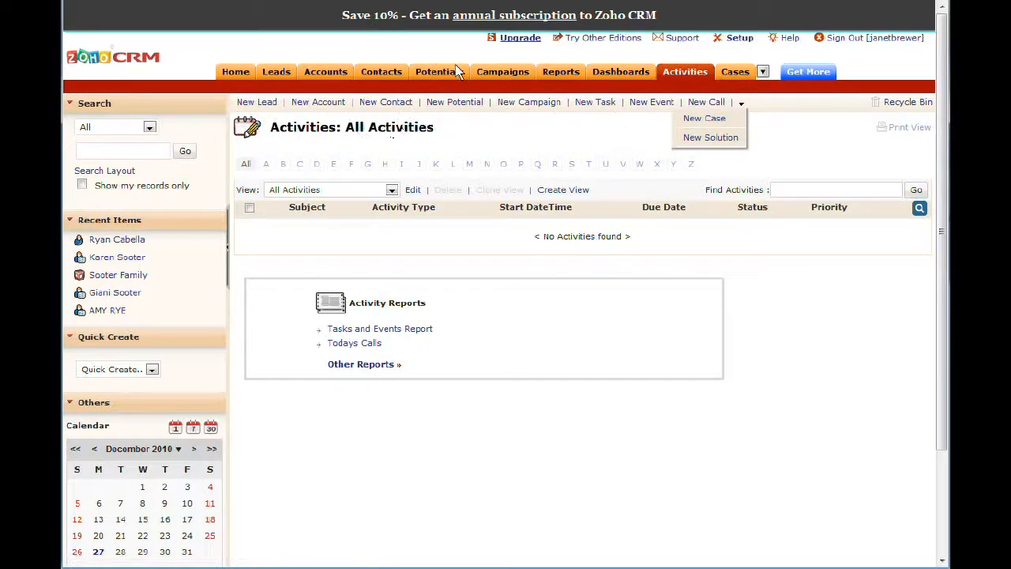
mouse_move(708, 158)
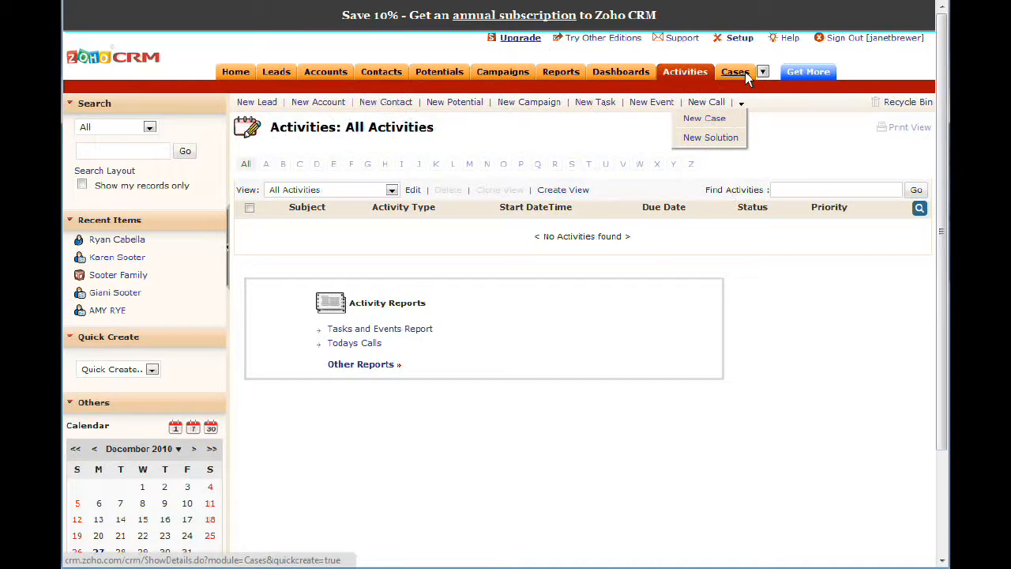
- Go to the Cases module showing the empty All Cases list
click(733, 72)
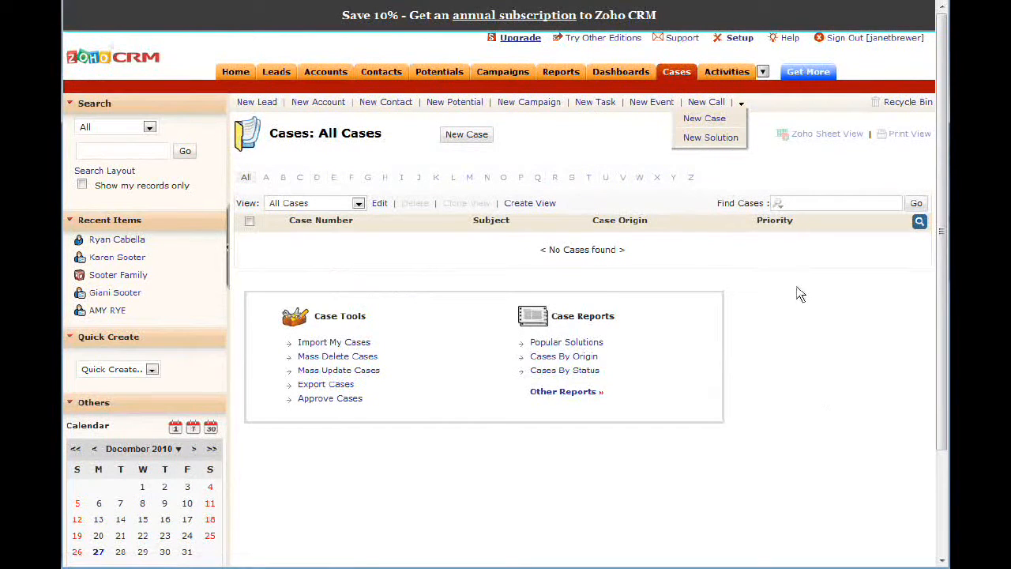
mouse_move(565, 147)
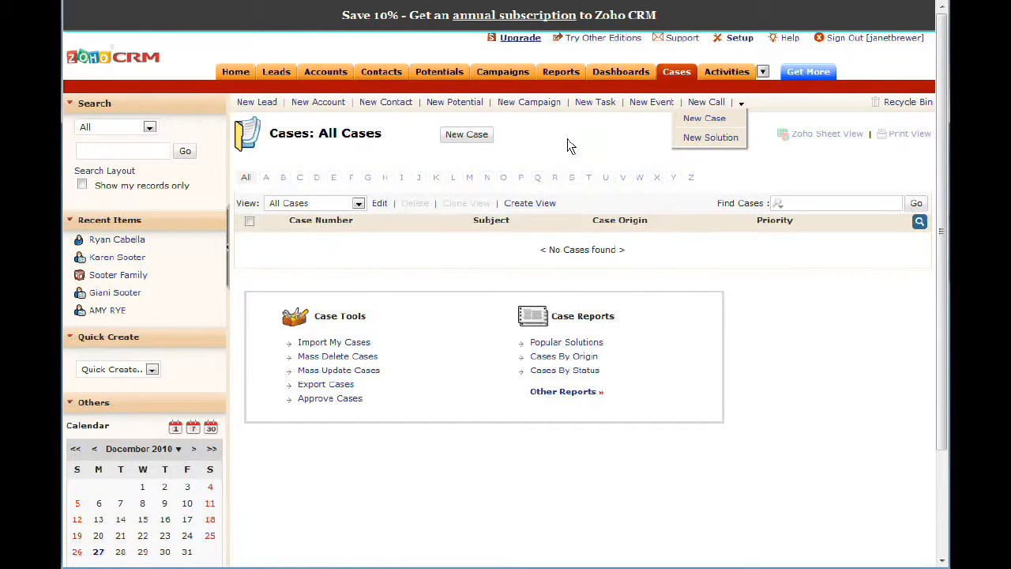
mouse_move(253, 15)
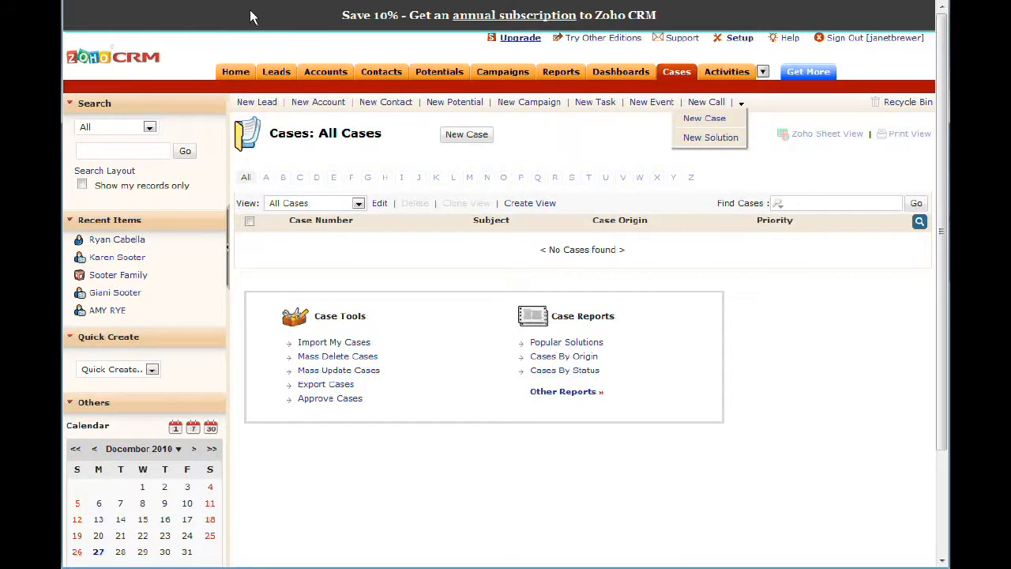
mouse_move(505, 123)
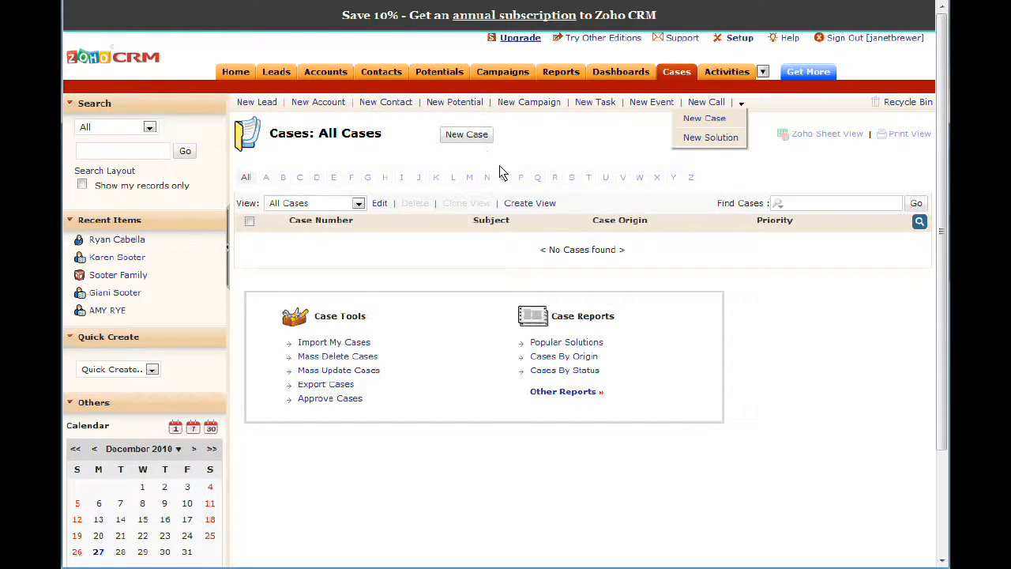
mouse_move(520, 170)
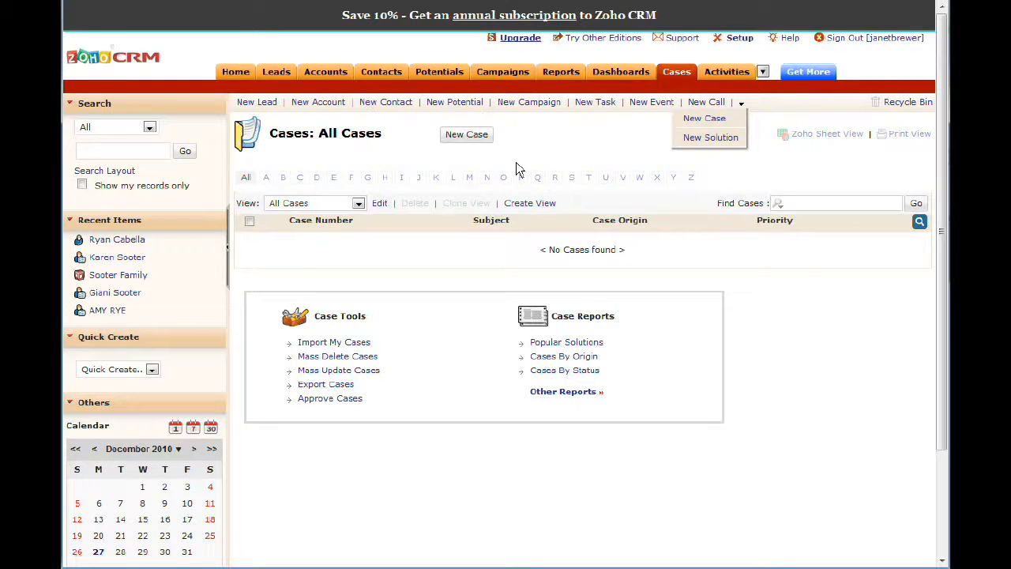
mouse_move(530, 156)
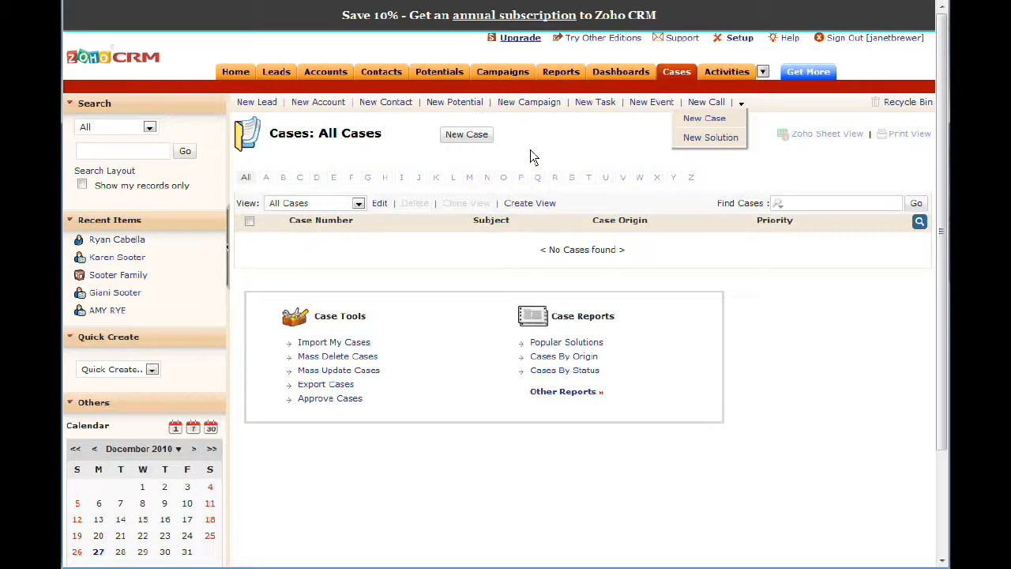
mouse_move(505, 172)
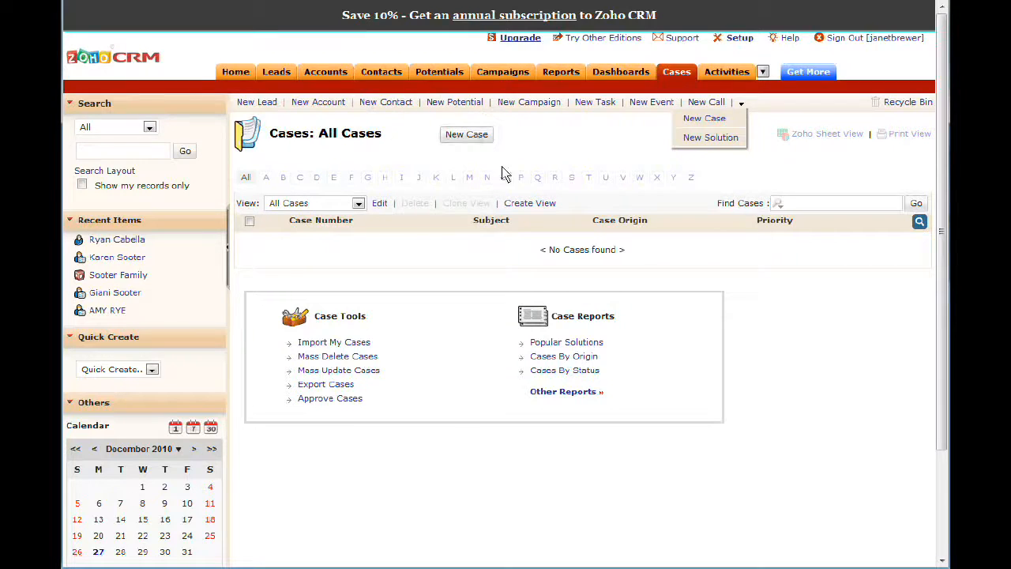
mouse_move(483, 161)
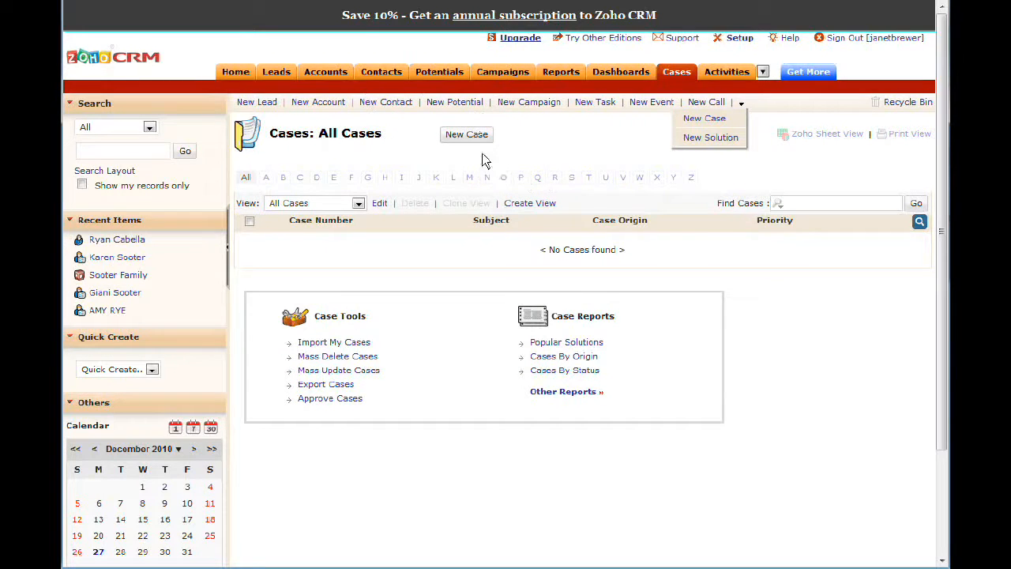
mouse_move(543, 171)
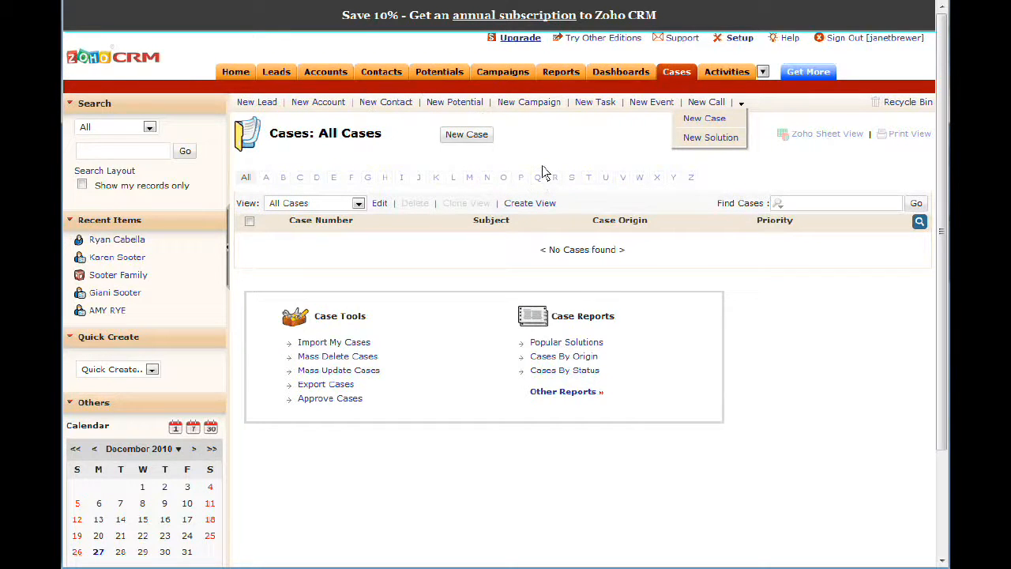
mouse_move(551, 161)
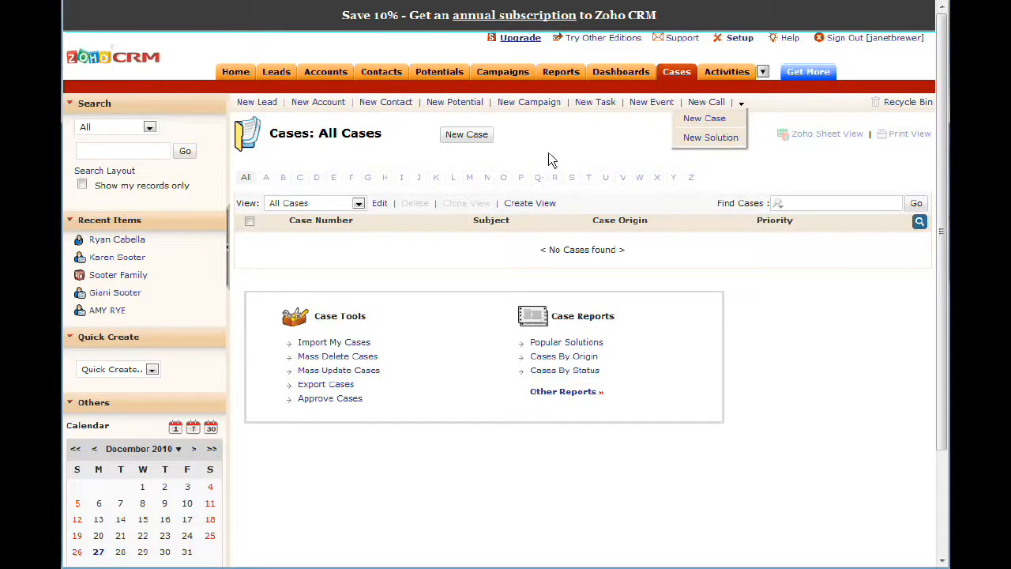
mouse_move(537, 155)
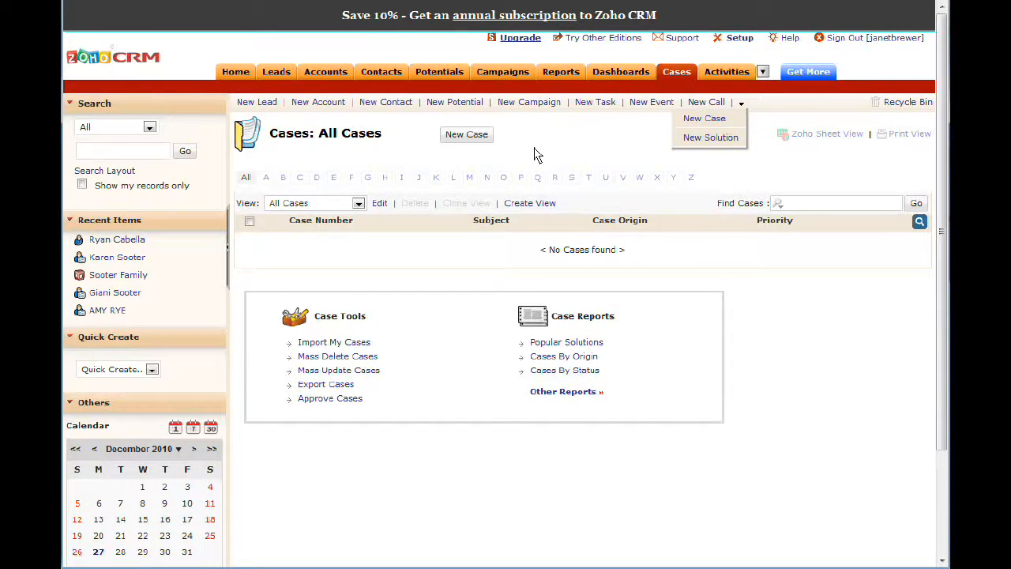
mouse_move(529, 130)
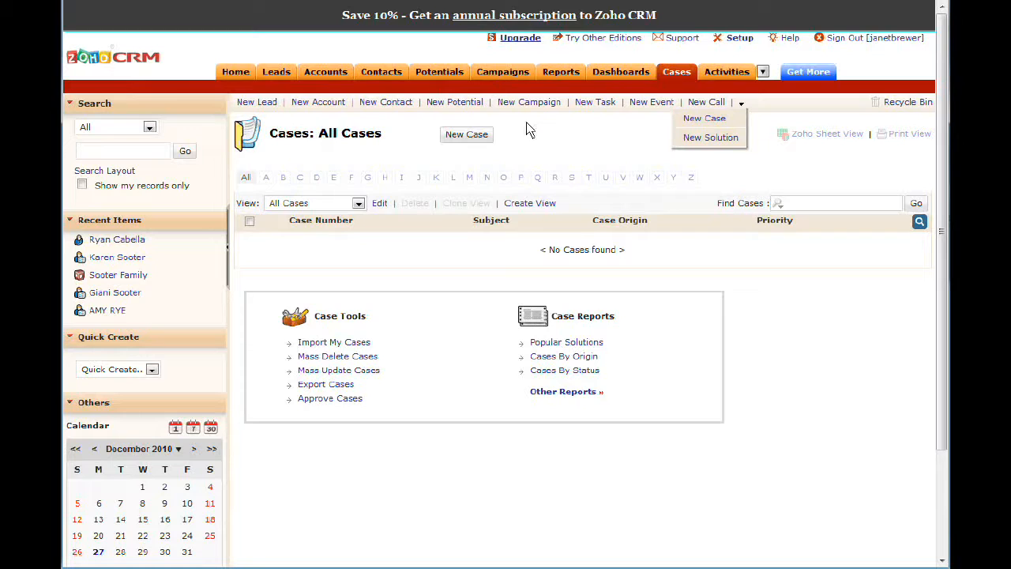
mouse_move(529, 141)
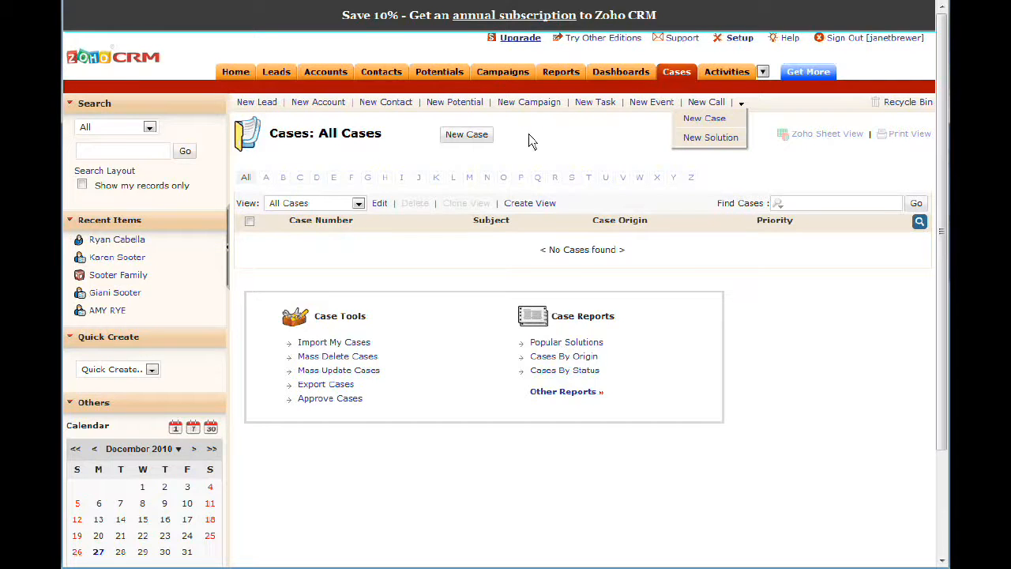
mouse_move(506, 148)
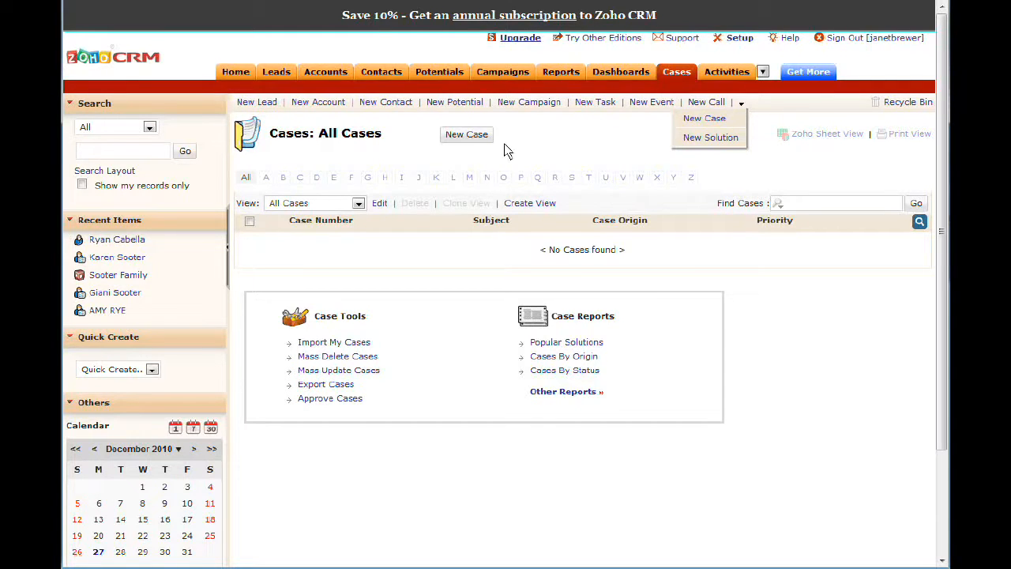
mouse_move(604, 170)
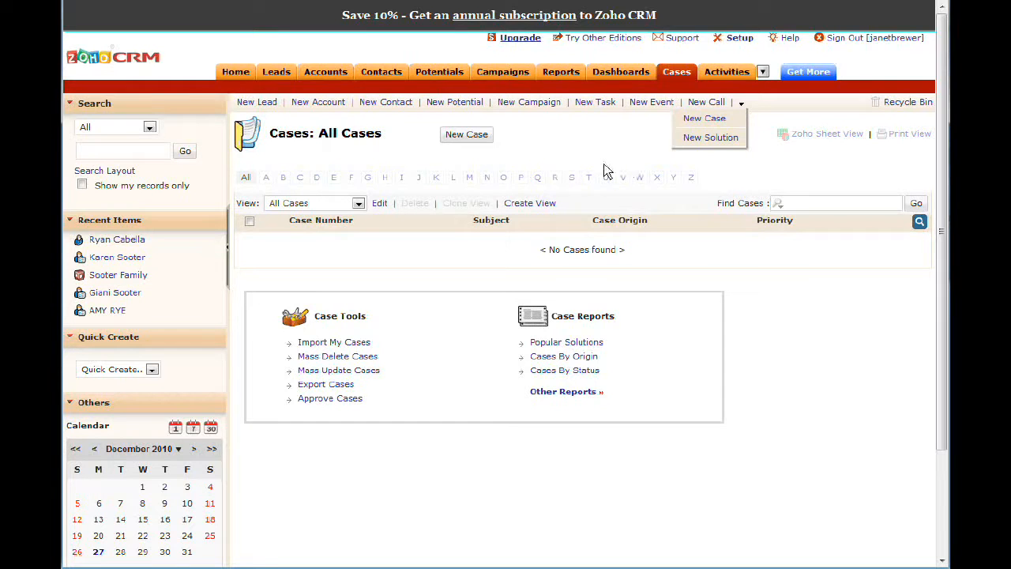
mouse_move(601, 152)
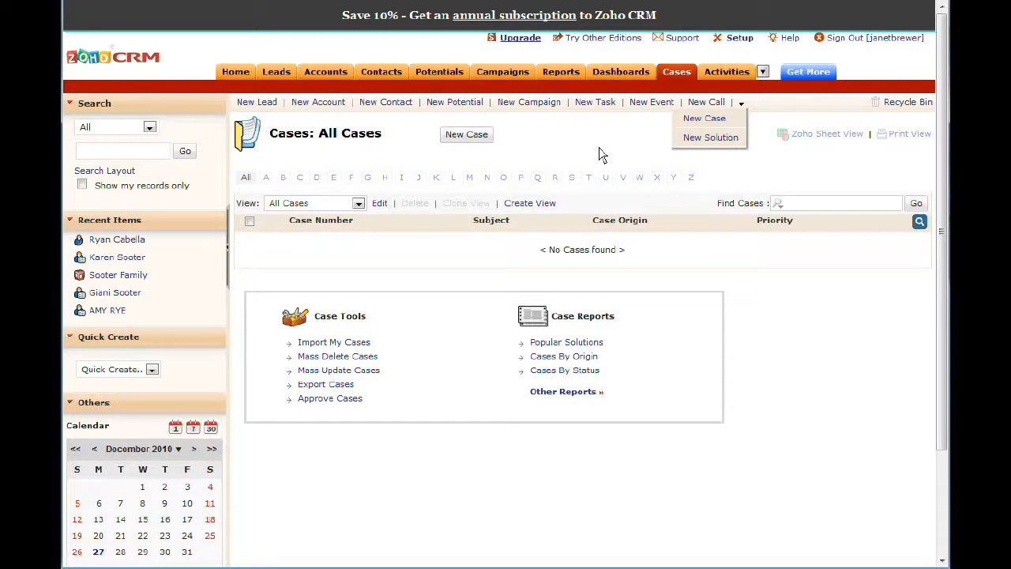
mouse_move(566, 134)
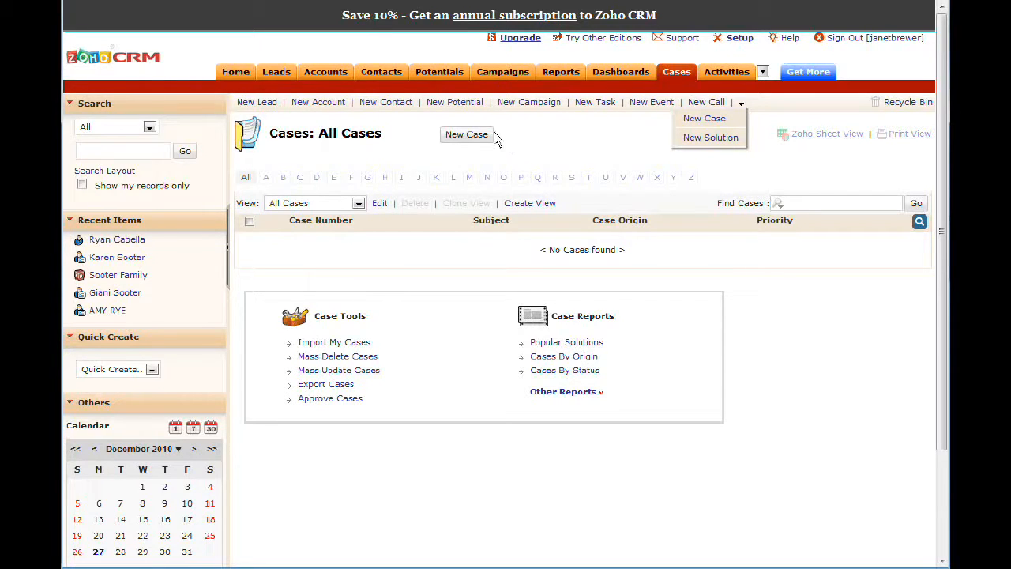
mouse_move(624, 179)
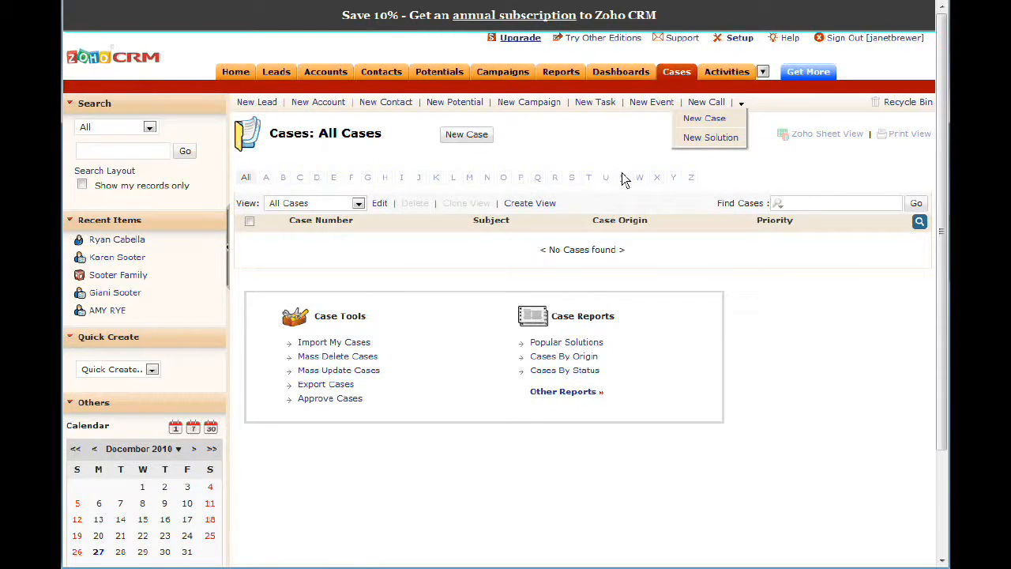
mouse_move(565, 134)
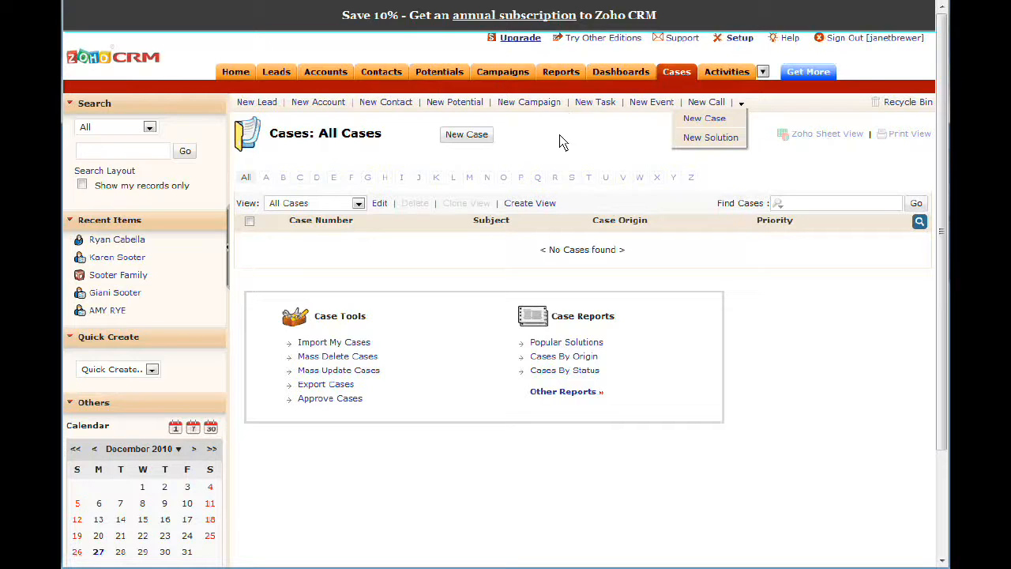
mouse_move(553, 155)
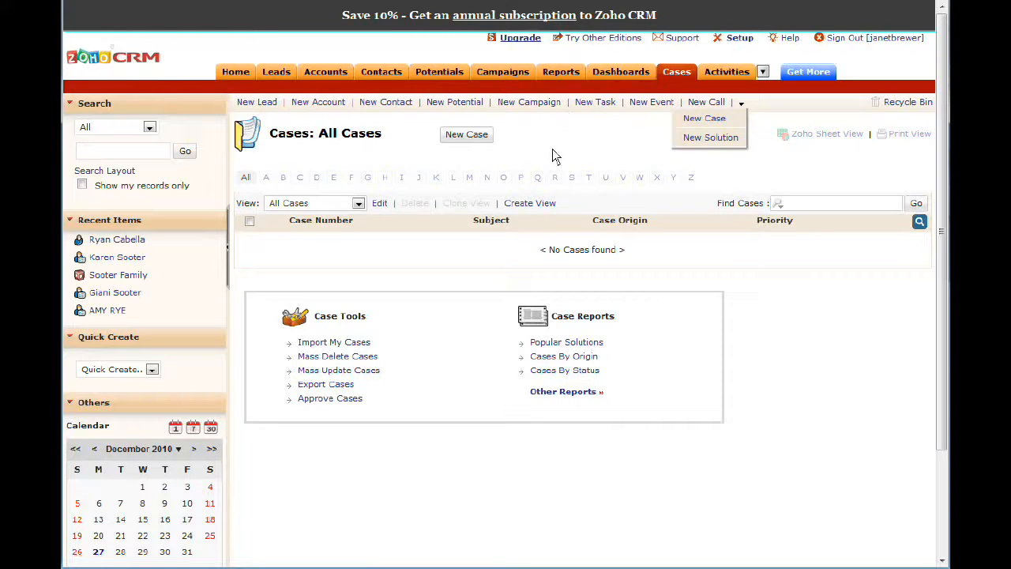
mouse_move(577, 166)
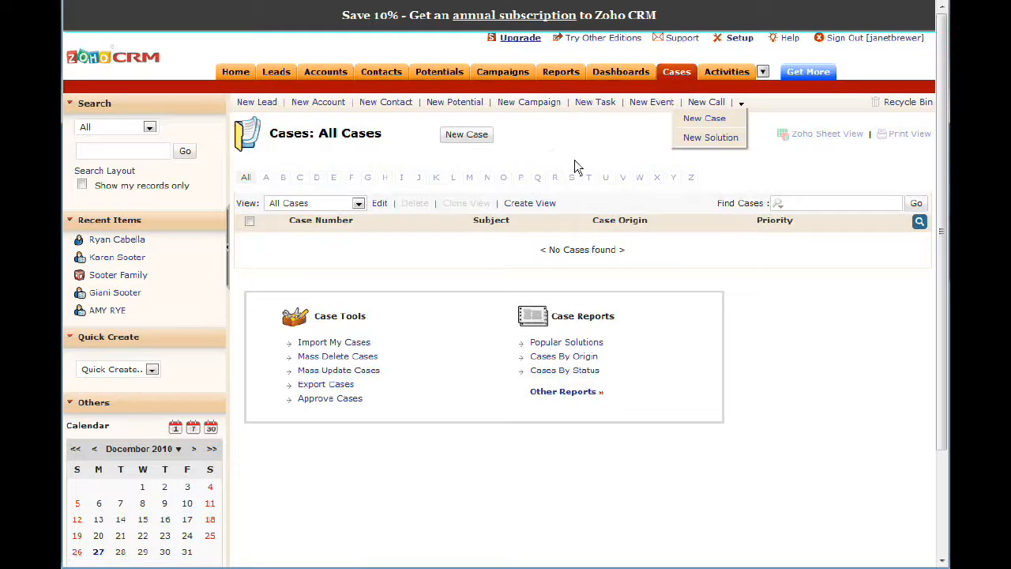
mouse_move(529, 285)
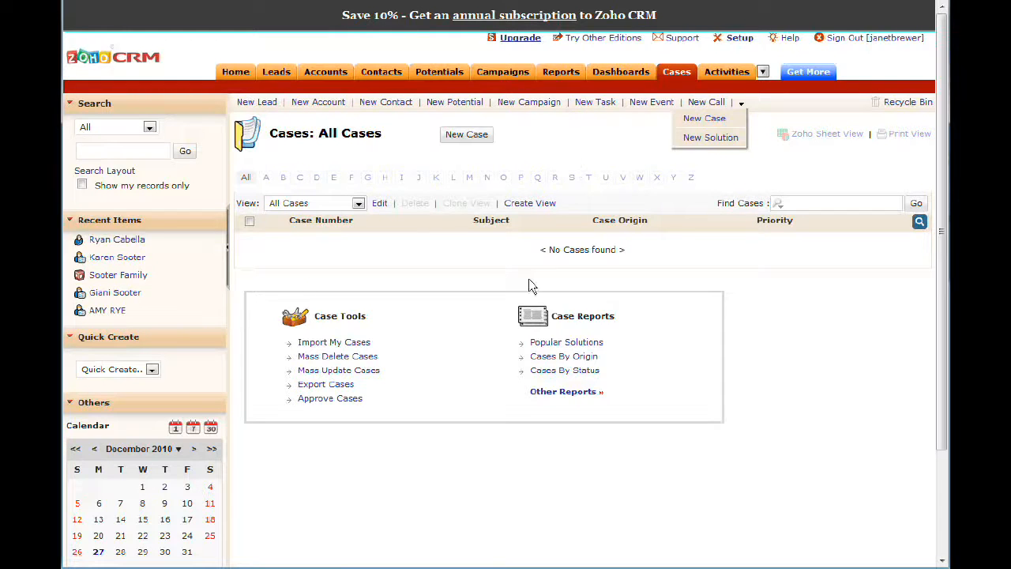
mouse_move(210, 123)
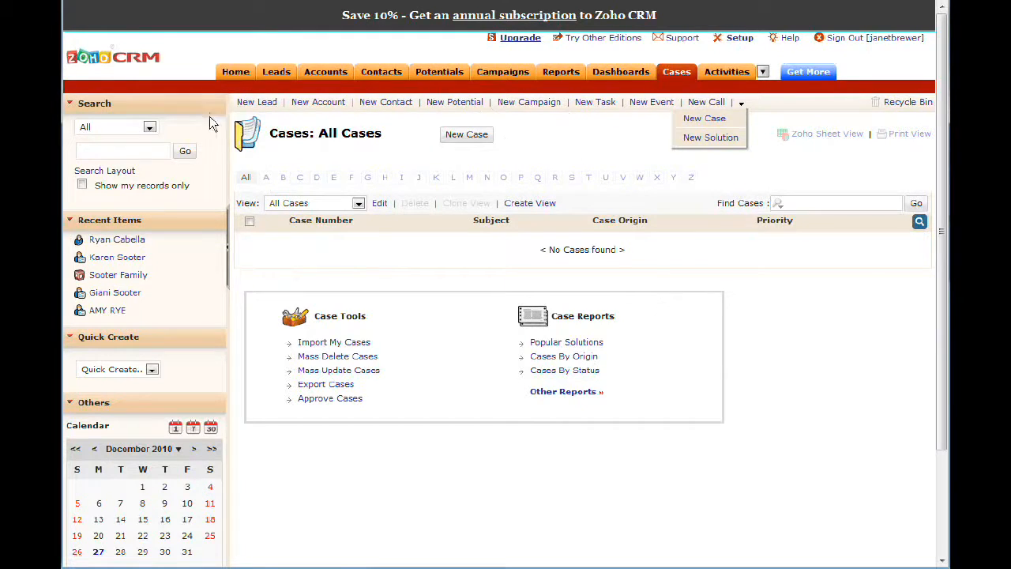
mouse_move(202, 93)
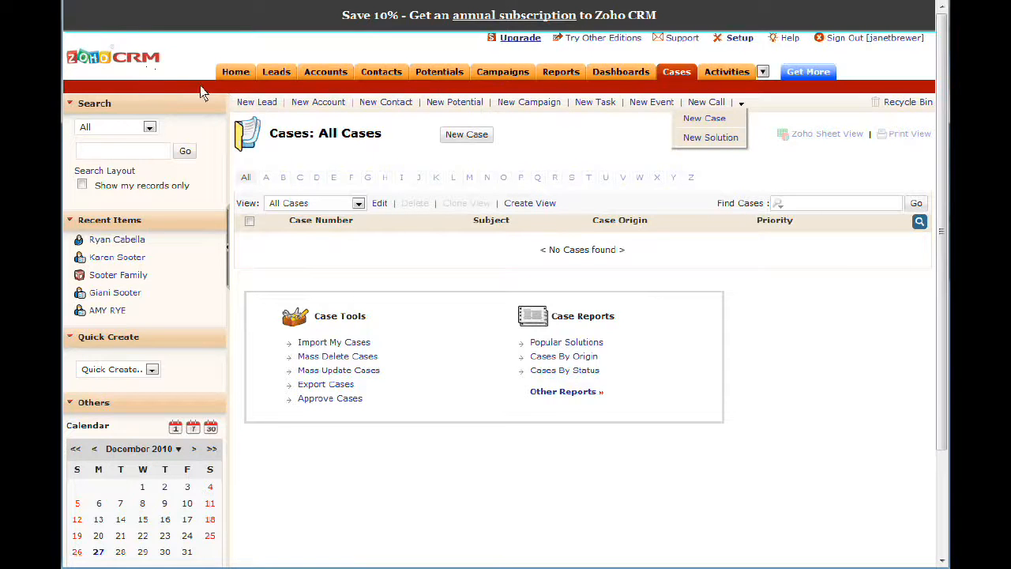
mouse_move(572, 164)
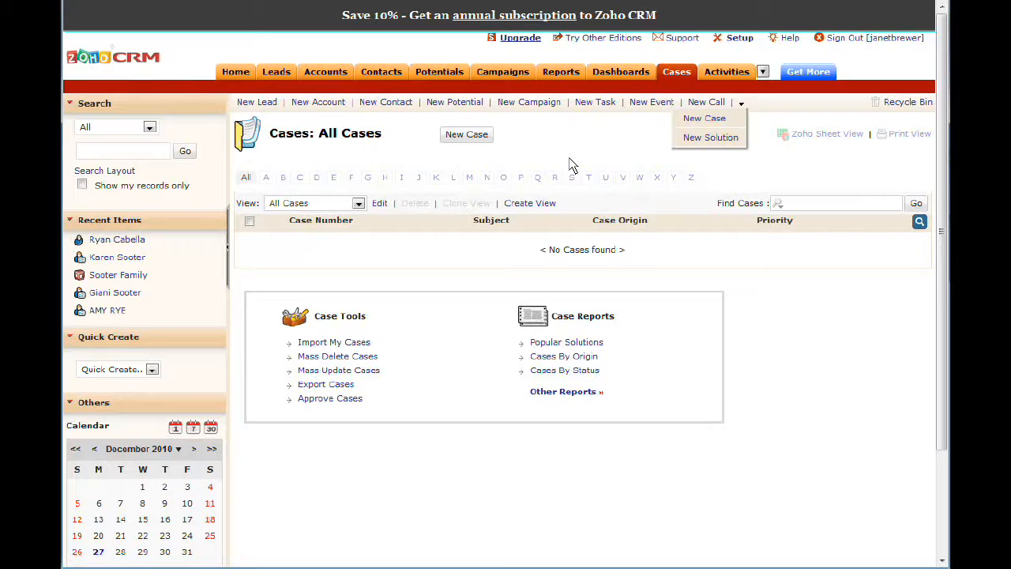
mouse_move(577, 157)
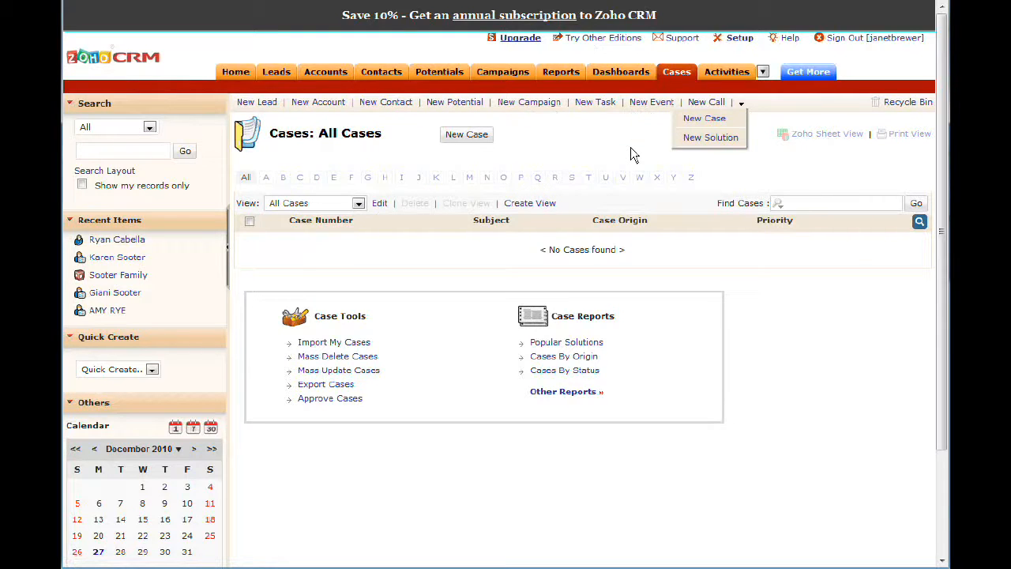
mouse_move(608, 148)
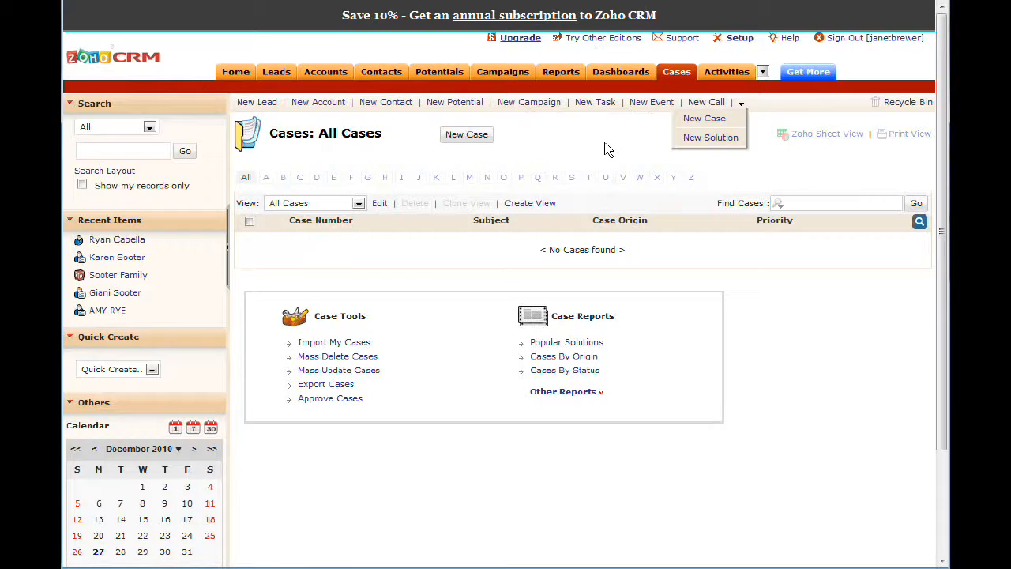
mouse_move(597, 156)
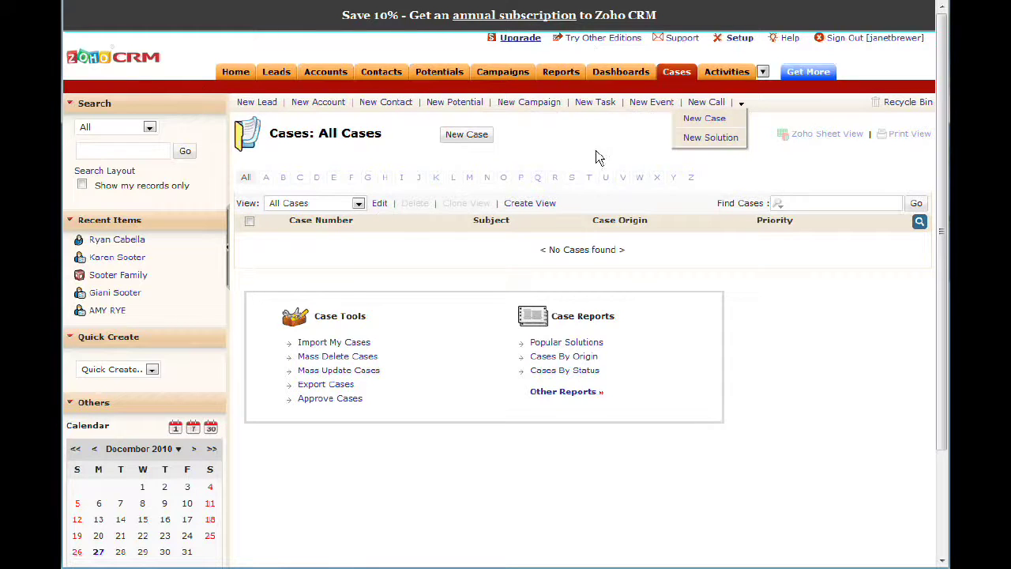
mouse_move(566, 158)
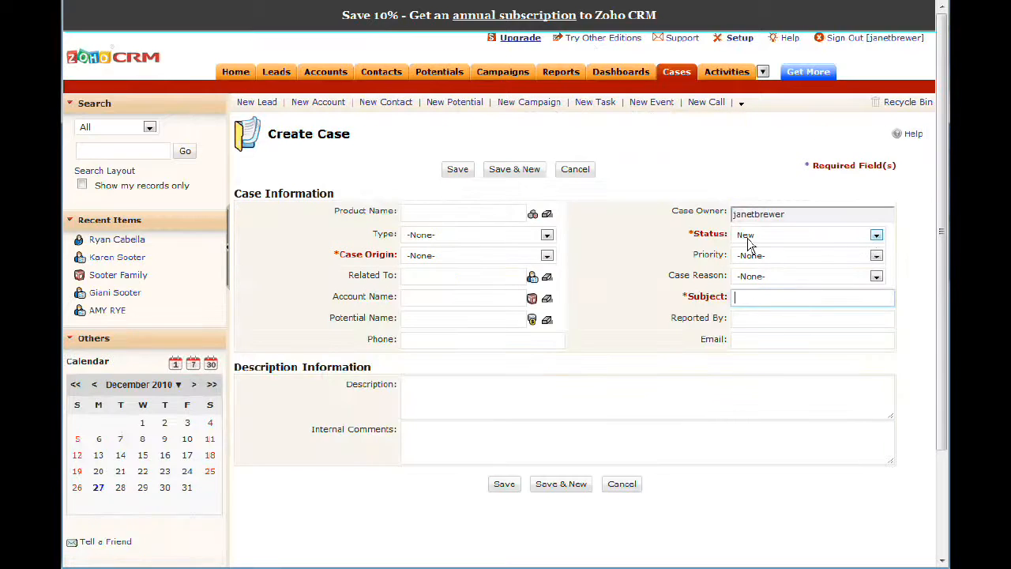
- Review the Case Origin and Status choices on the Create Case form, then expand the quick-create arrow
click(546, 255)
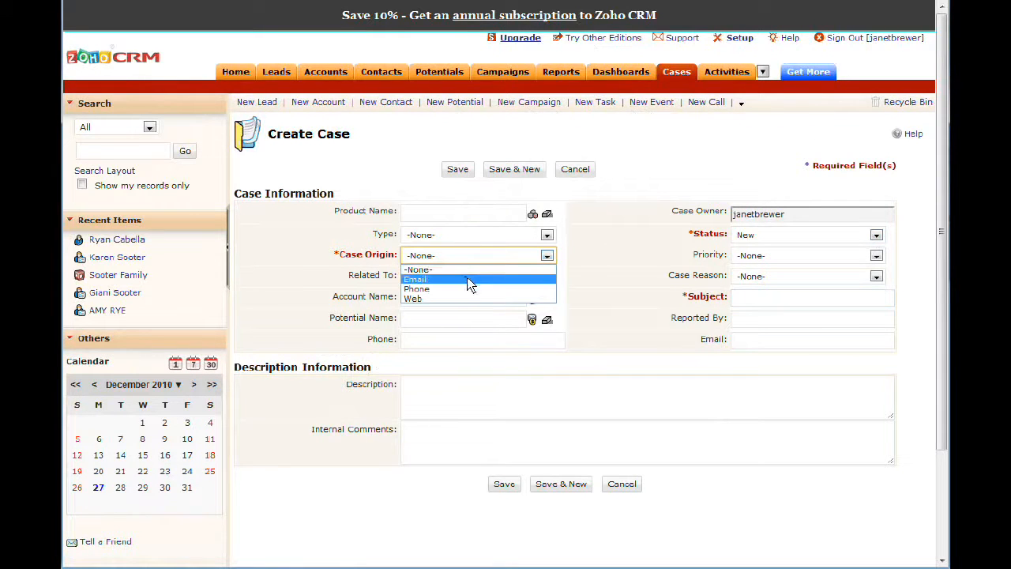
mouse_move(467, 289)
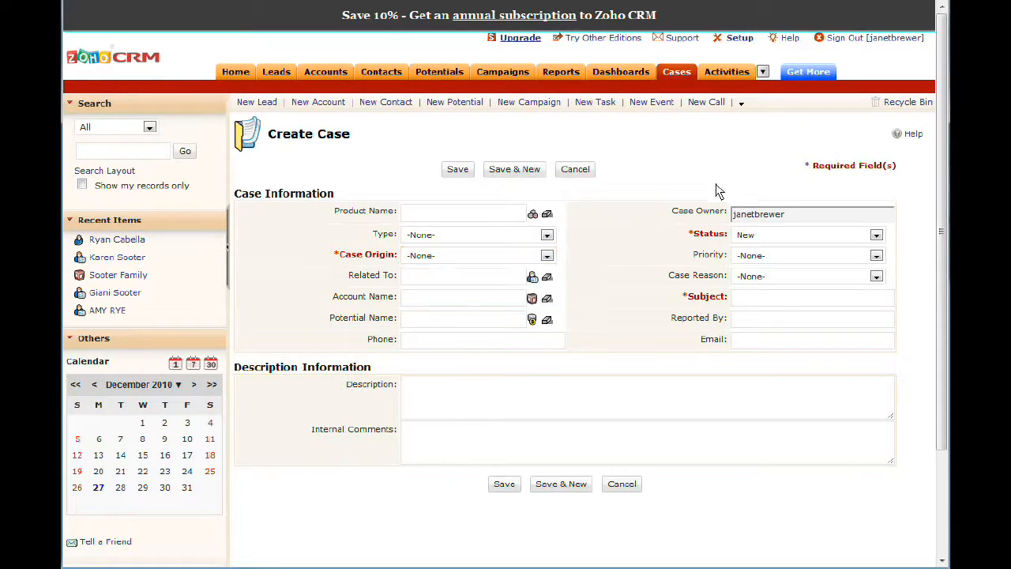
click(546, 256)
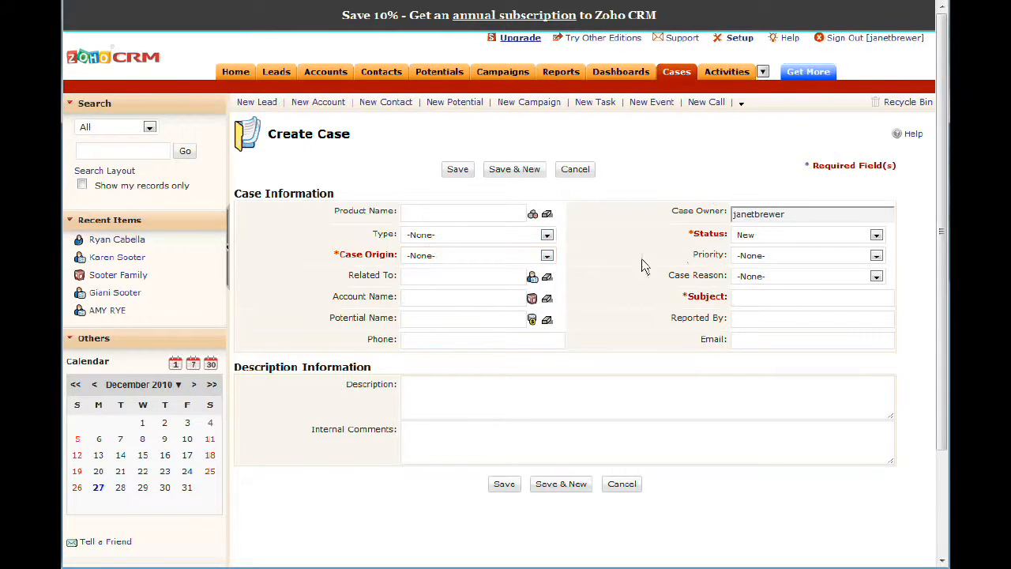
mouse_move(782, 240)
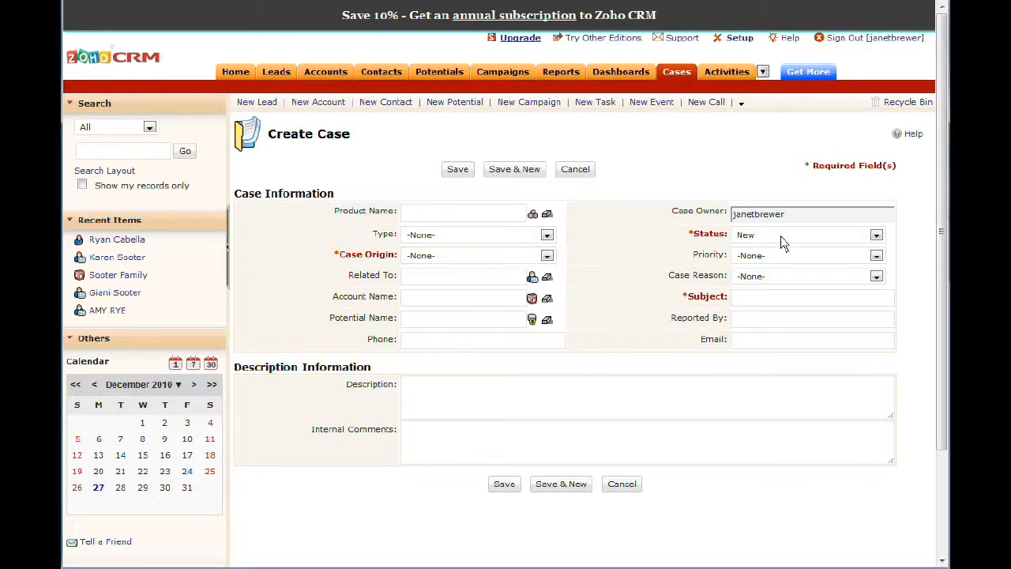
click(875, 234)
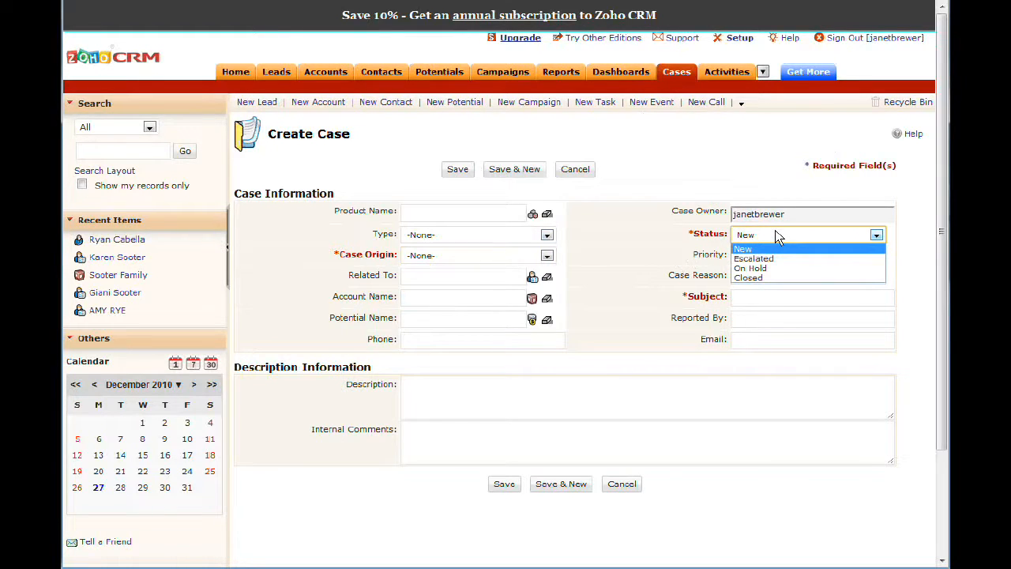
mouse_move(787, 259)
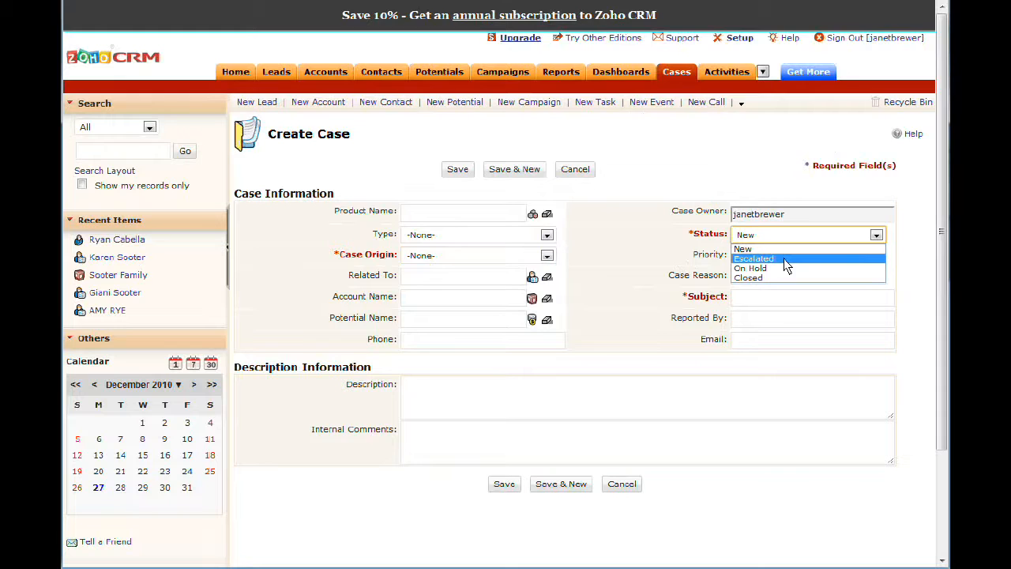
mouse_move(782, 269)
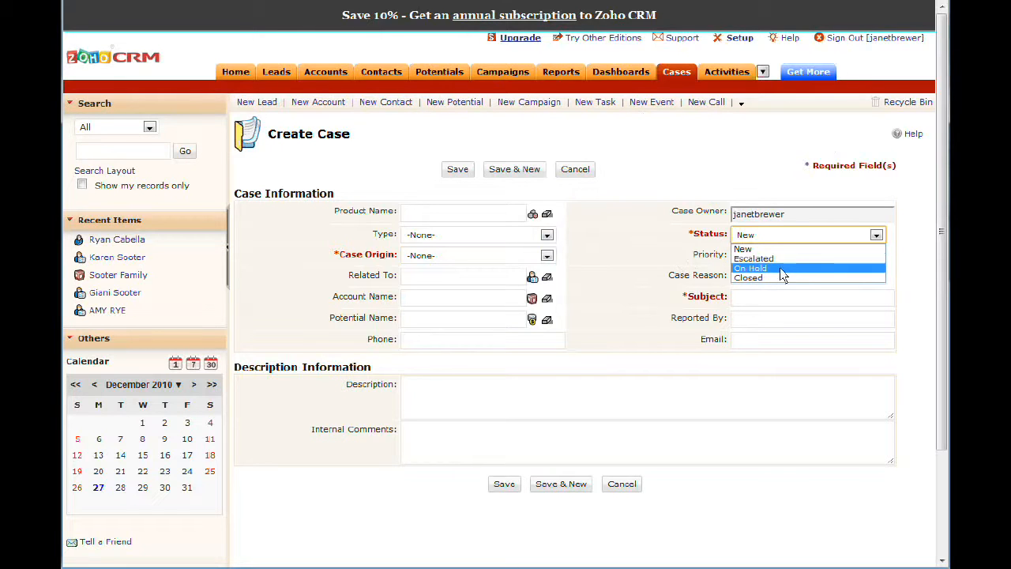
mouse_move(749, 278)
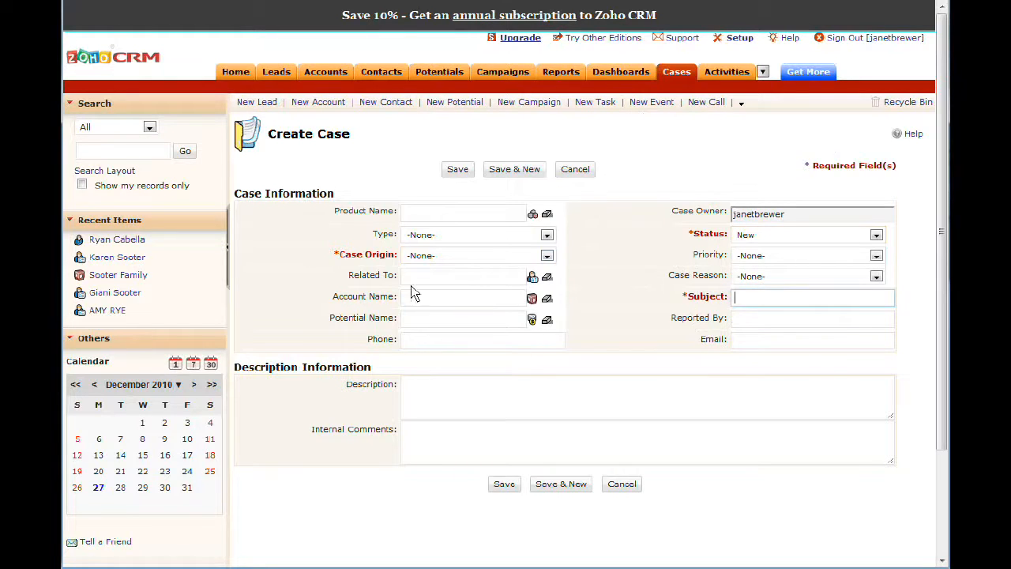
mouse_move(850, 330)
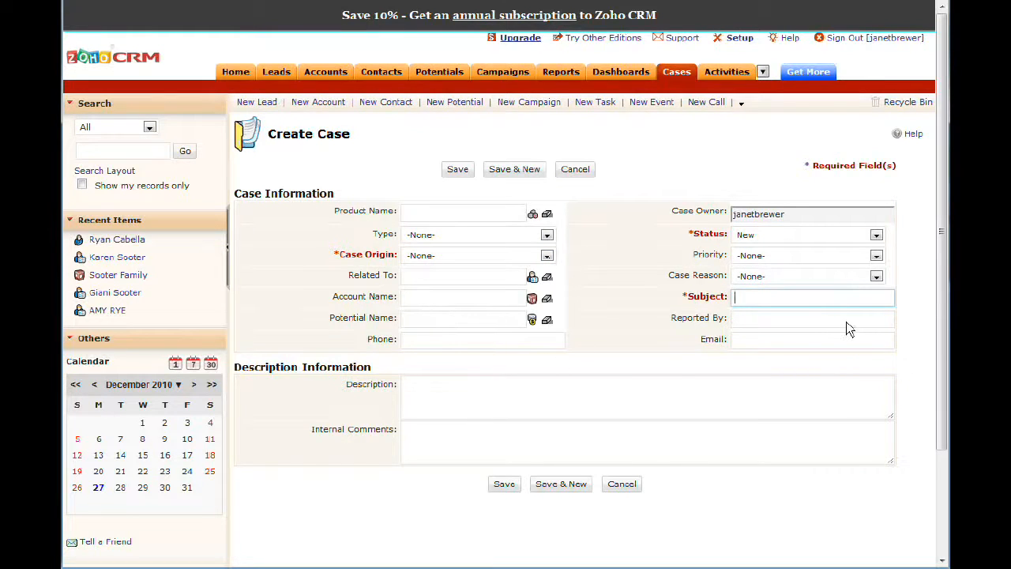
mouse_move(713, 450)
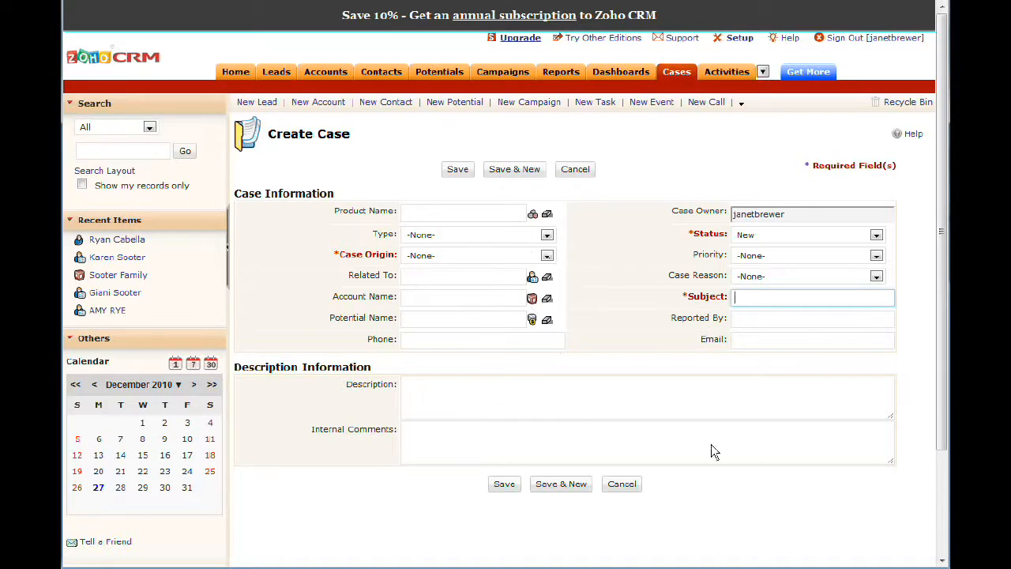
mouse_move(758, 170)
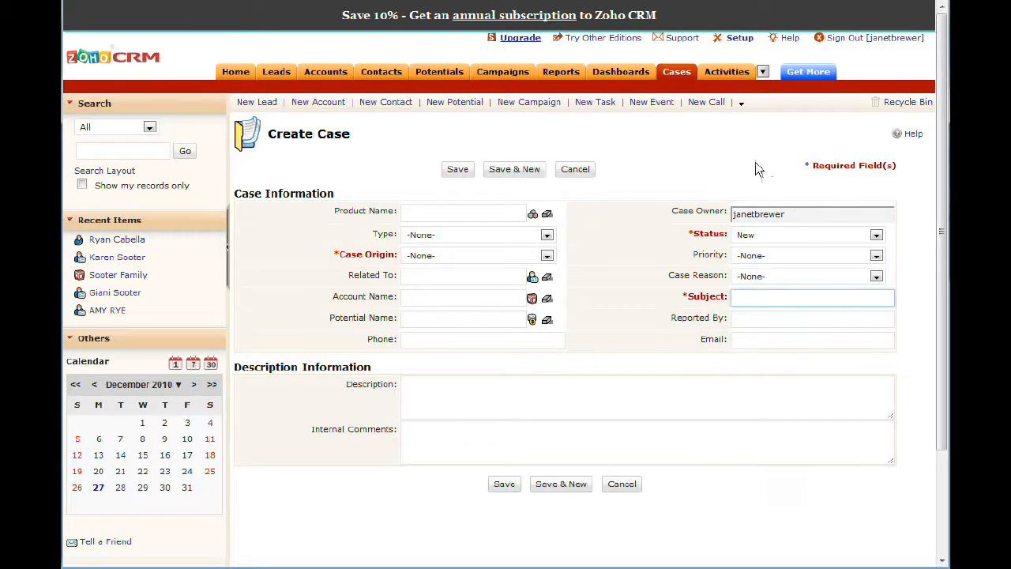
mouse_move(585, 124)
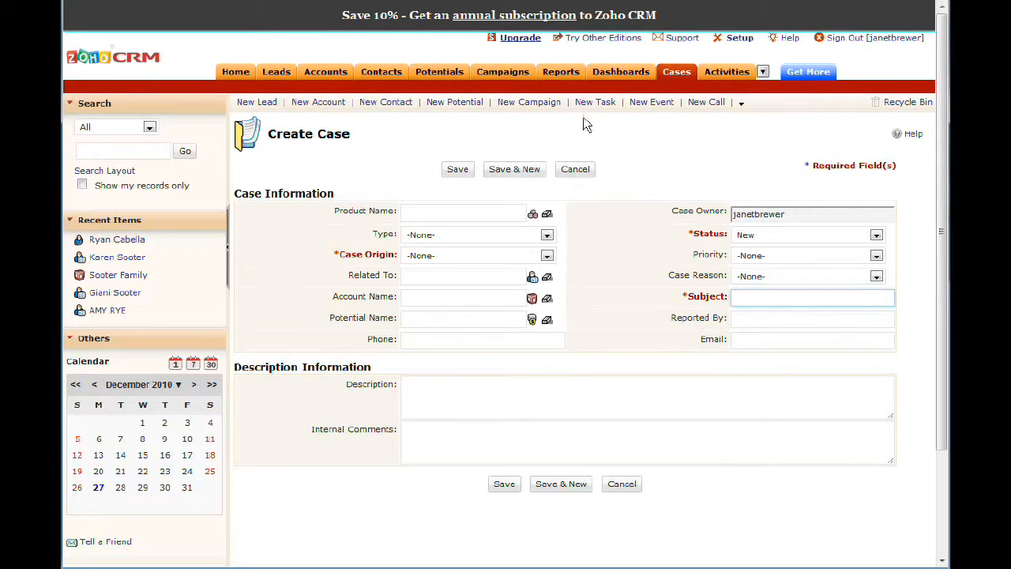
click(739, 101)
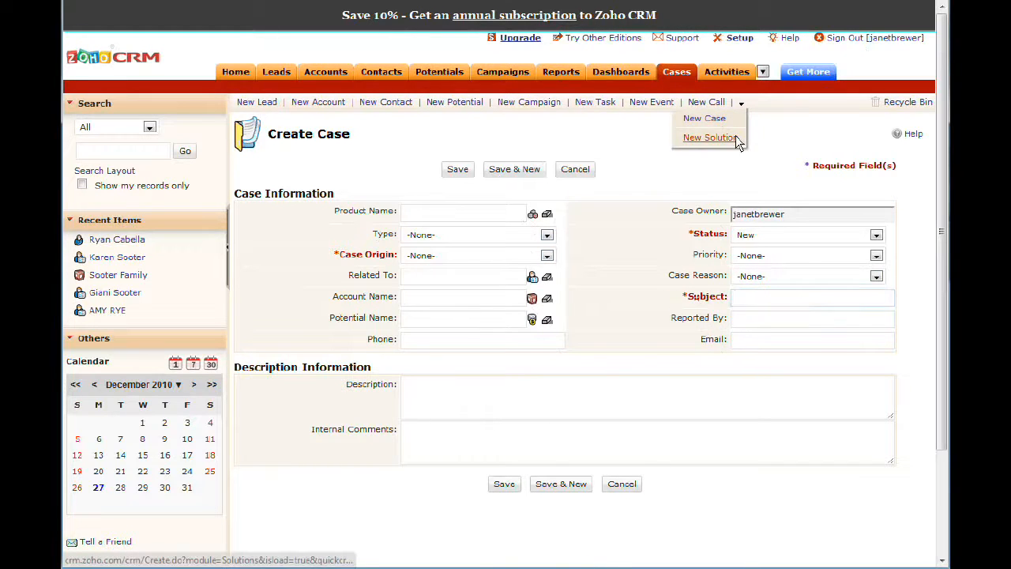
- Choose New Solution to bring up a blank Create Solution form in Draft status
click(709, 136)
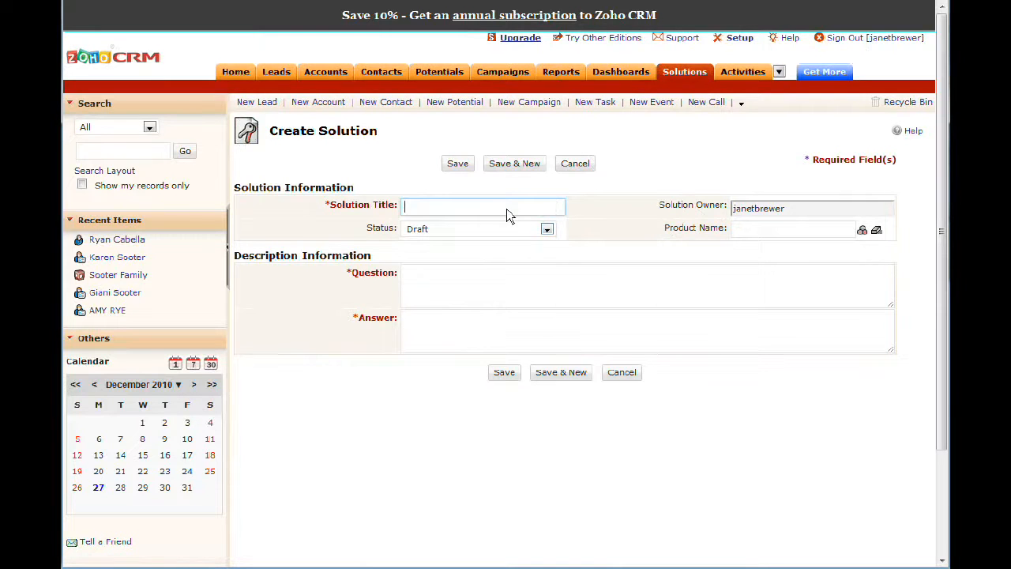
mouse_move(720, 177)
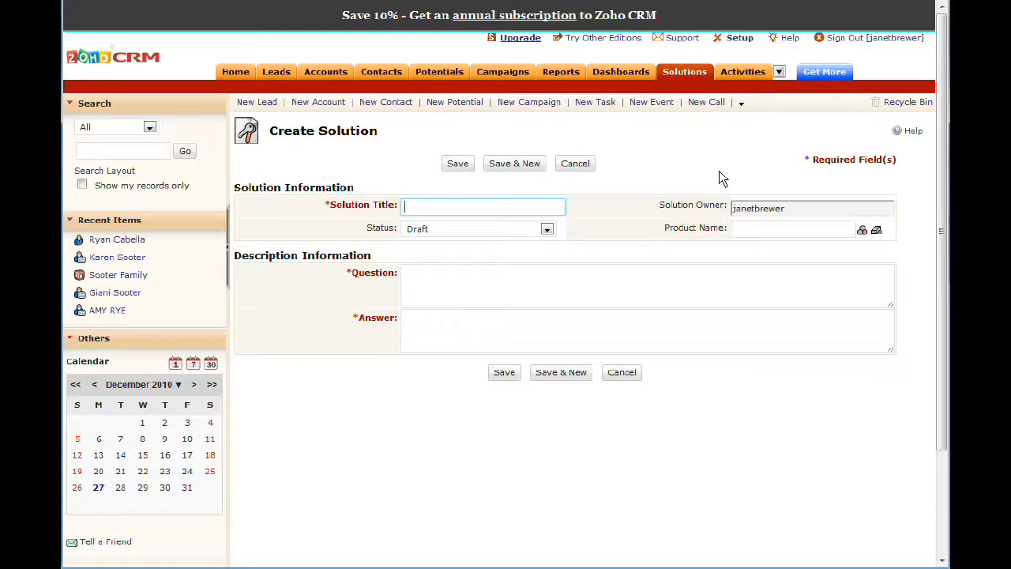
mouse_move(746, 158)
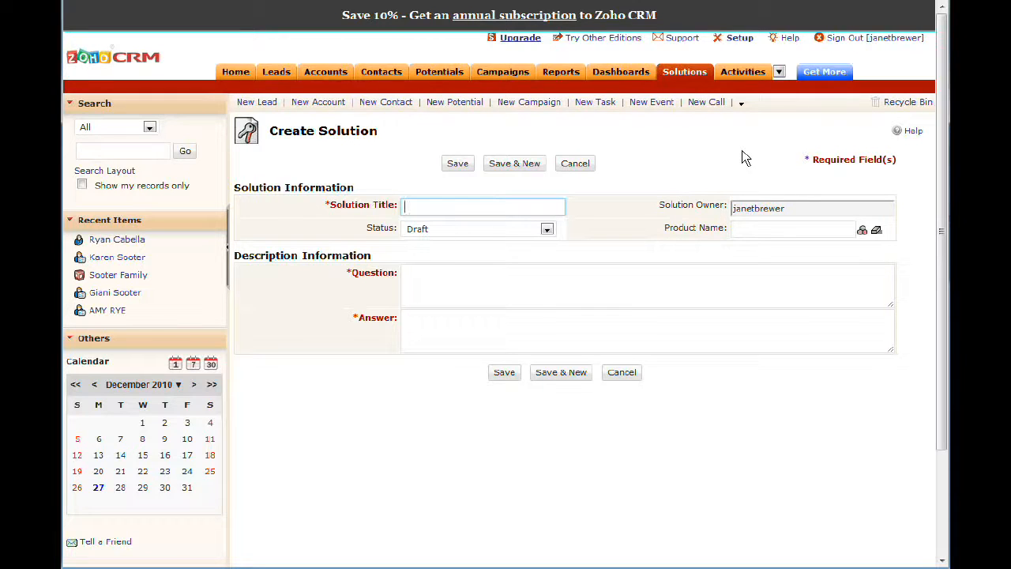
mouse_move(733, 165)
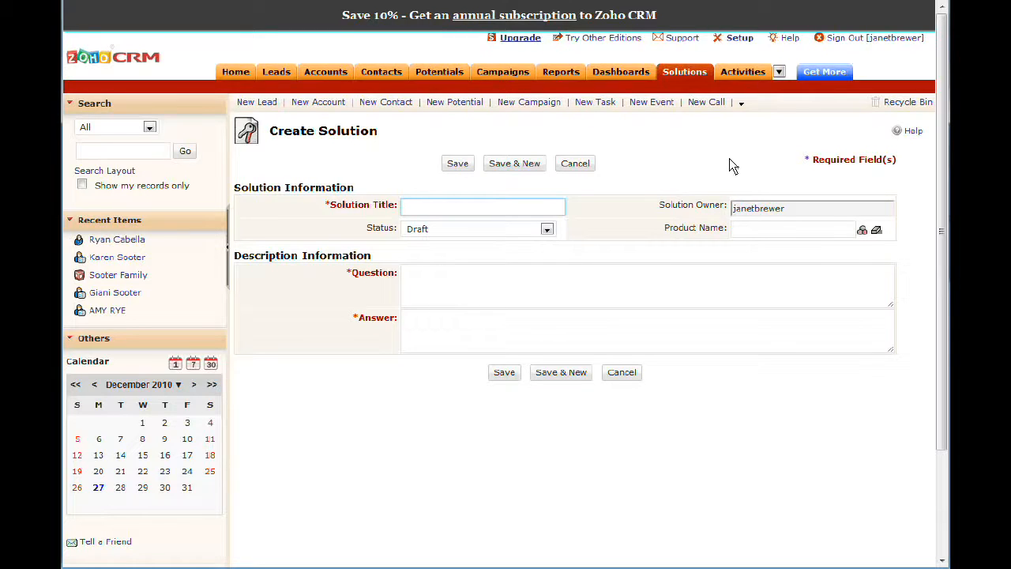
mouse_move(660, 175)
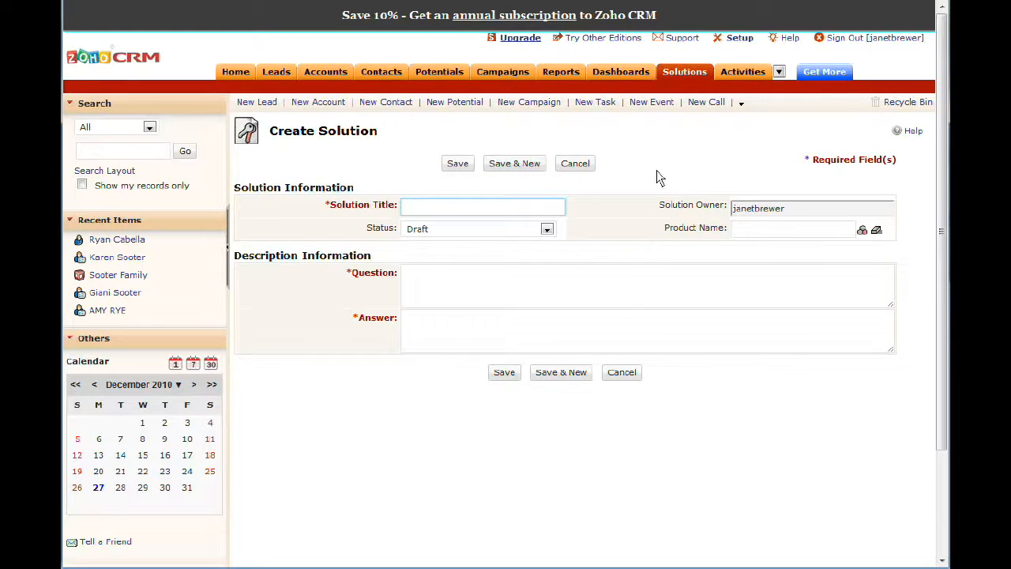
mouse_move(382, 272)
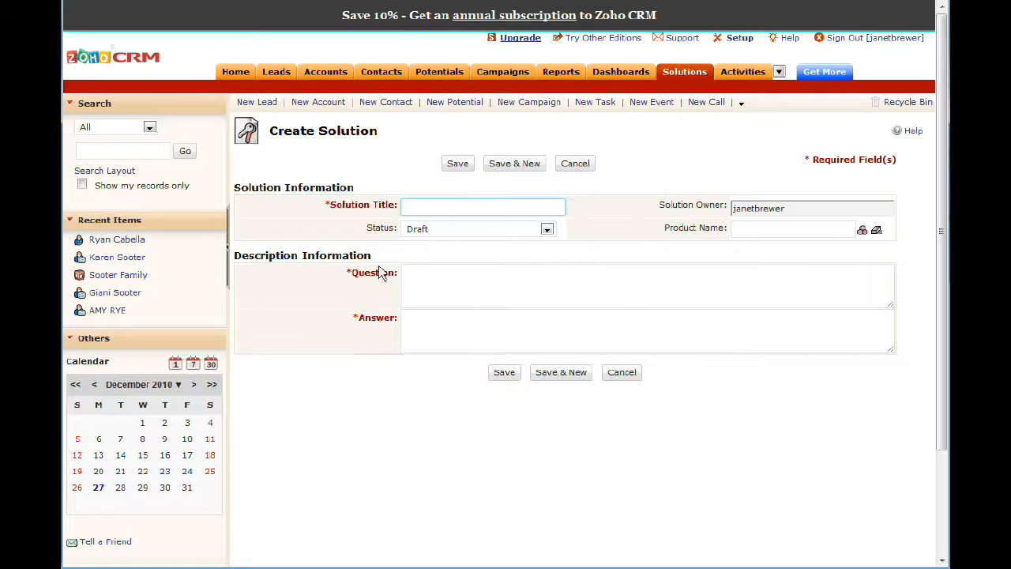
mouse_move(464, 310)
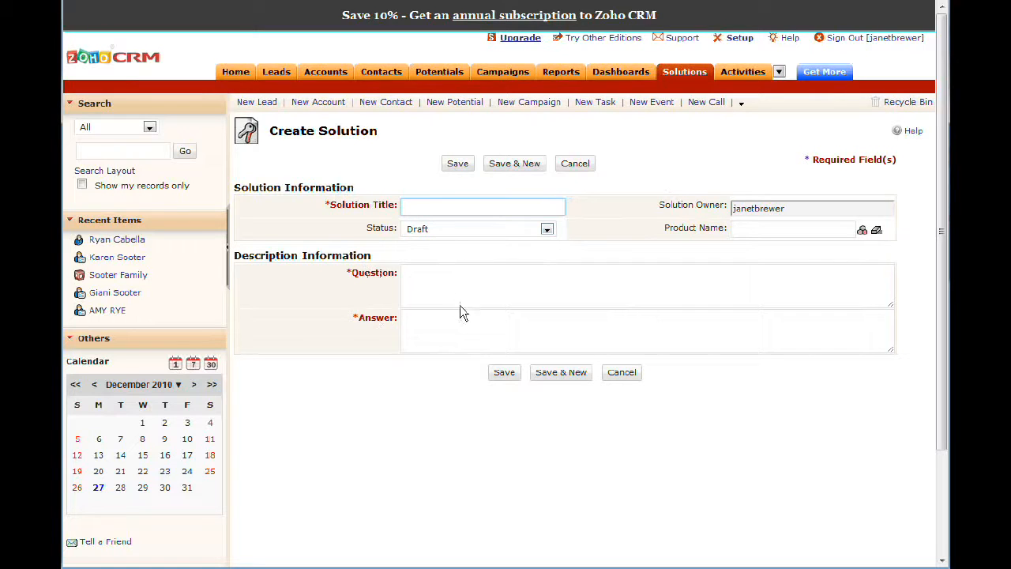
mouse_move(431, 282)
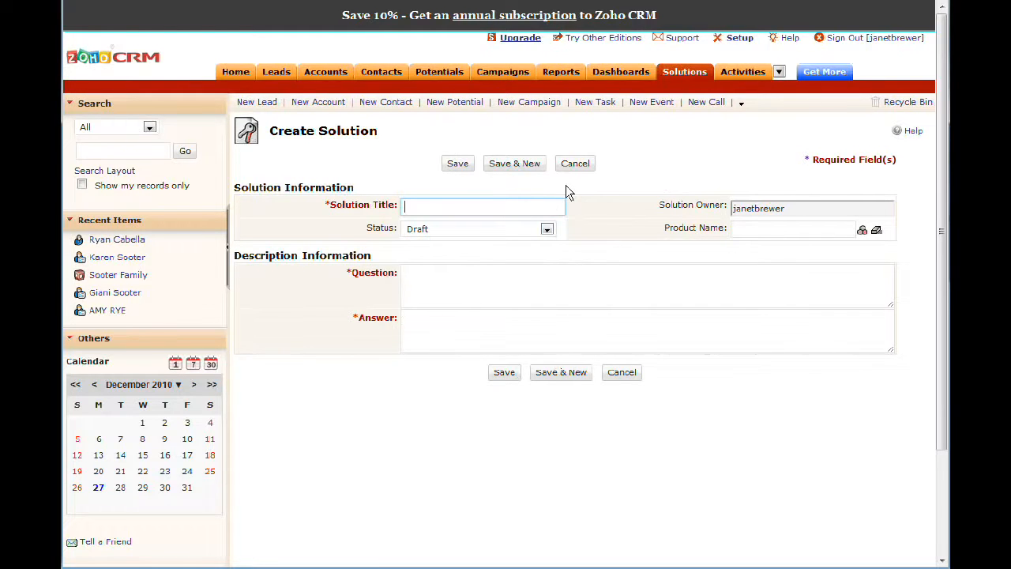
mouse_move(656, 377)
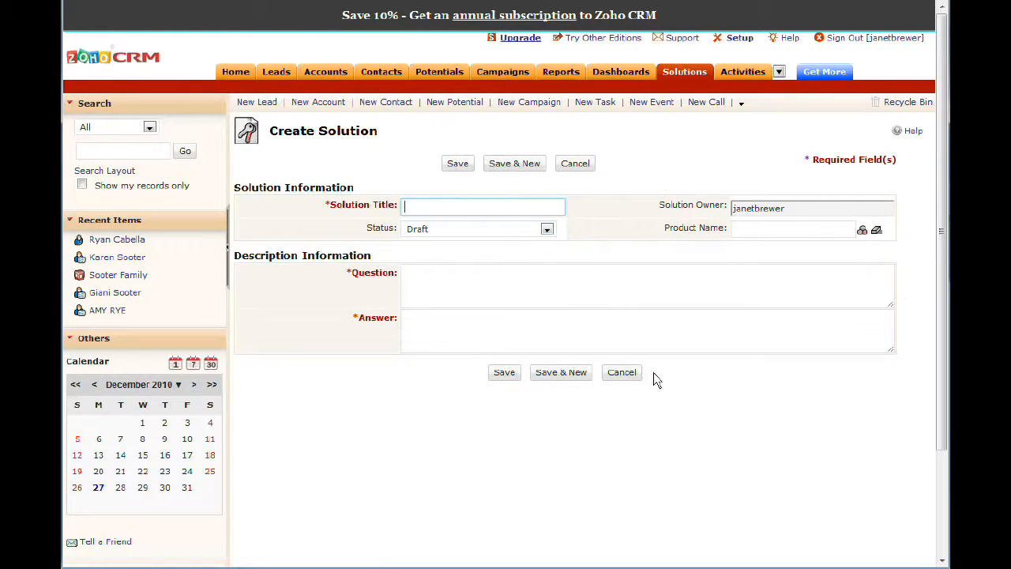
mouse_move(662, 162)
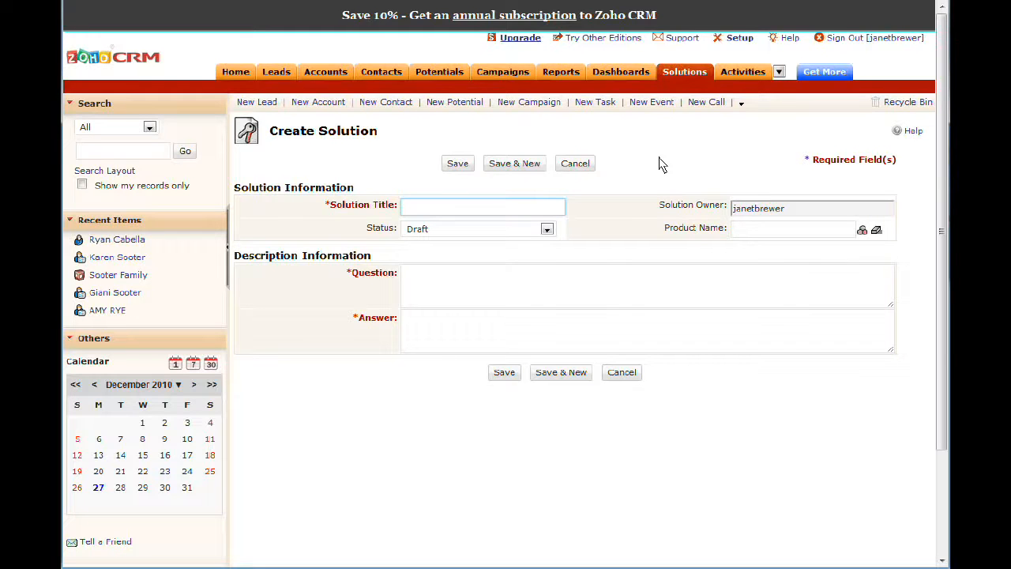
mouse_move(466, 316)
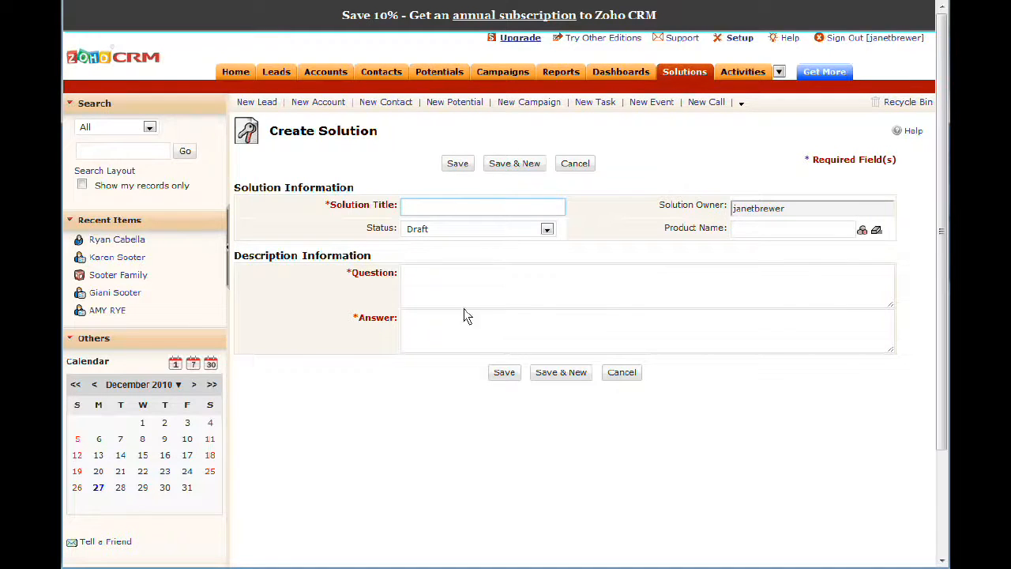
mouse_move(739, 110)
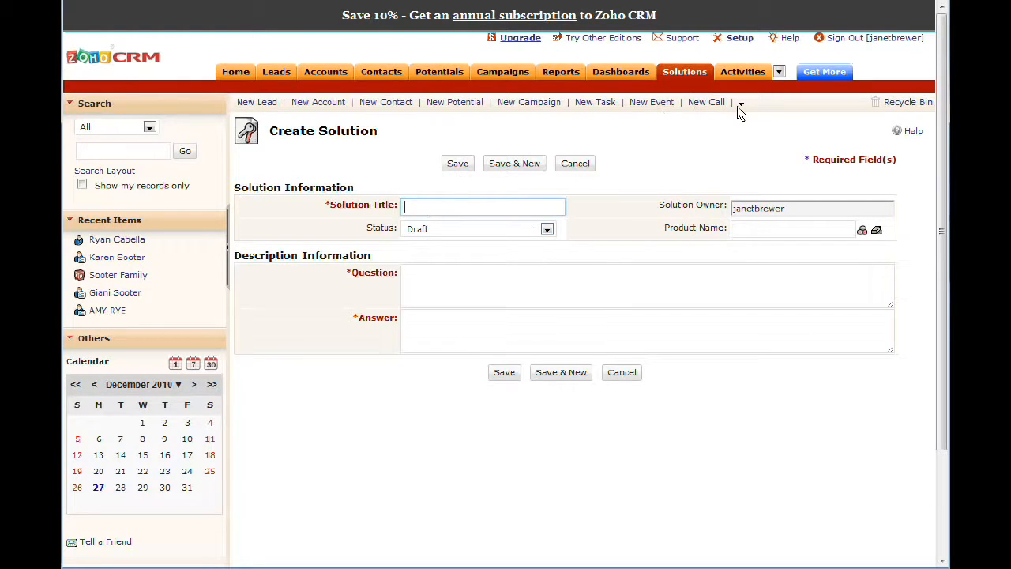
mouse_move(622, 261)
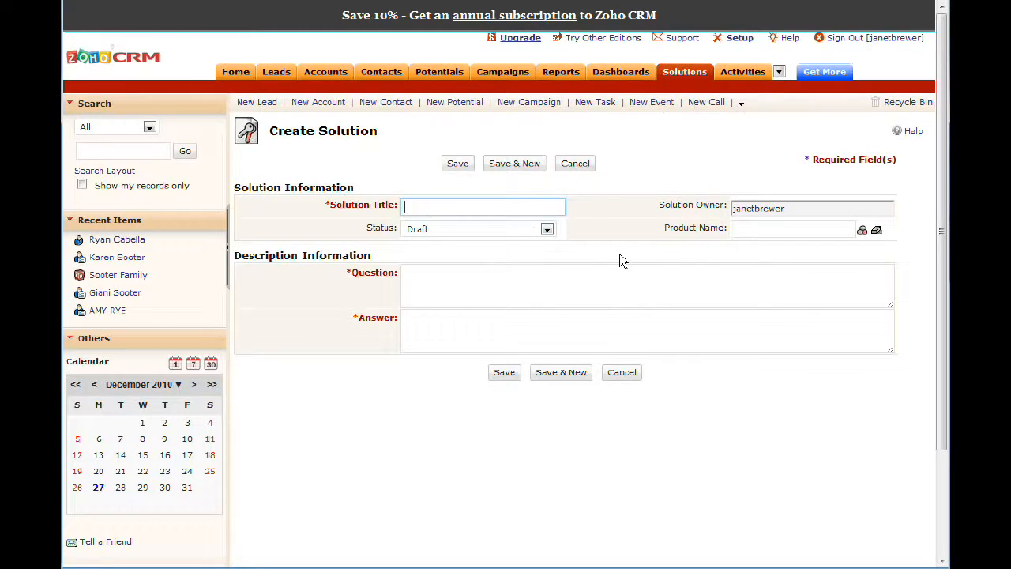
mouse_move(627, 308)
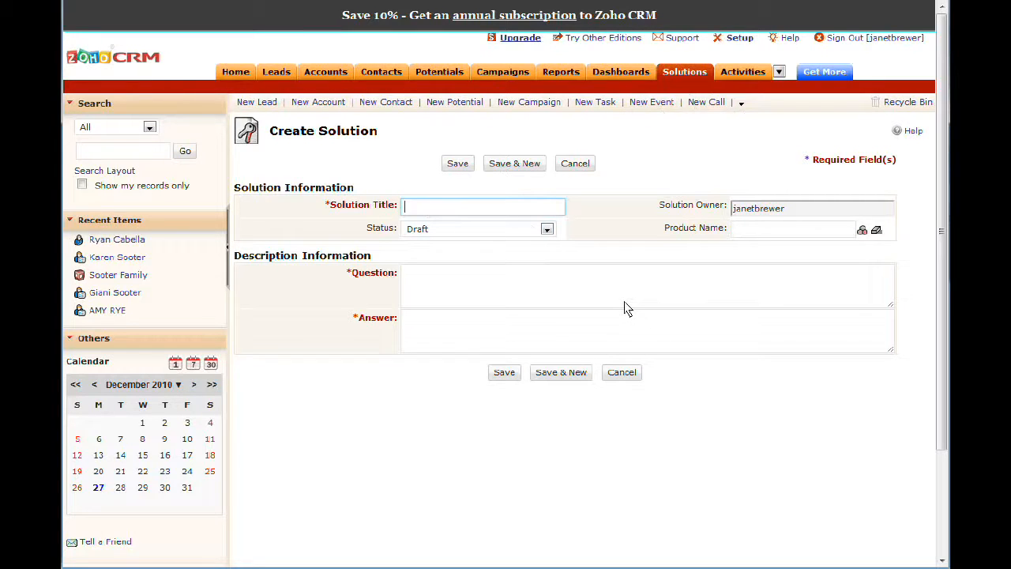
click(648, 284)
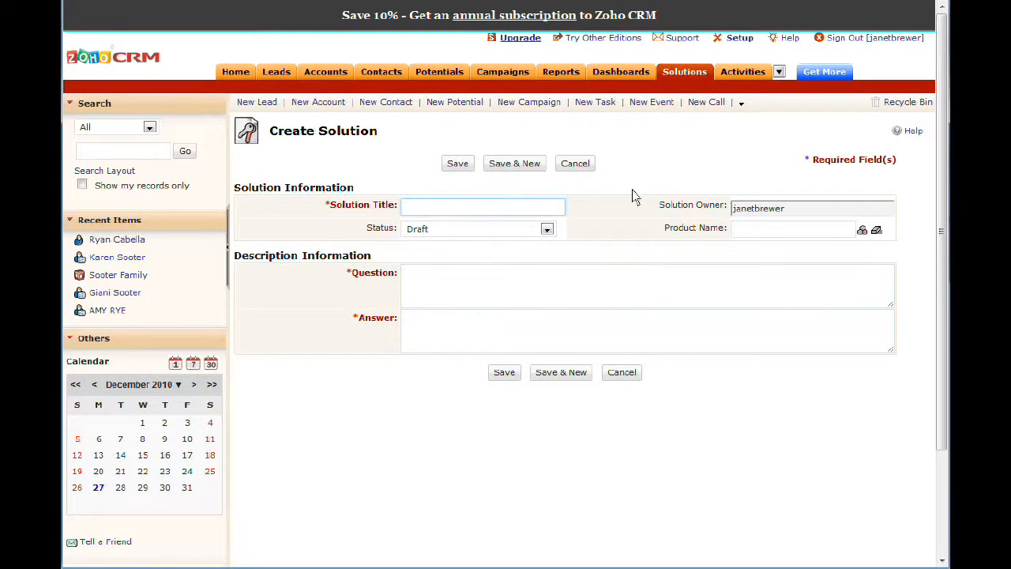
mouse_move(695, 172)
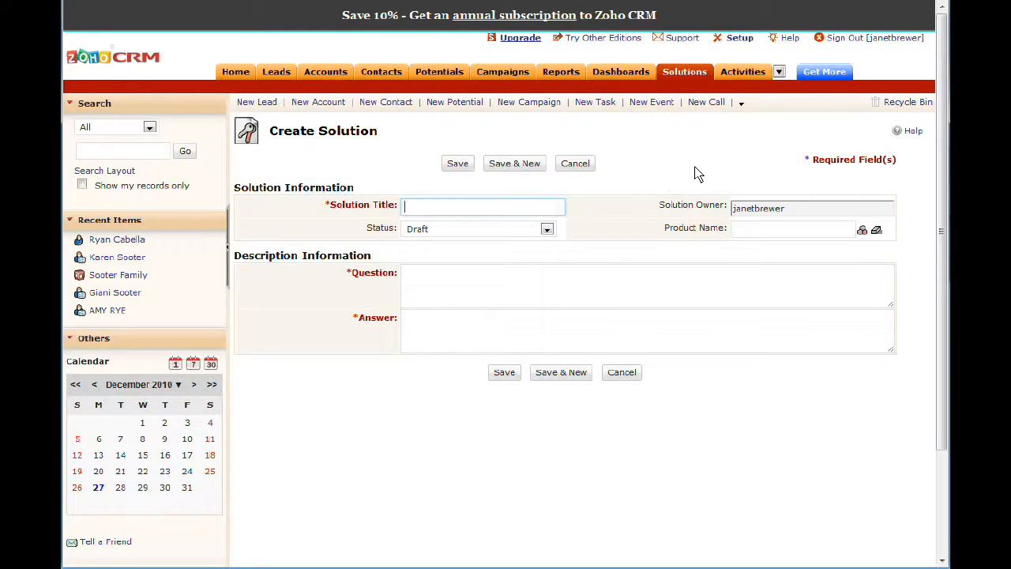
- Enter the Solution Title 'Document Refused by County'
text(Docume)
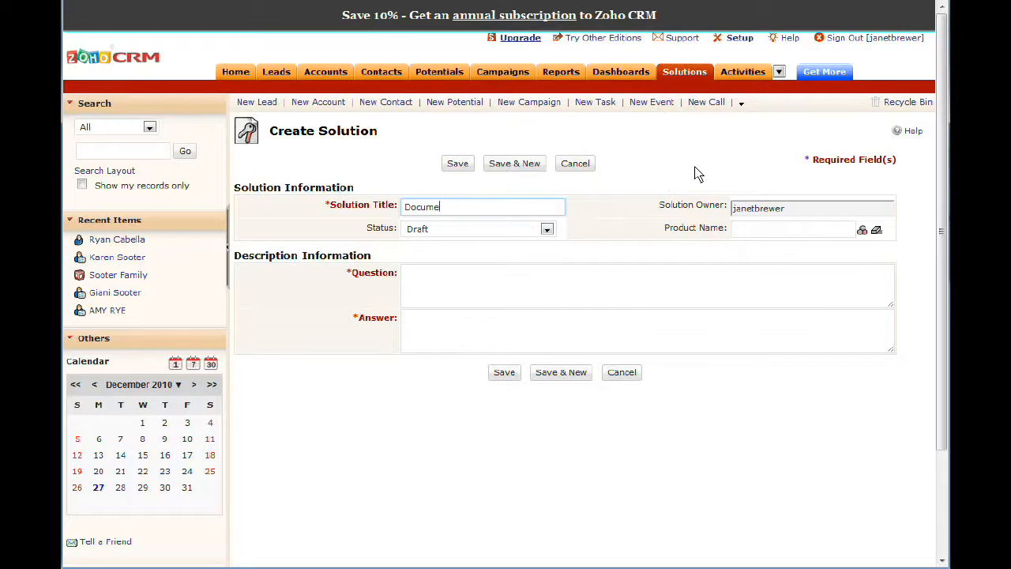
text(nt Refused by)
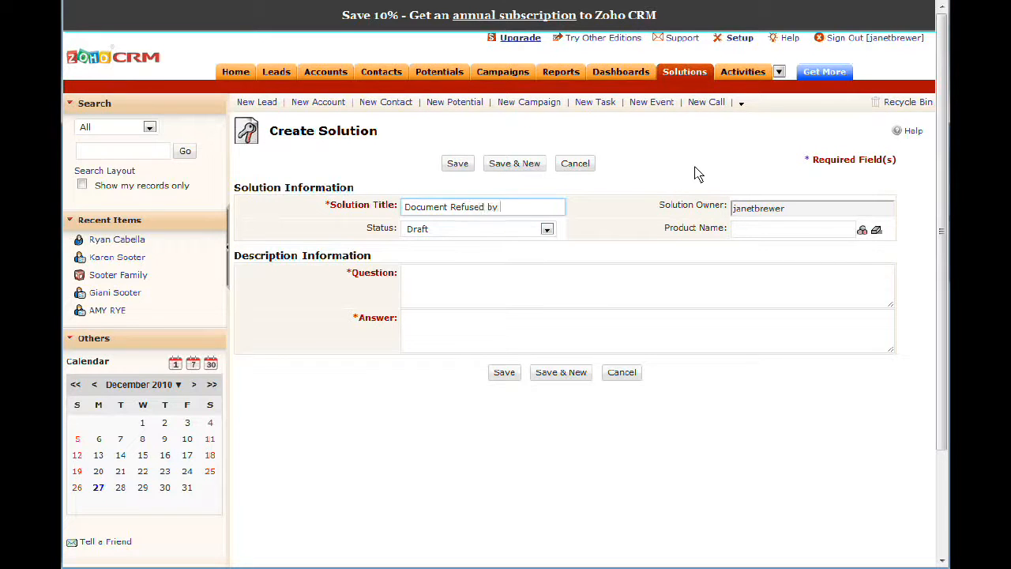
text(County)
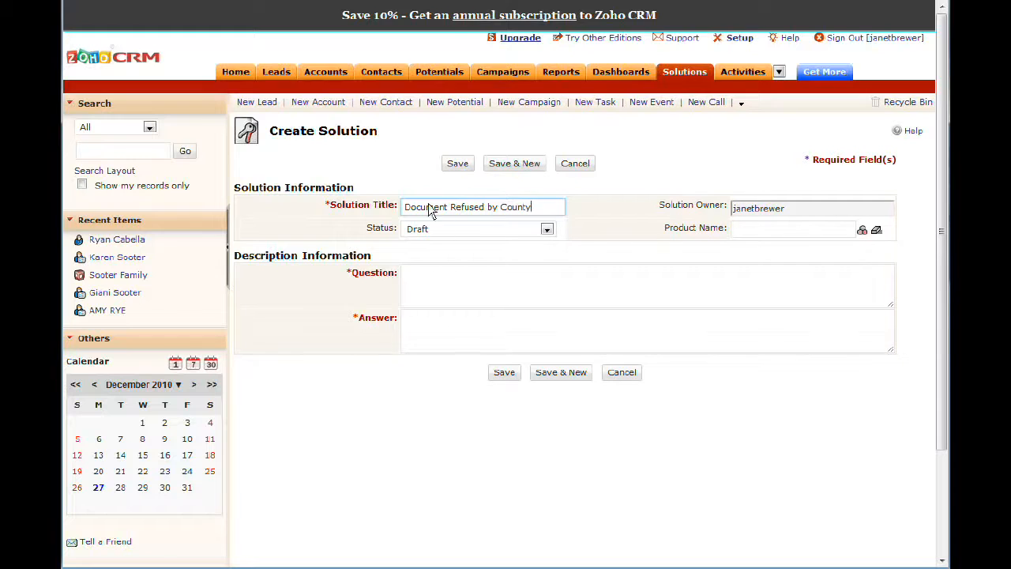
mouse_move(471, 224)
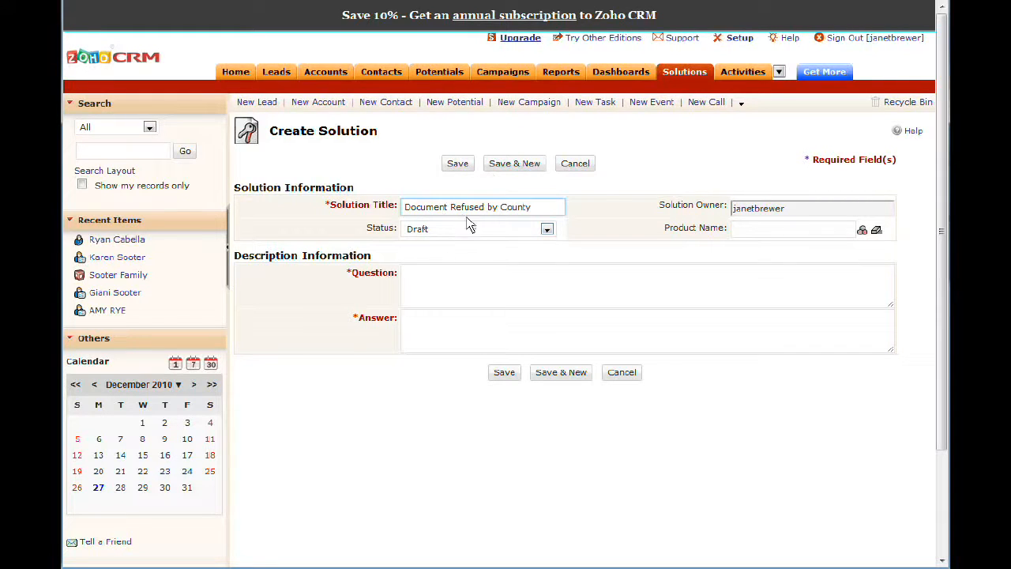
- Enter the Question about the County sending a document back refused and stamped rejected
text(What)
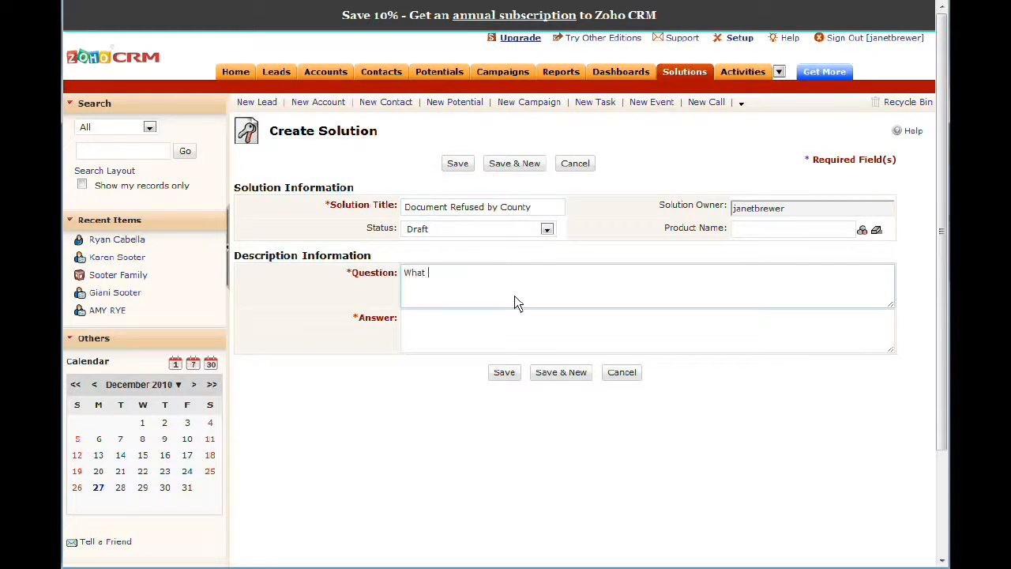
text(do I do if the)
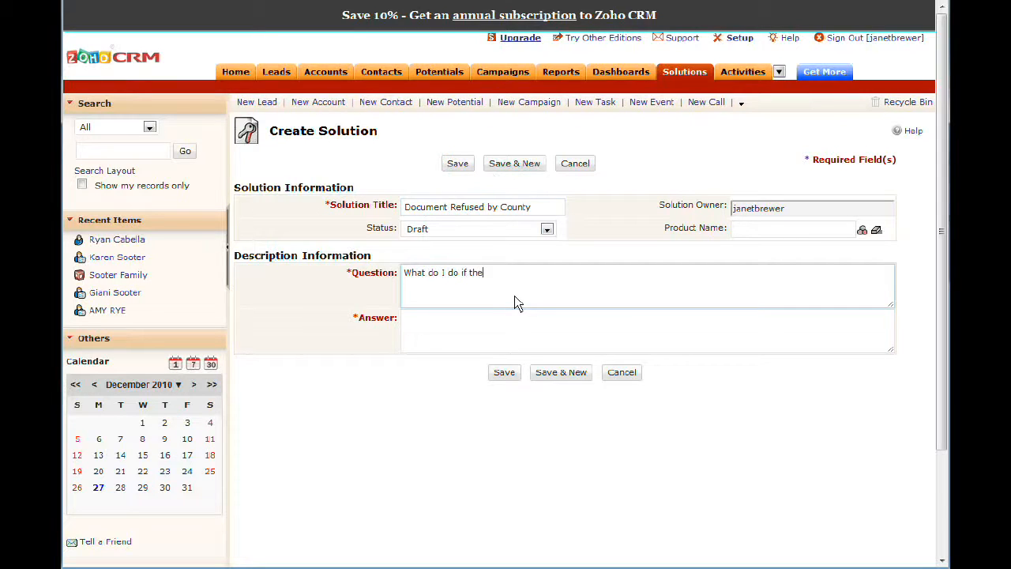
text(County send)
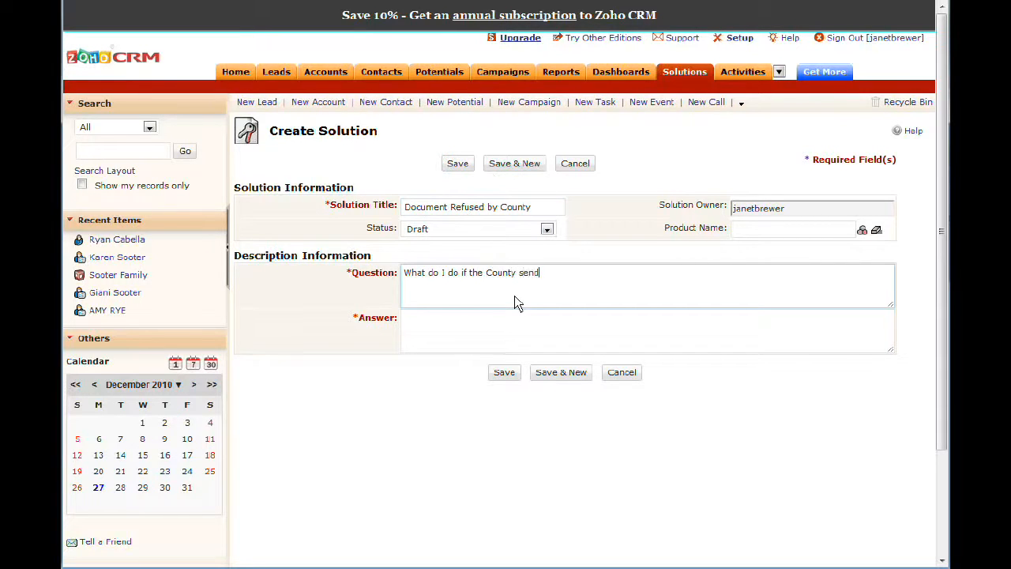
text(s the)
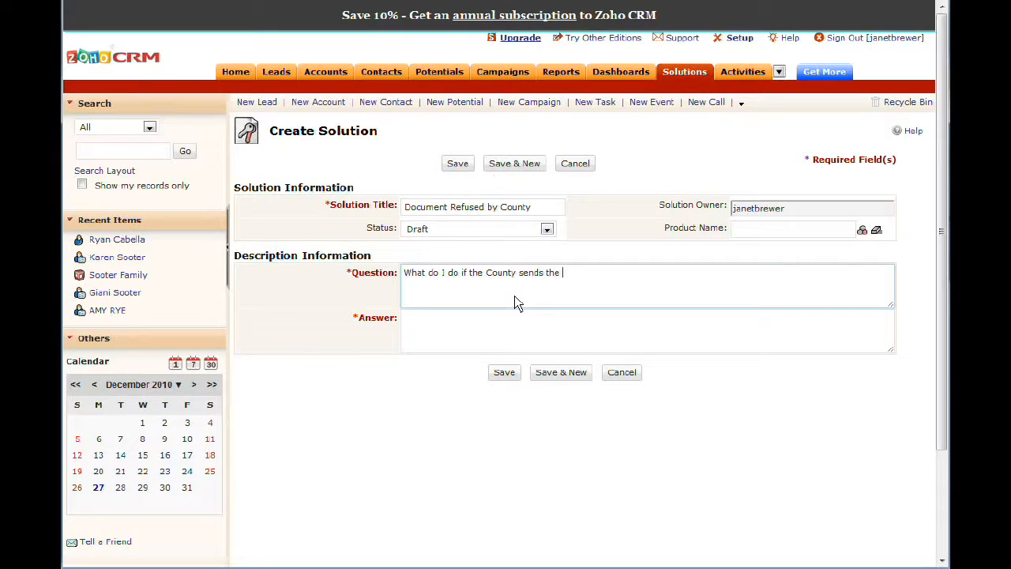
text((so)
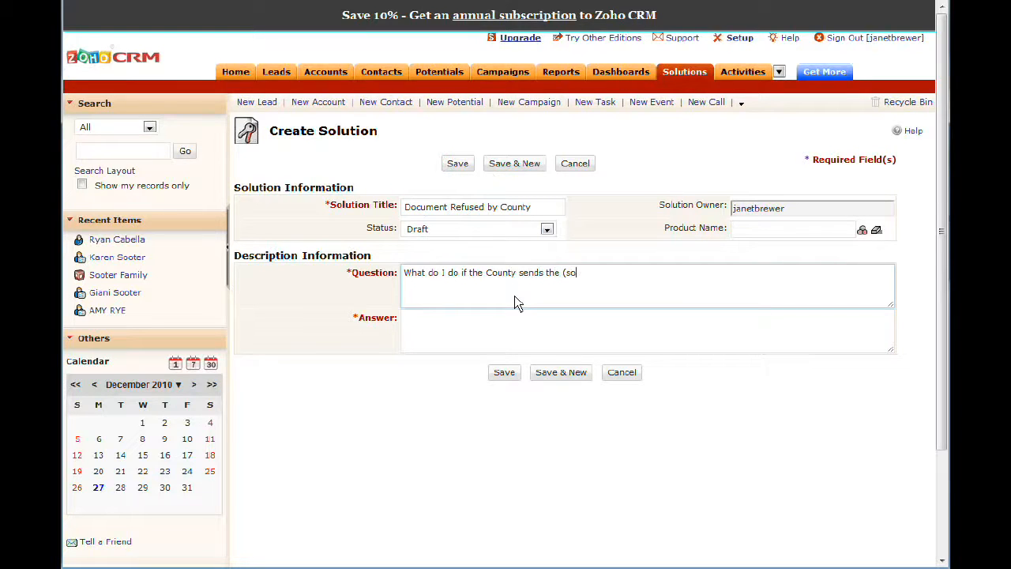
text(mething document) b)
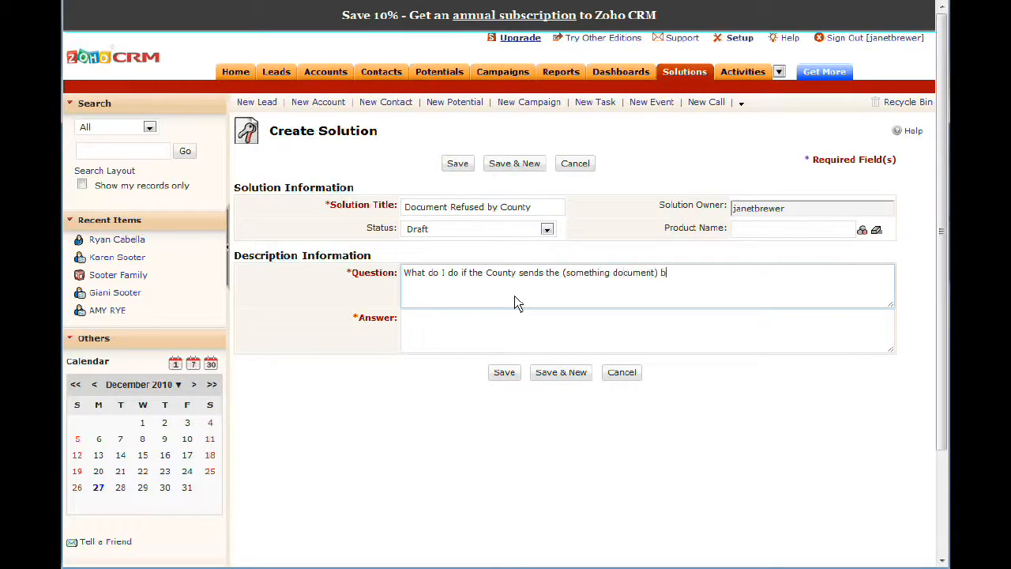
text(ack refused)
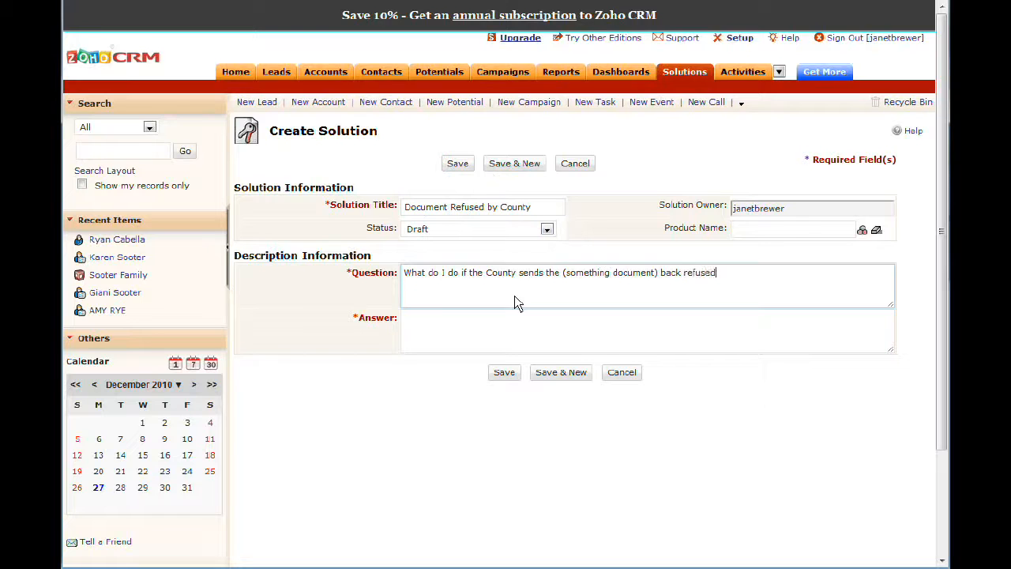
text(and stam)
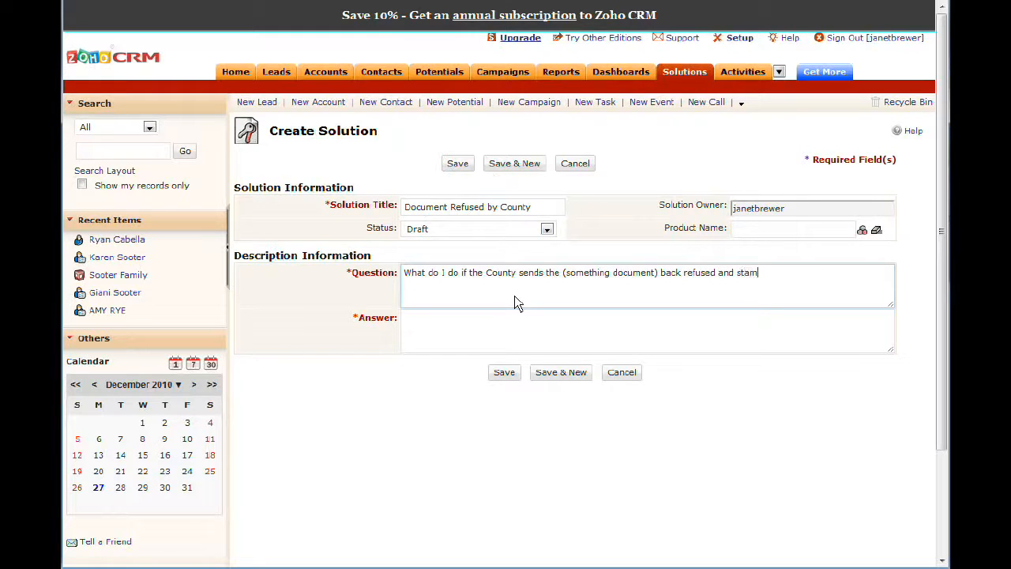
text(ped rejected.)
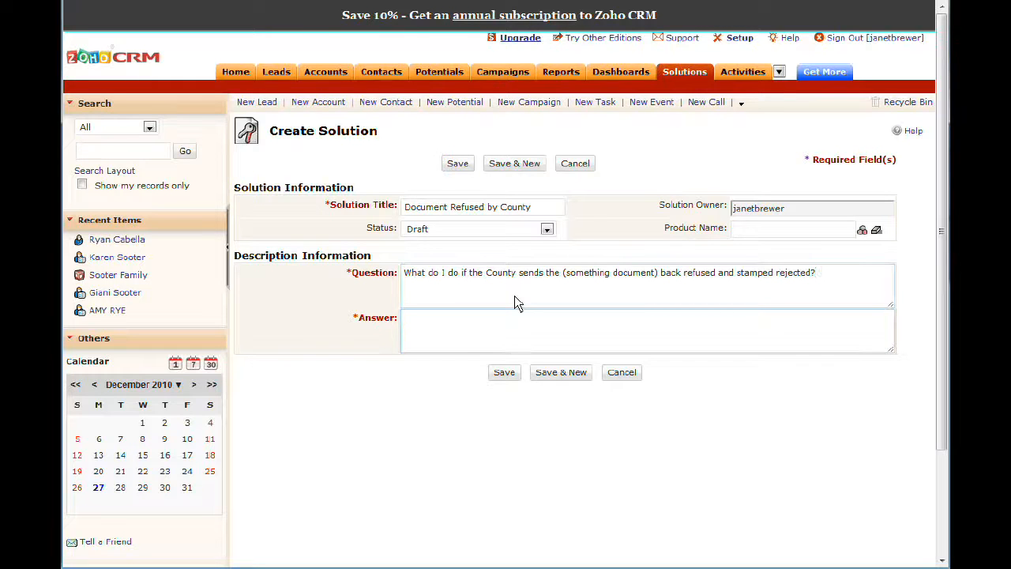
- Enter the Answer: attach addendum 1044-c and refile, sending to the auxiliary office
text(Attache)
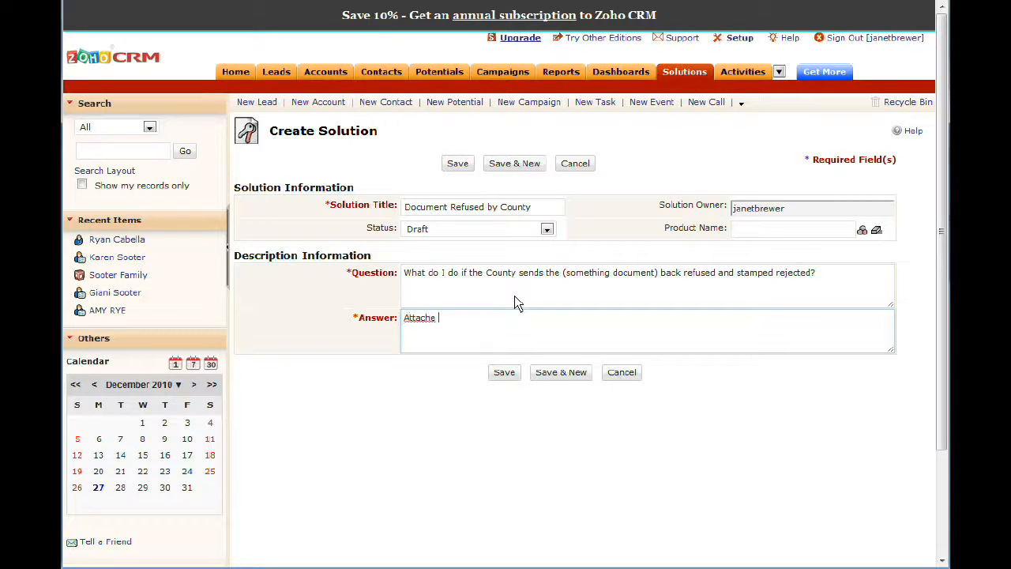
text(addendum)
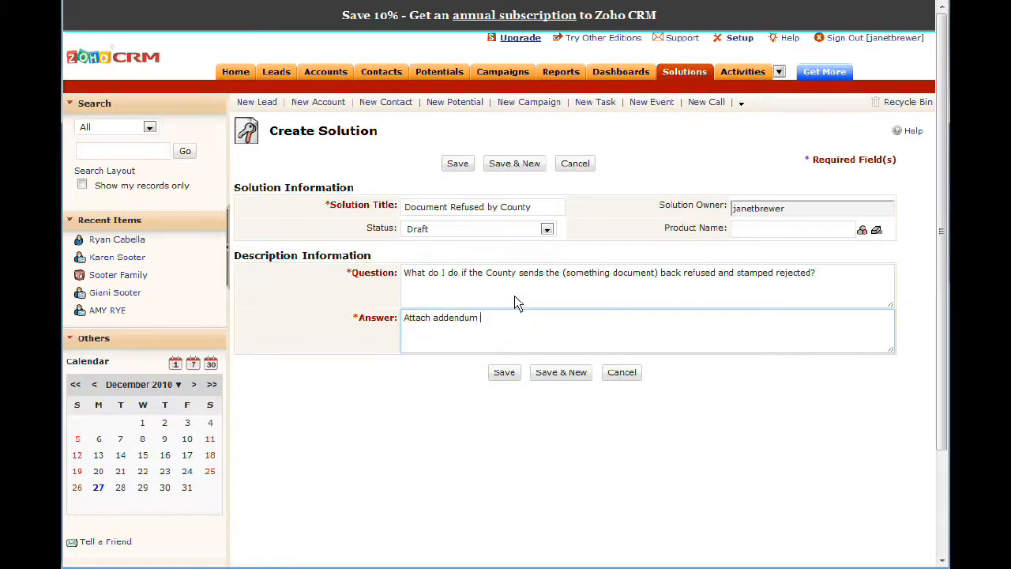
text(1044)
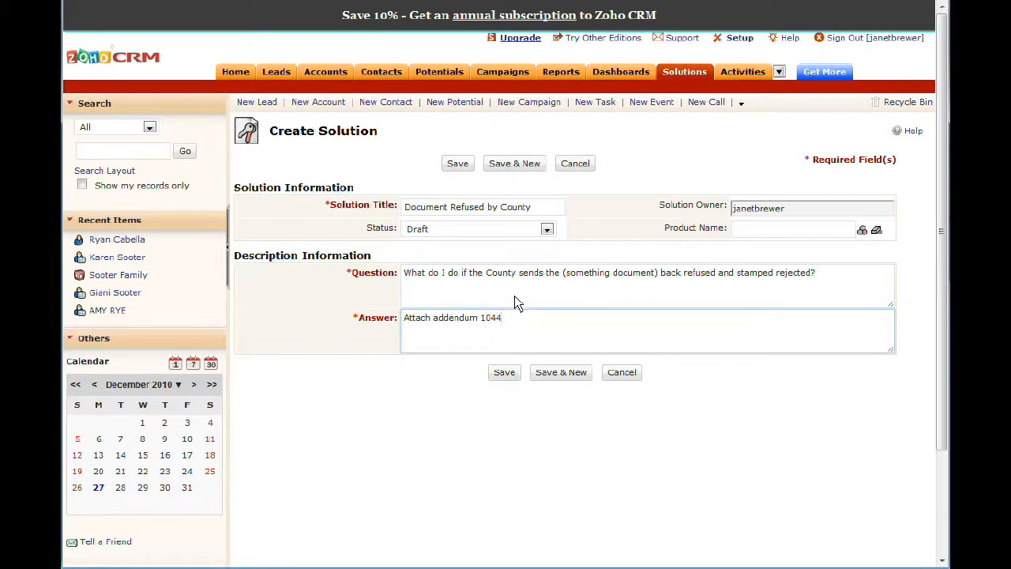
text(-c and re)
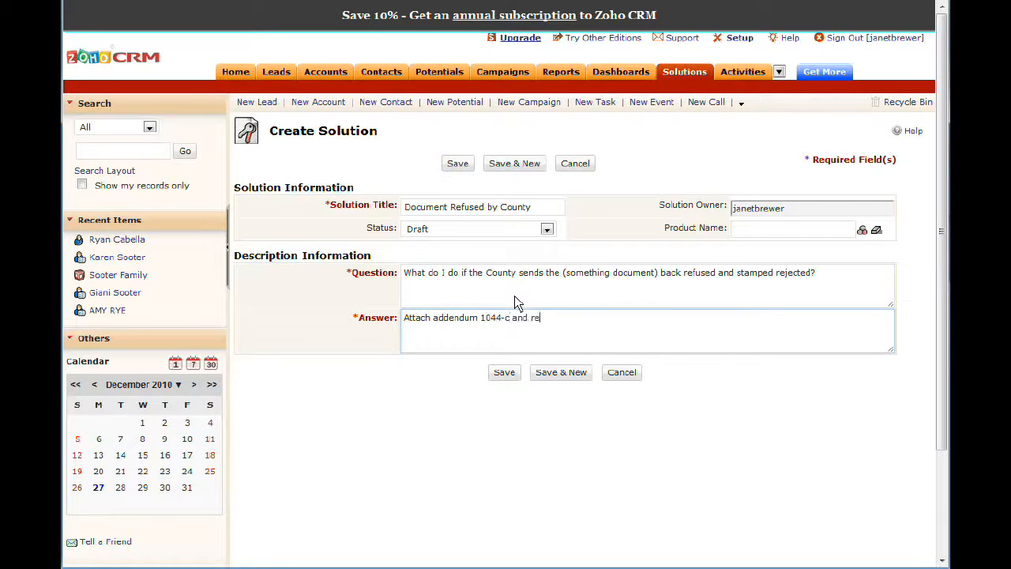
text(file)
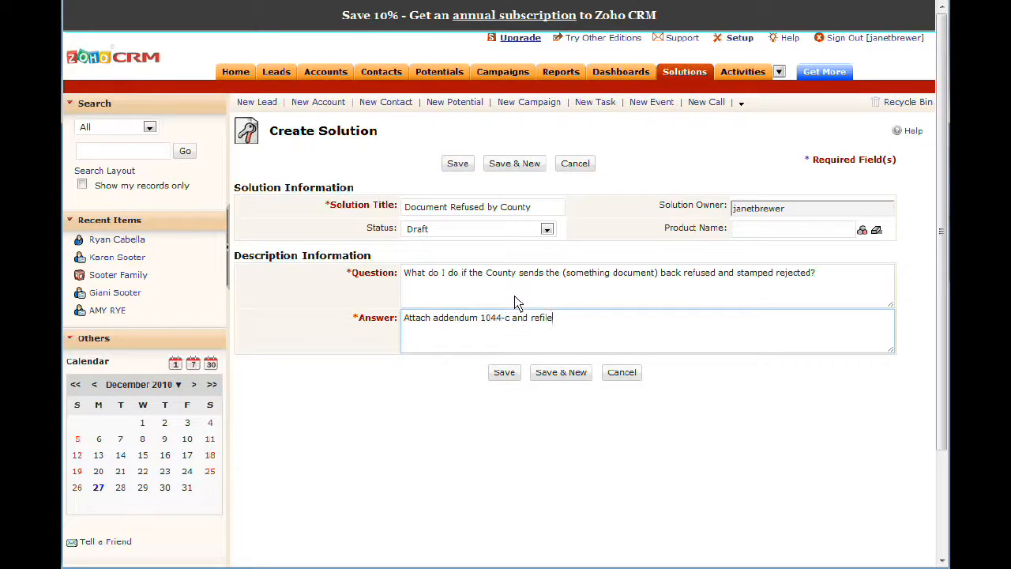
text(, but send to)
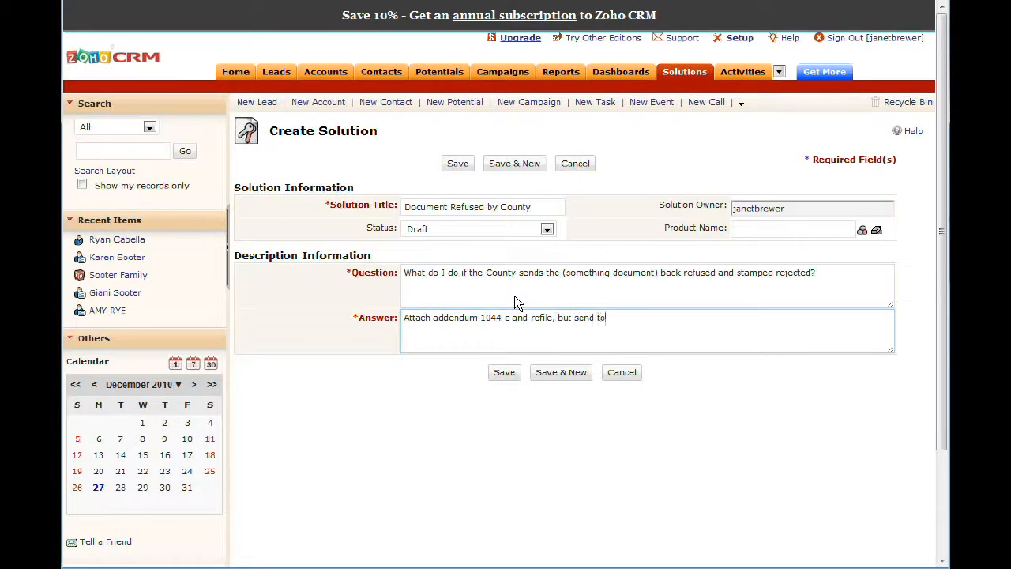
text(the)
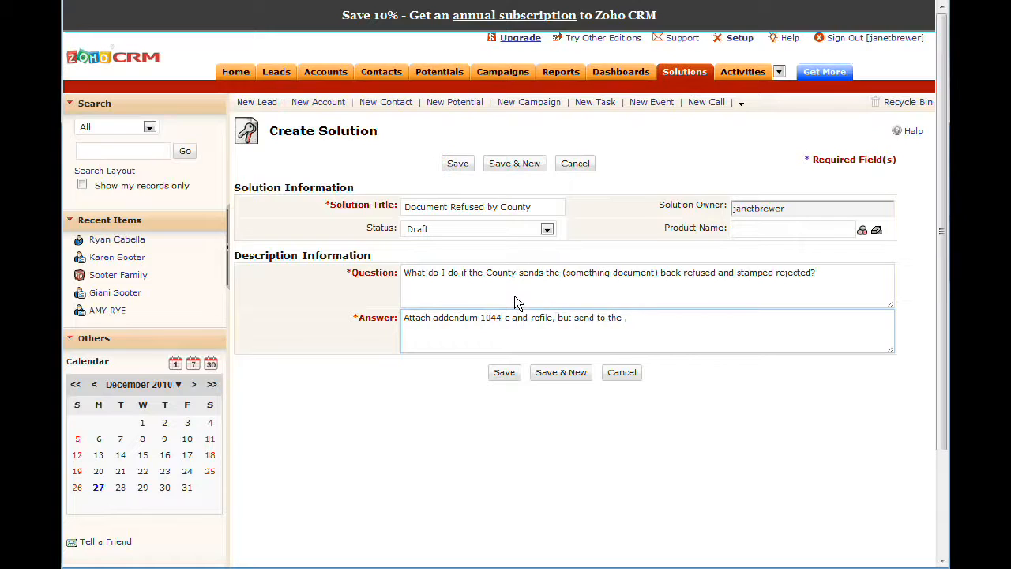
text(auxilliary office.)
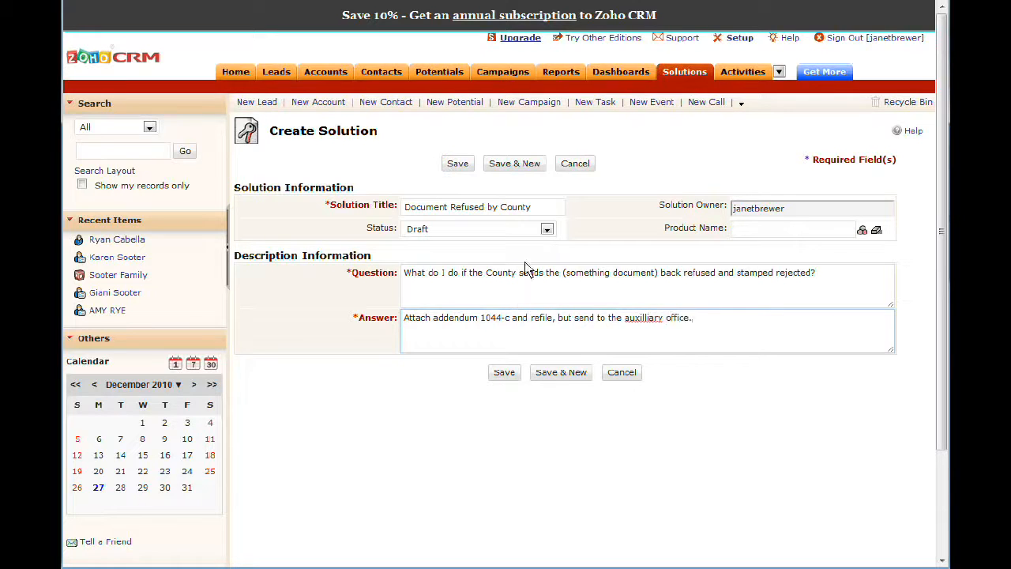
- Choose a Status for the solution and save it to reach its details page
click(546, 228)
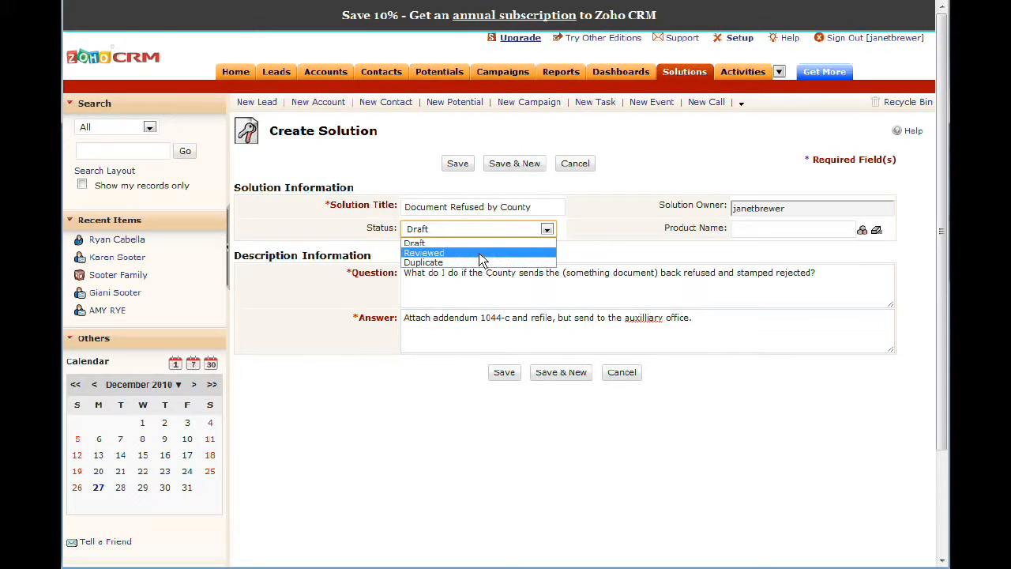
mouse_move(458, 243)
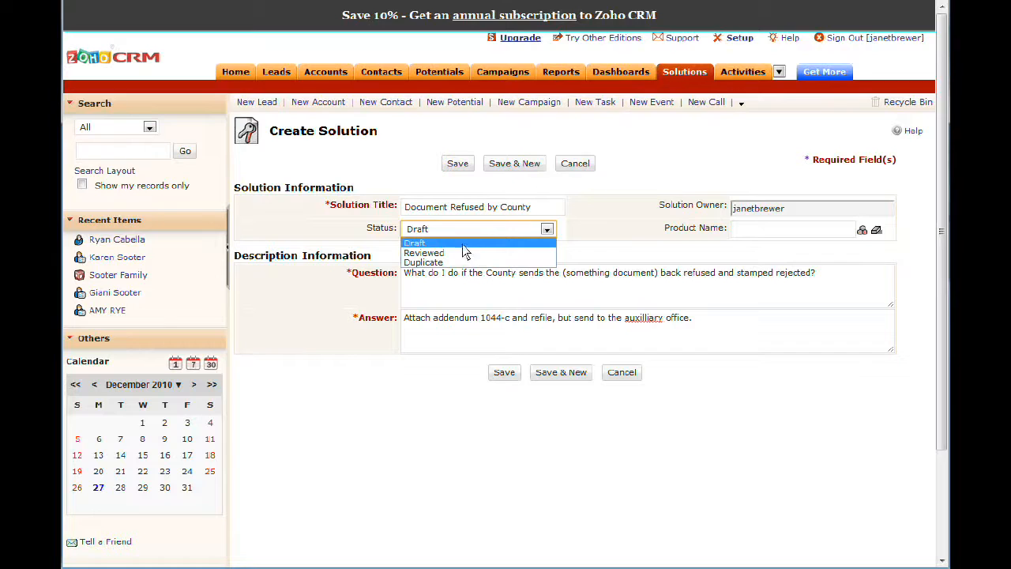
click(424, 253)
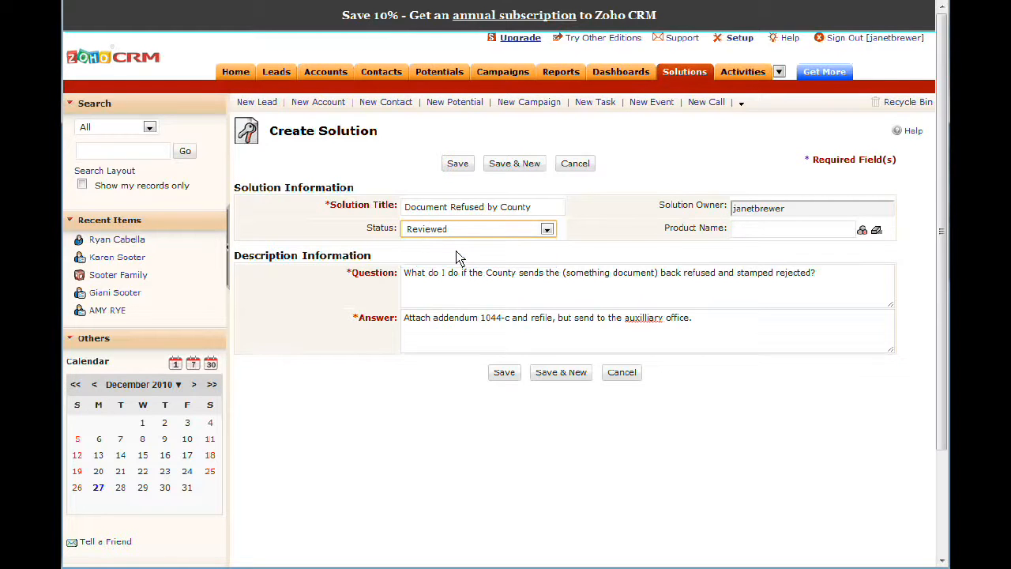
click(546, 228)
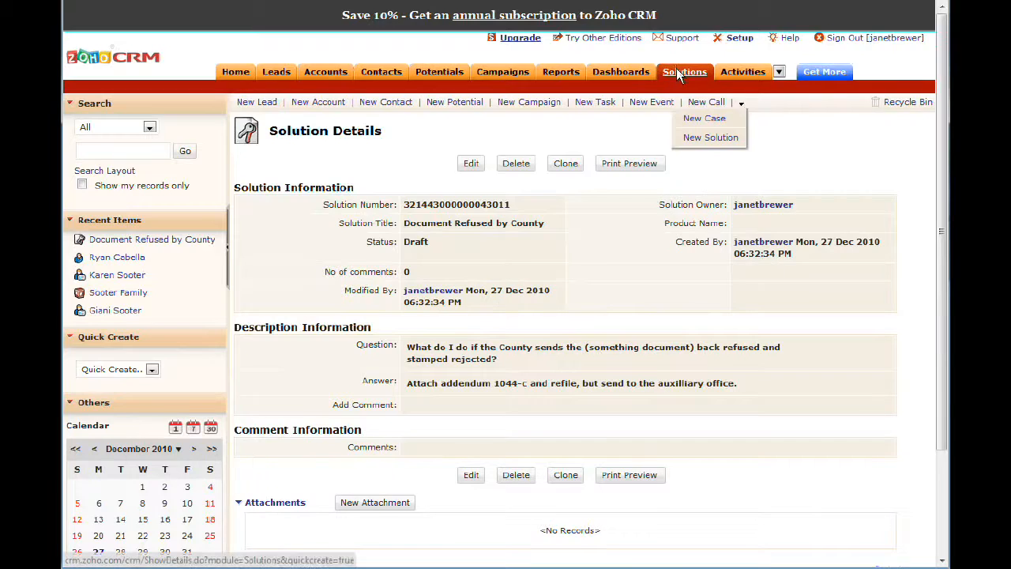
- Show the All Solutions list containing 'Document Refused by County'
click(684, 73)
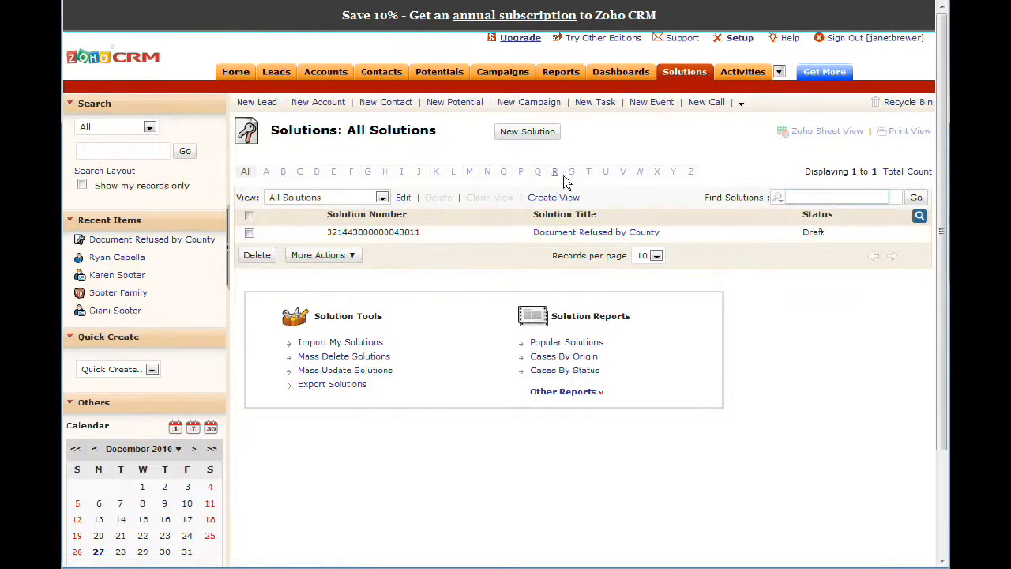
mouse_move(458, 340)
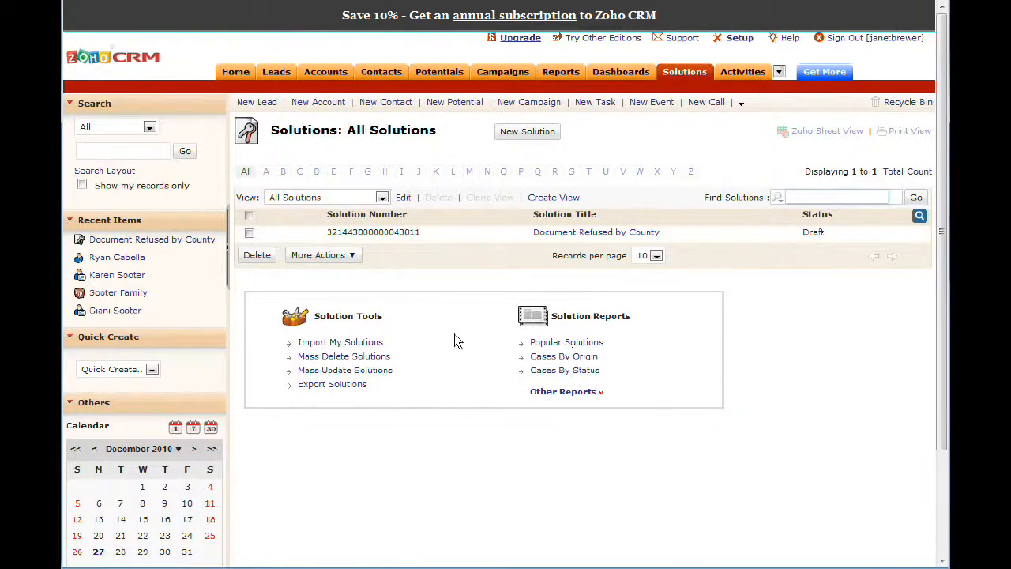
mouse_move(725, 127)
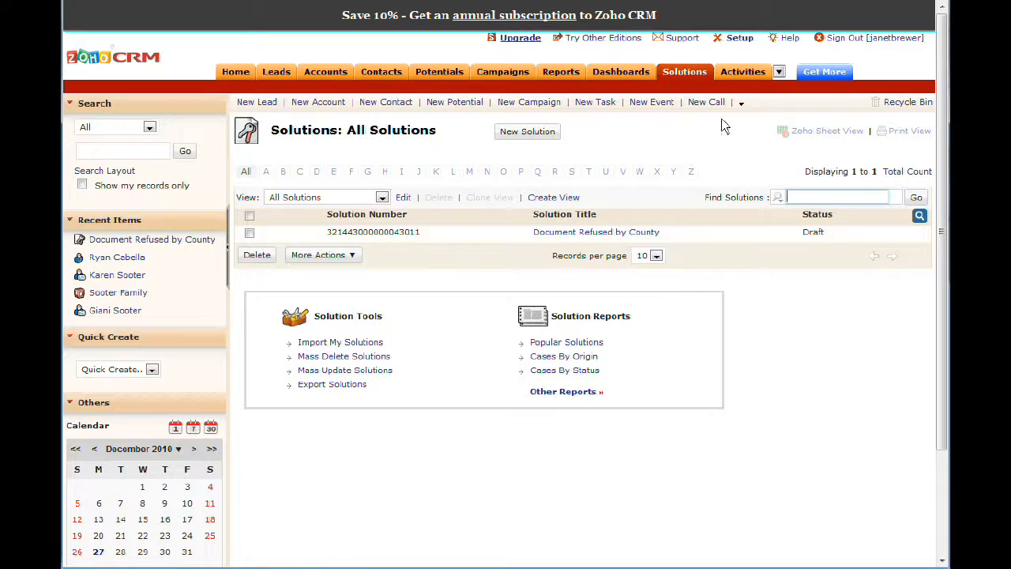
click(777, 72)
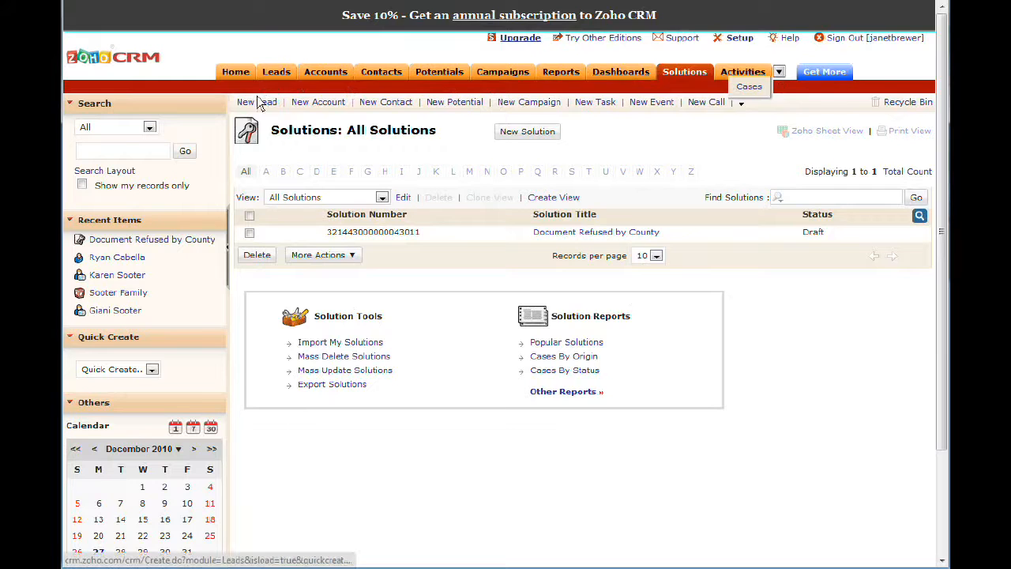
click(236, 73)
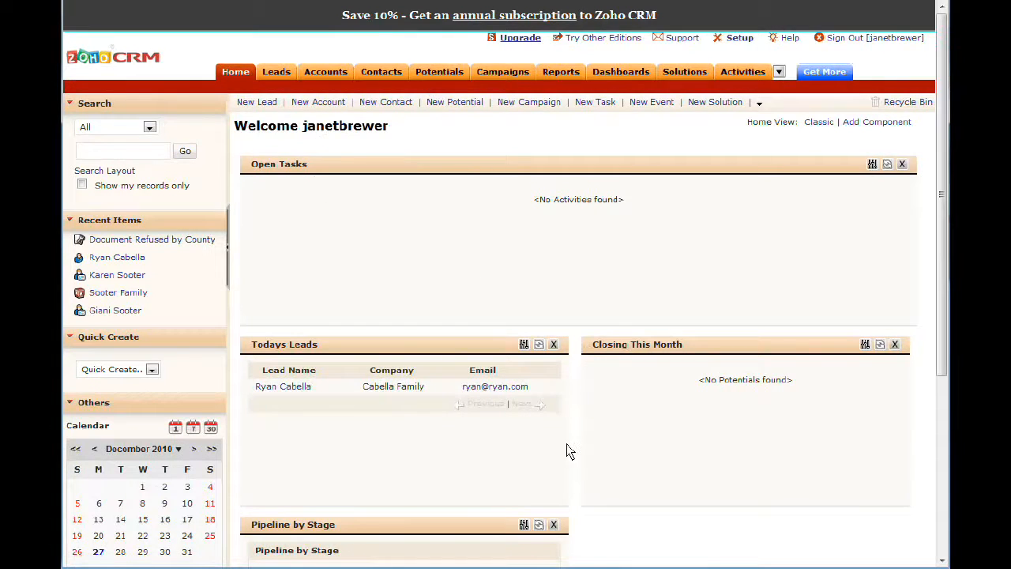
scroll(down, 3)
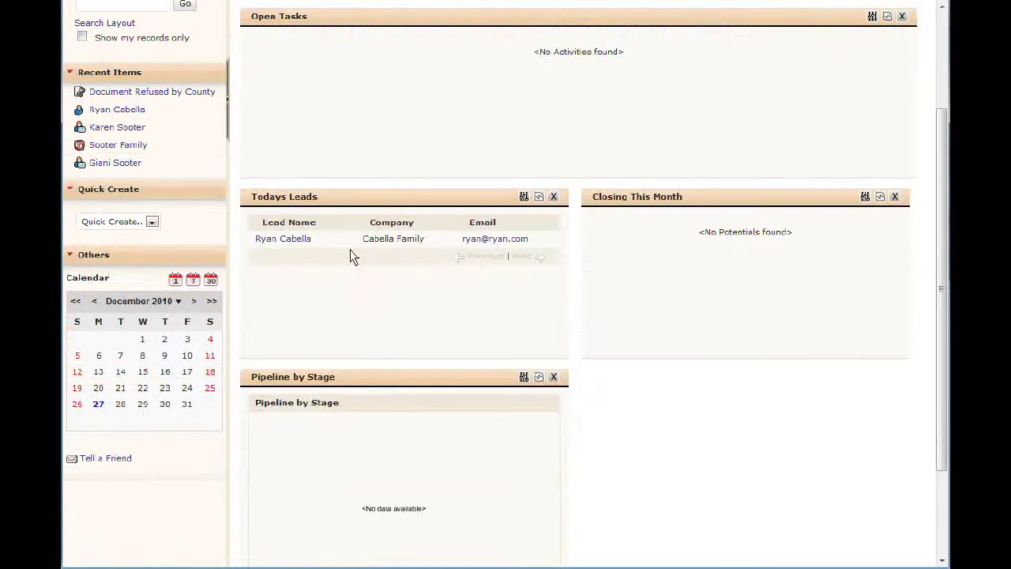
mouse_move(402, 245)
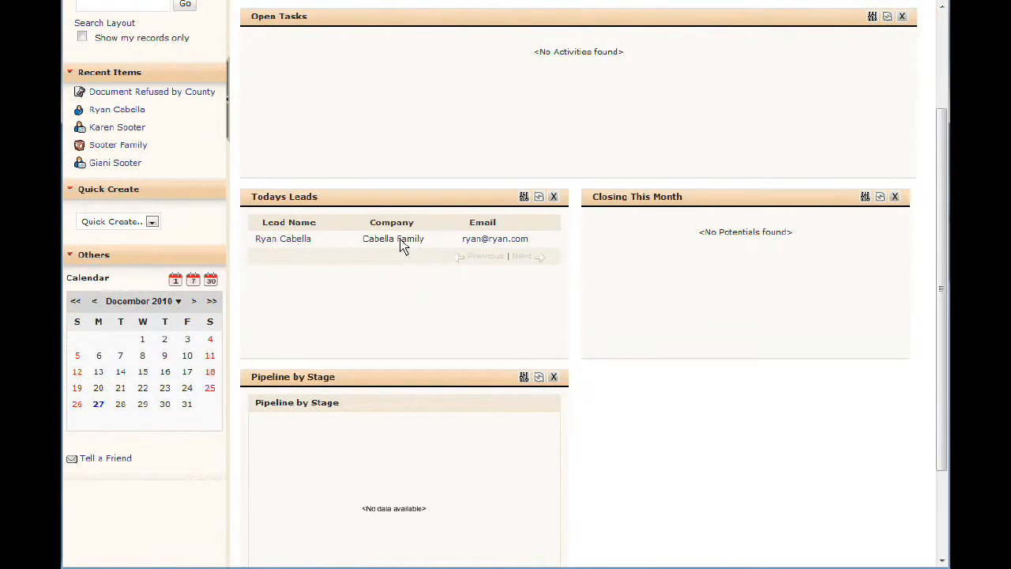
scroll(up, 3)
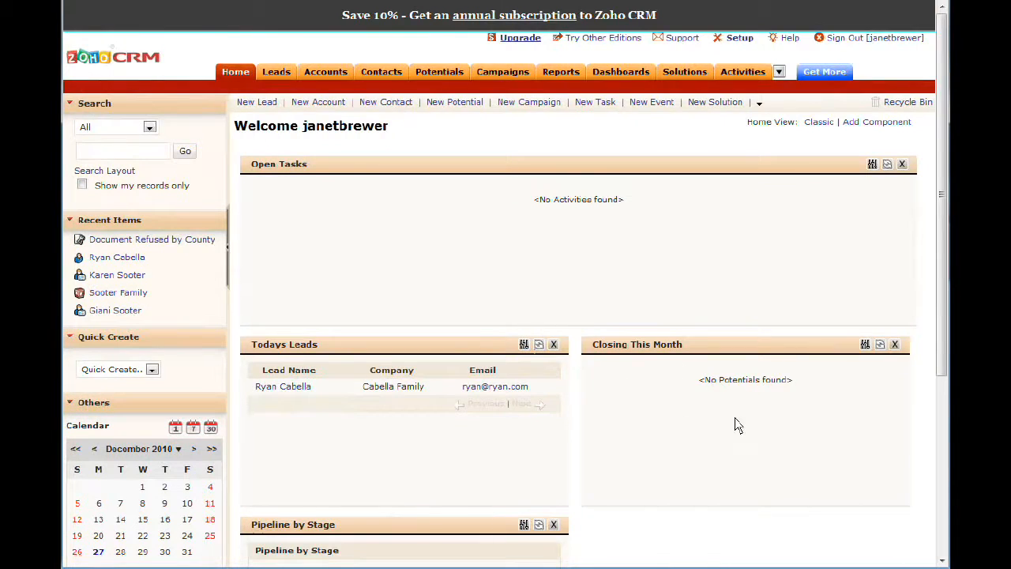
scroll(down, 3)
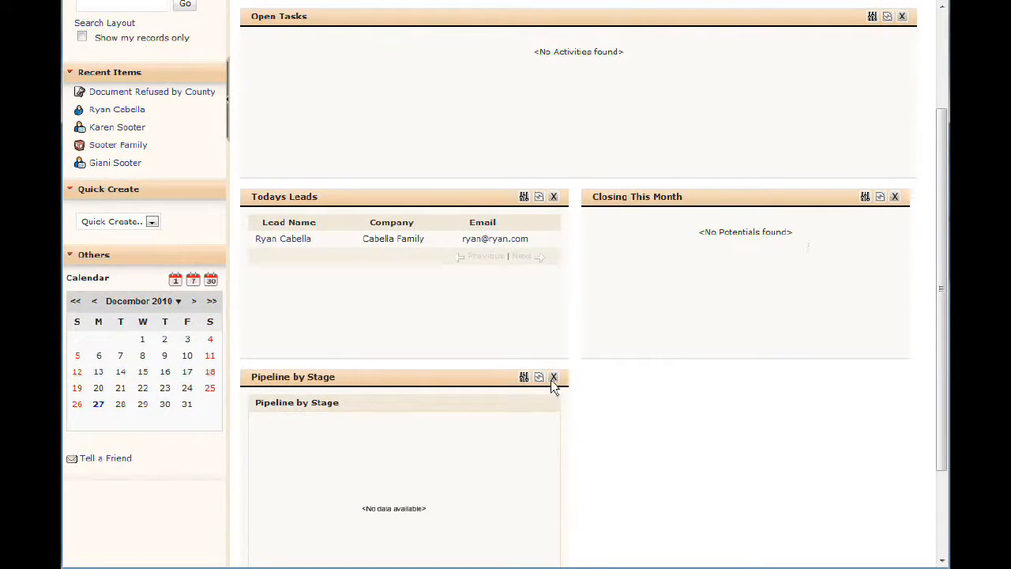
click(553, 376)
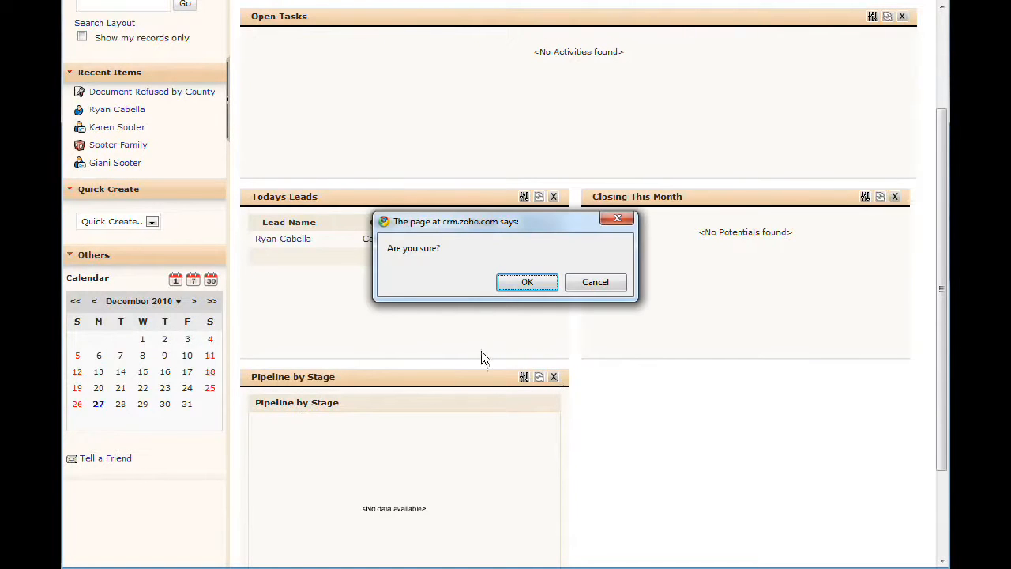
mouse_move(596, 281)
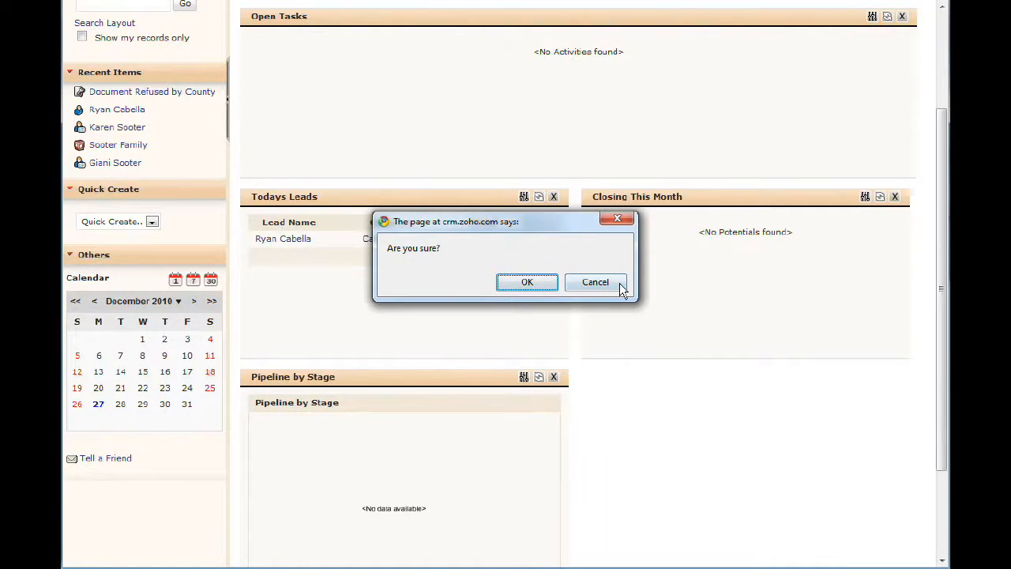
click(593, 281)
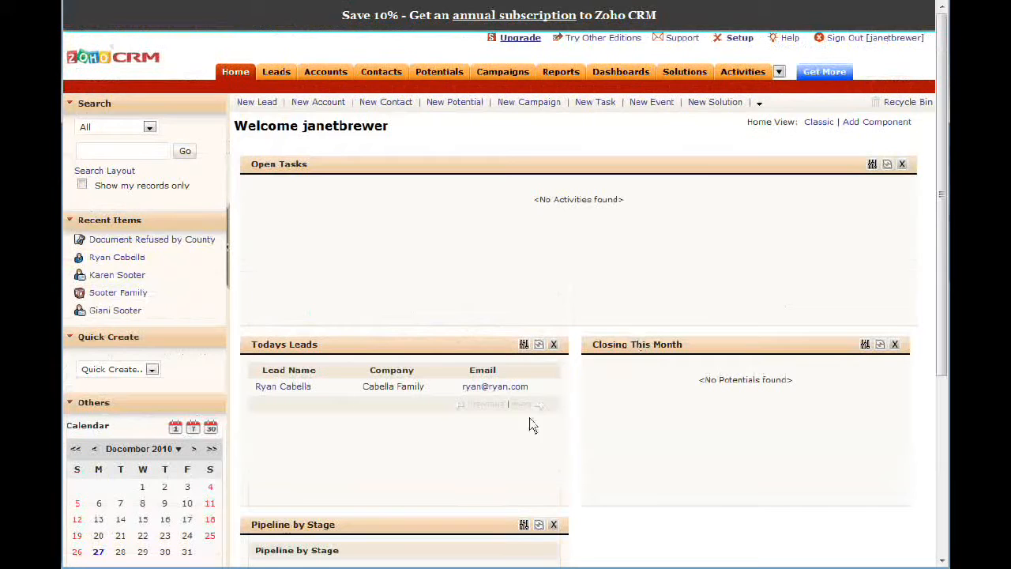
mouse_move(562, 313)
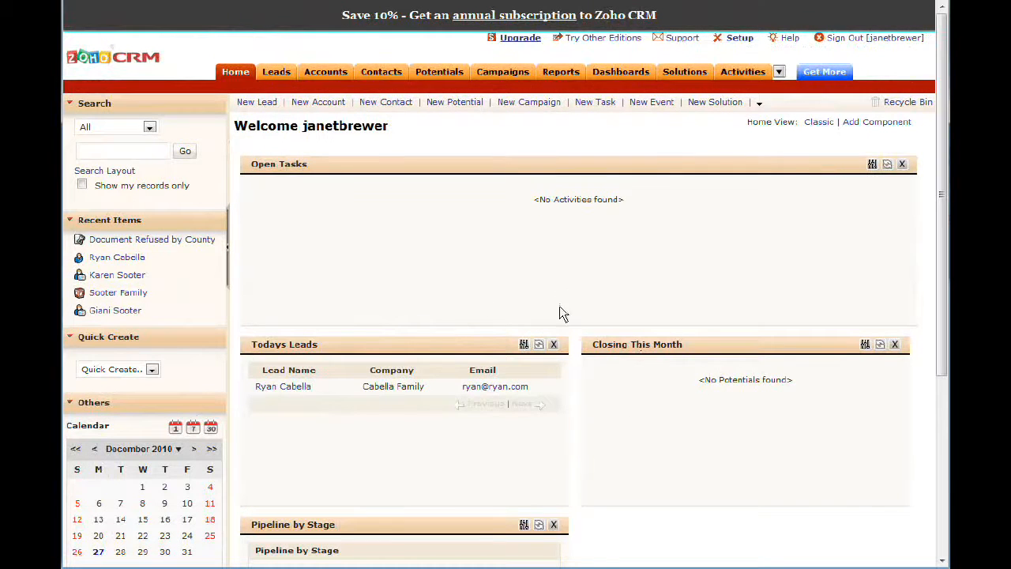
mouse_move(575, 304)
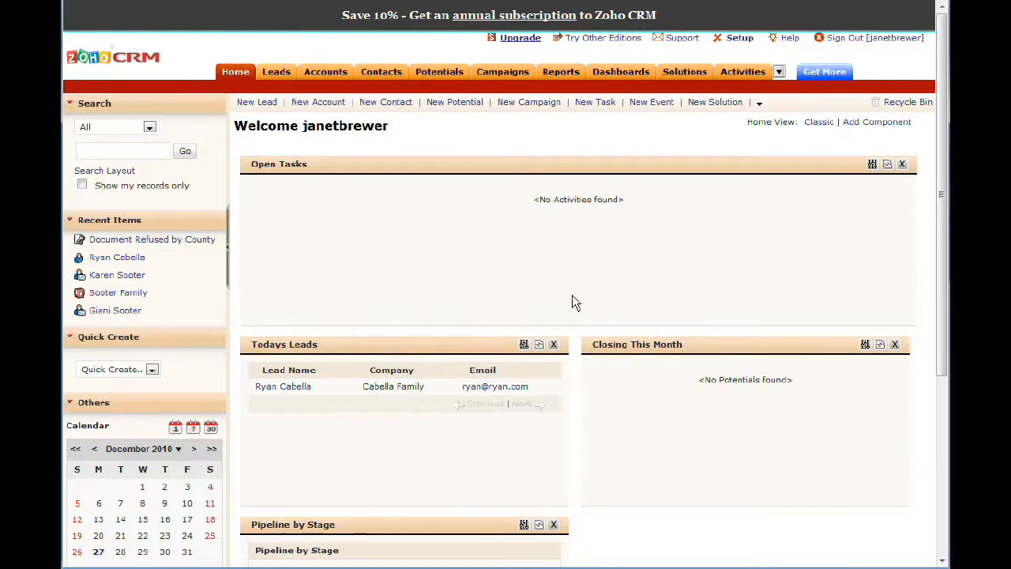
mouse_move(604, 296)
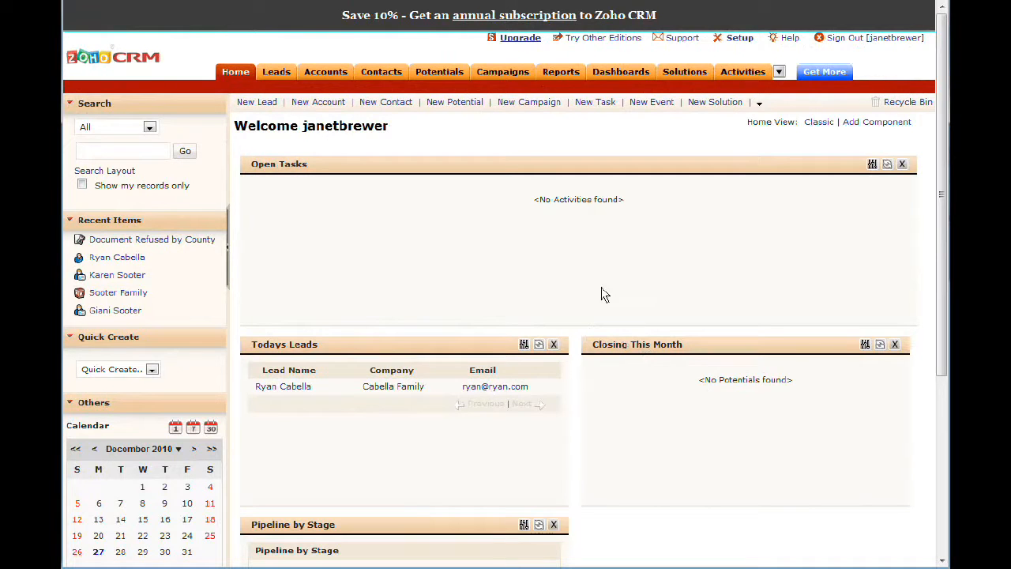
mouse_move(666, 330)
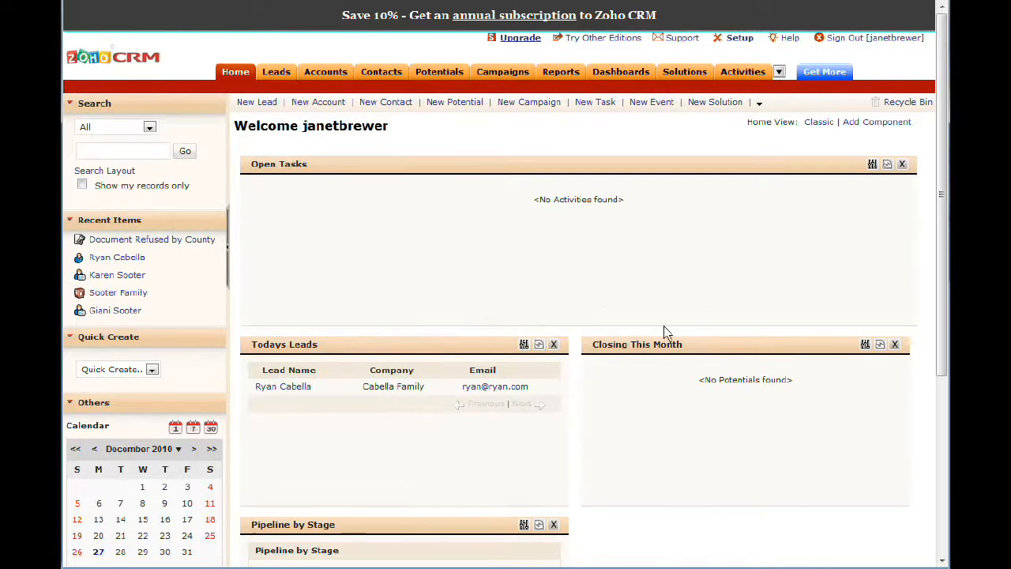
mouse_move(550, 413)
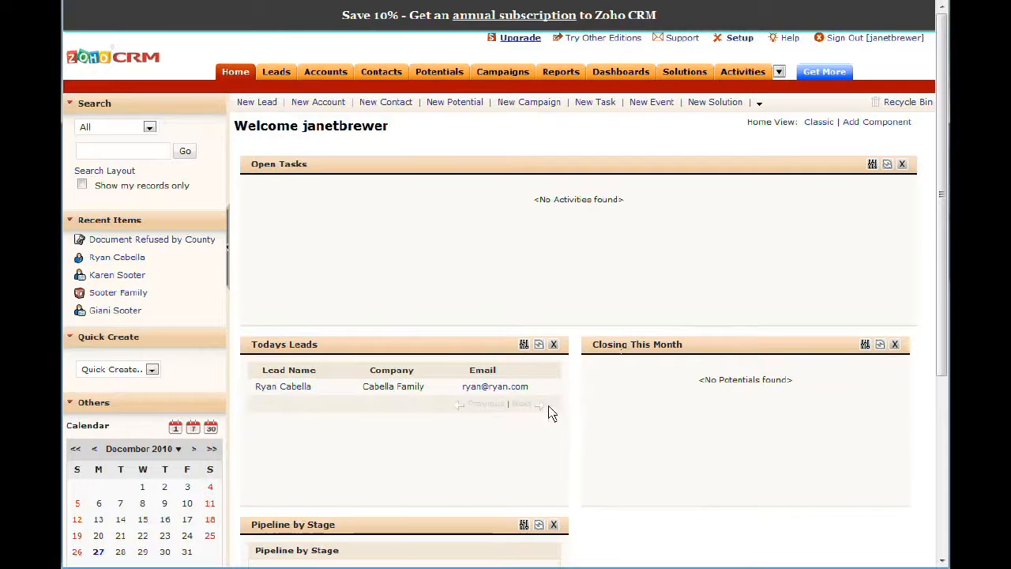
mouse_move(527, 187)
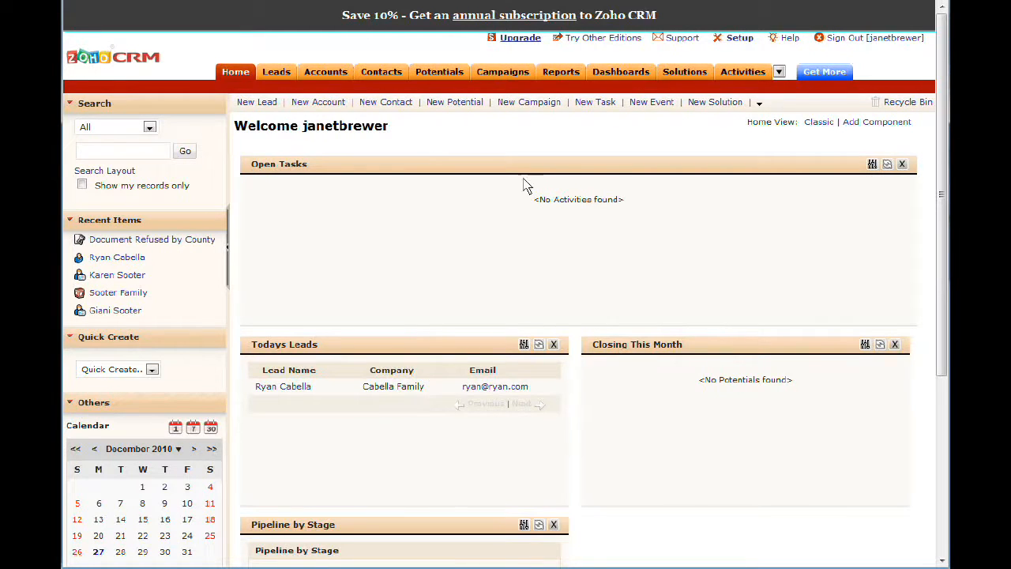
mouse_move(376, 270)
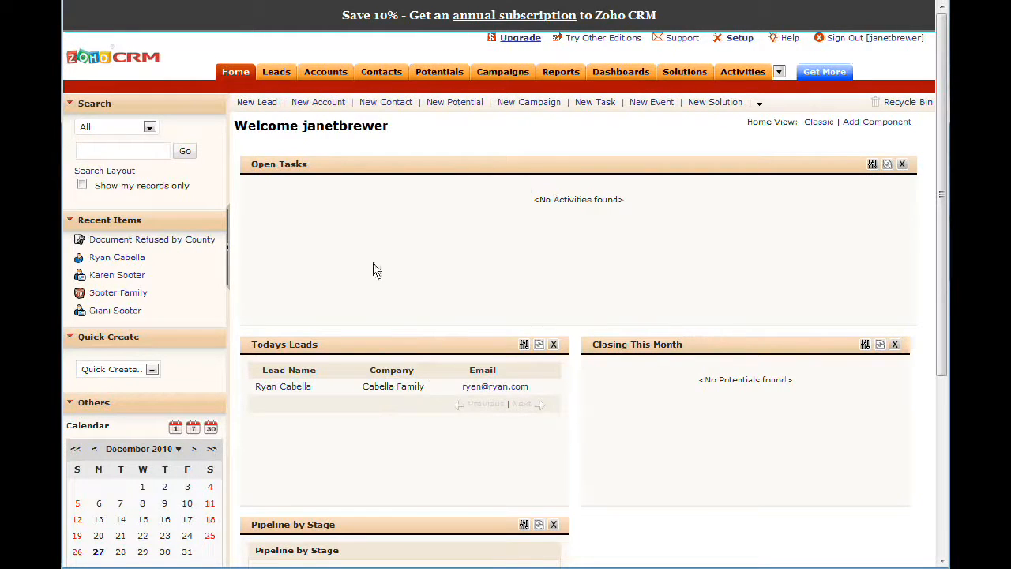
mouse_move(398, 275)
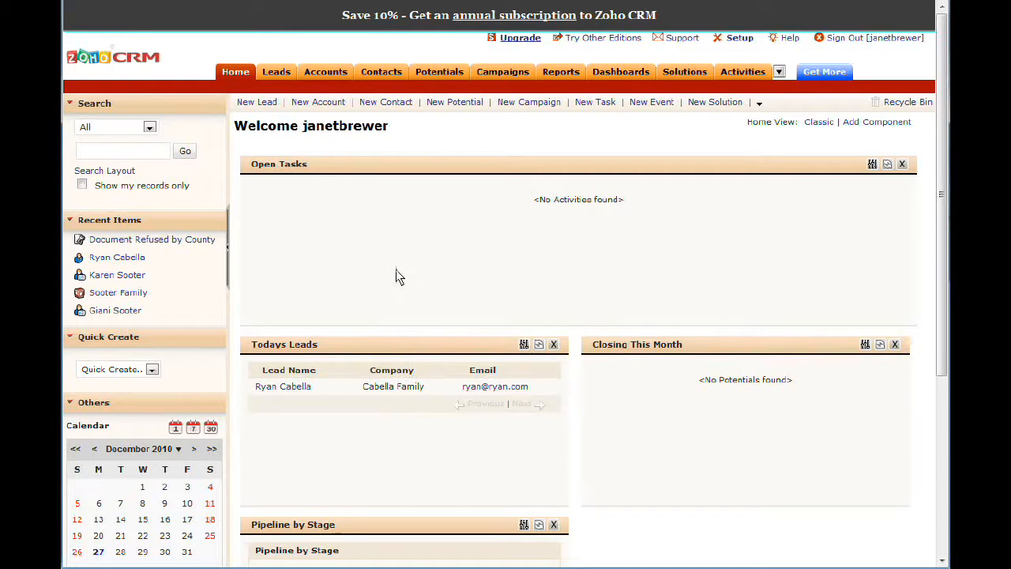
- Browse the Leads, Accounts, Contacts, Potentials and Campaigns modules in turn
click(759, 101)
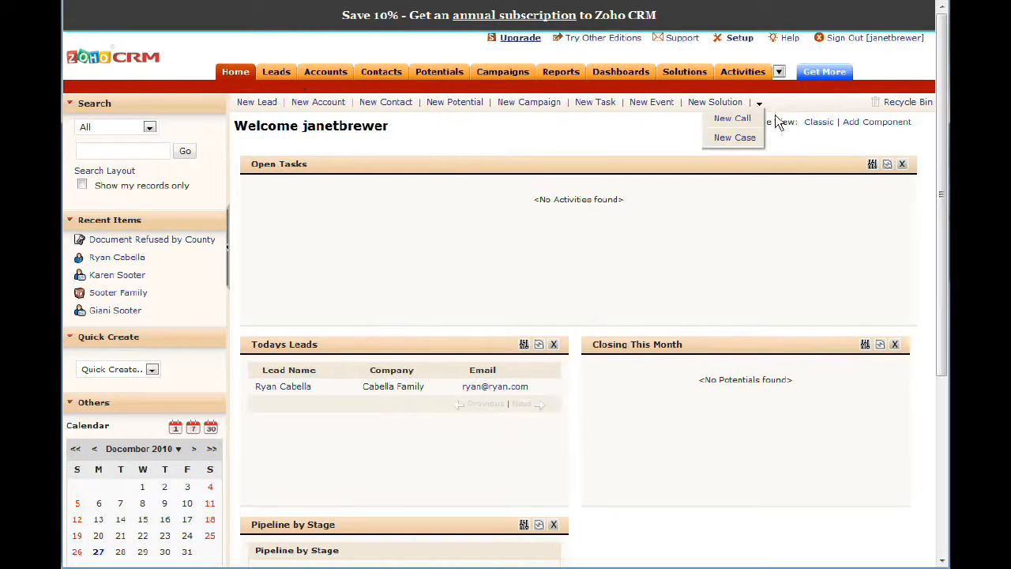
mouse_move(667, 322)
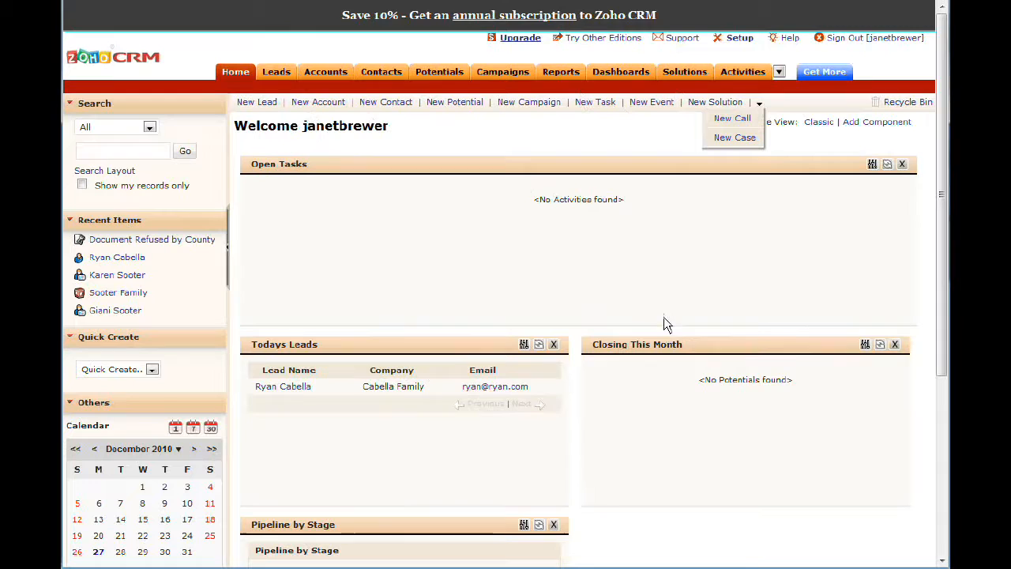
click(275, 72)
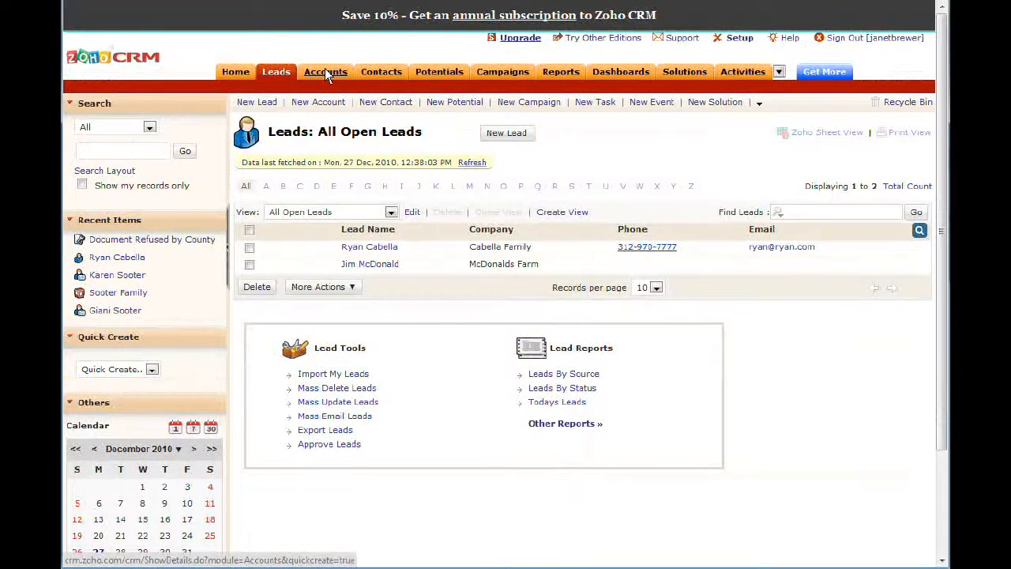
click(326, 71)
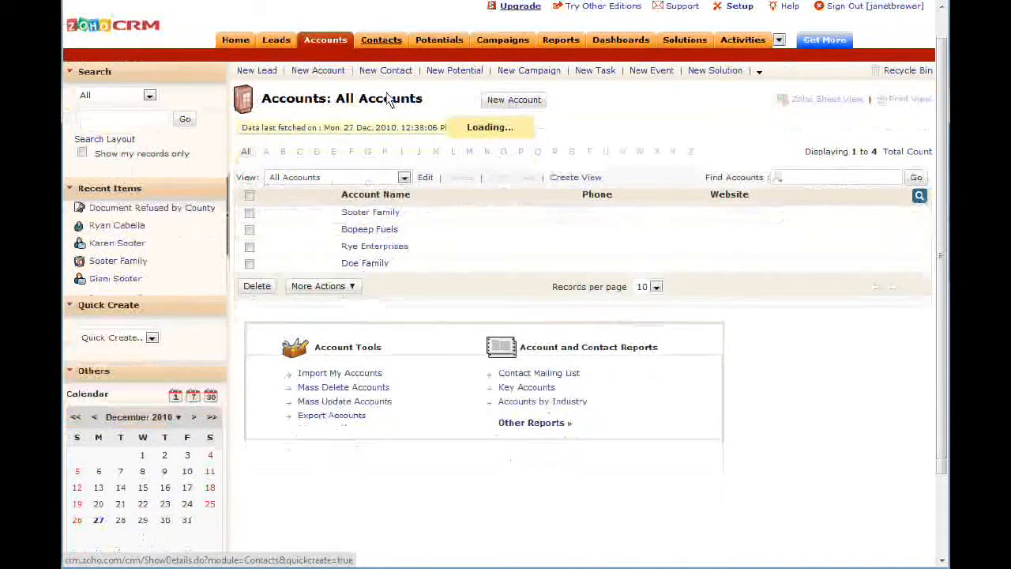
click(381, 39)
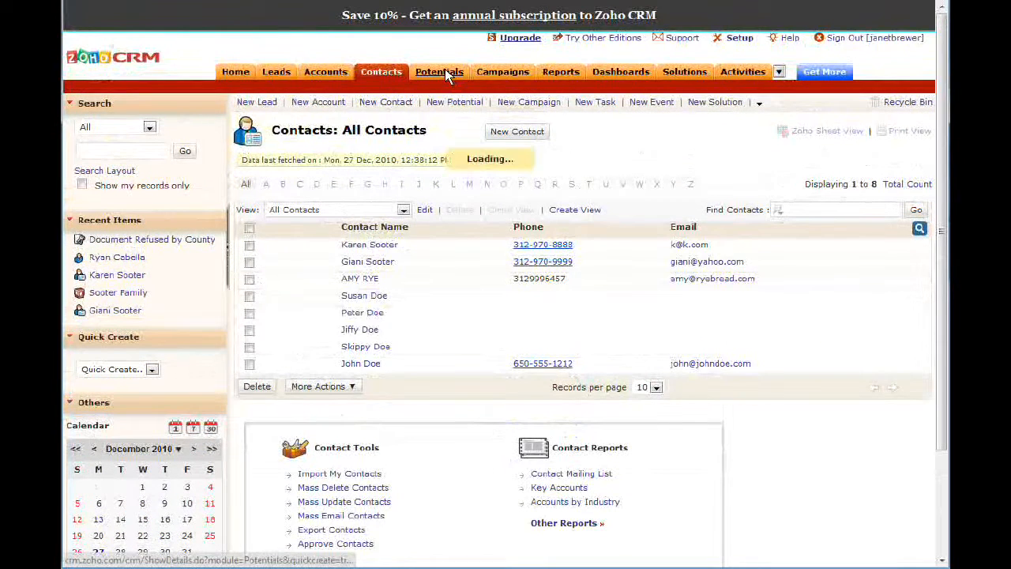
click(439, 73)
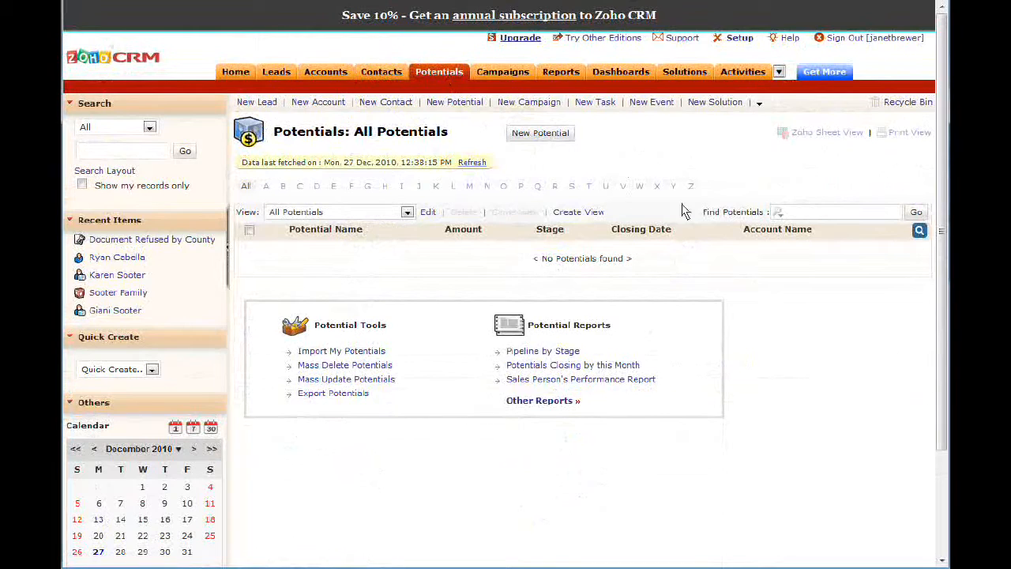
mouse_move(711, 151)
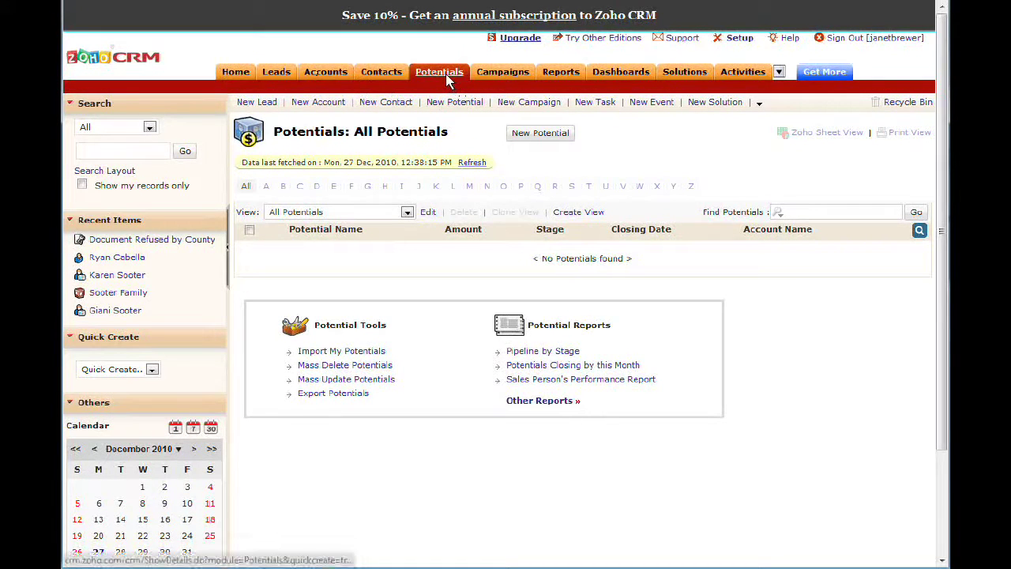
mouse_move(441, 62)
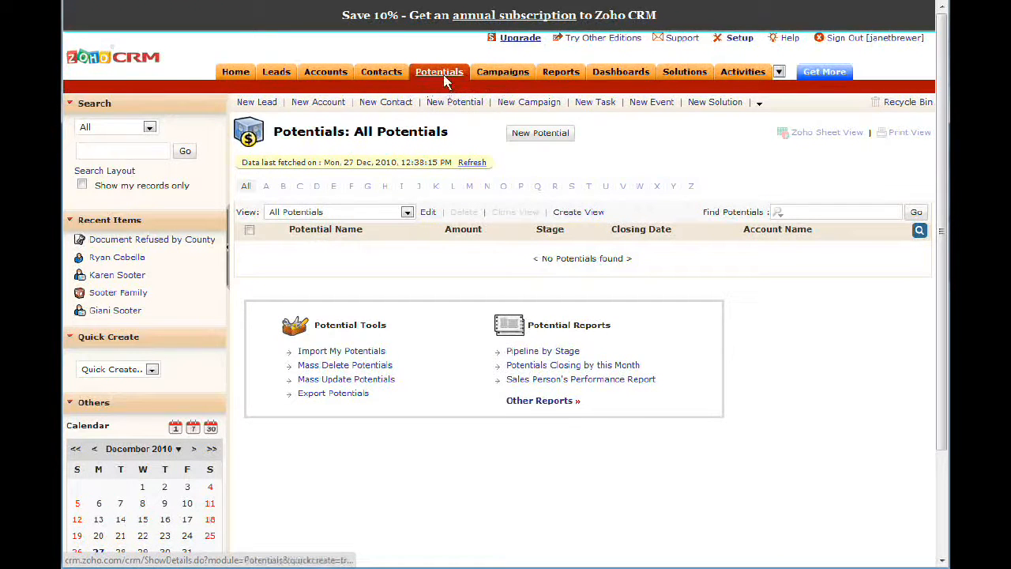
mouse_move(578, 162)
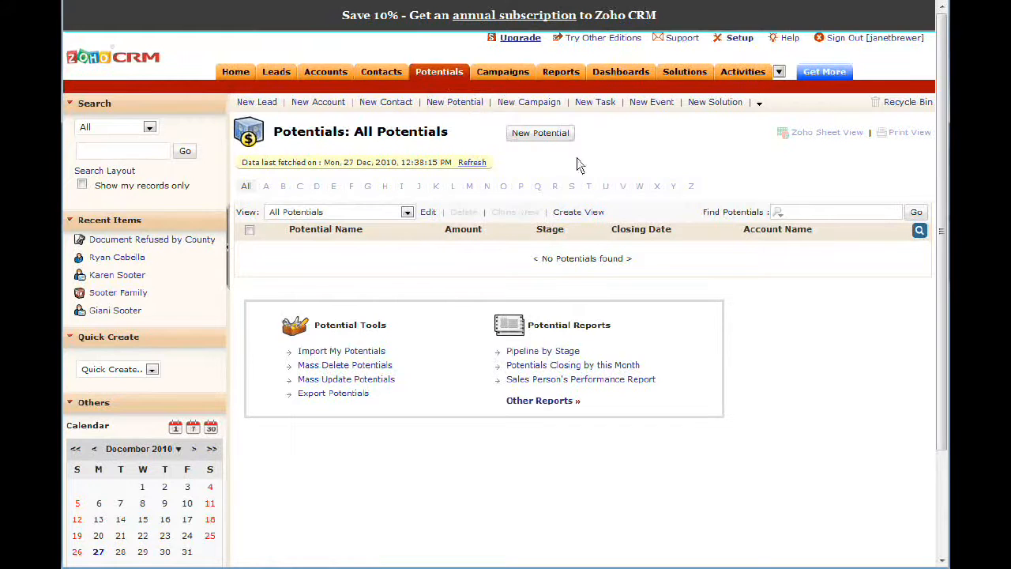
mouse_move(602, 237)
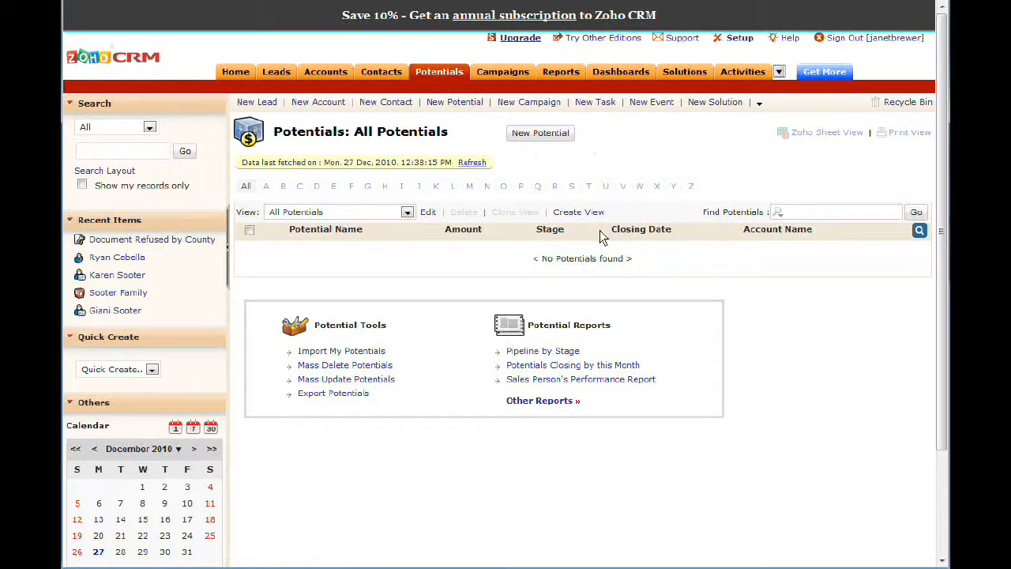
mouse_move(641, 163)
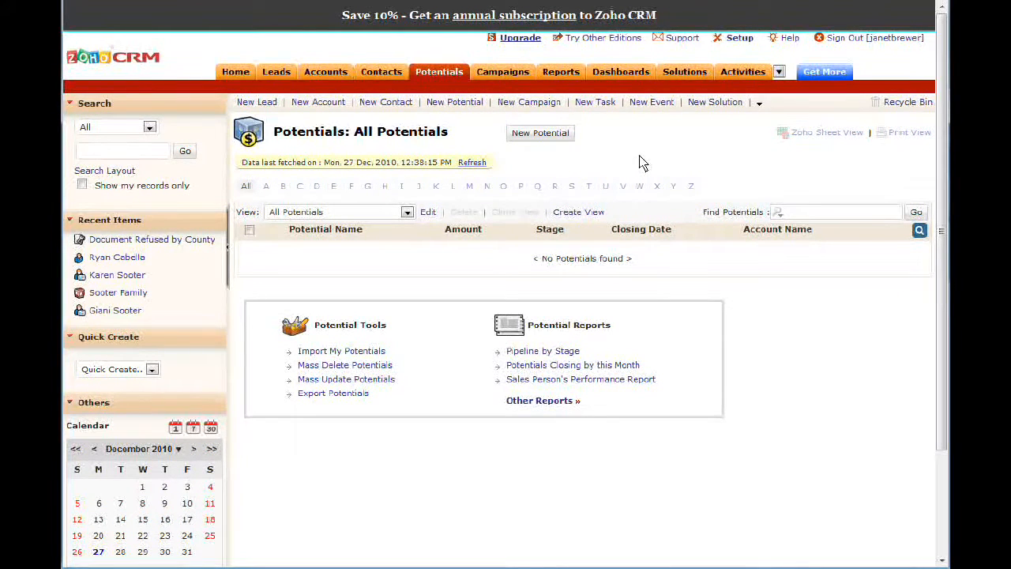
mouse_move(502, 72)
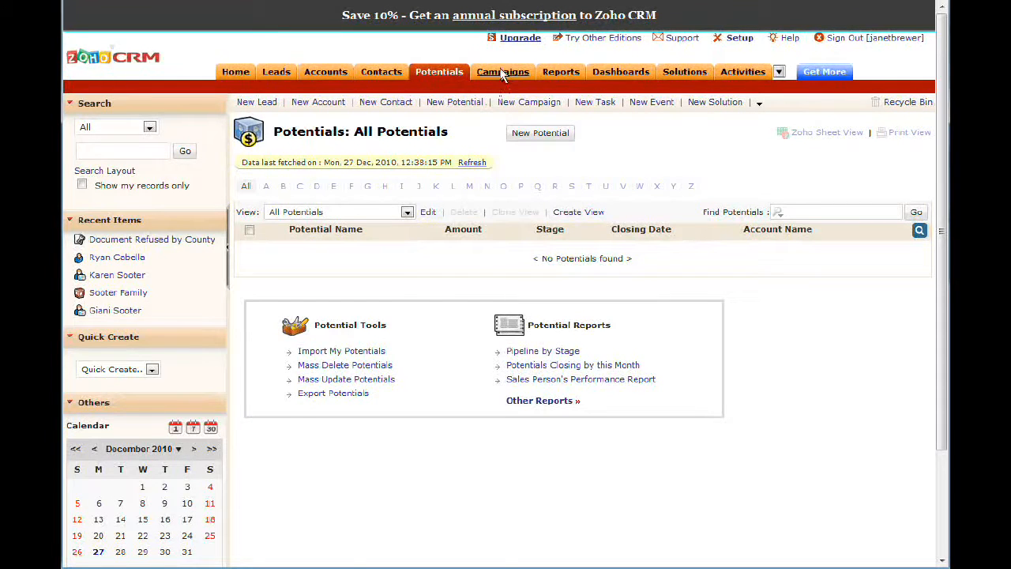
click(502, 73)
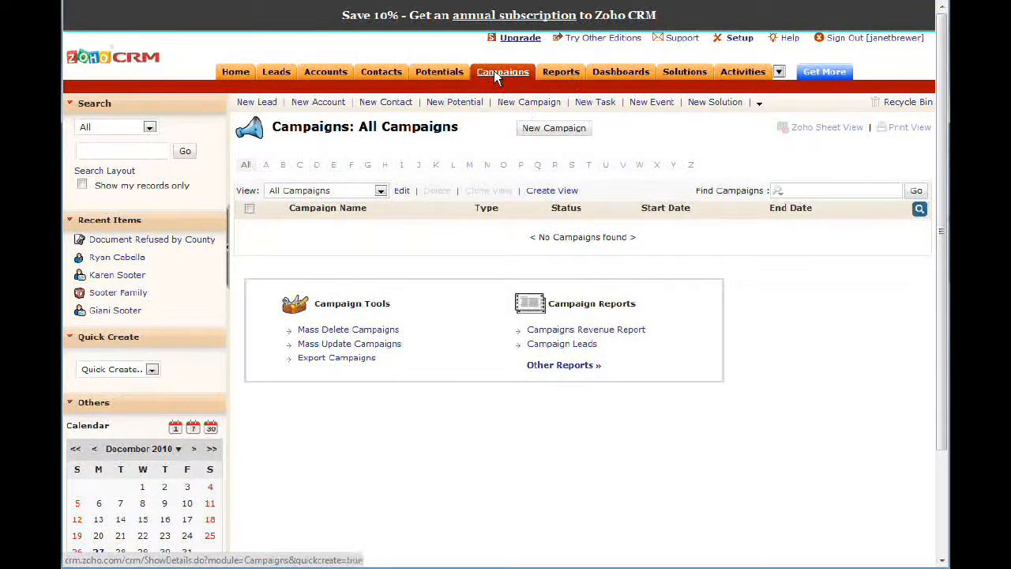
mouse_move(560, 71)
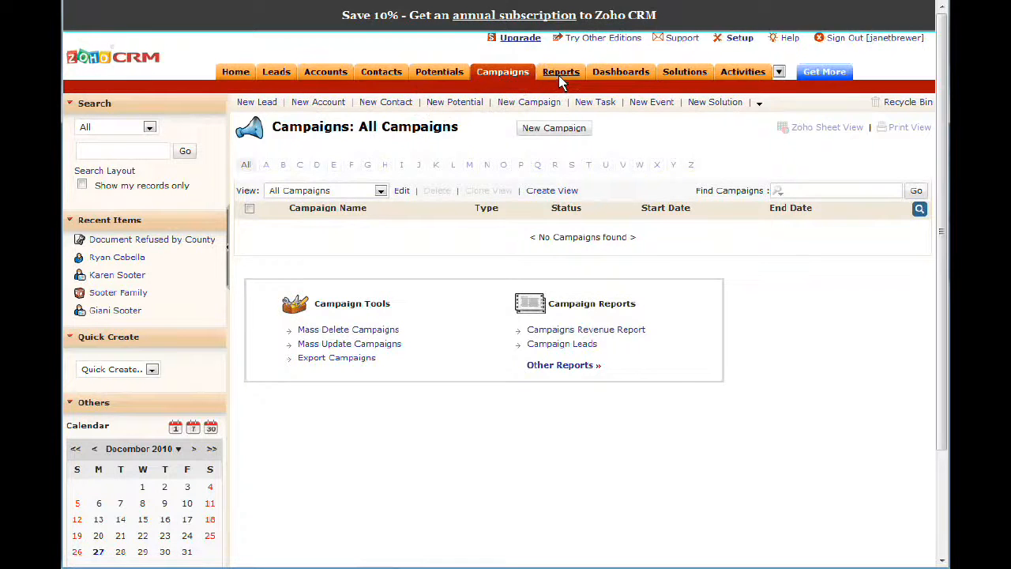
- Visit Reports, then Dashboards, and list the dashboards available to switch to
click(561, 71)
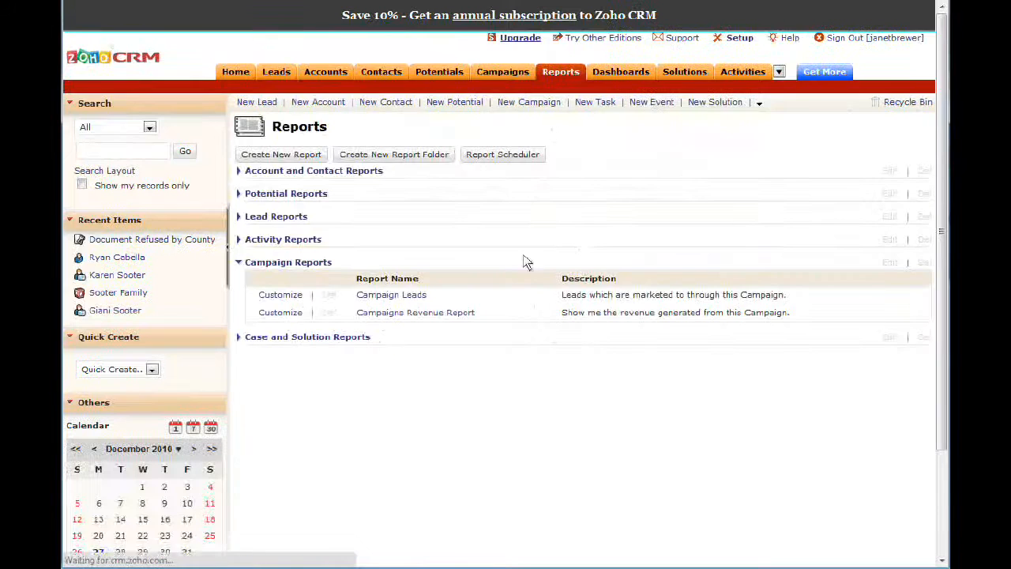
click(620, 72)
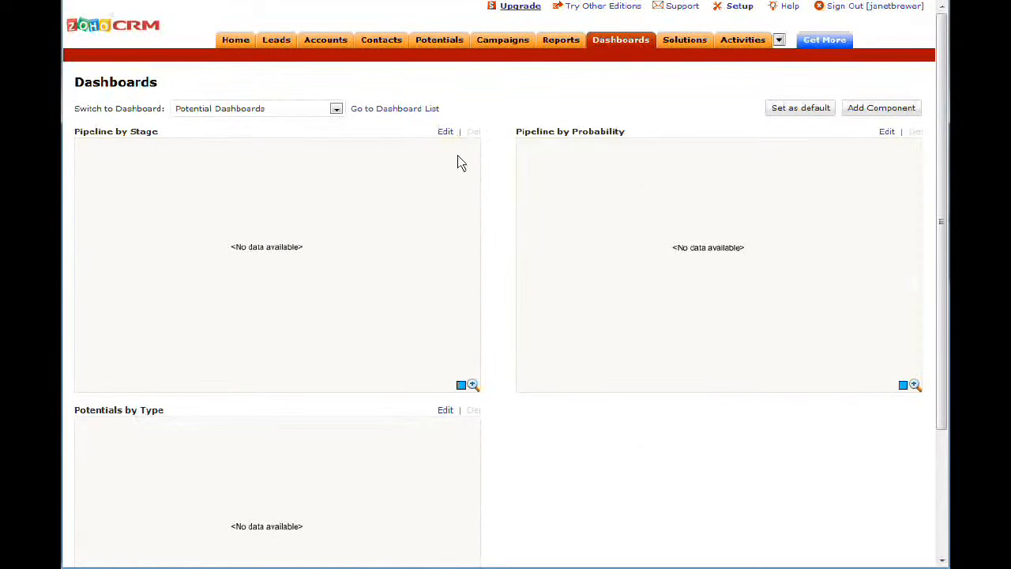
click(335, 107)
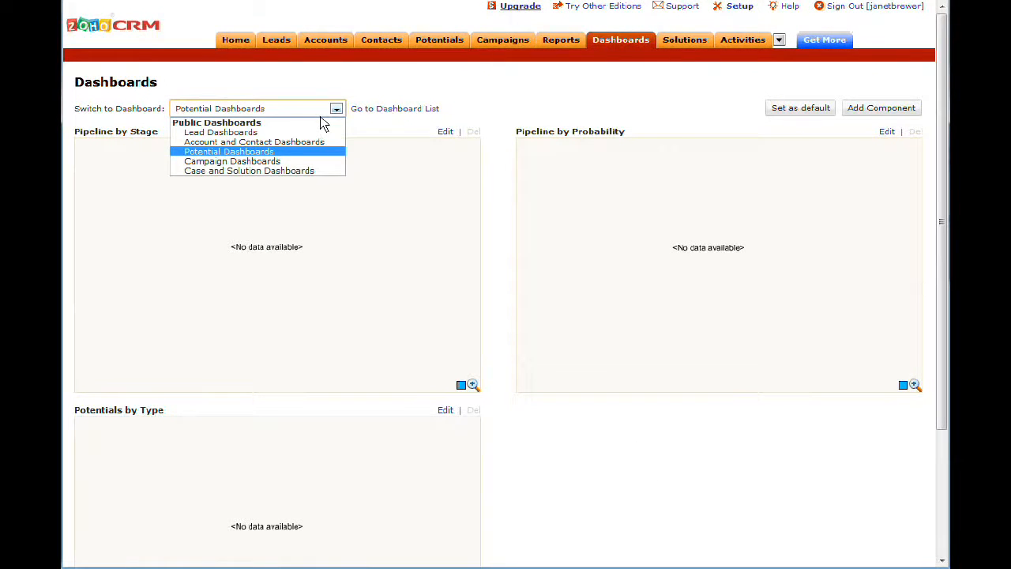
- Pick another dashboard, then return to the Solutions module's All Solutions list
click(221, 133)
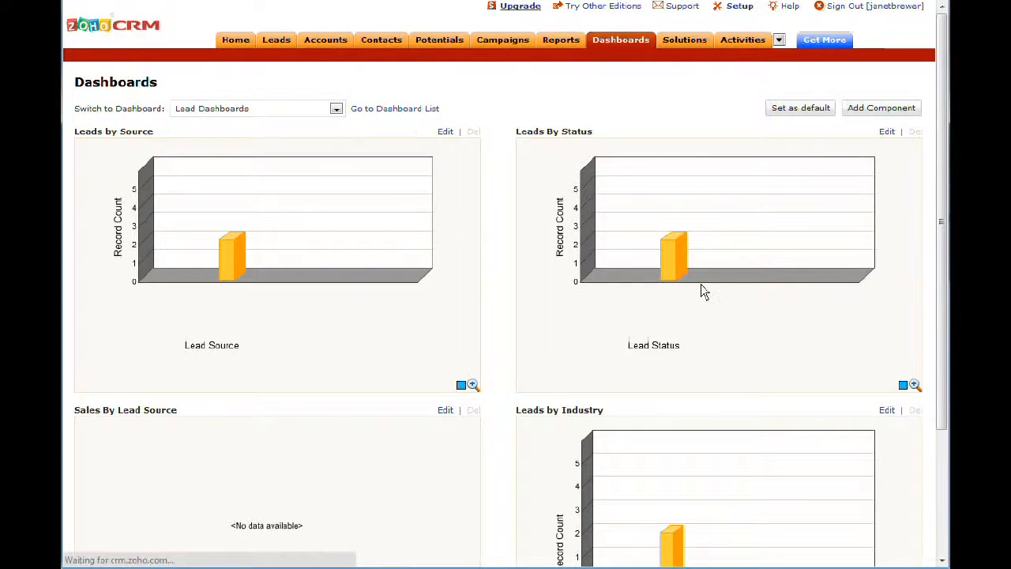
click(684, 40)
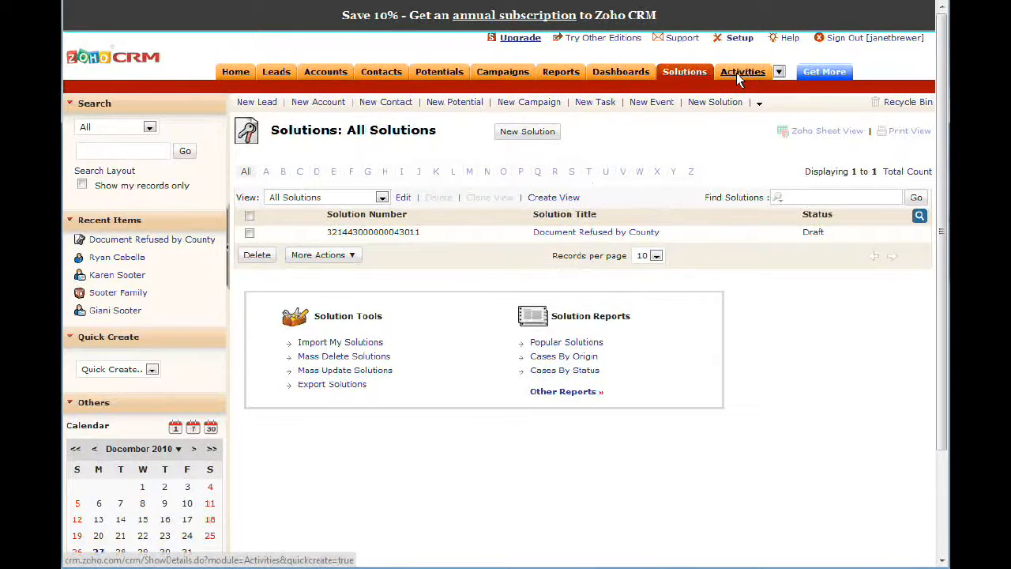
mouse_move(676, 202)
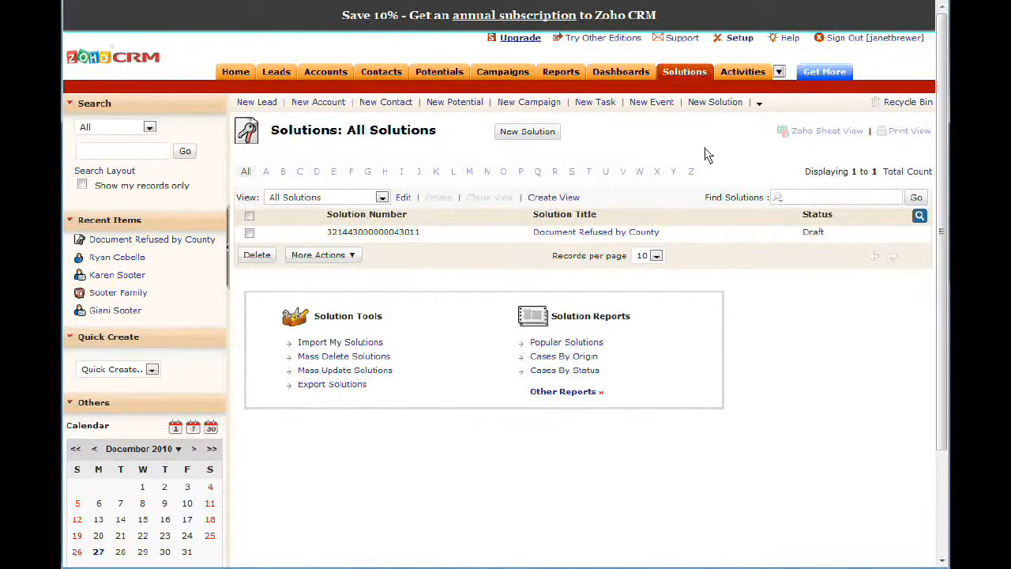
mouse_move(703, 139)
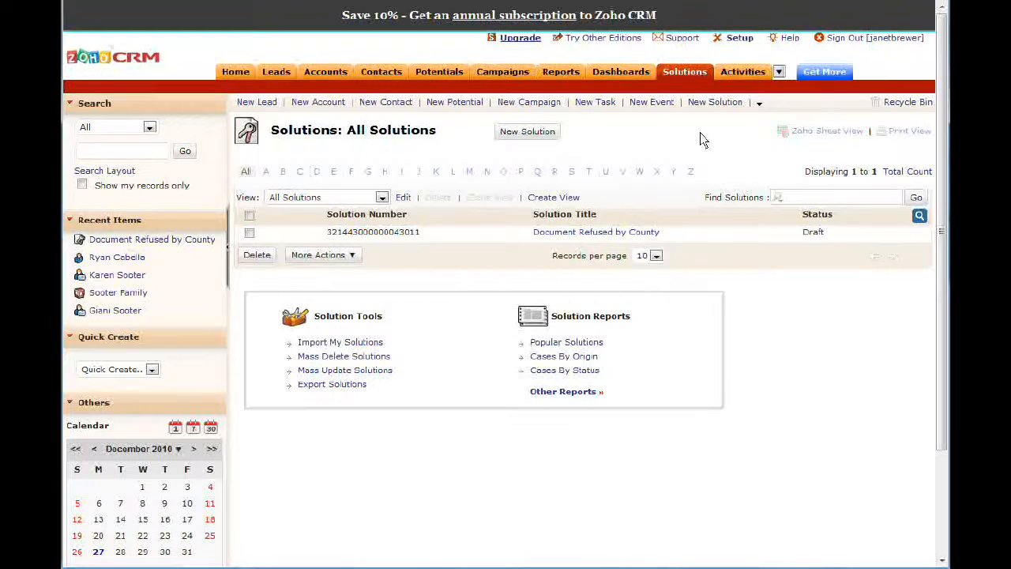
mouse_move(703, 149)
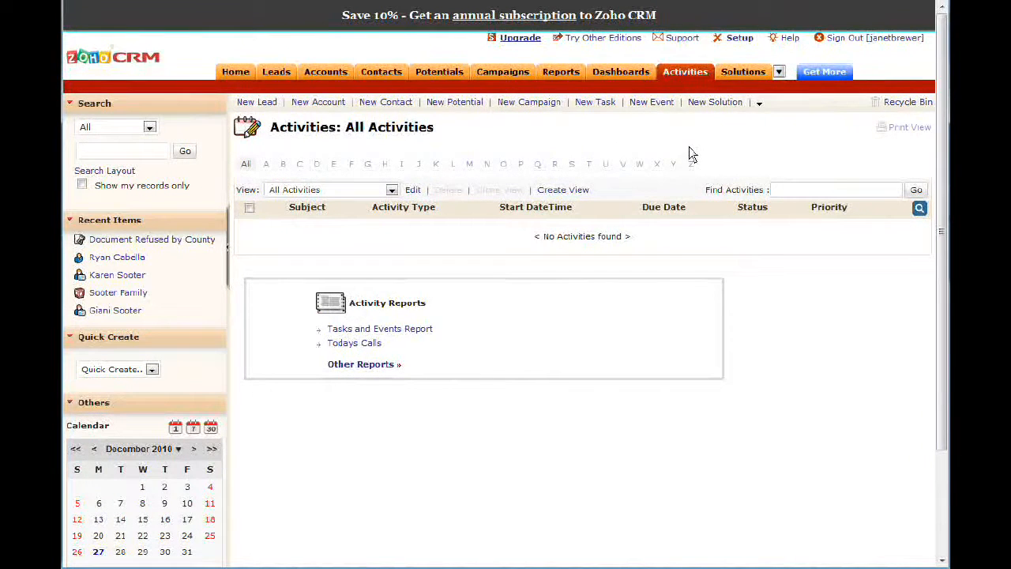
click(685, 71)
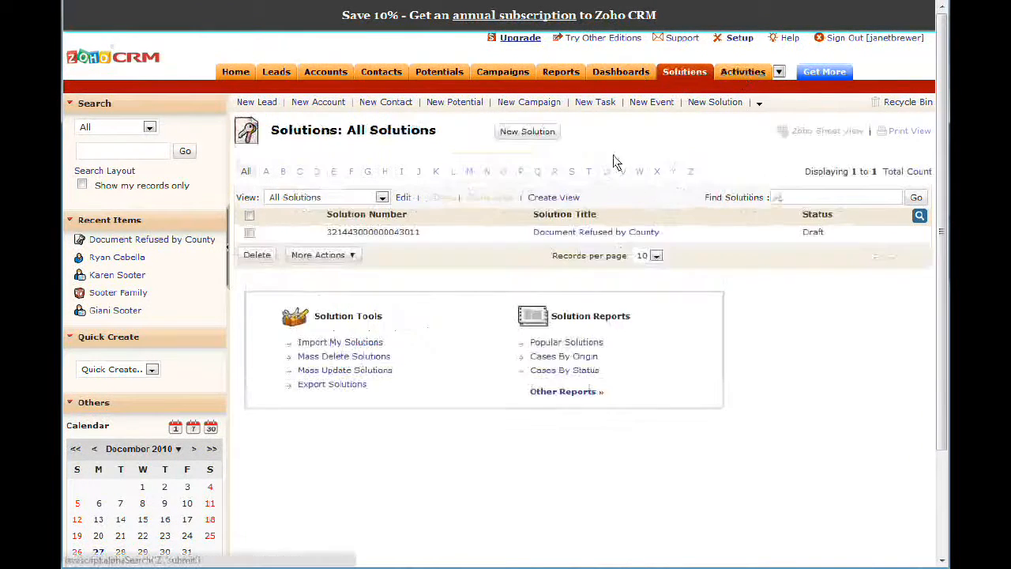
mouse_move(561, 316)
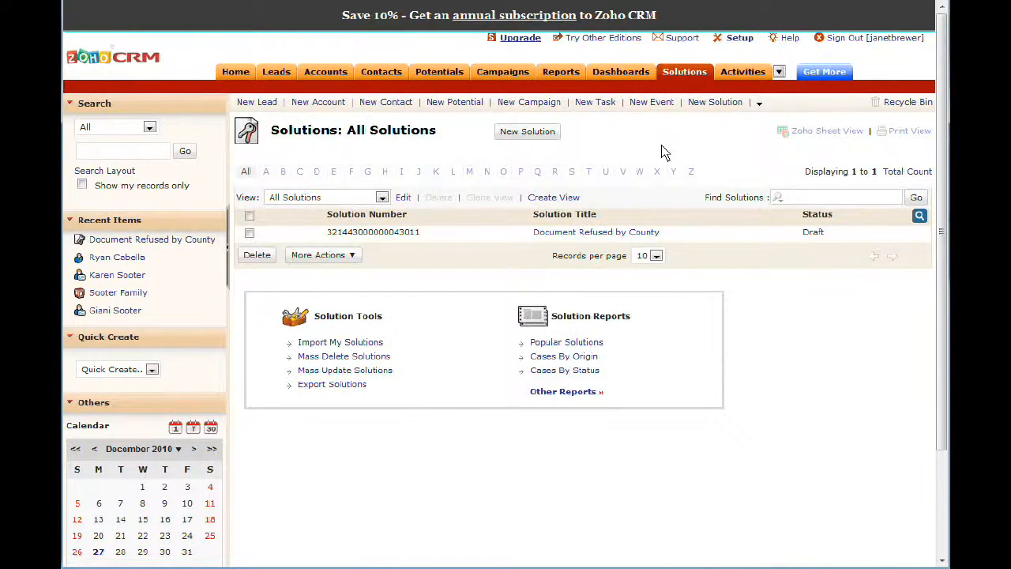
mouse_move(553, 205)
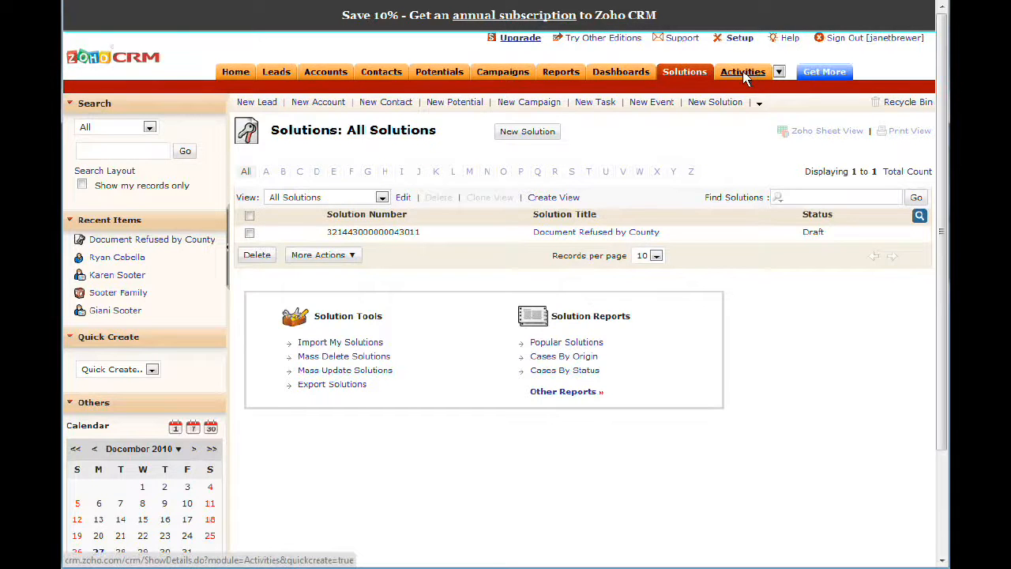
- Visit the Activities module, then the Contacts module's All Contacts list
click(743, 72)
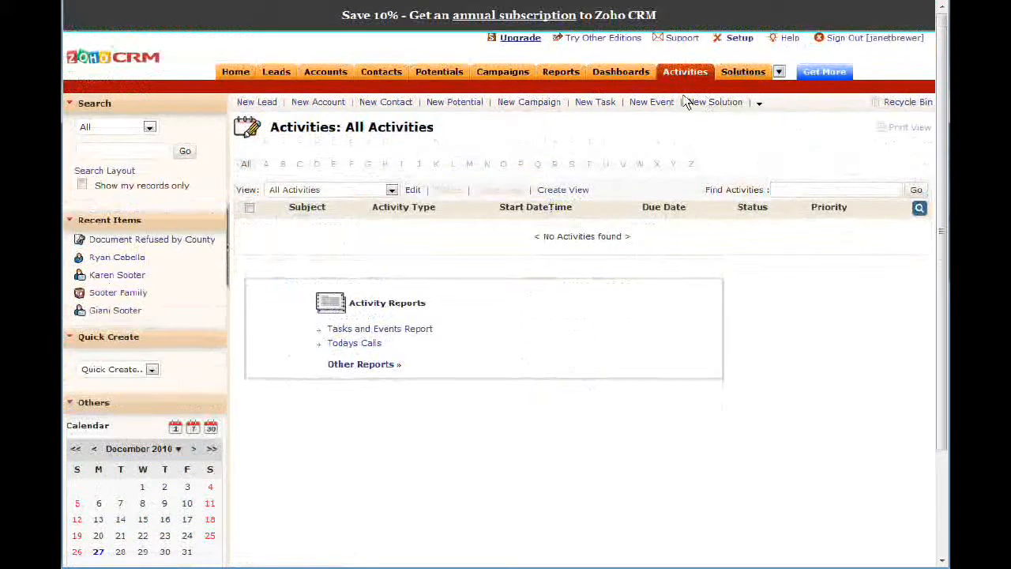
mouse_move(524, 315)
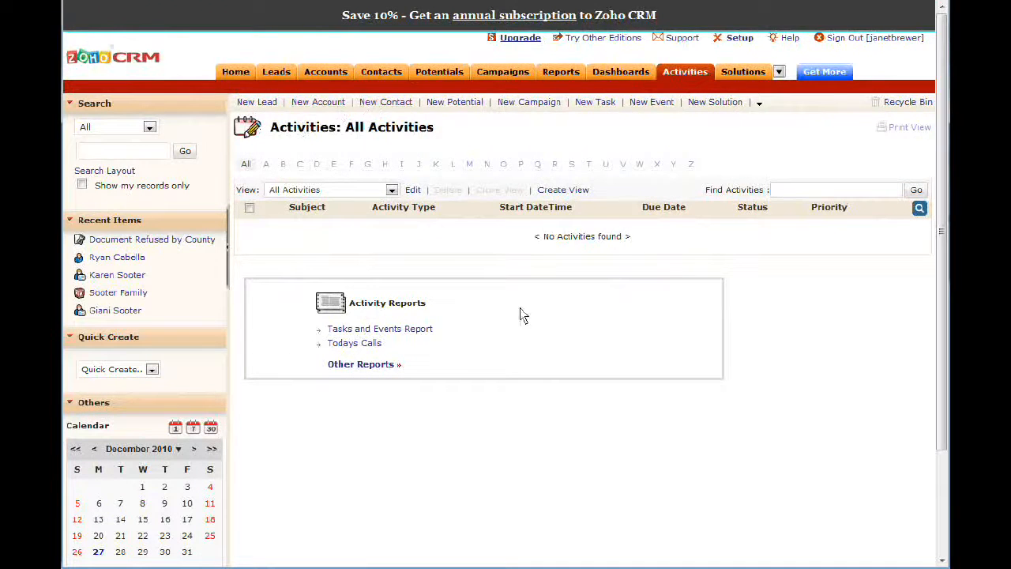
mouse_move(824, 146)
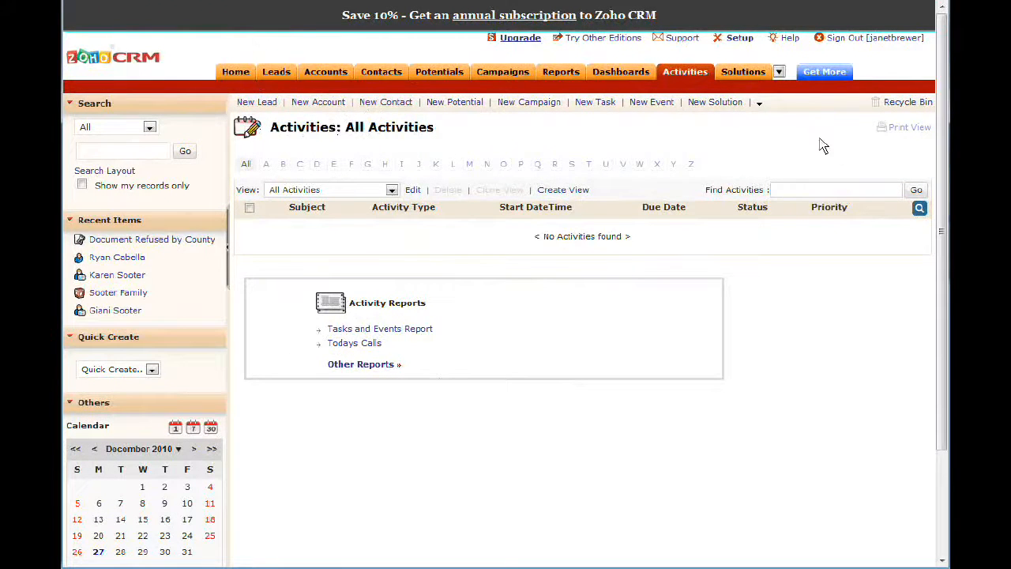
mouse_move(509, 231)
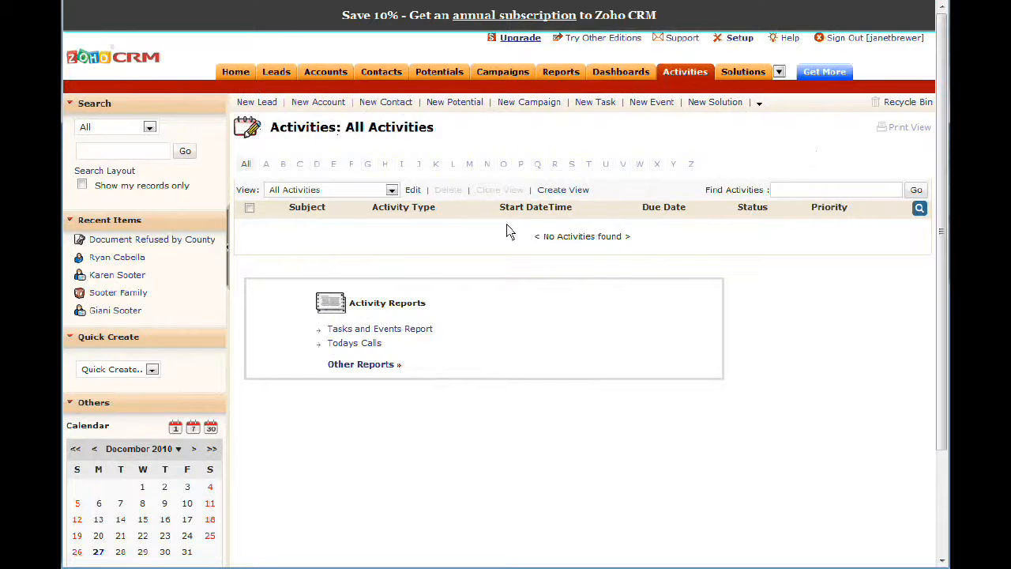
mouse_move(581, 209)
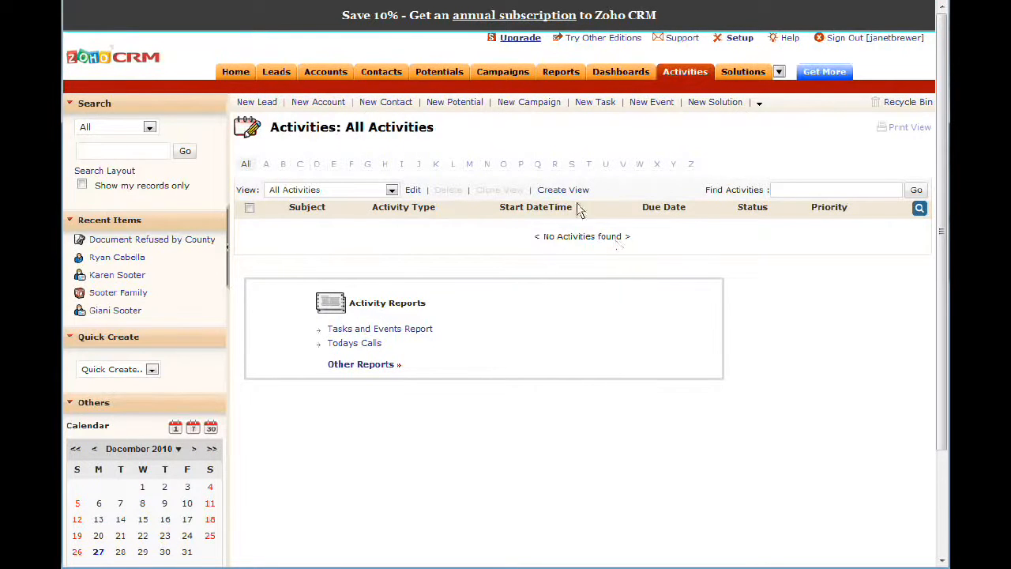
mouse_move(380, 73)
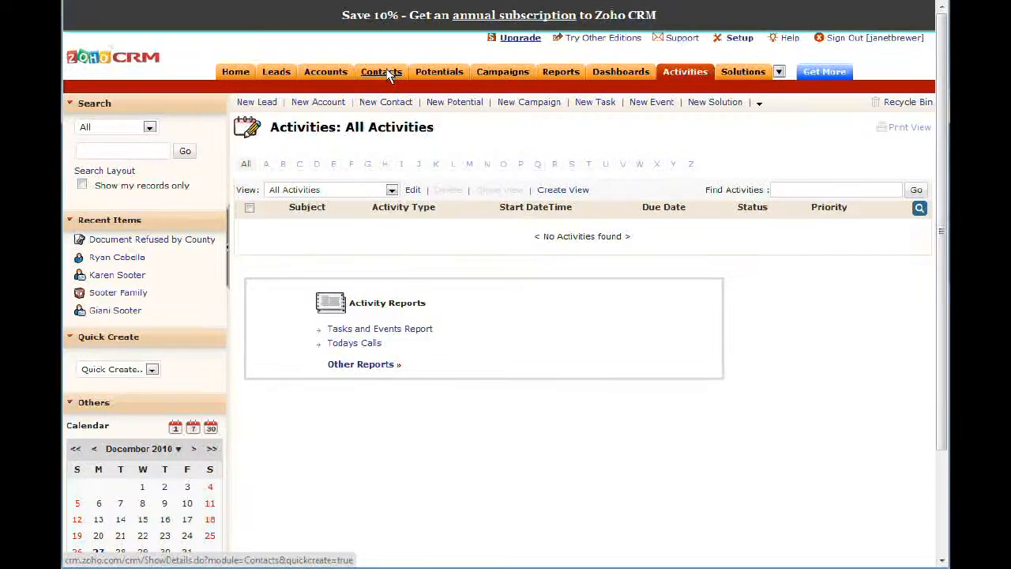
click(381, 73)
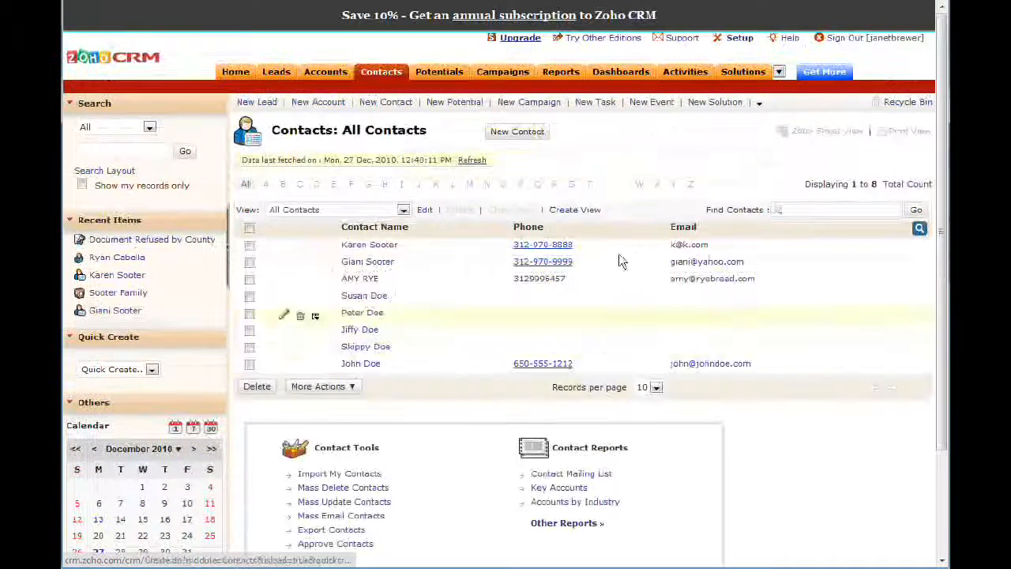
mouse_move(426, 209)
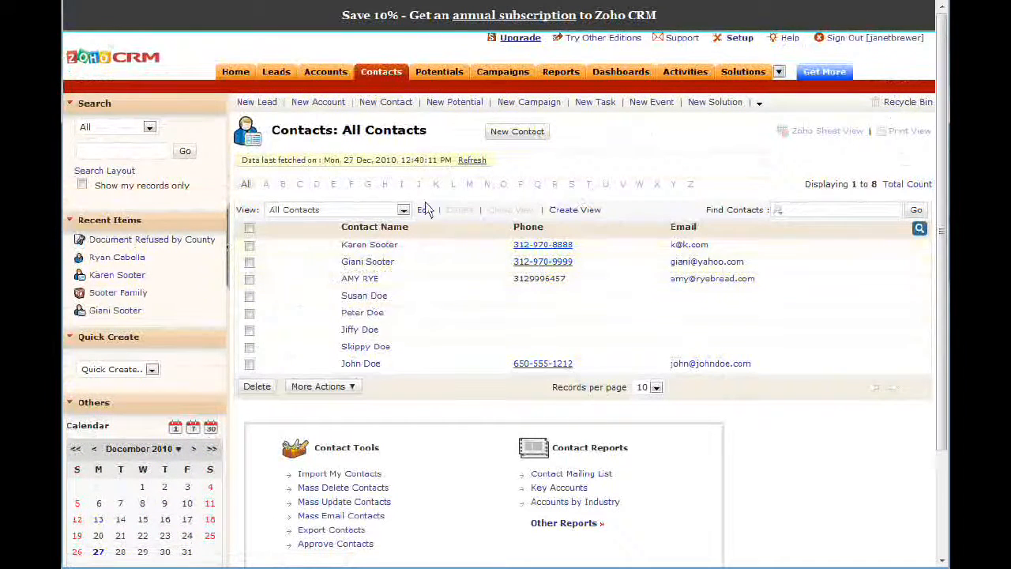
mouse_move(363, 295)
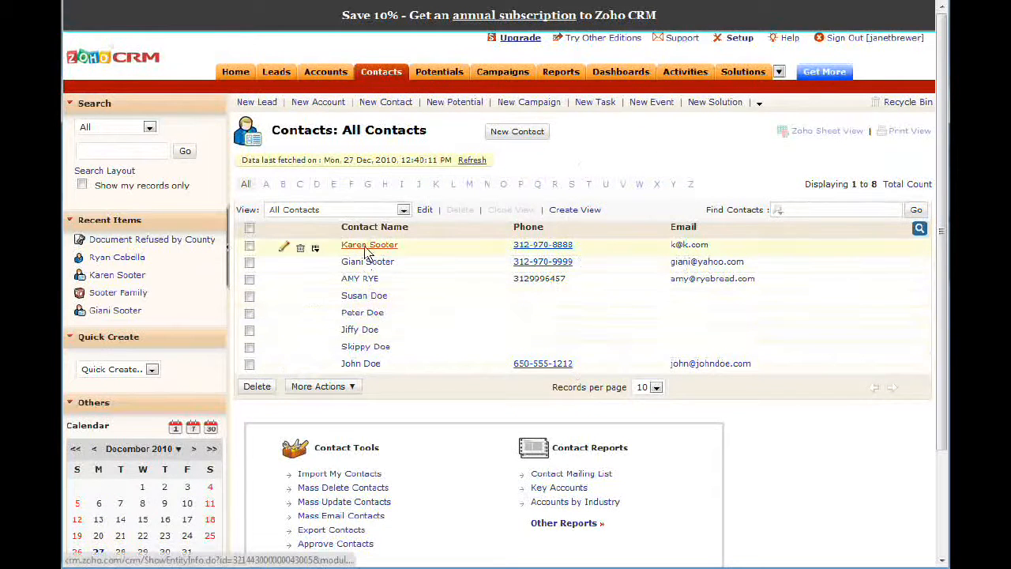
click(284, 247)
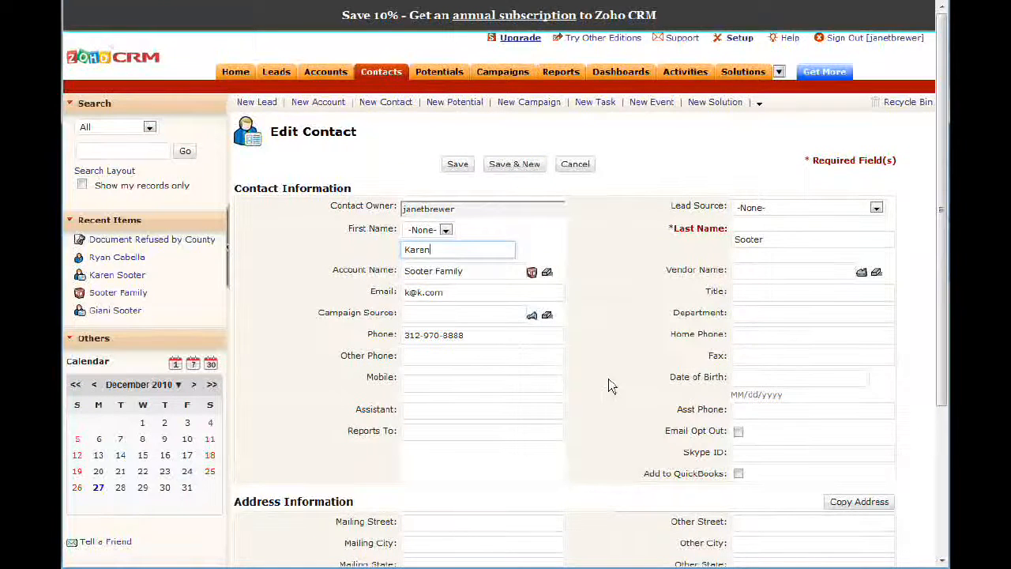
mouse_move(601, 414)
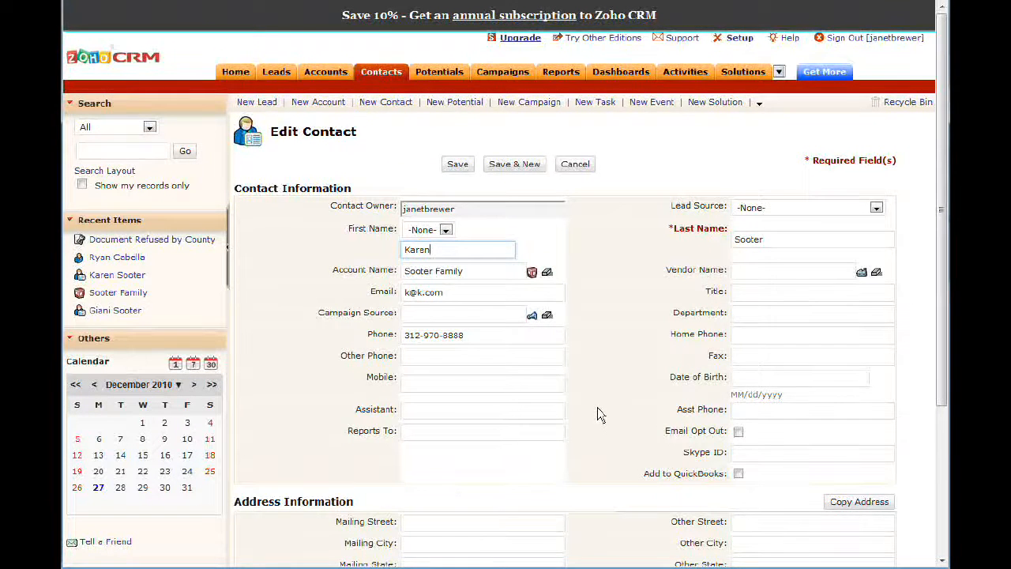
scroll(down, 3)
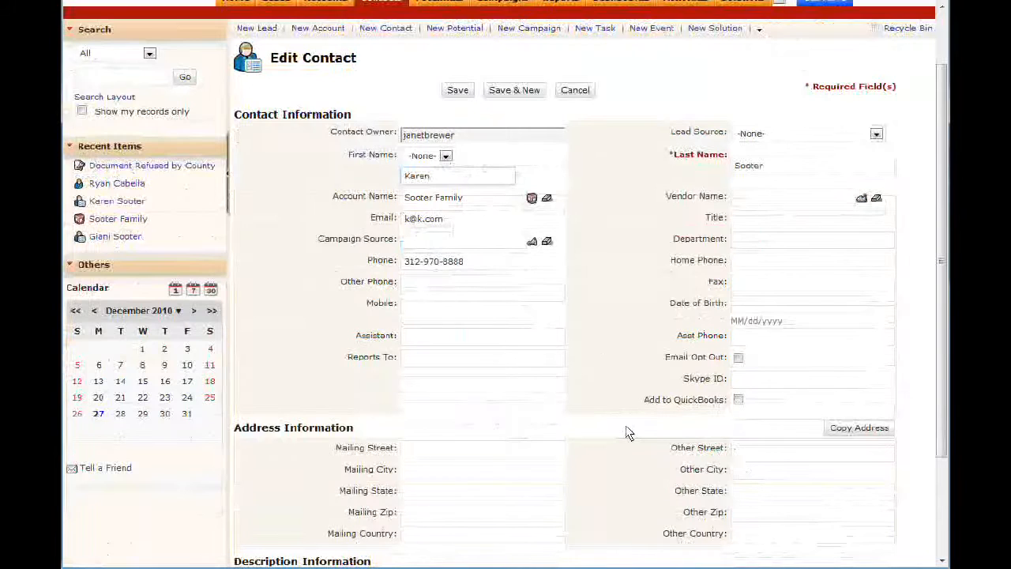
scroll(up, 3)
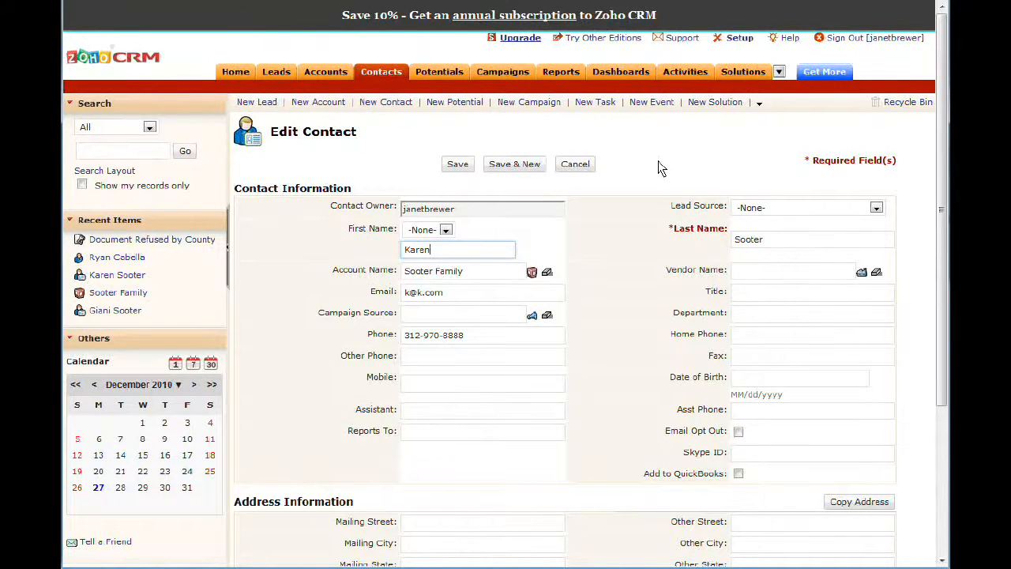
mouse_move(404, 153)
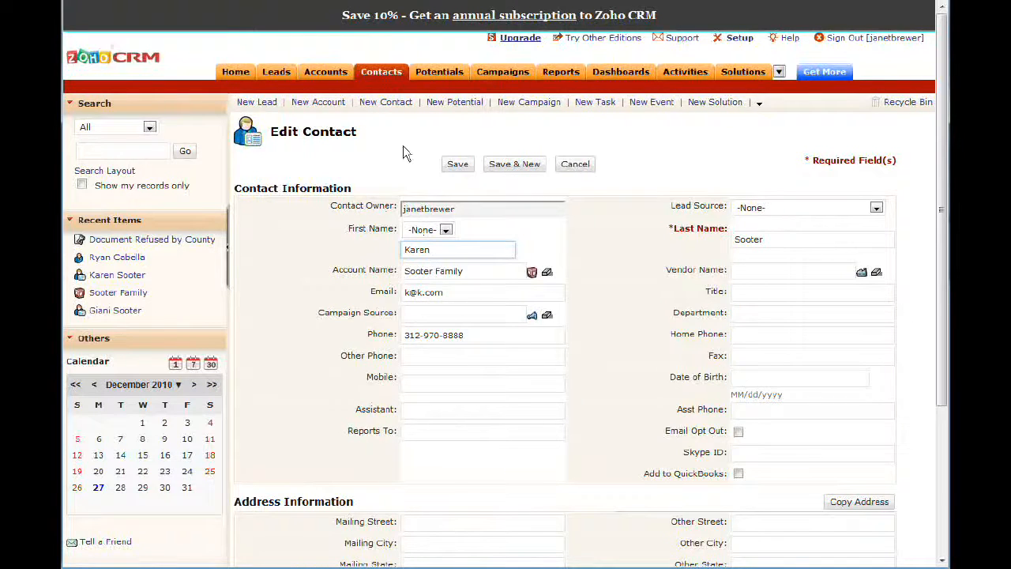
mouse_move(705, 196)
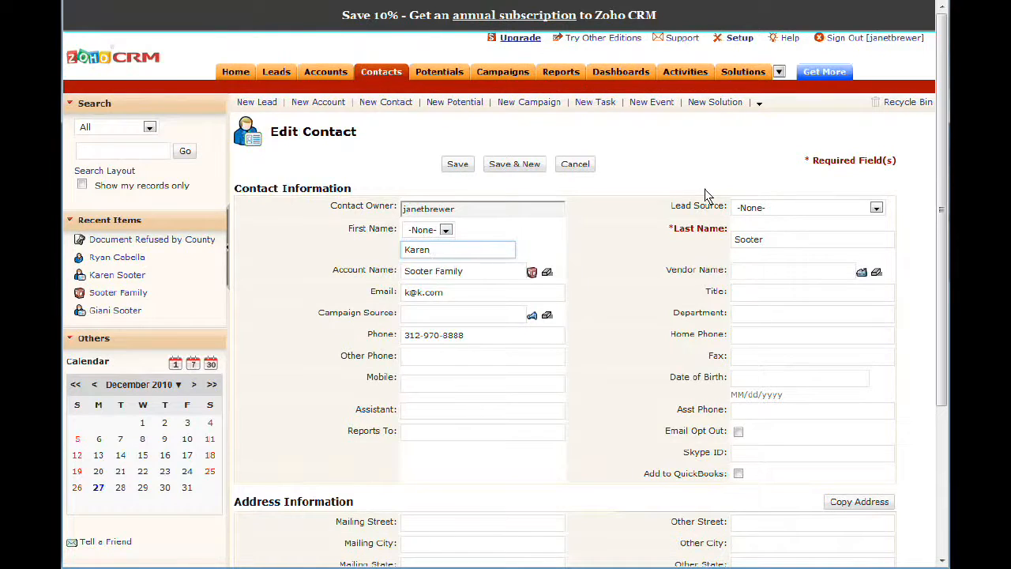
mouse_move(714, 180)
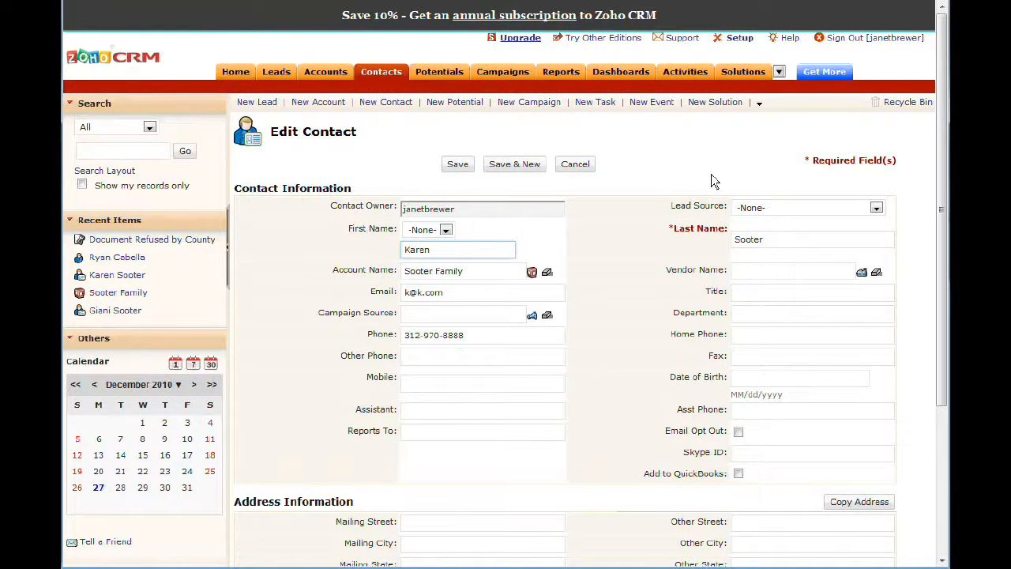
mouse_move(671, 151)
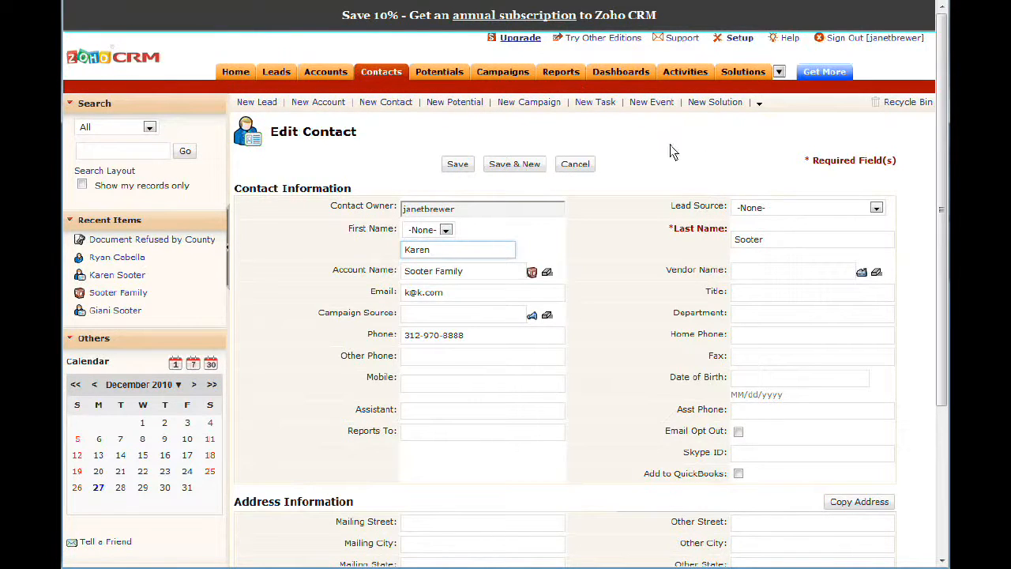
click(458, 249)
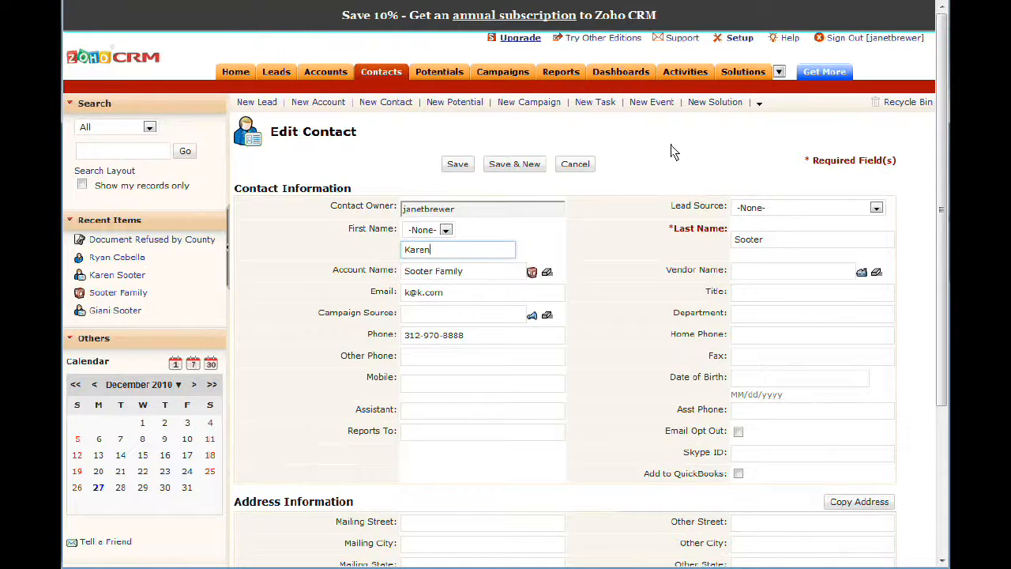
mouse_move(683, 162)
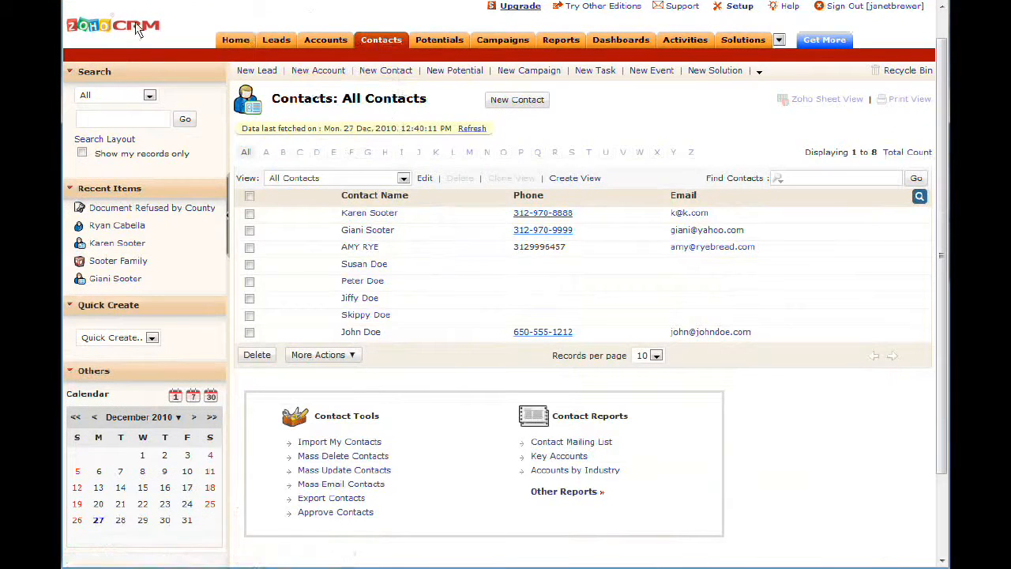
mouse_move(204, 66)
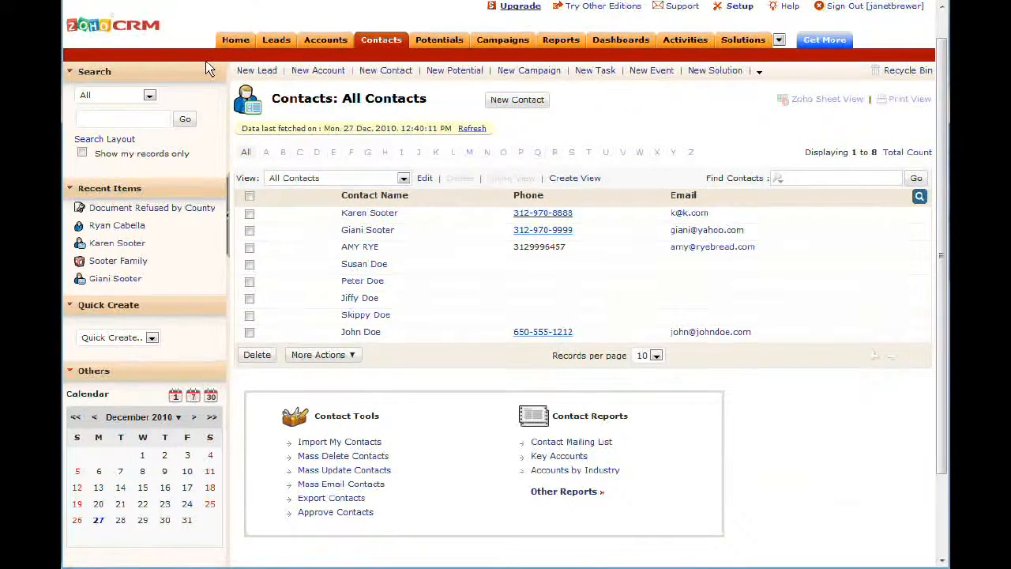
mouse_move(417, 19)
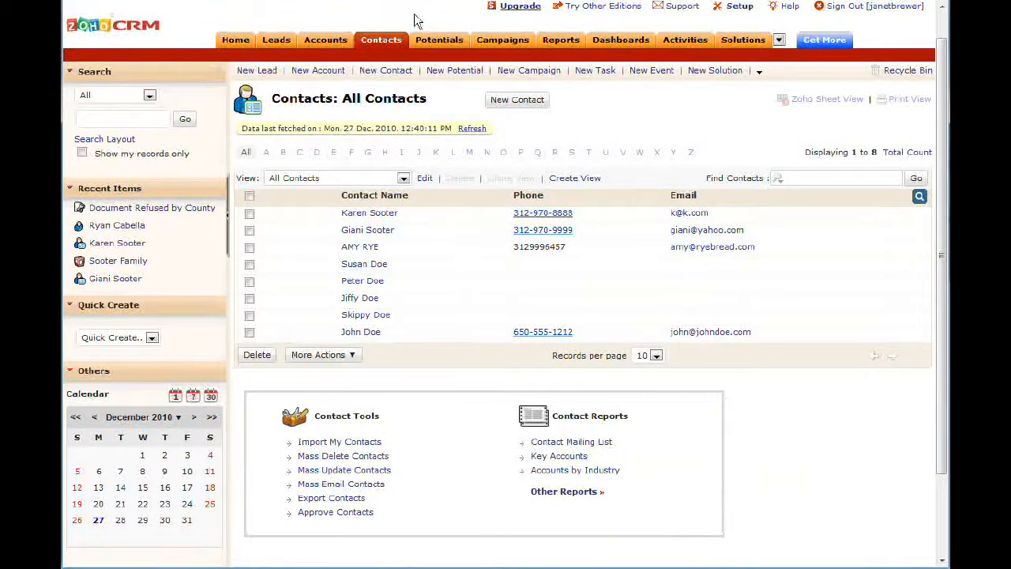